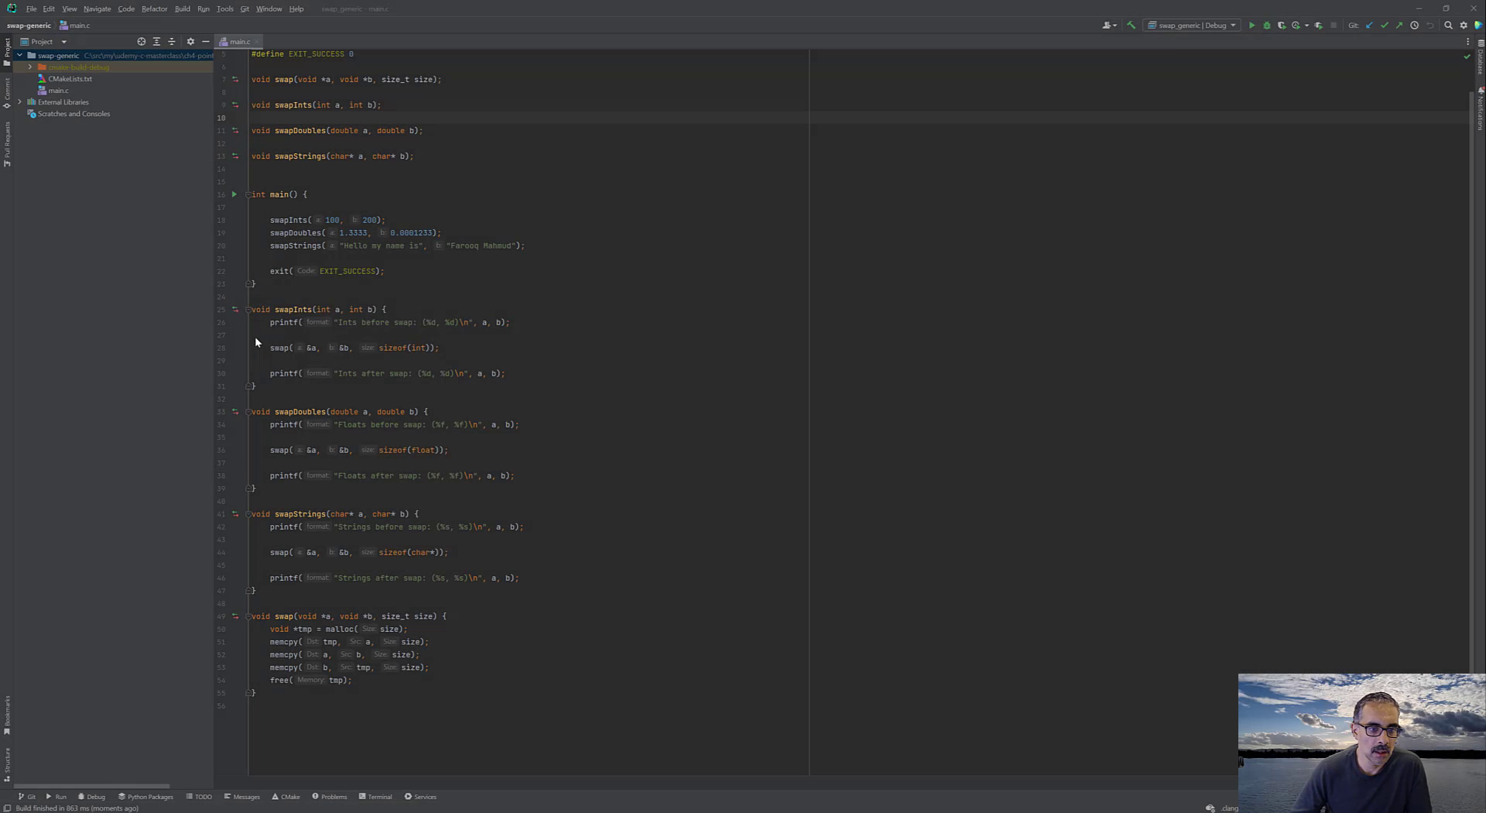
pyautogui.moveTo(430, 292)
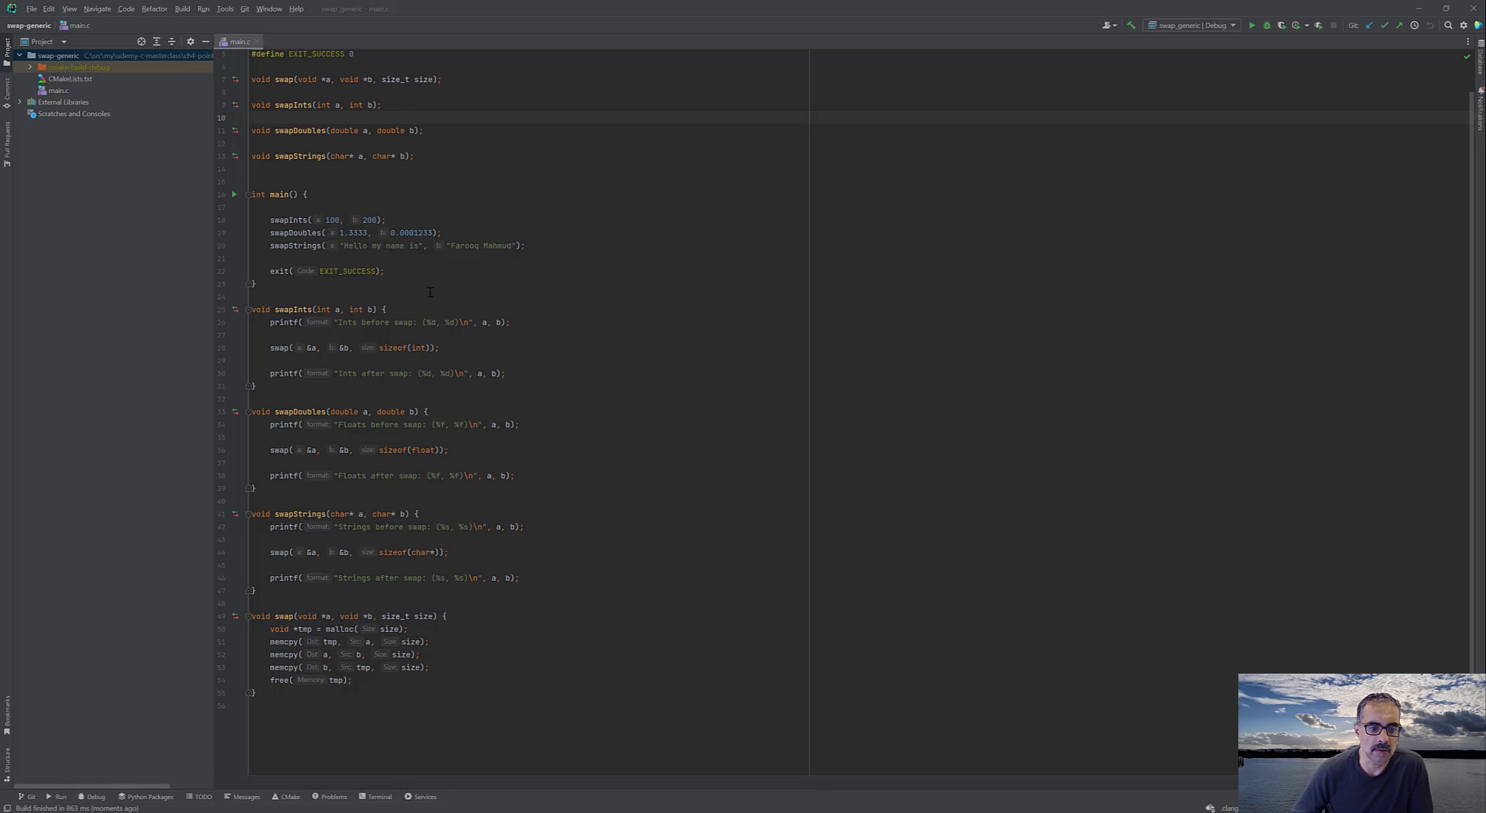
pyautogui.moveTo(533, 319)
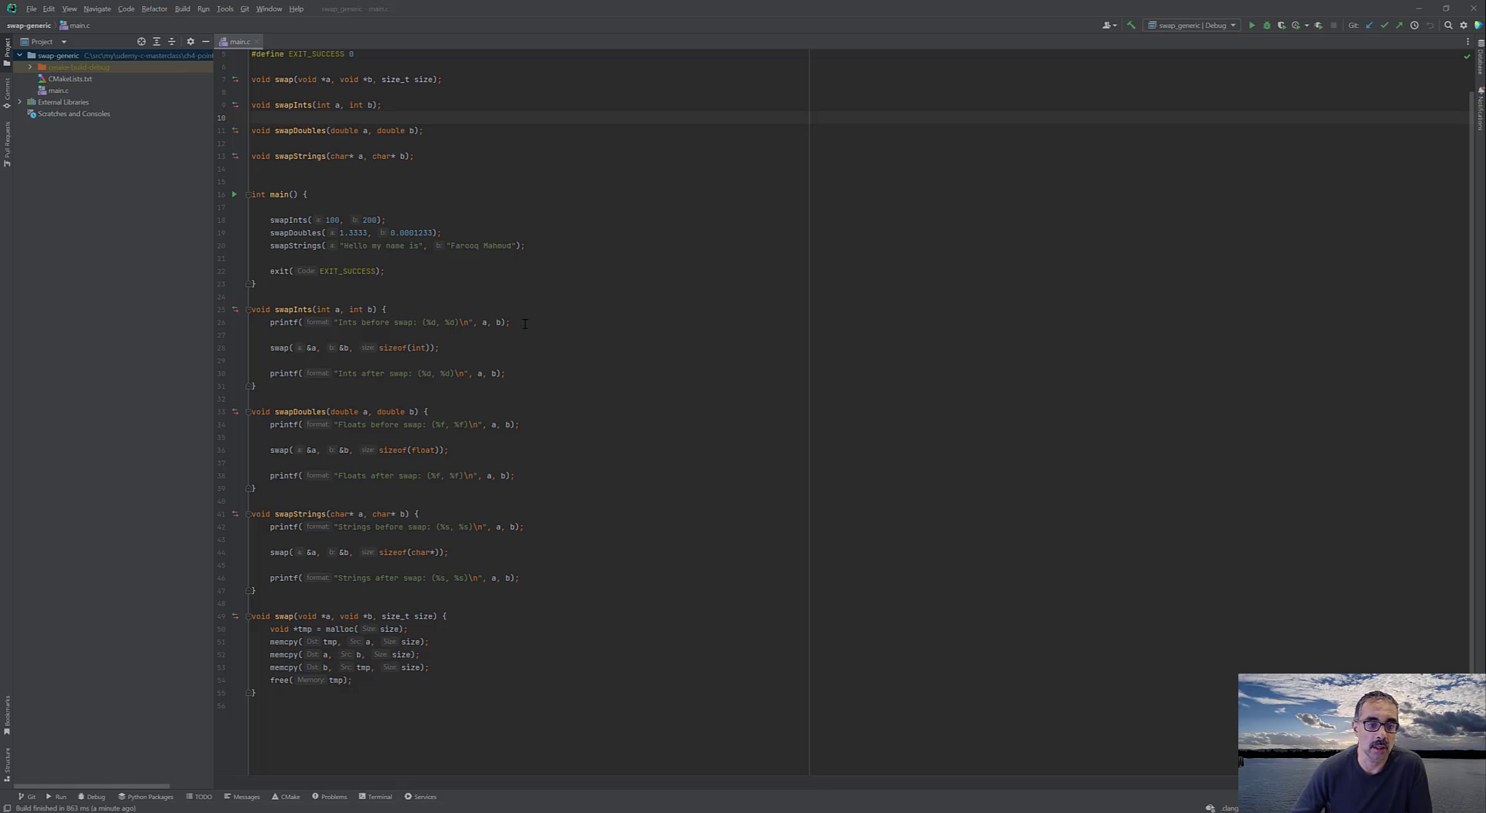
# - Open CLion settings to inspect the default MinGW toolchain with bundled CMake 3.23.2
pyautogui.click(31, 8)
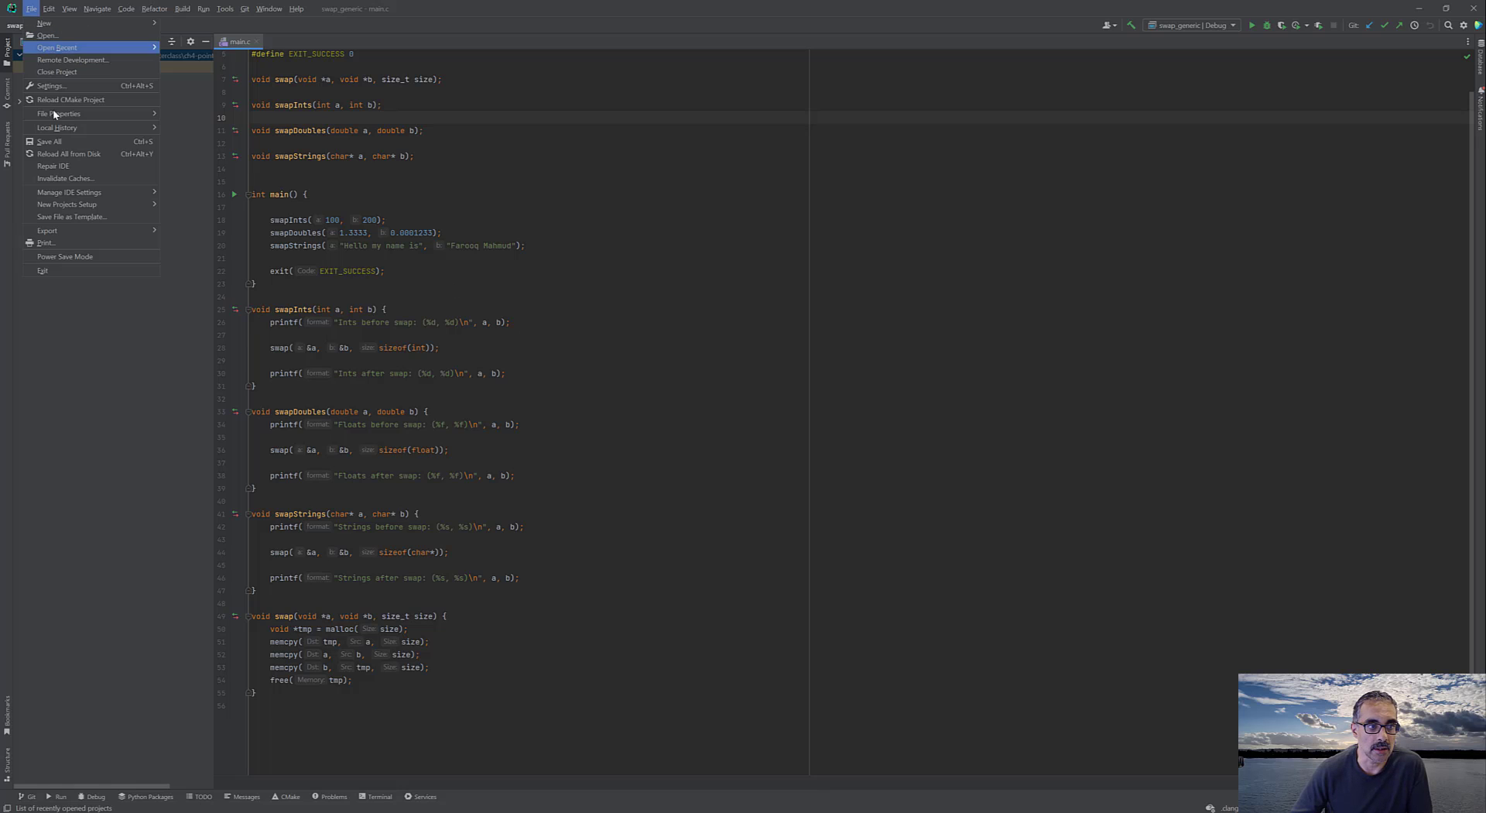
pyautogui.moveTo(51, 85)
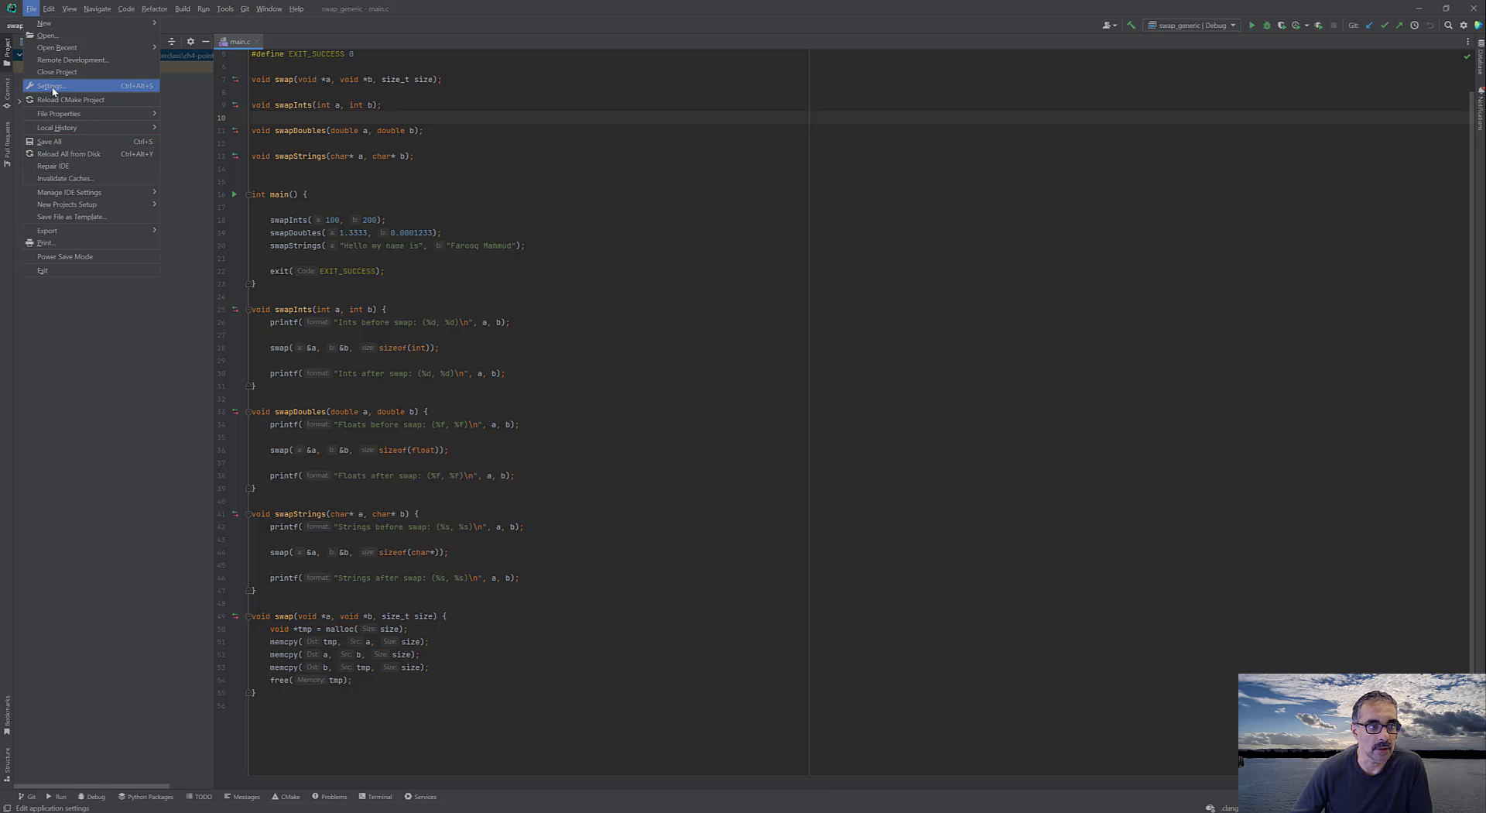
pyautogui.click(49, 86)
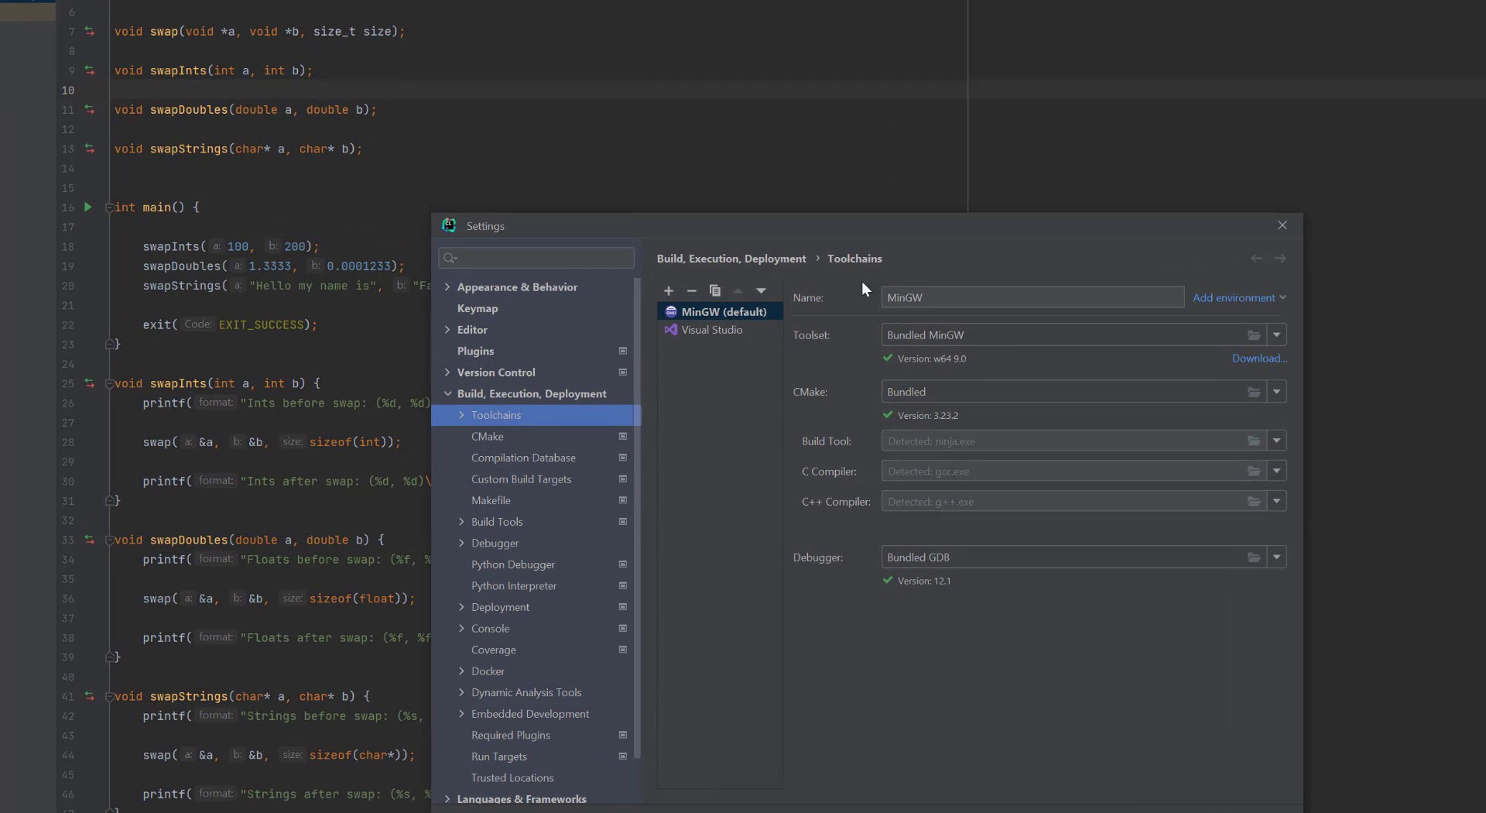
pyautogui.moveTo(773, 541)
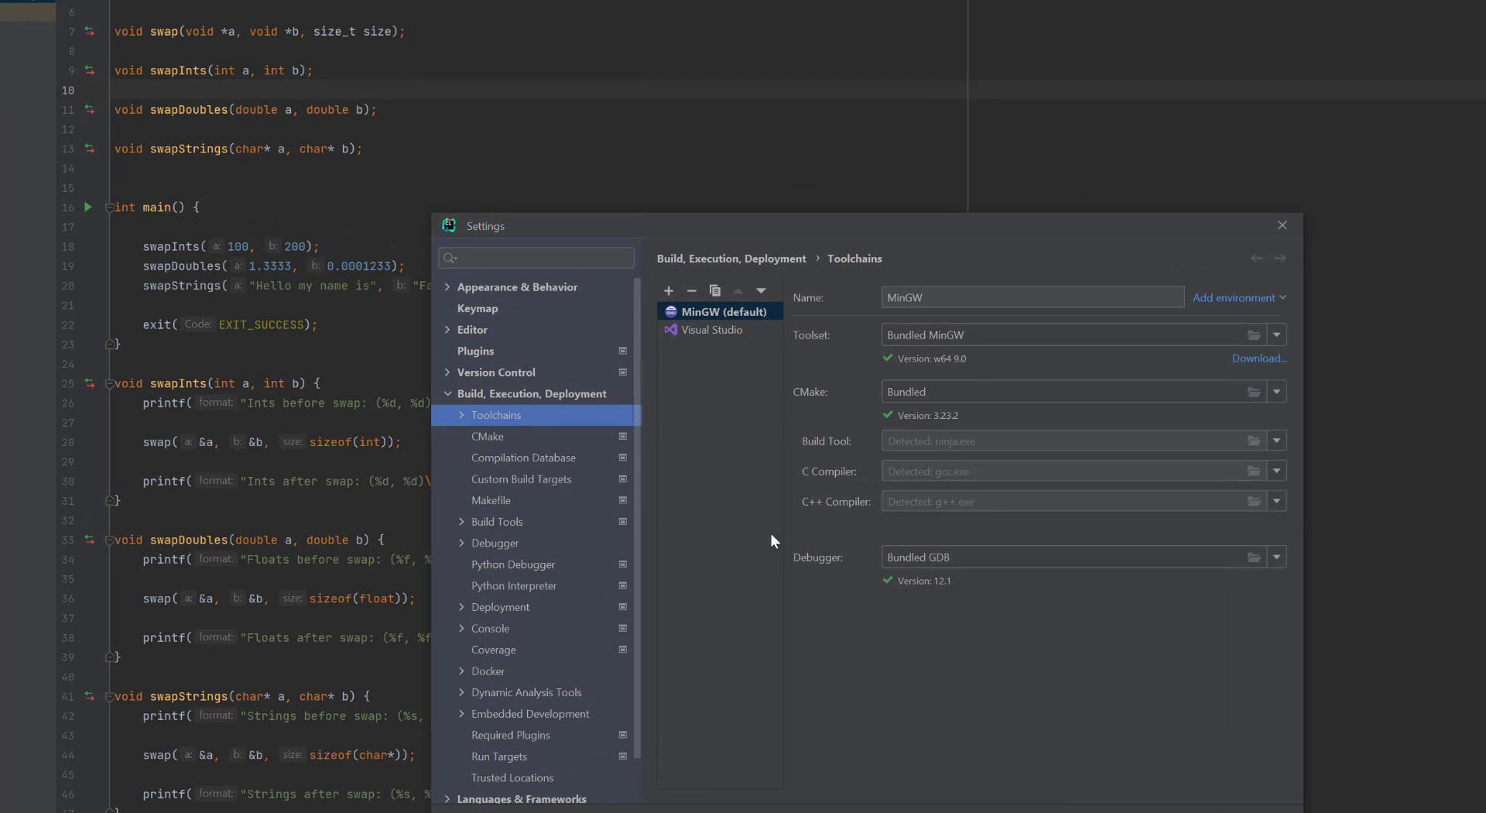
pyautogui.moveTo(896, 432)
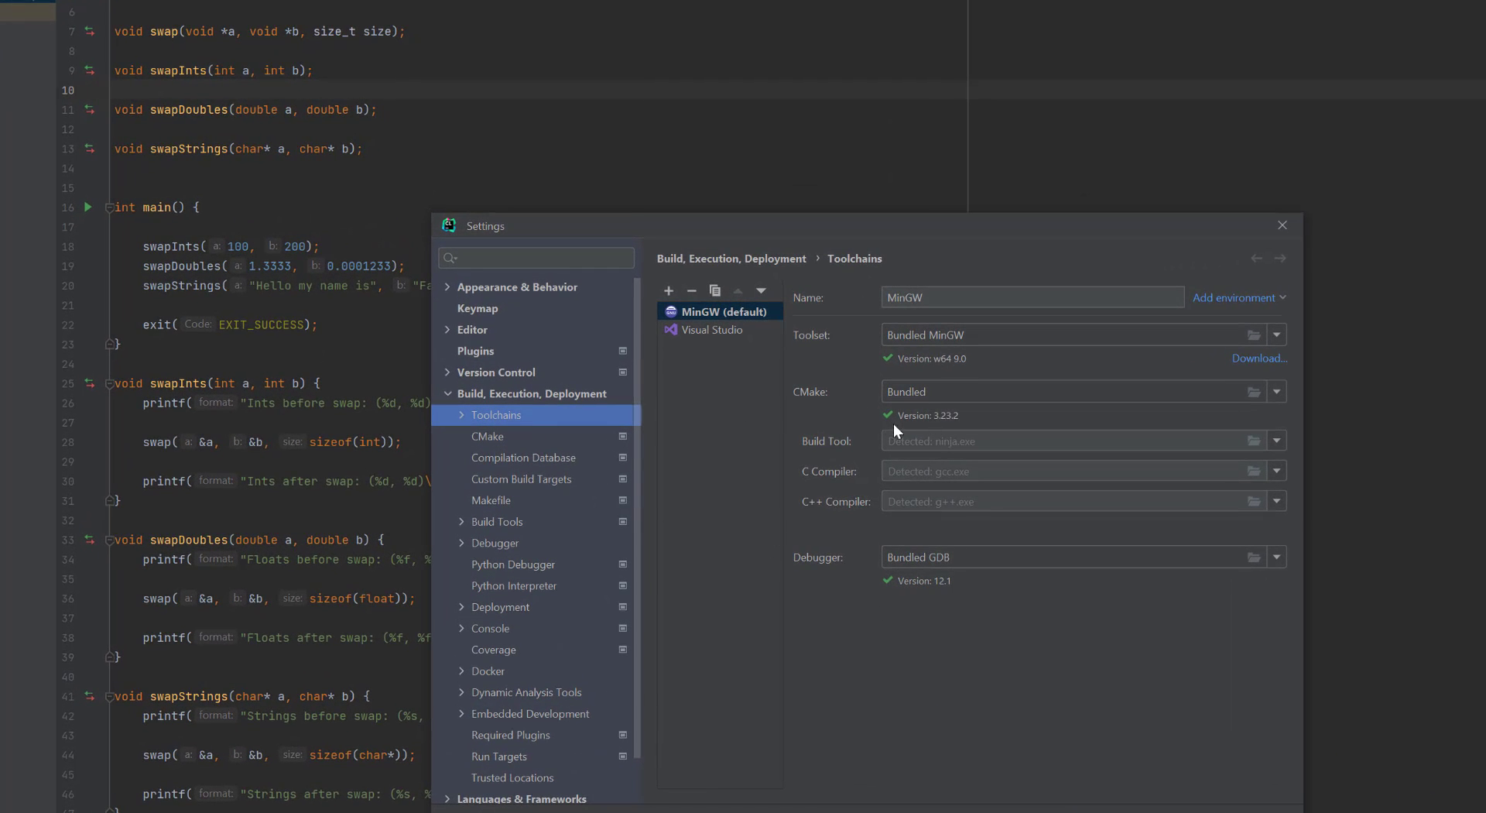
pyautogui.moveTo(724, 326)
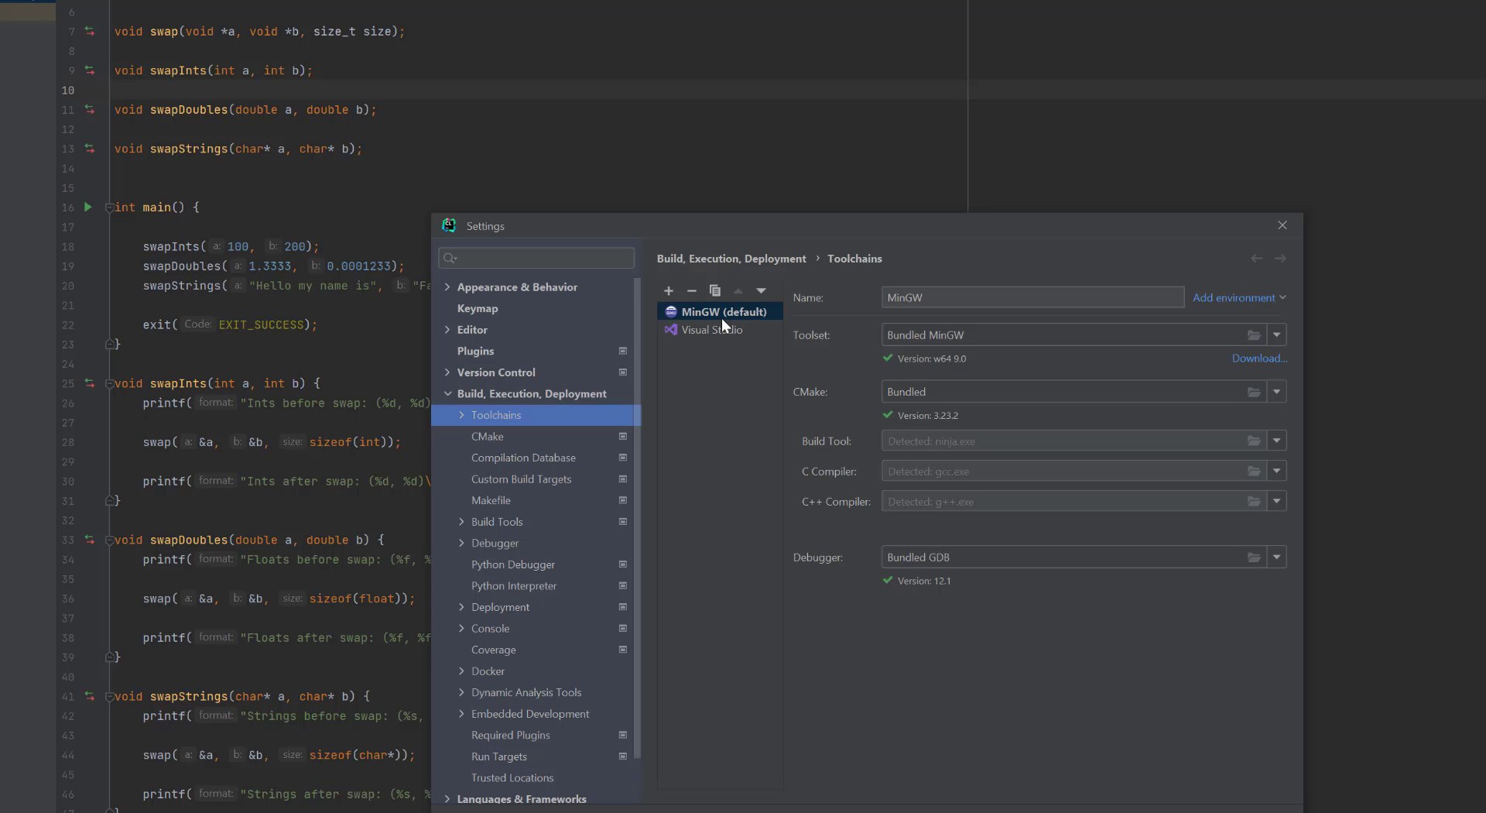
pyautogui.moveTo(753, 503)
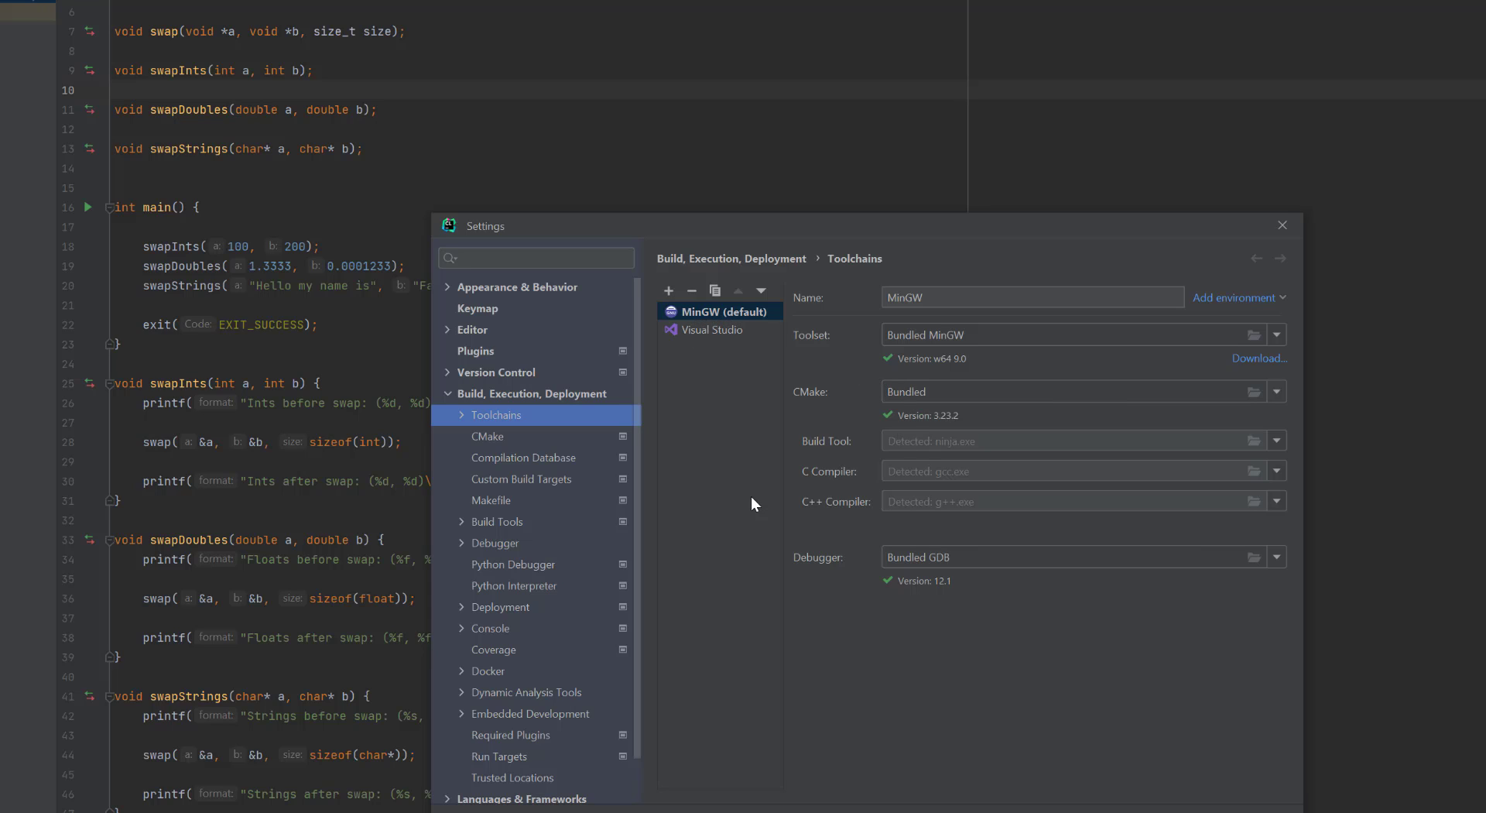
pyautogui.moveTo(728, 368)
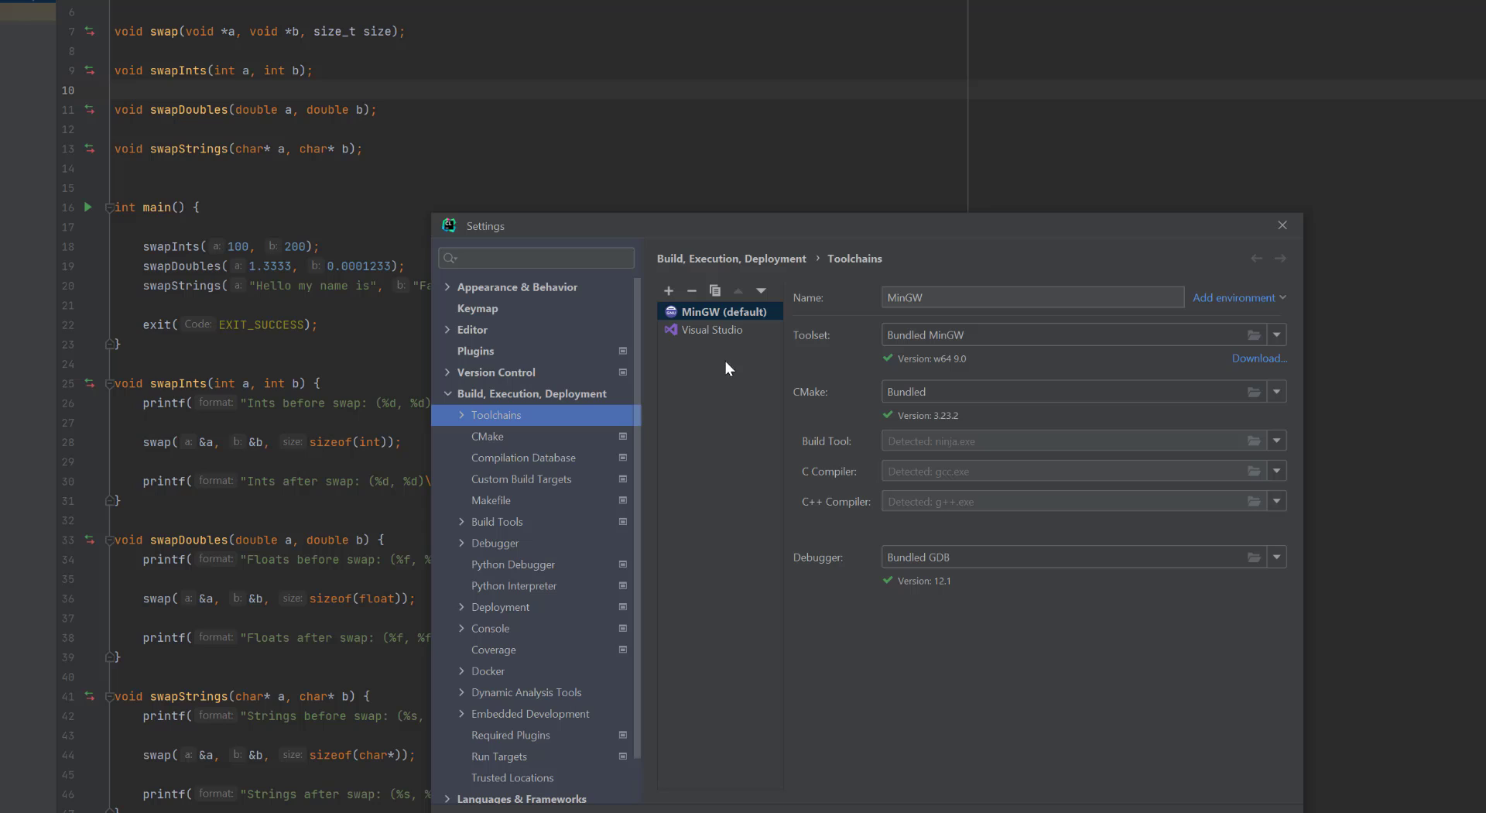
pyautogui.moveTo(989, 578)
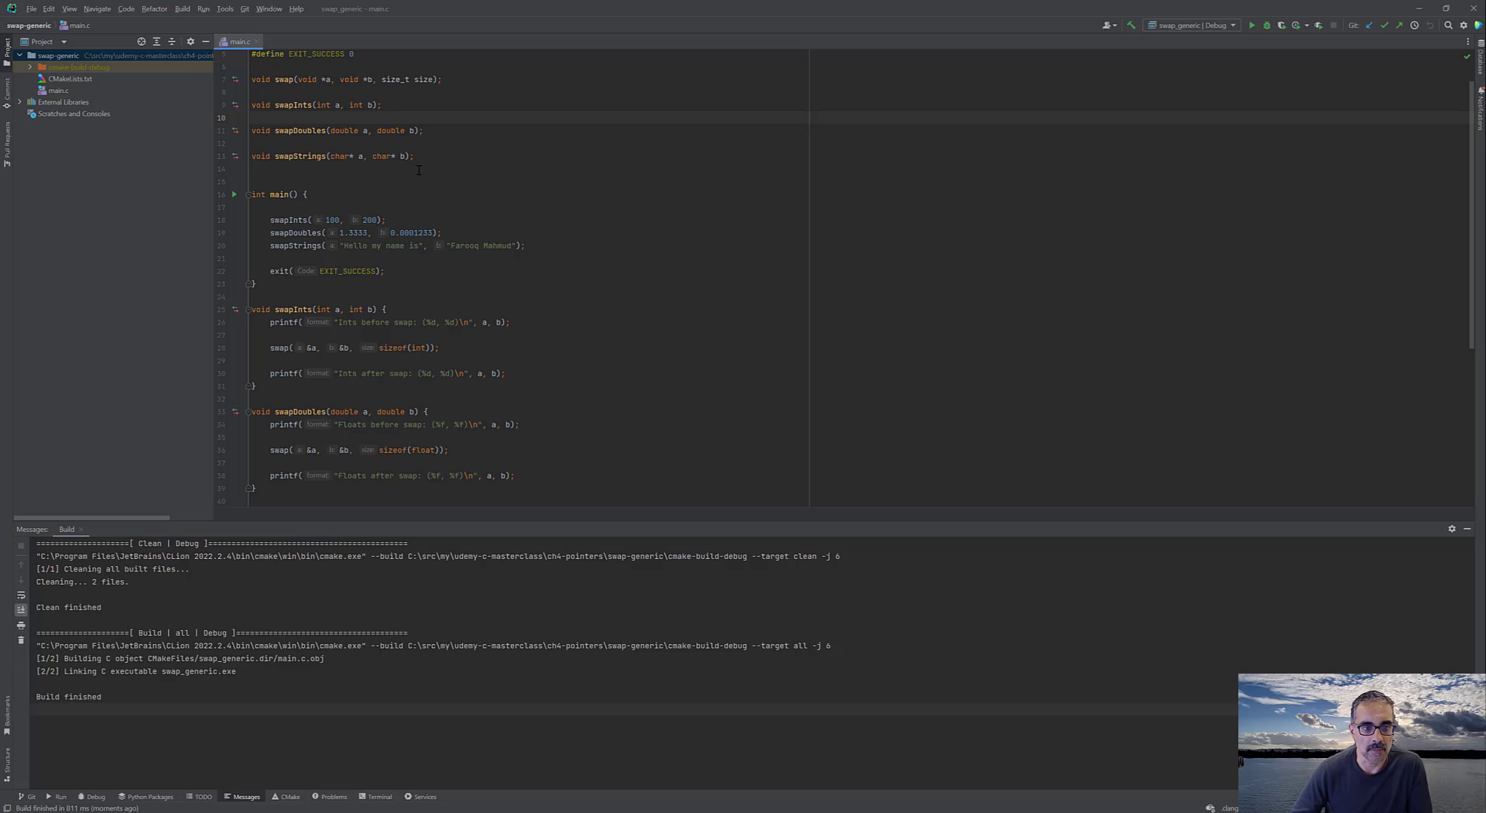
# - Run swap_generic and review its swapped ints, floats and strings output in main.c
pyautogui.click(182, 8)
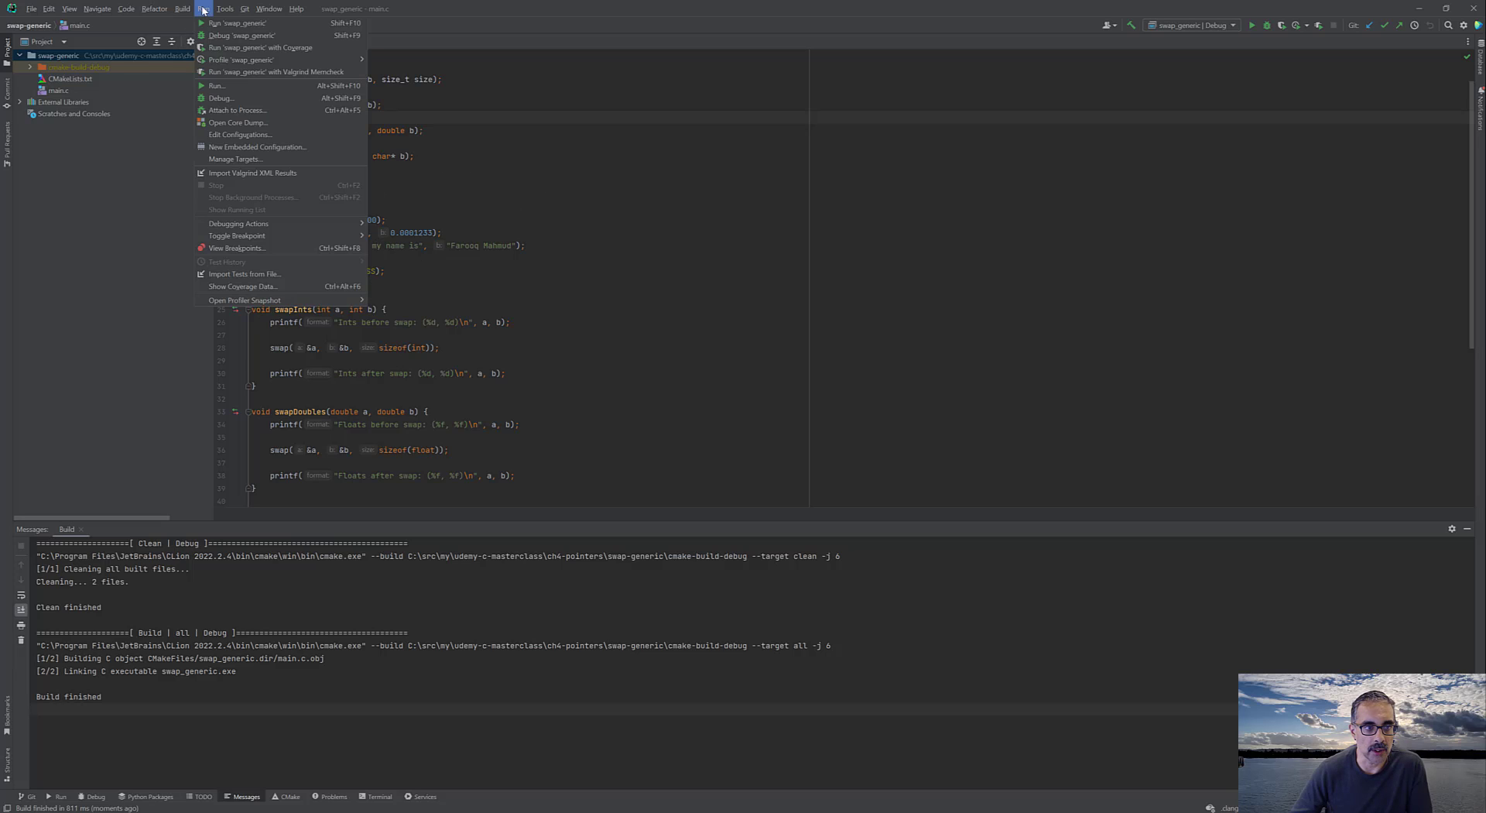
pyautogui.click(236, 22)
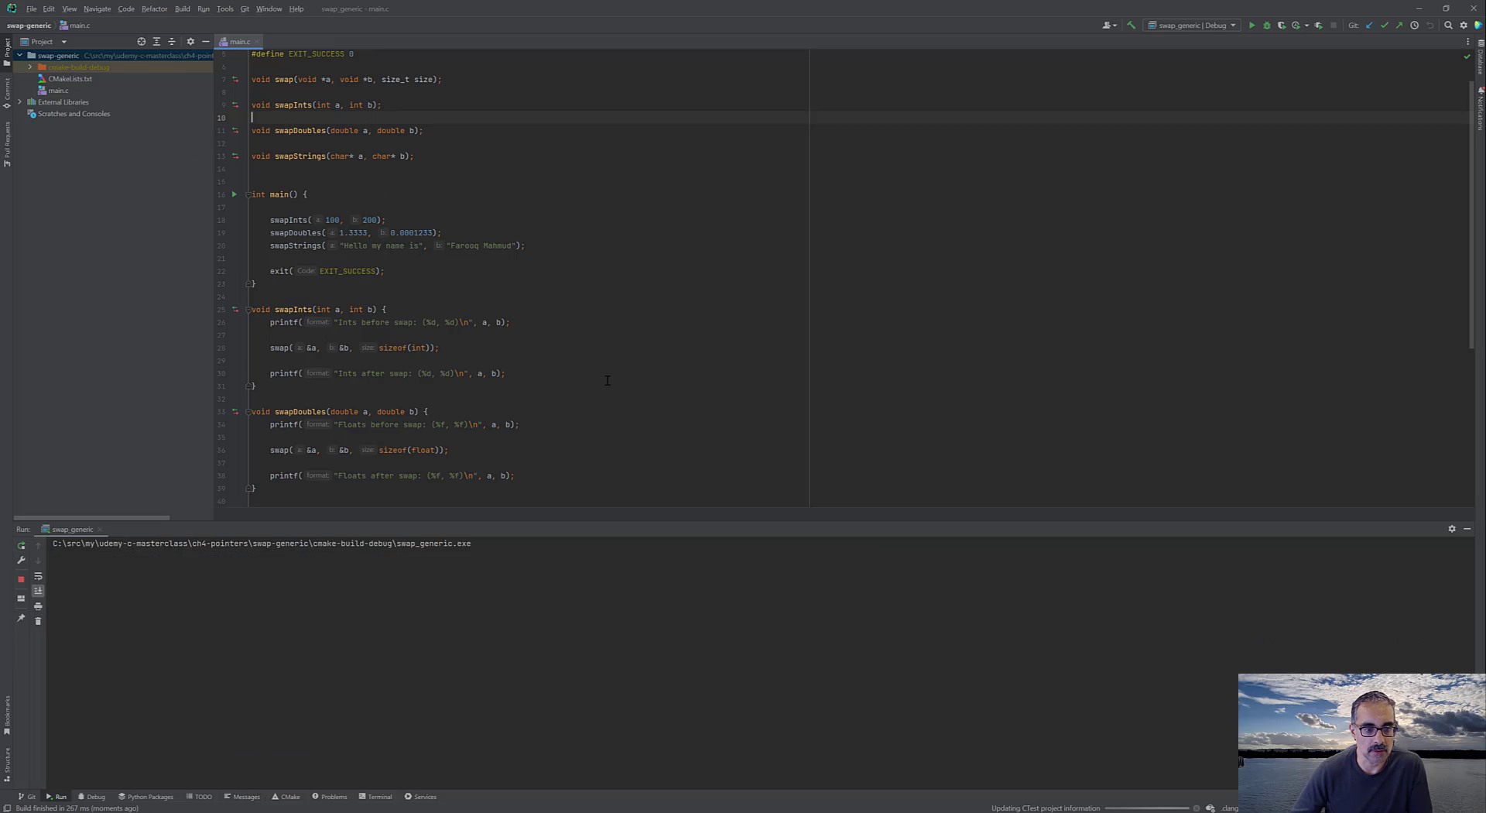
pyautogui.click(1251, 26)
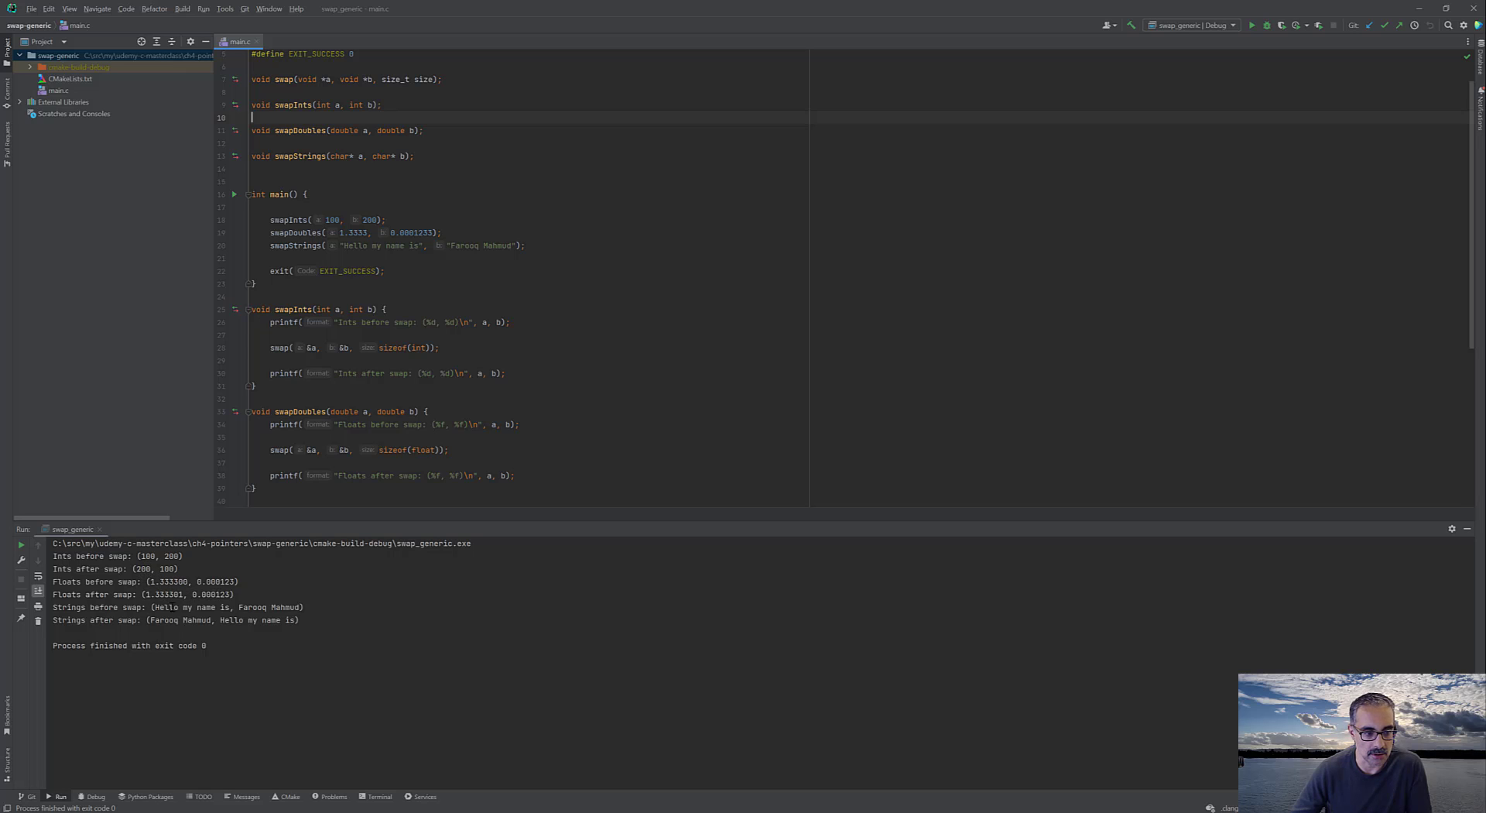
pyautogui.scroll(-3)
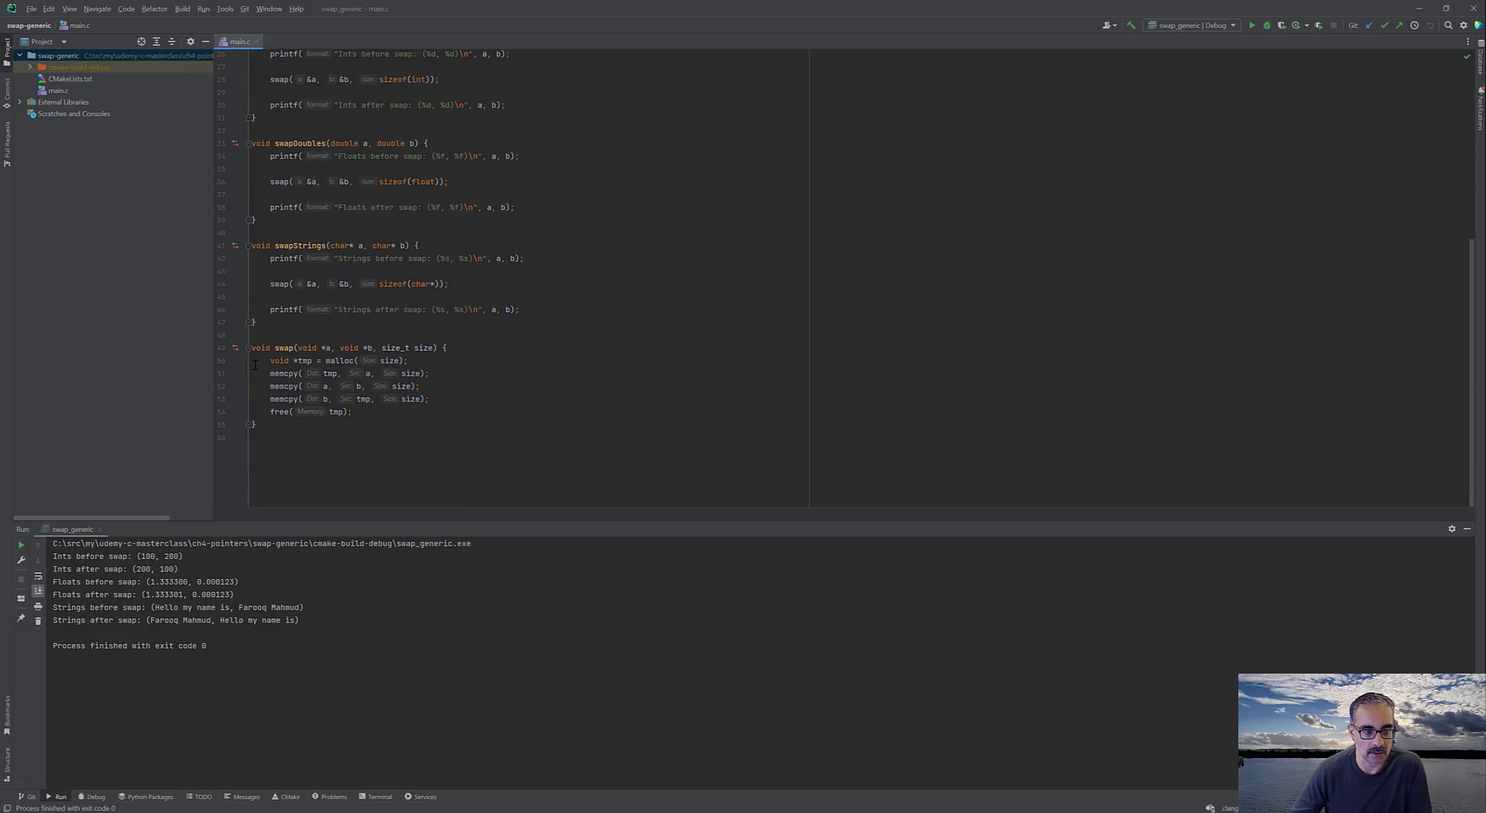
pyautogui.scroll(3)
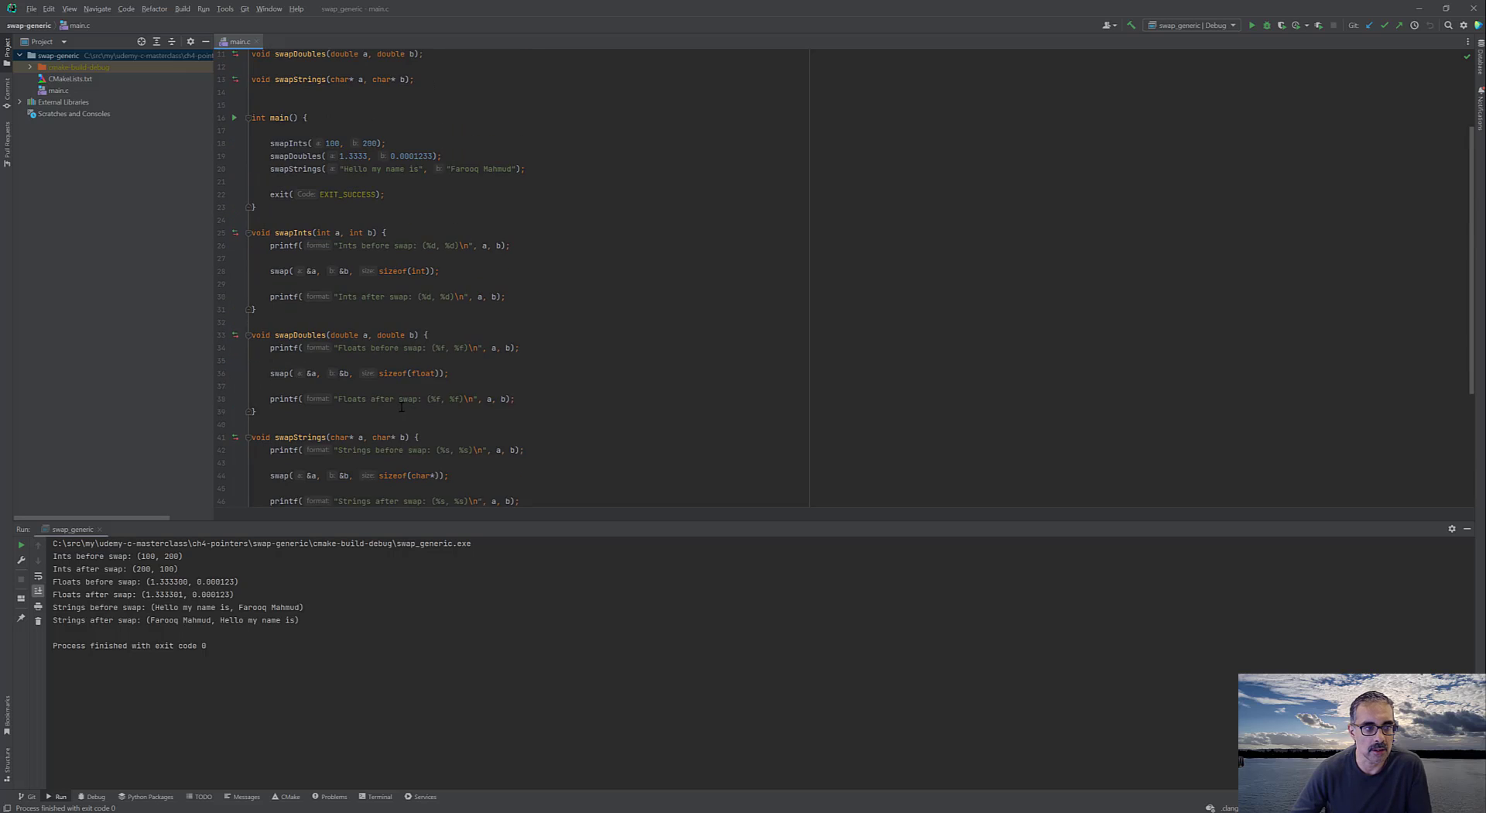
pyautogui.scroll(3)
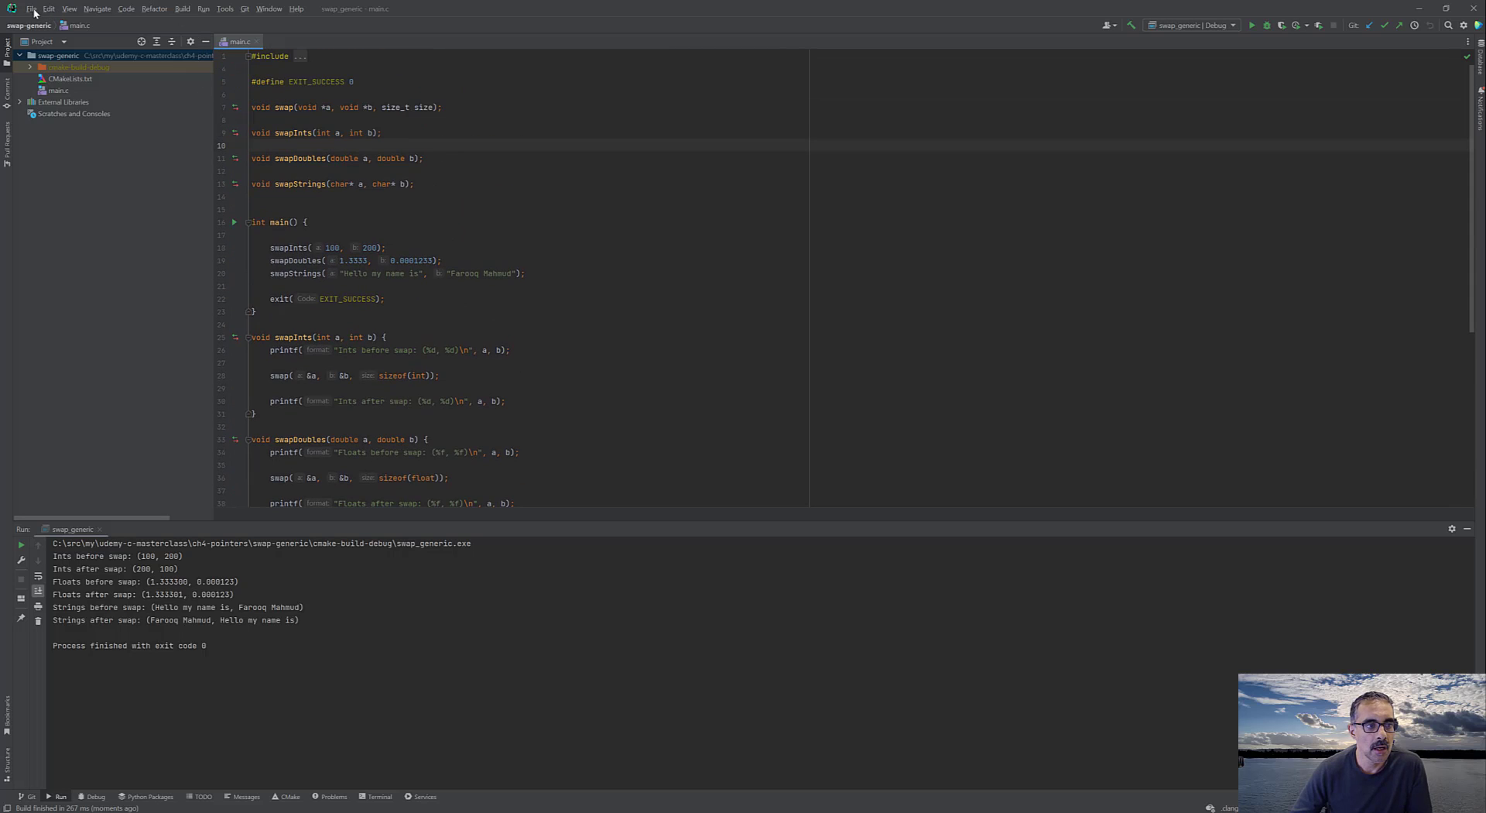
pyautogui.click(33, 9)
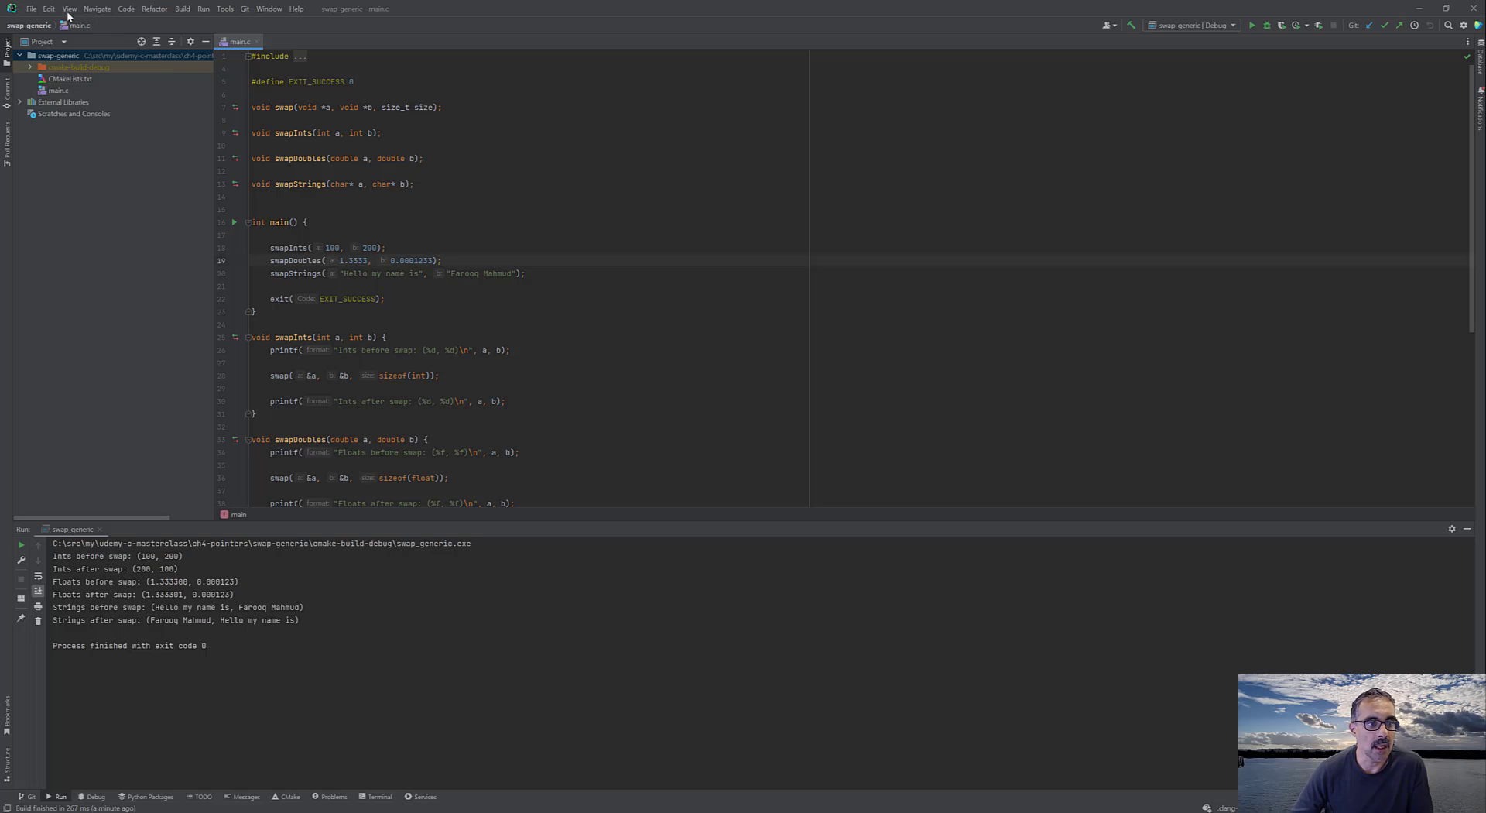
# - Add a WSL Ubuntu-20.04 toolchain and view the error showing /usr/bin/cmake missing
pyautogui.click(31, 8)
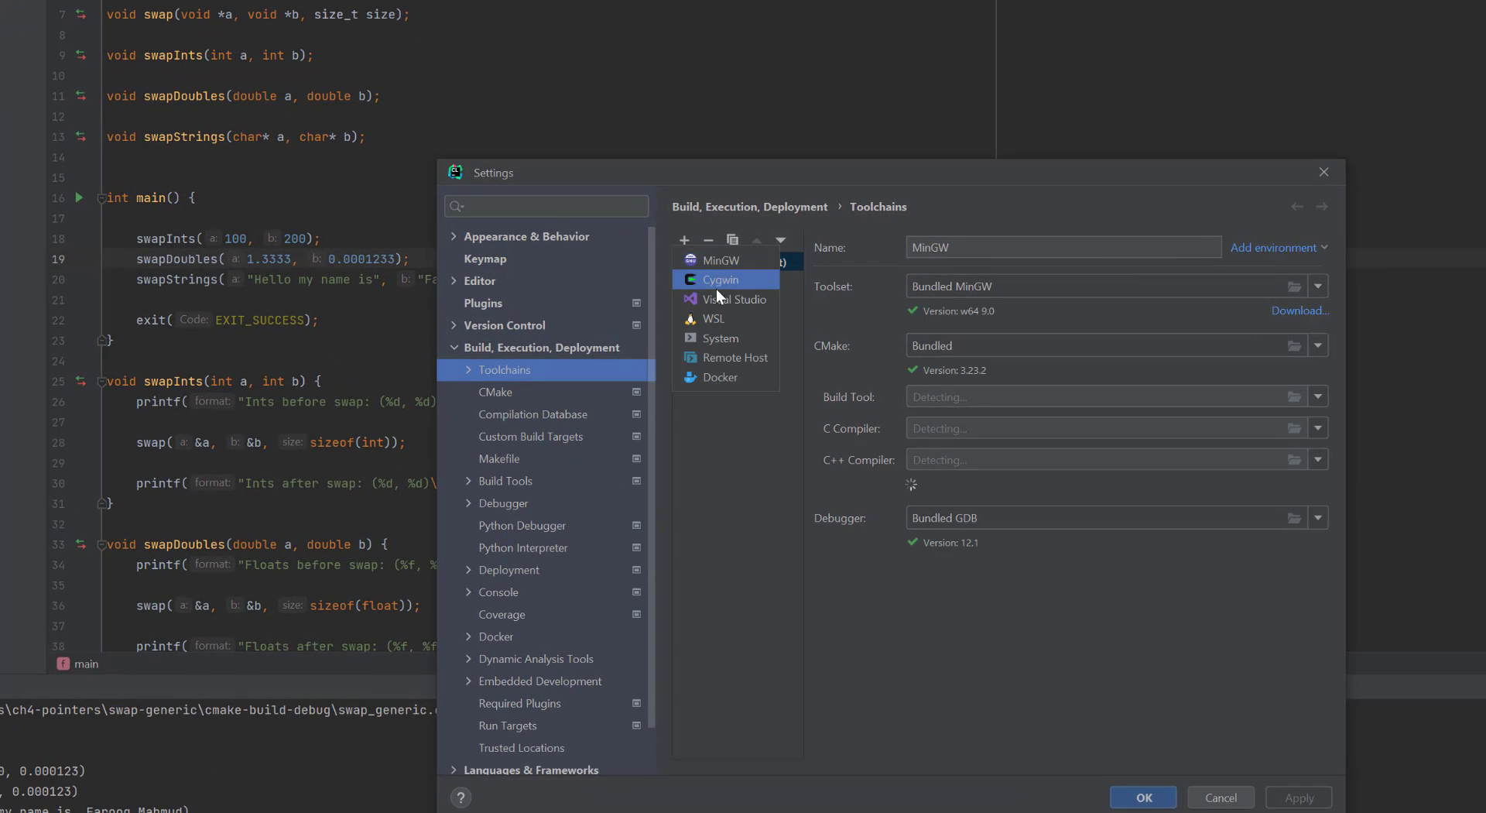
pyautogui.click(713, 300)
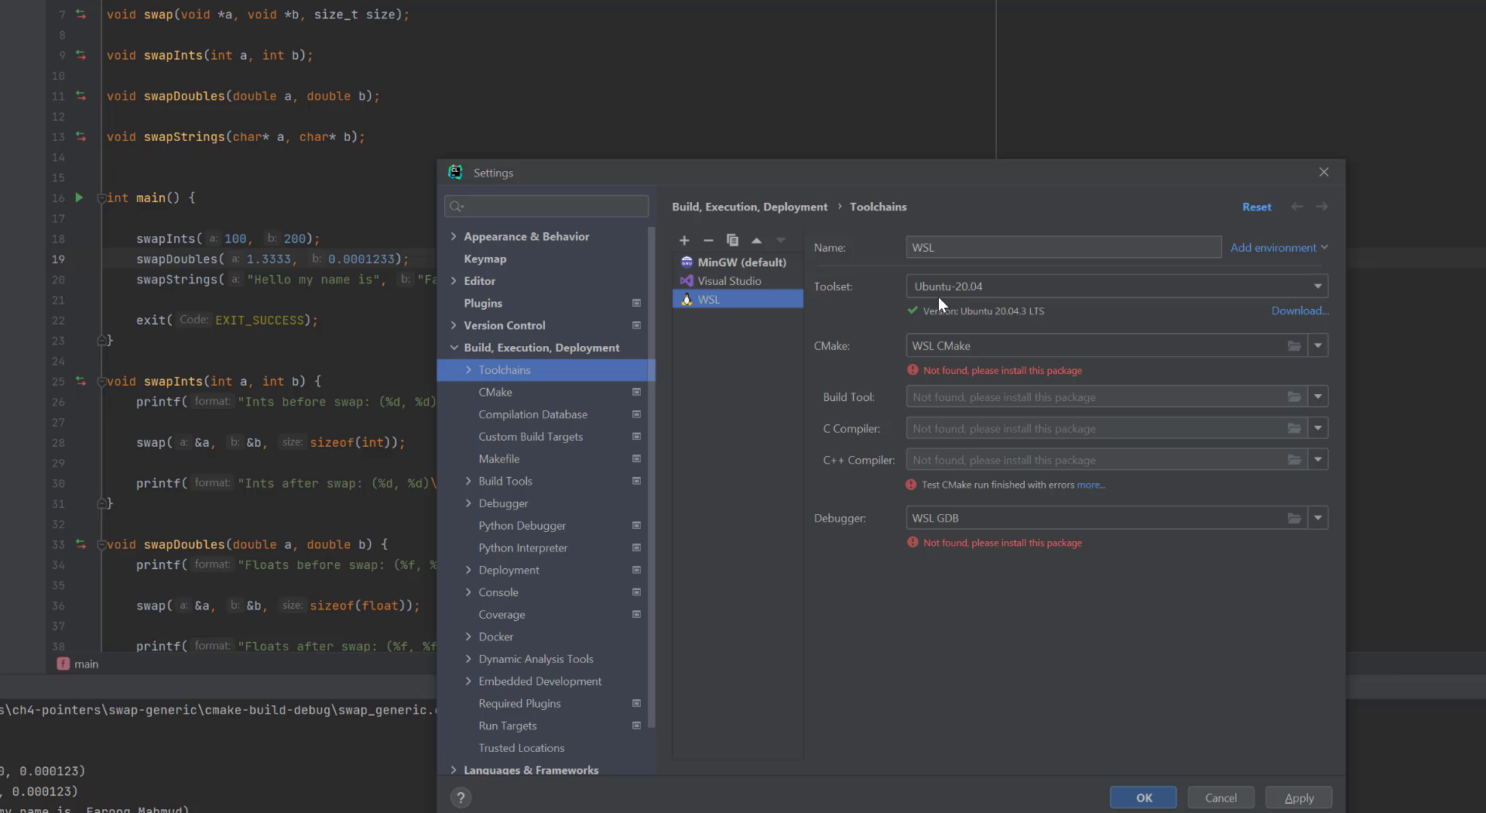
pyautogui.moveTo(1026, 327)
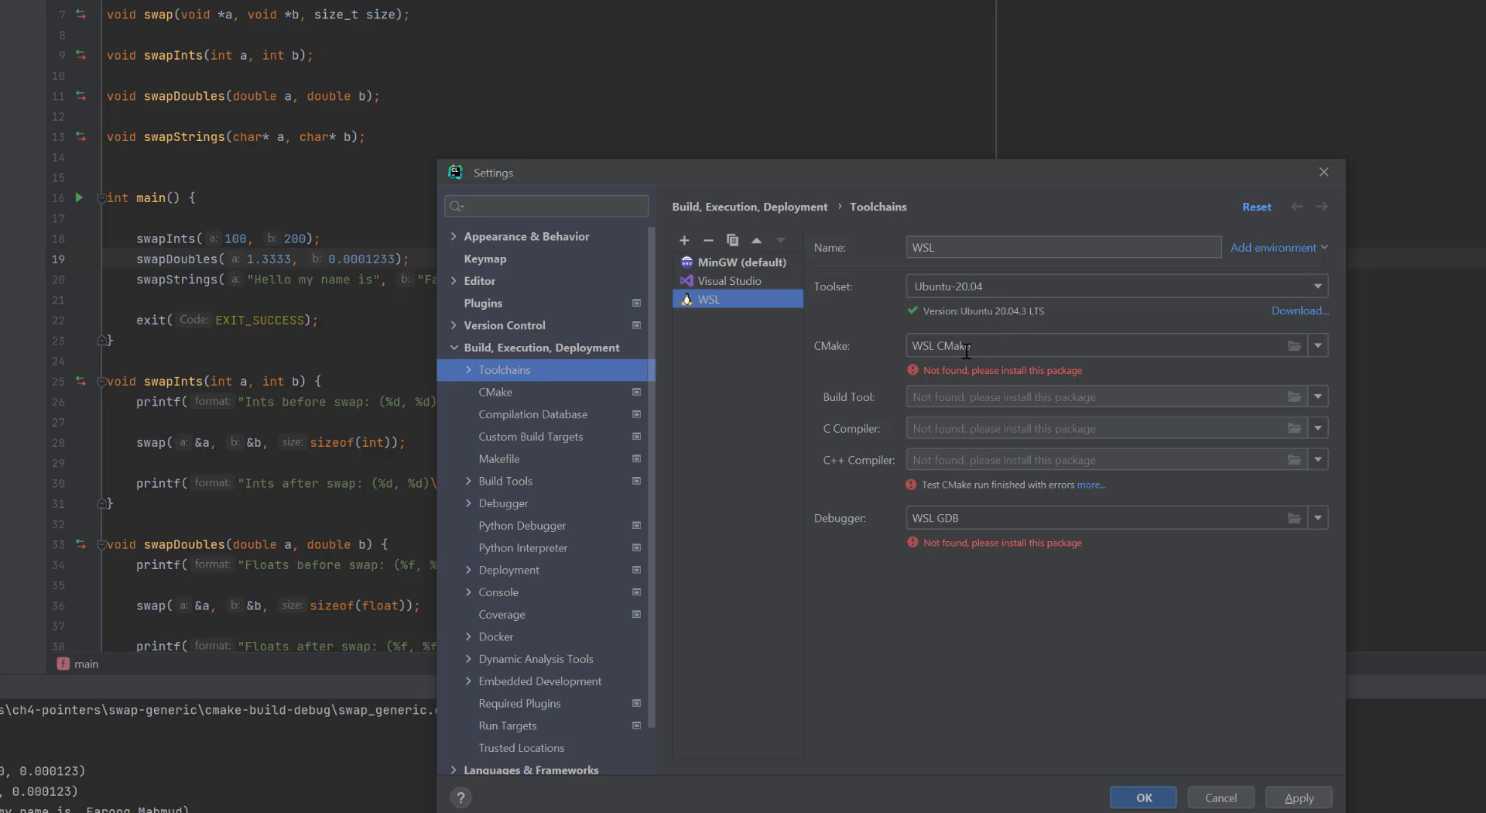
pyautogui.moveTo(948, 364)
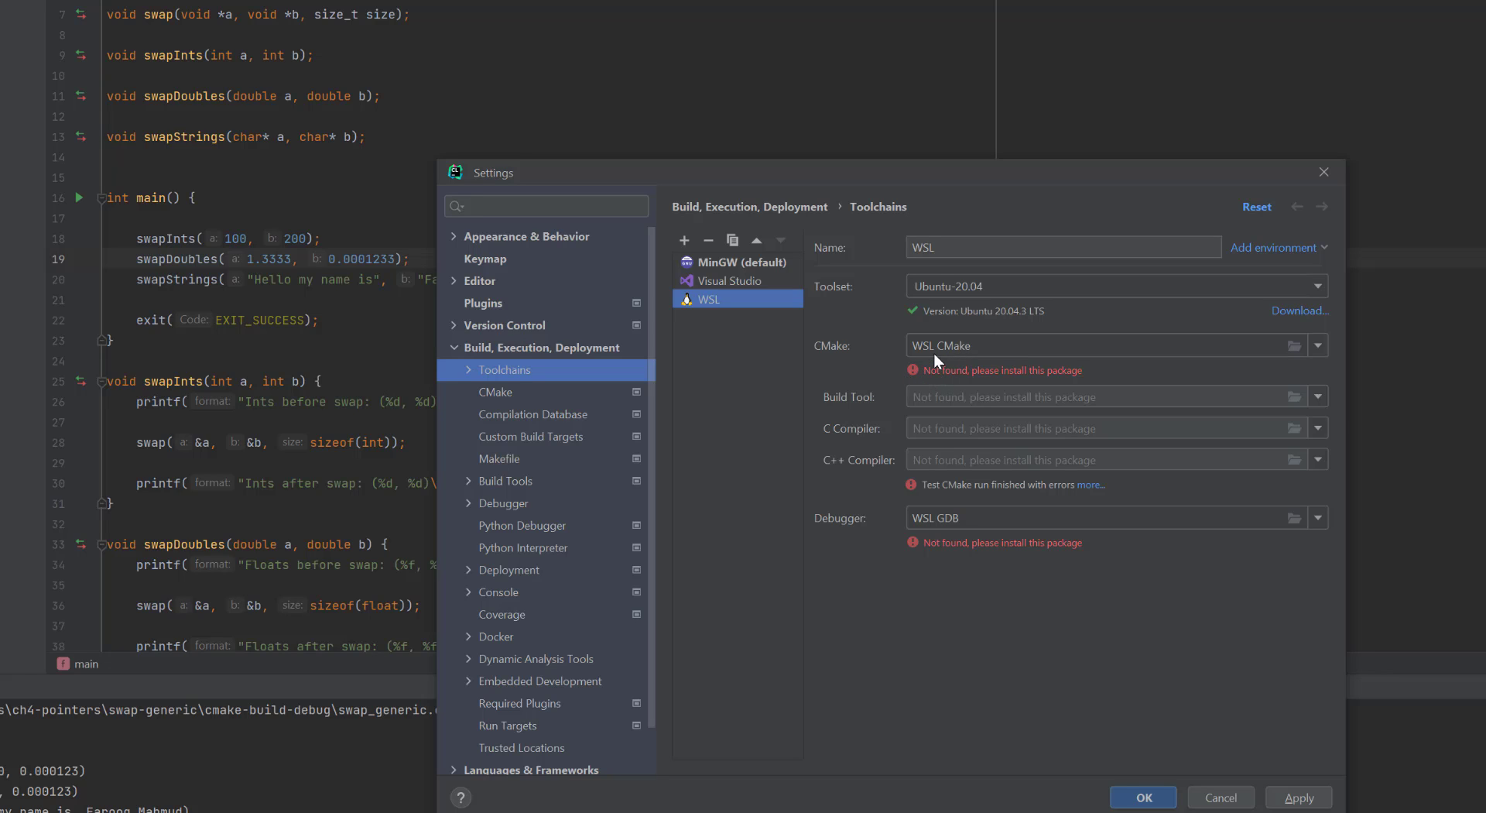
pyautogui.moveTo(941, 377)
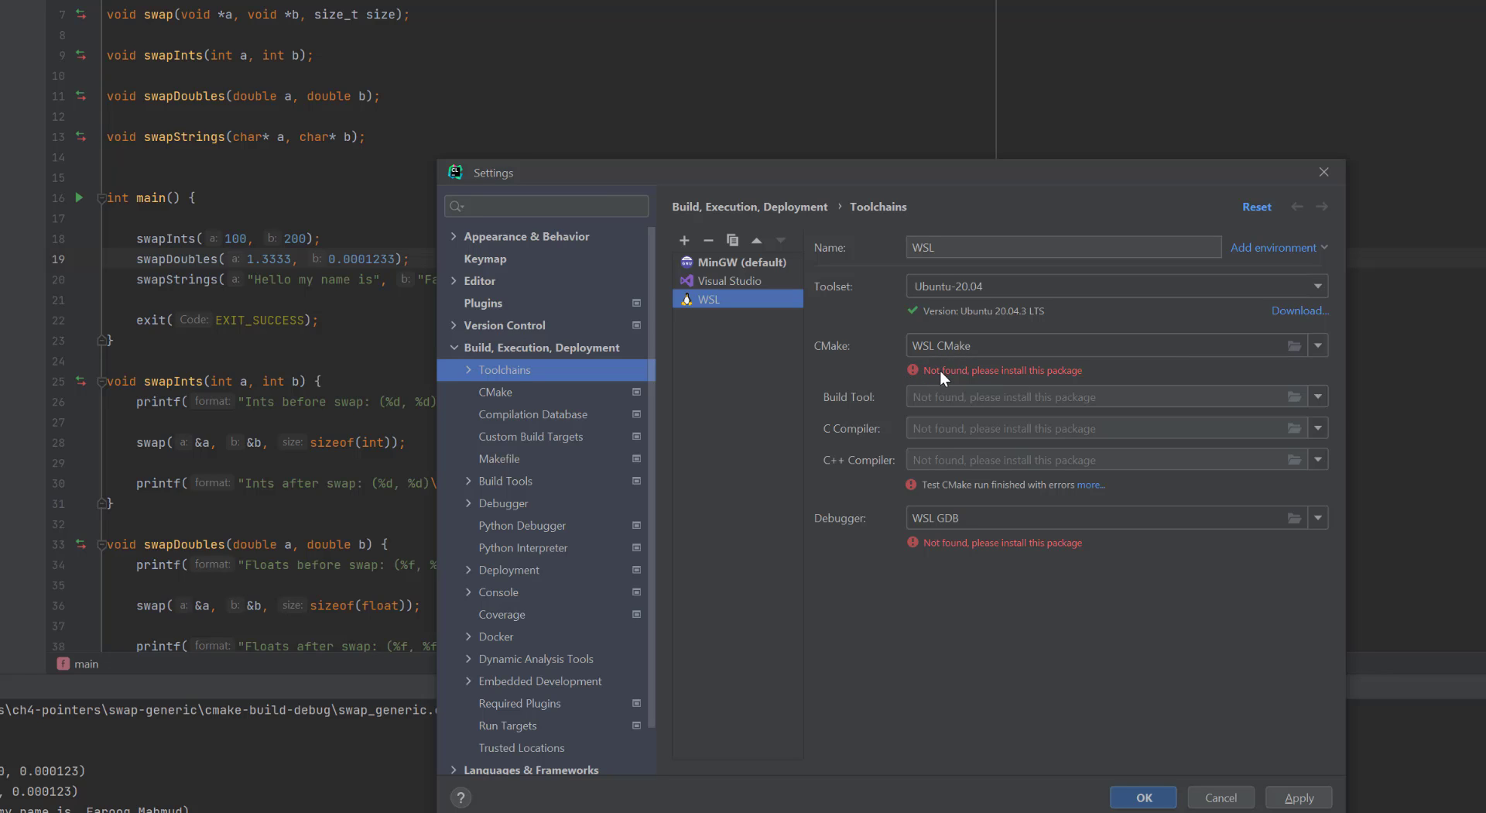
pyautogui.moveTo(937, 559)
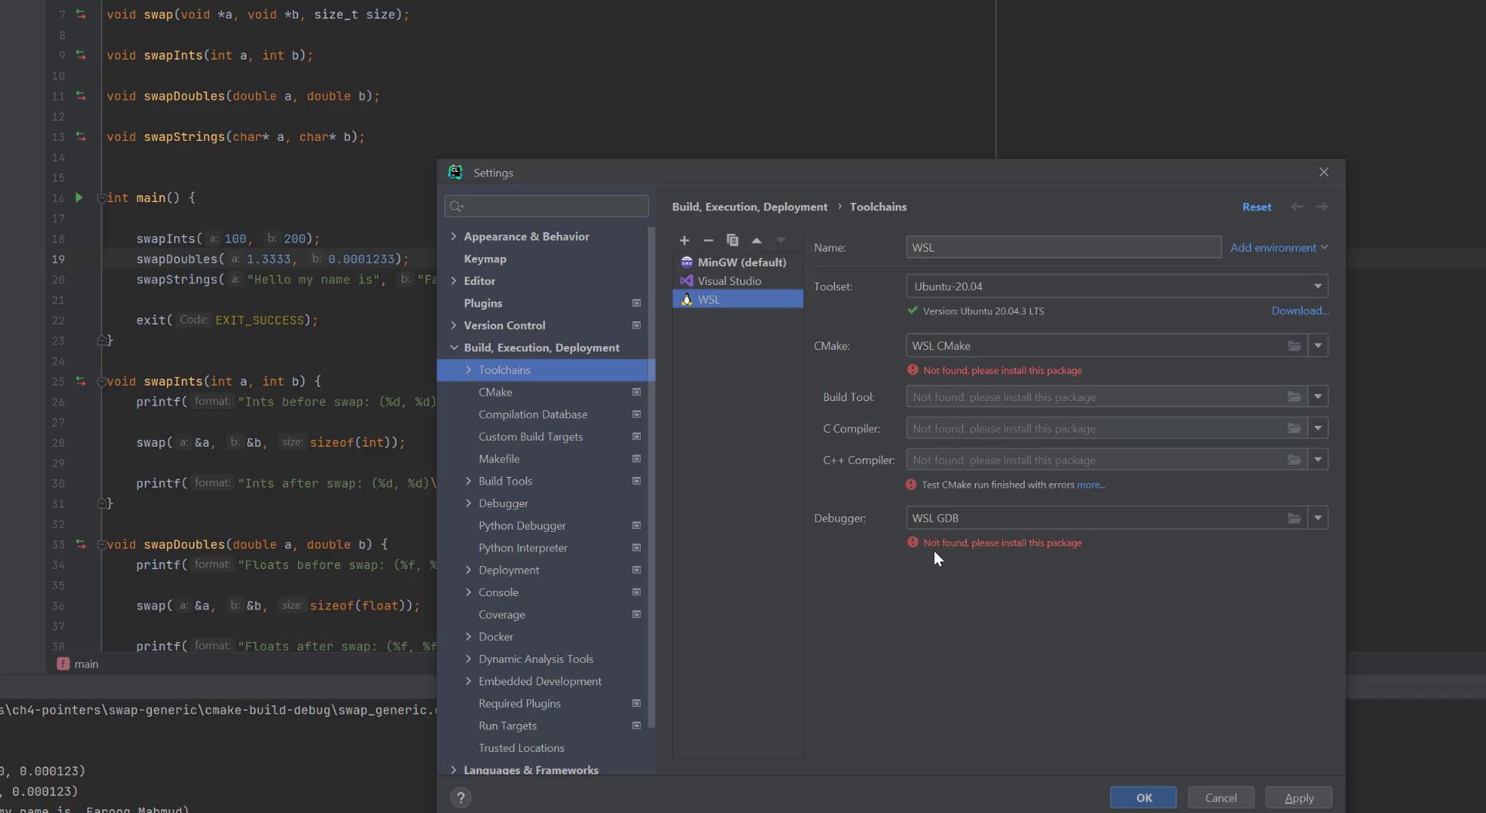
pyautogui.moveTo(1065, 509)
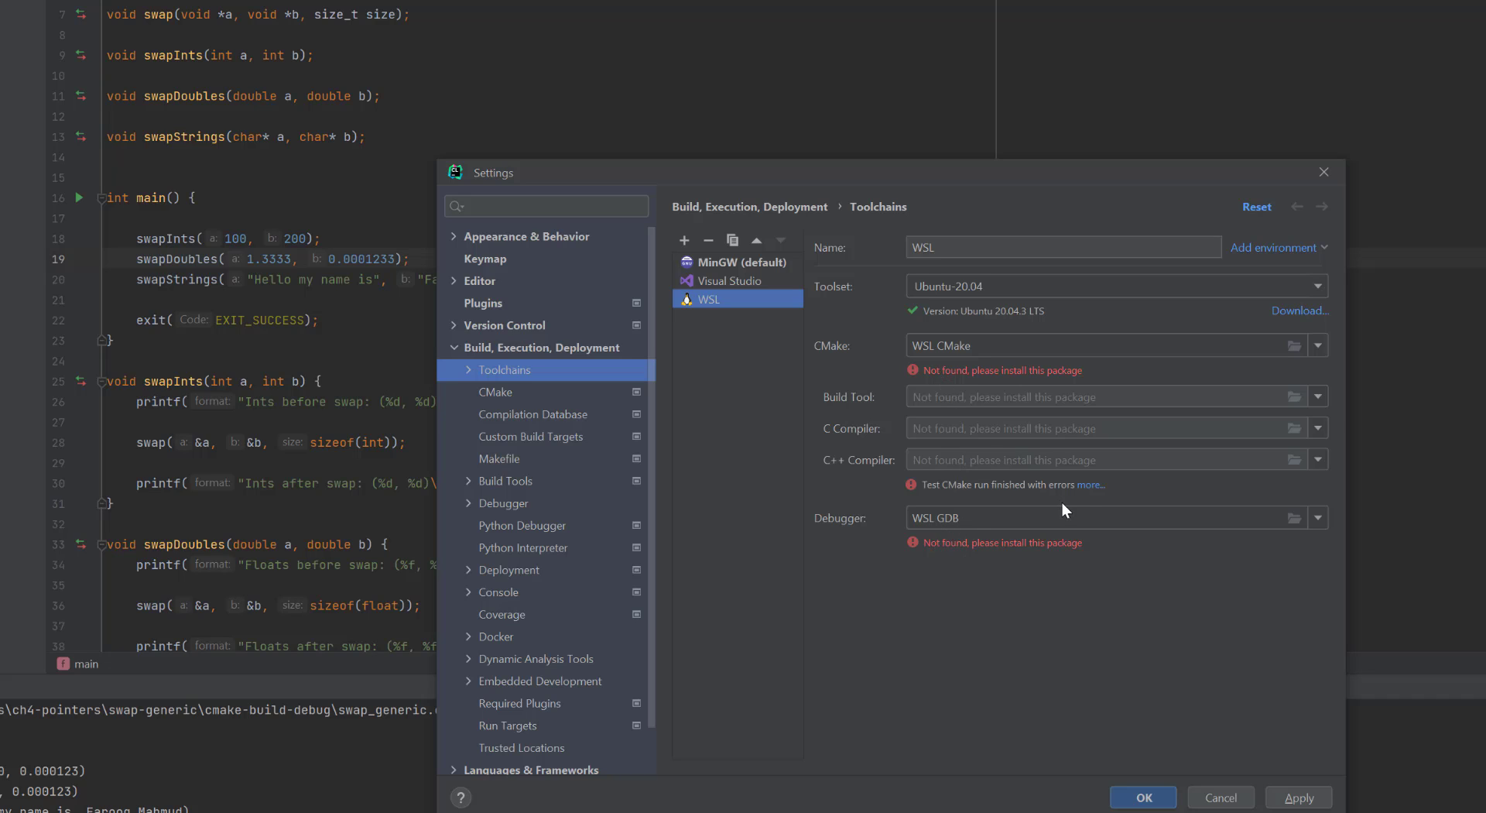
pyautogui.click(1095, 484)
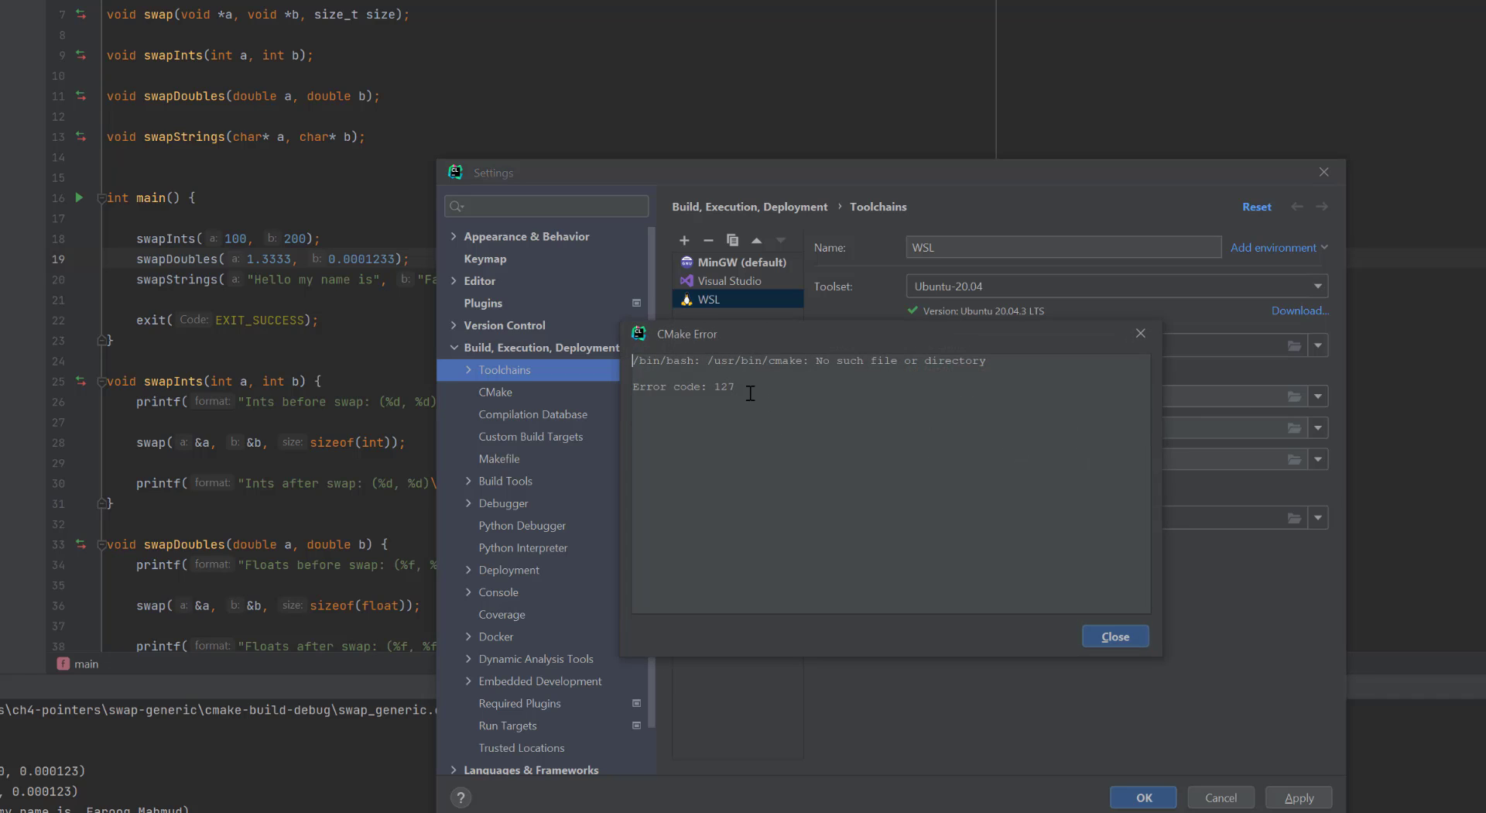
pyautogui.moveTo(829, 360)
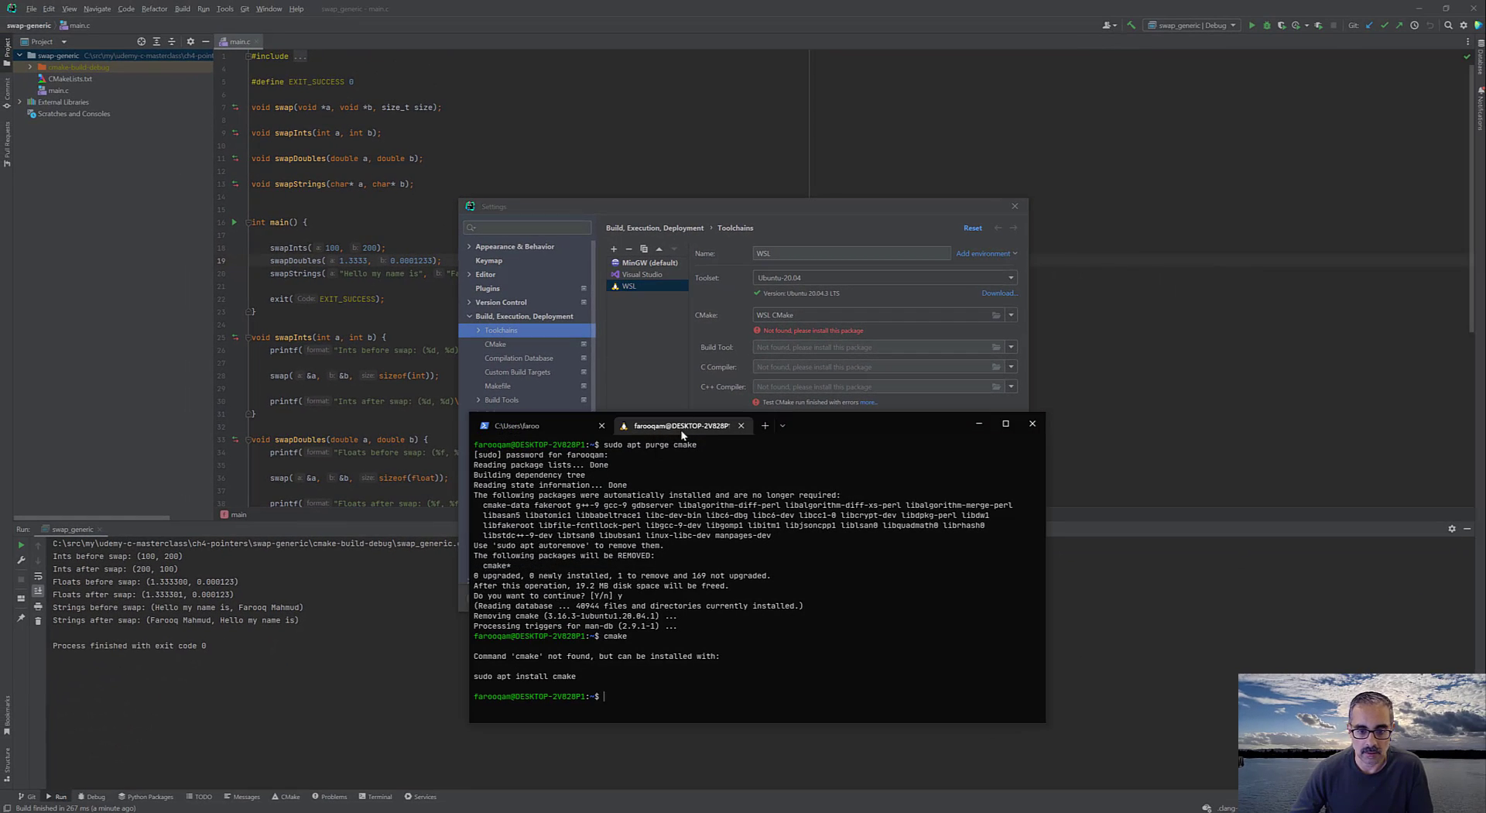
# - Confirm cmake is missing in Ubuntu, update package lists, and install build-essential
pyautogui.write('cl')
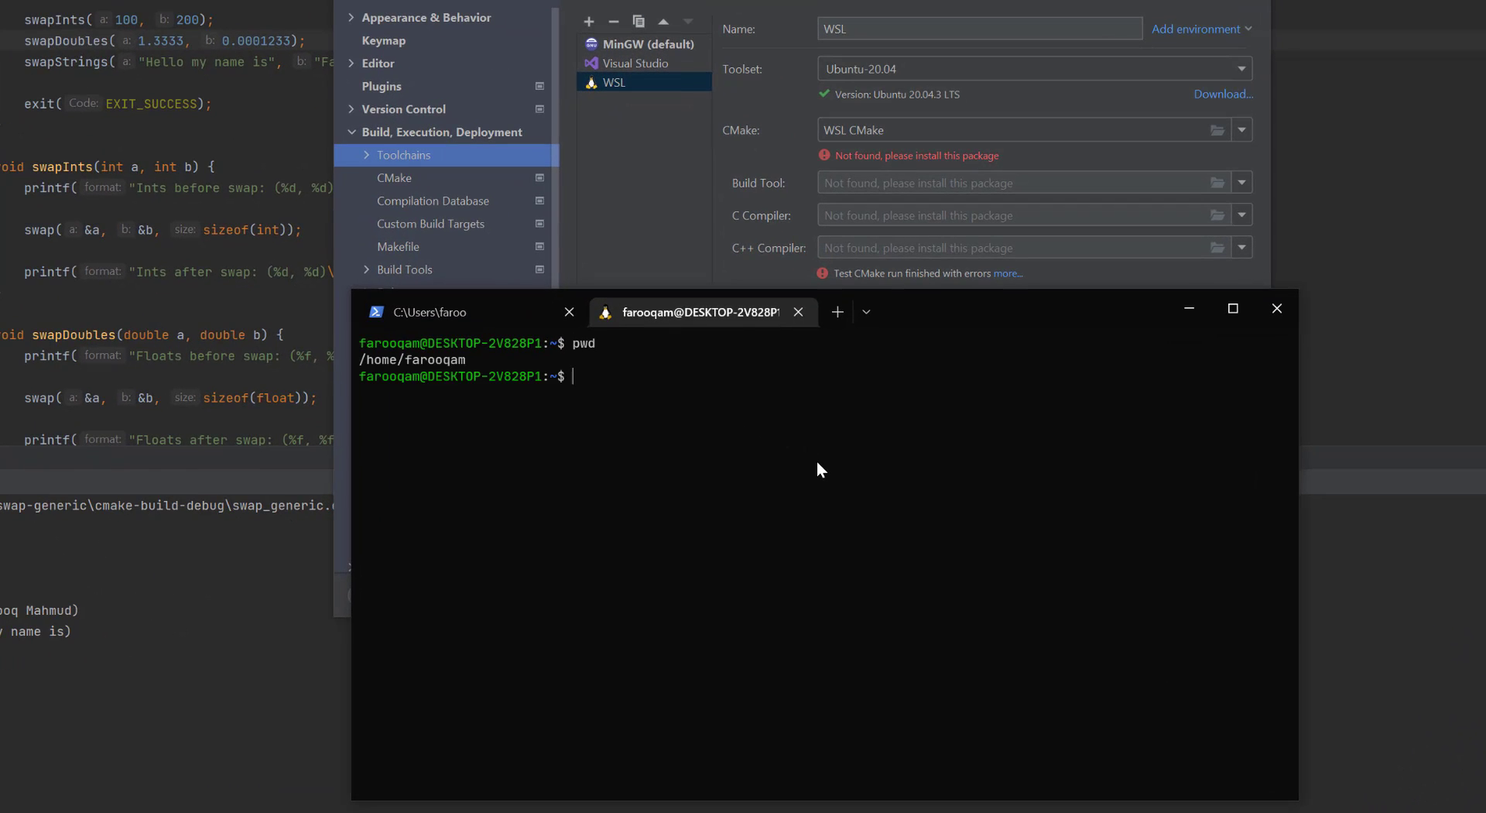
pyautogui.write('cmake')
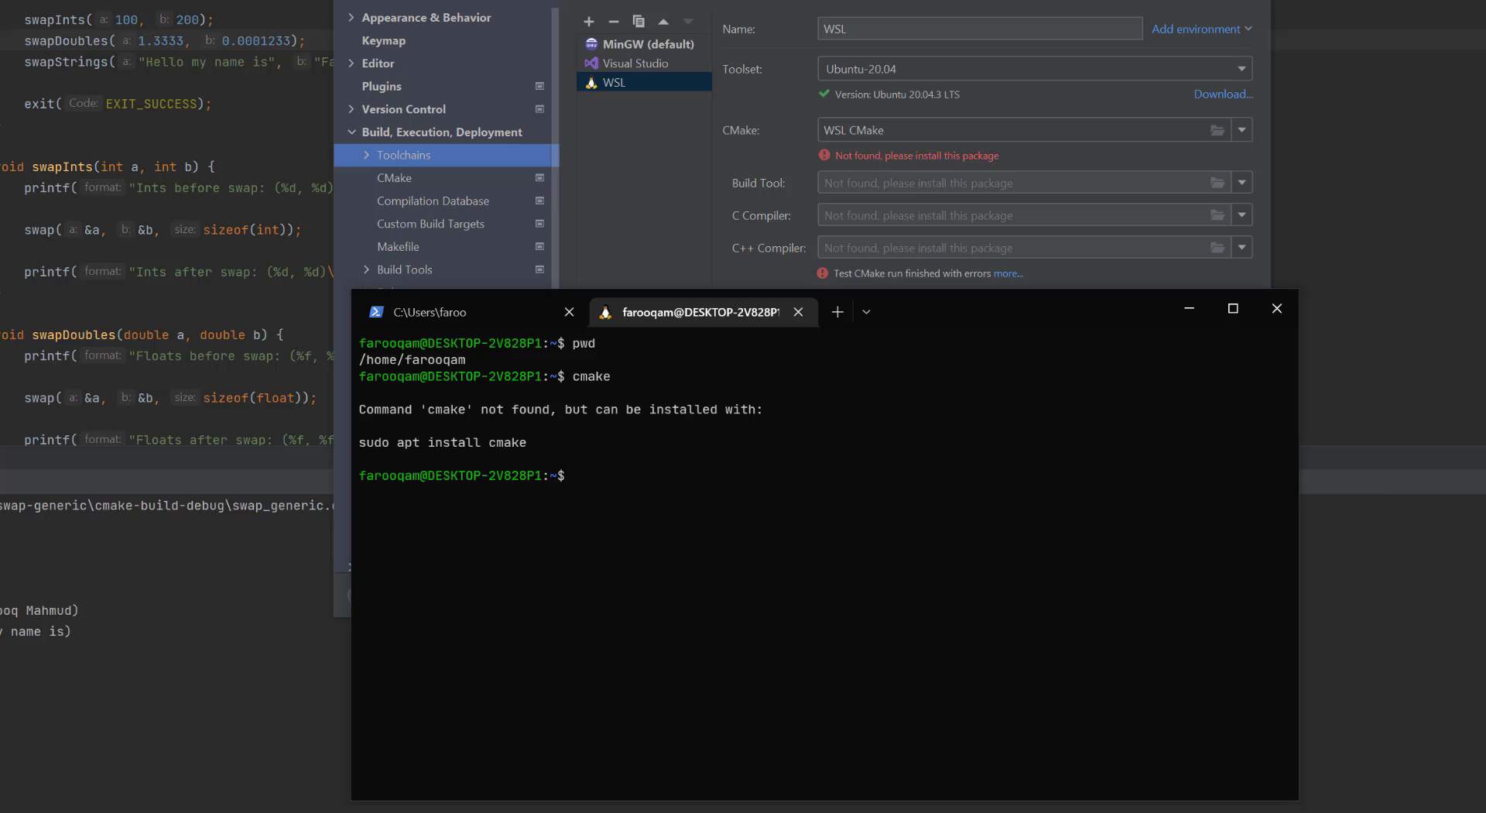
pyautogui.write('sudo apt-get update')
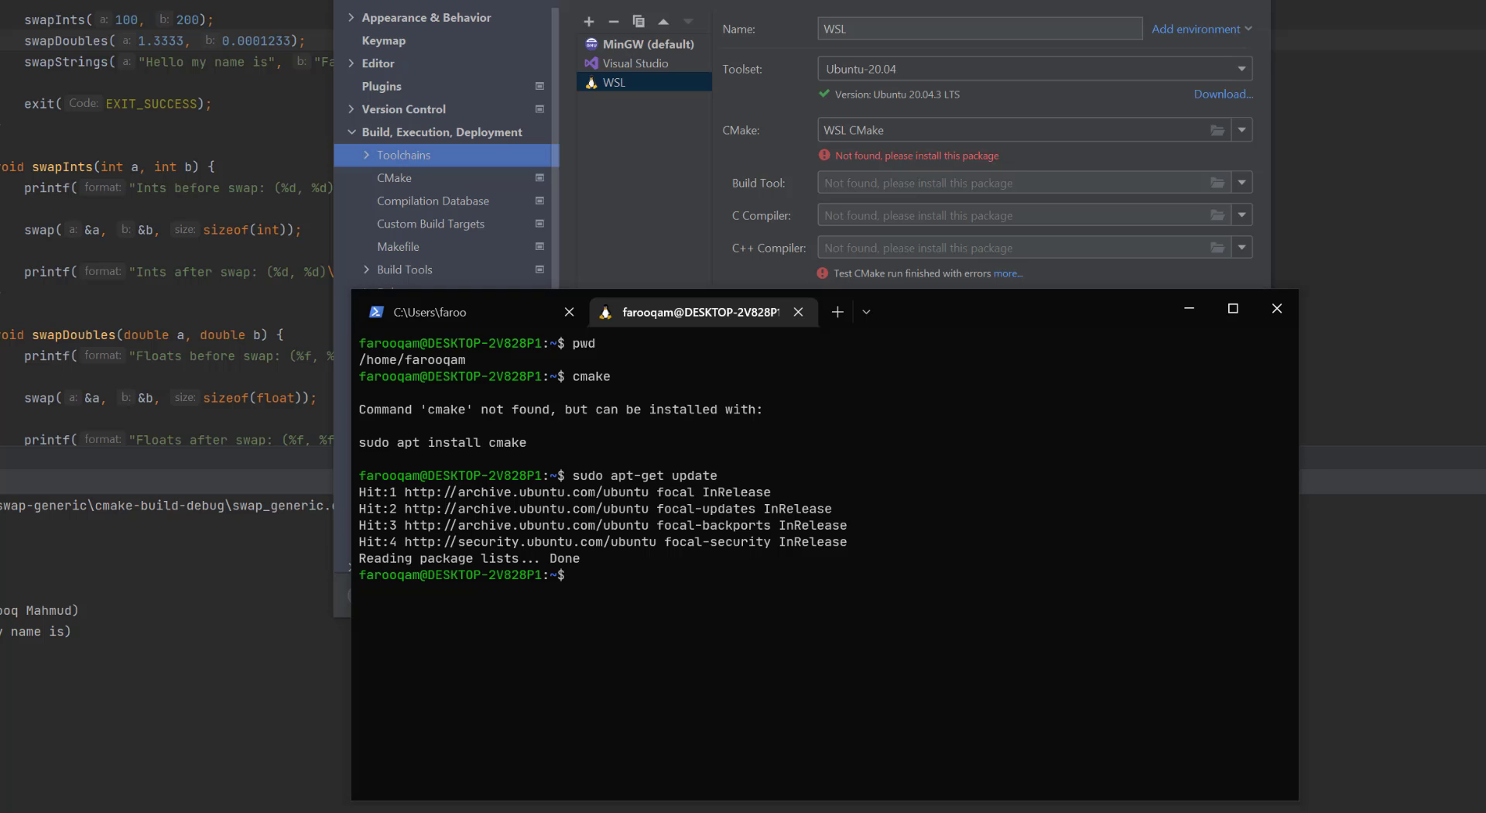
pyautogui.moveTo(792, 704)
pyautogui.write('sudo apt-get install build-essential')
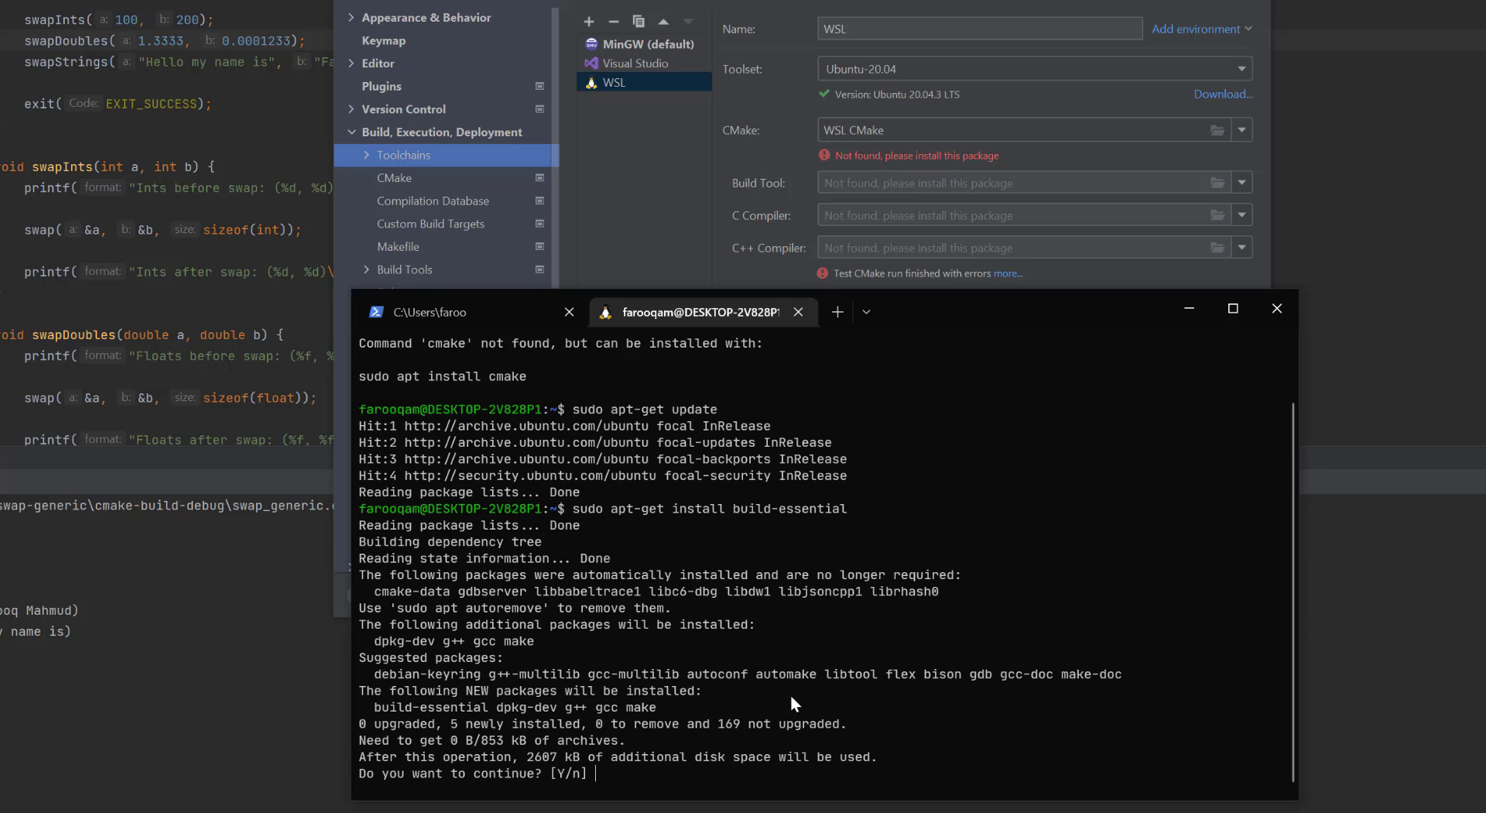
pyautogui.write('y')
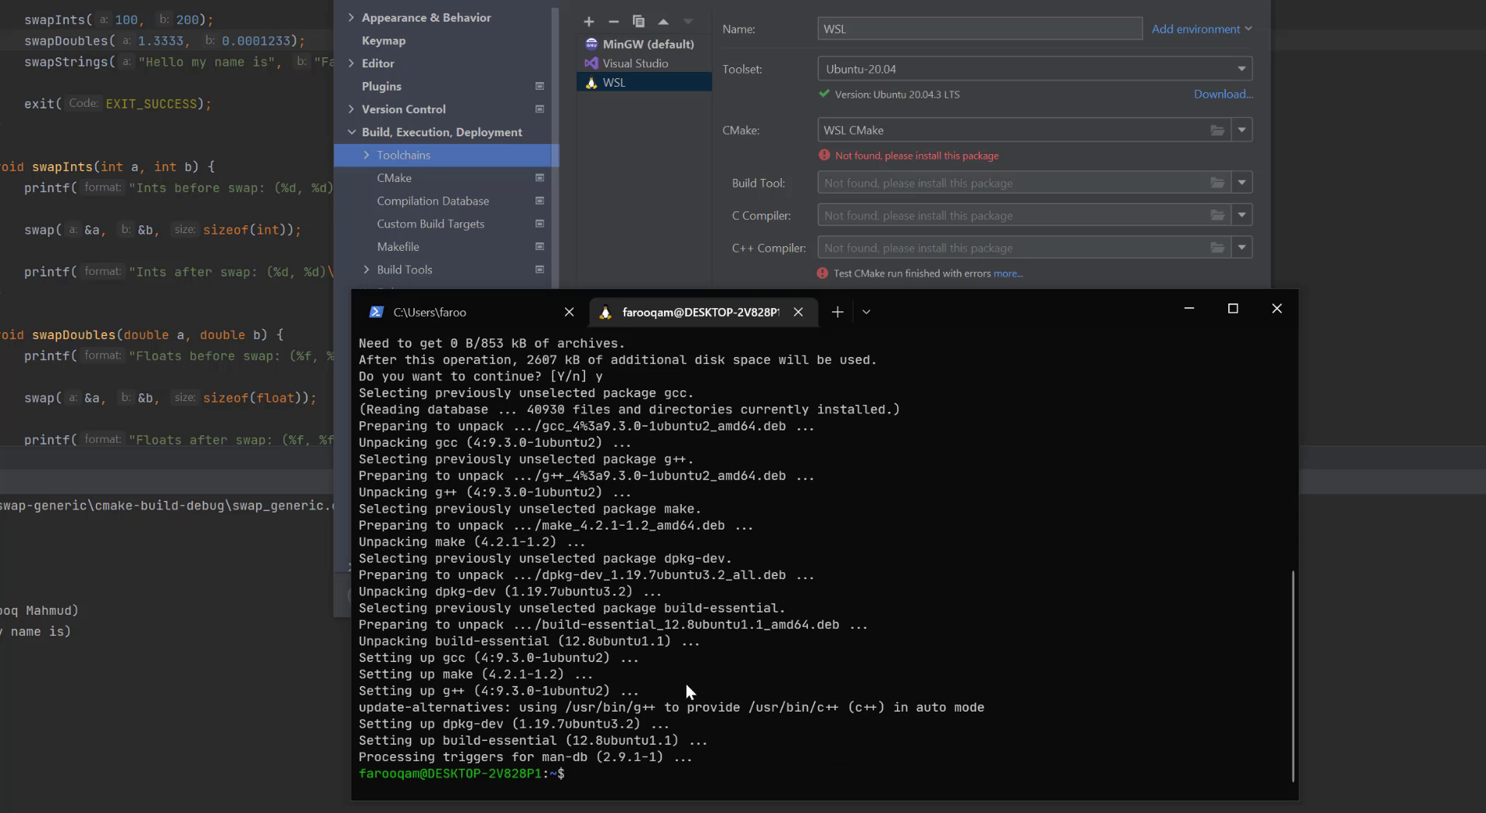
pyautogui.moveTo(453, 670)
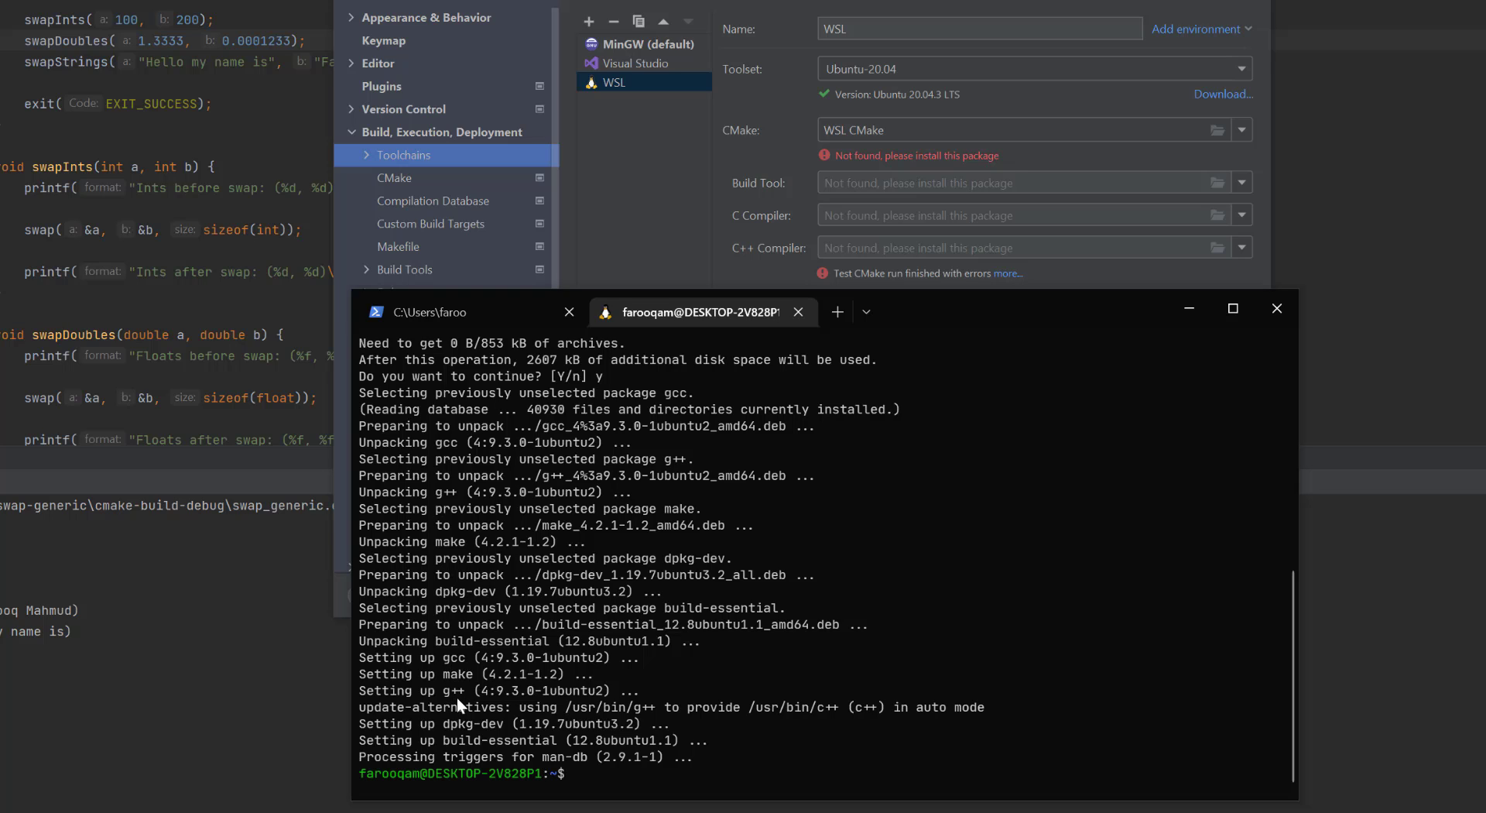
pyautogui.moveTo(462, 672)
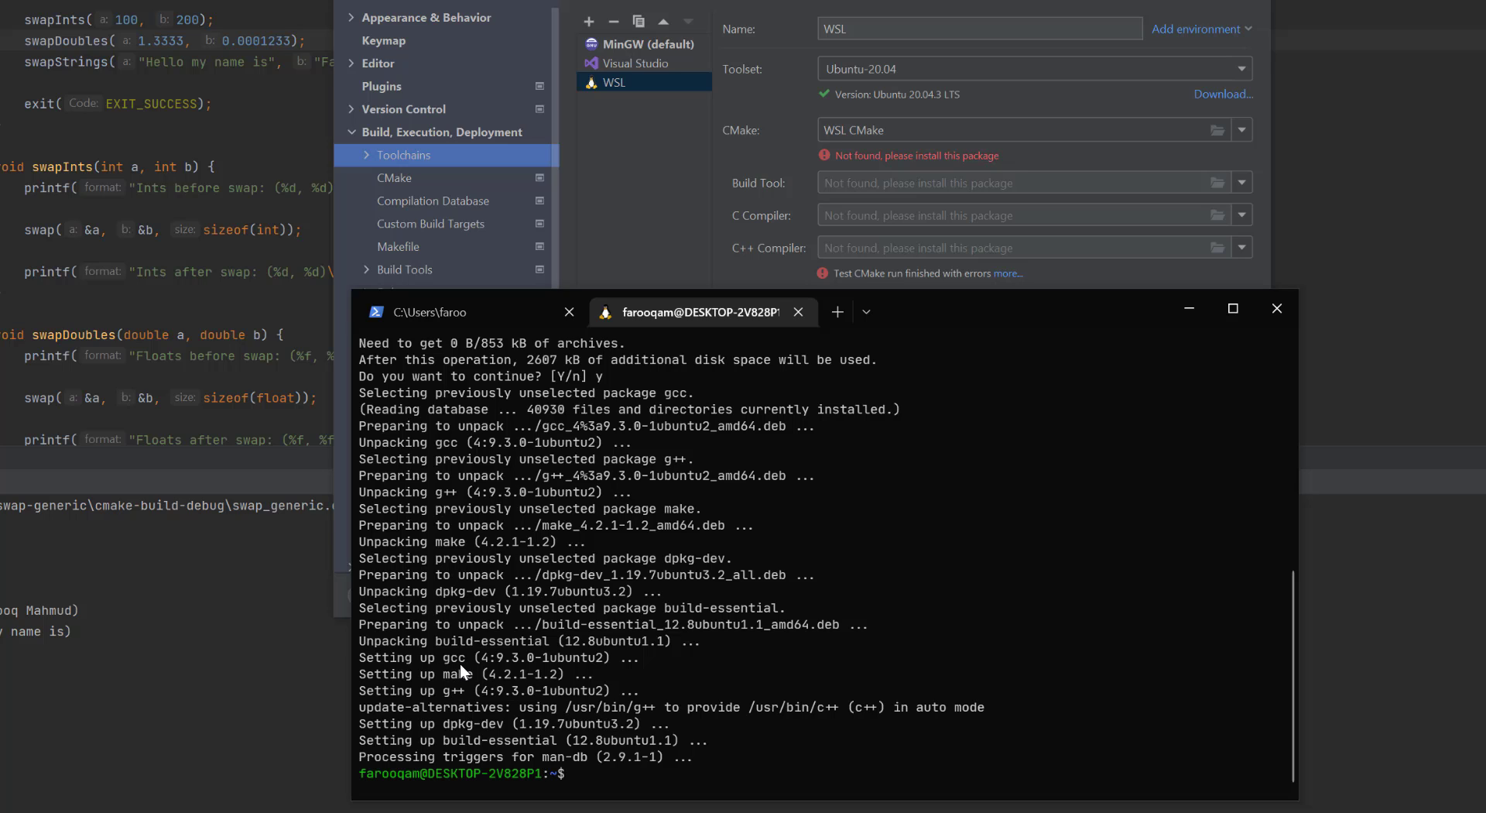
pyautogui.moveTo(626, 720)
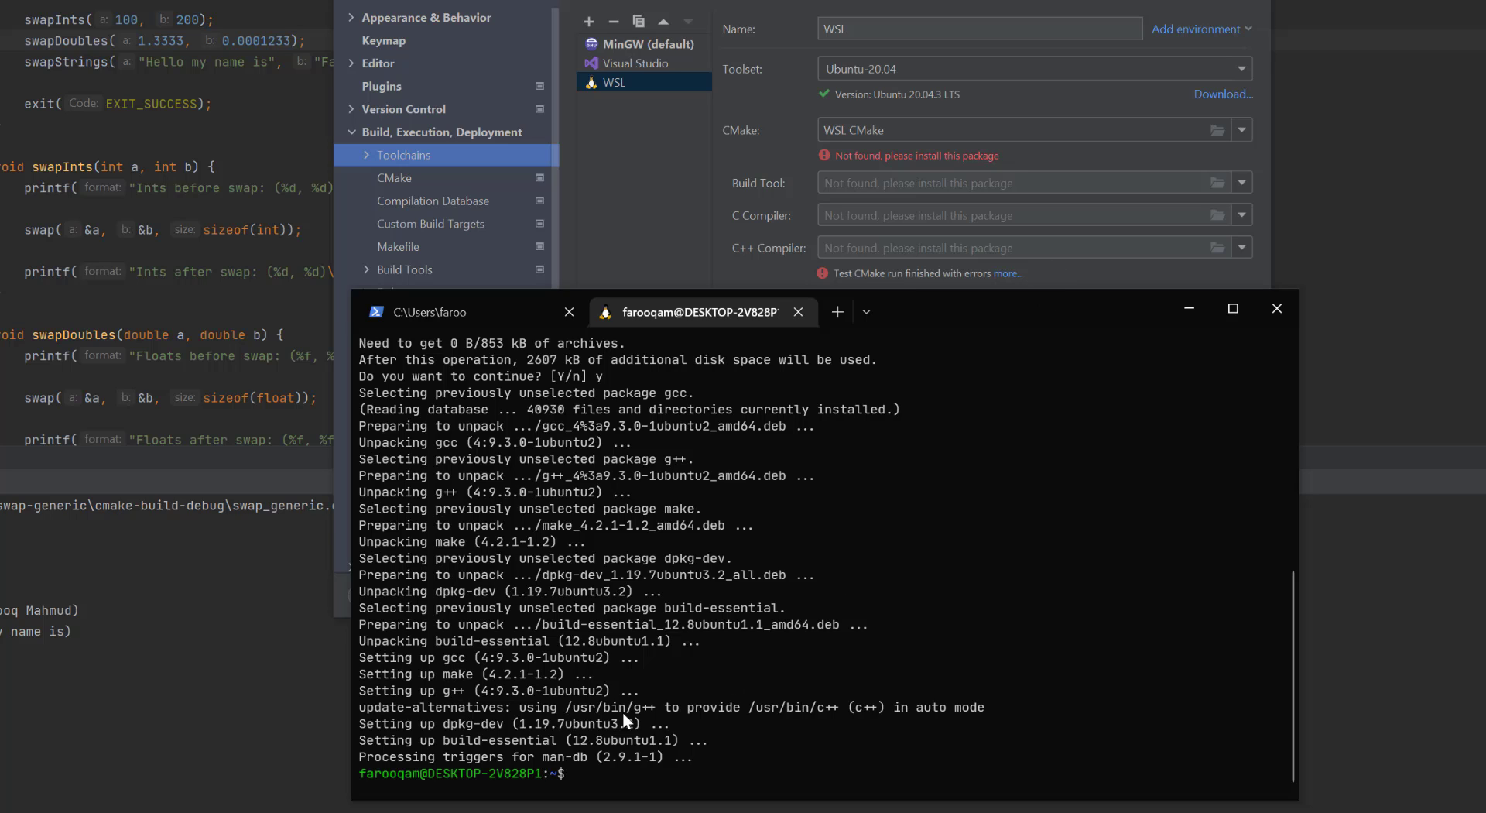
pyautogui.moveTo(758, 634)
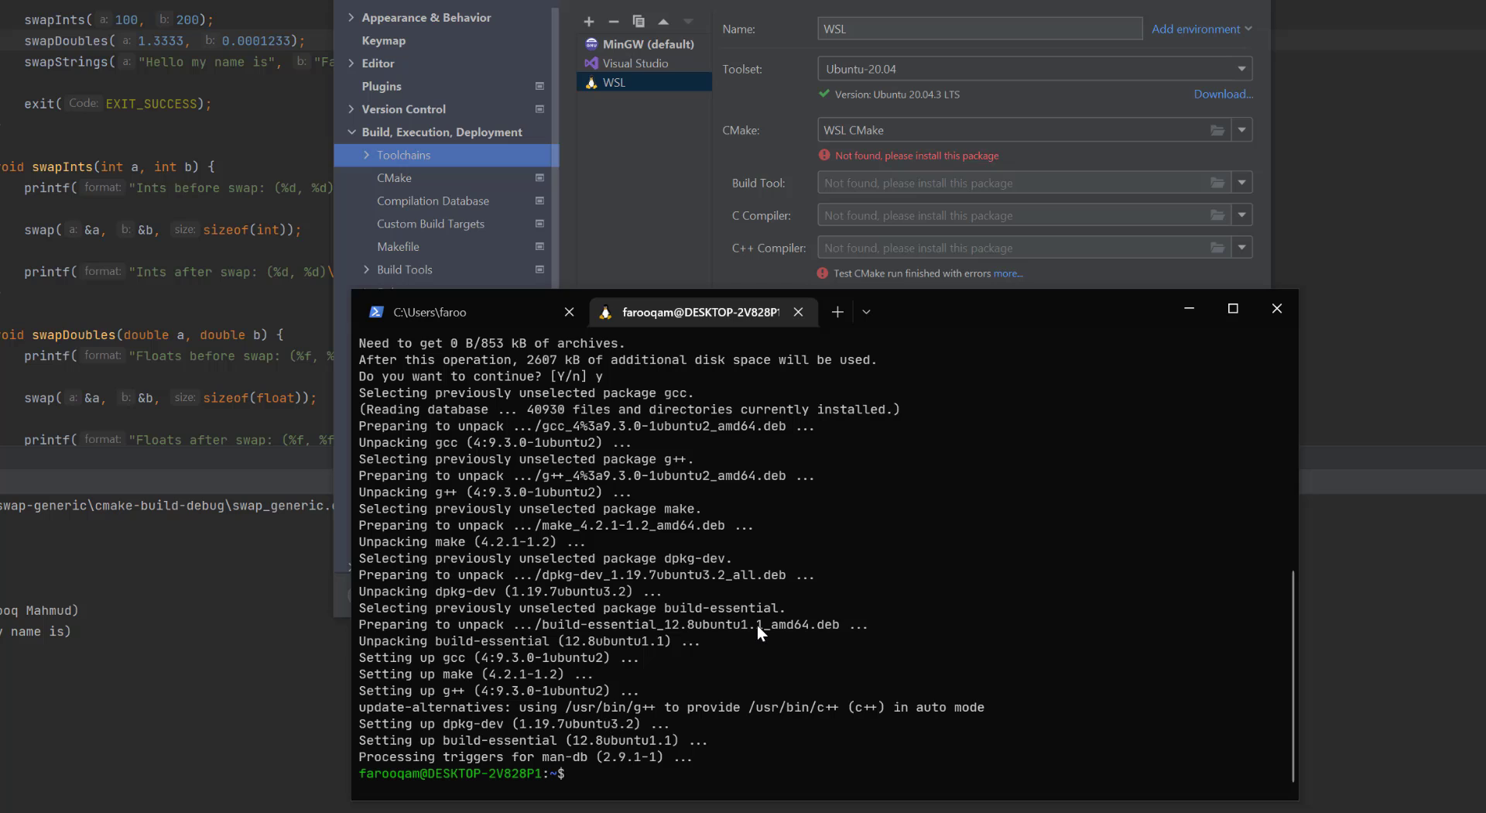
pyautogui.moveTo(434, 689)
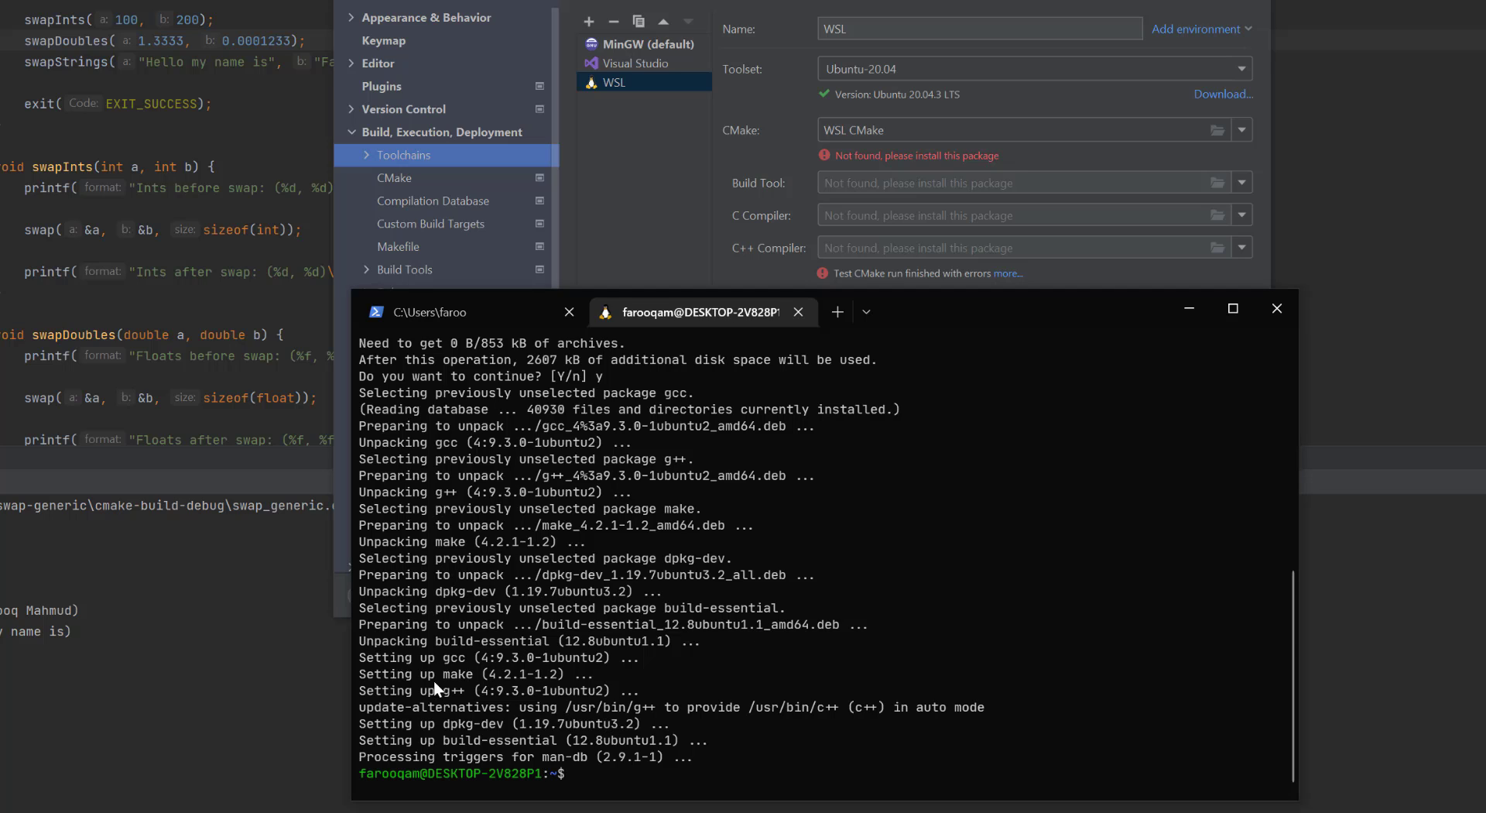
# - Install CMake 3.16.3 in Ubuntu with sudo apt install cmake
pyautogui.write('cmake')
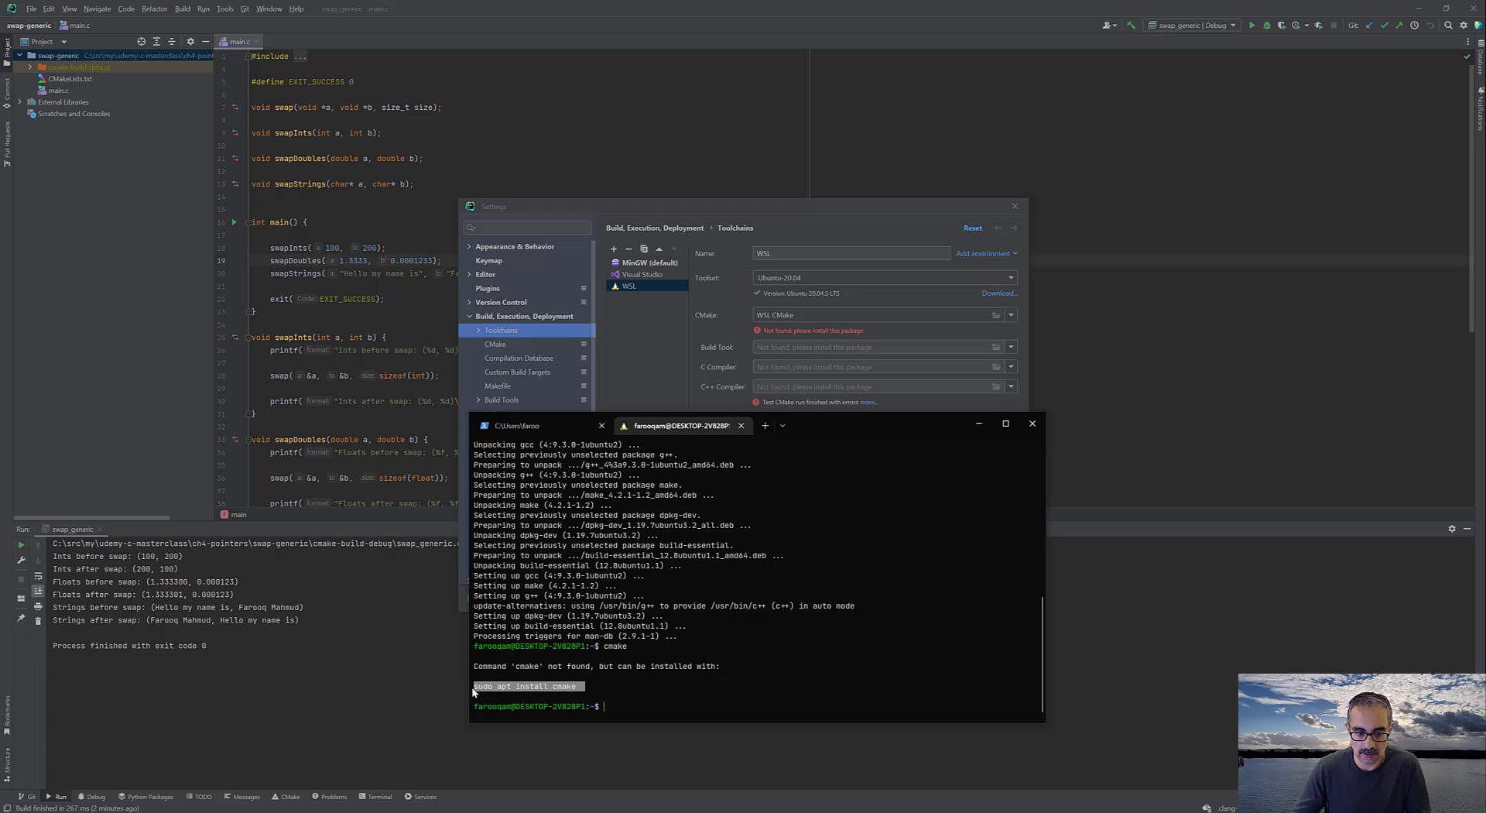
pyautogui.write('sudo apt install cmakesudo')
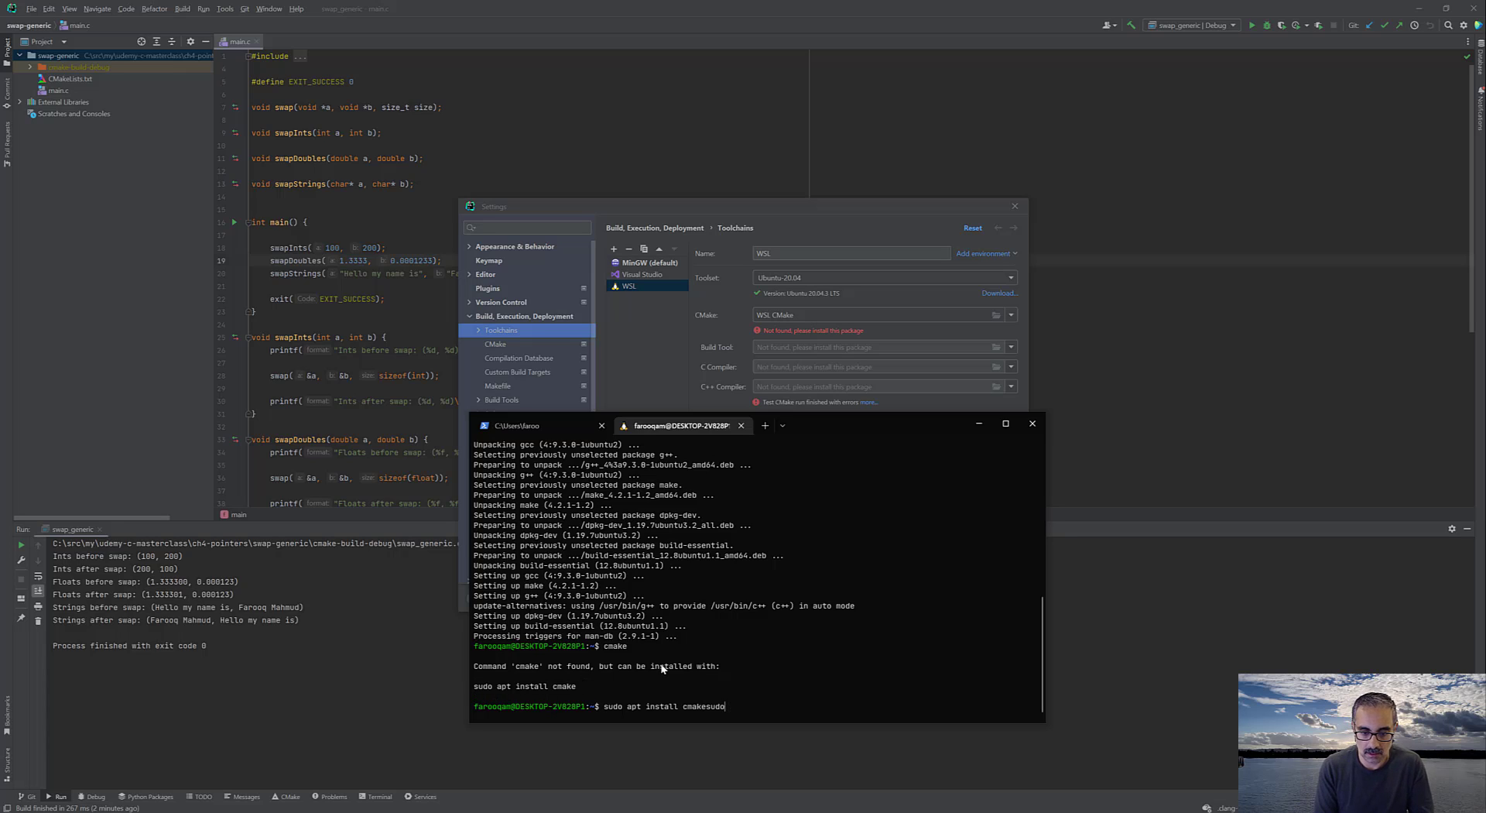
pyautogui.press('Return')
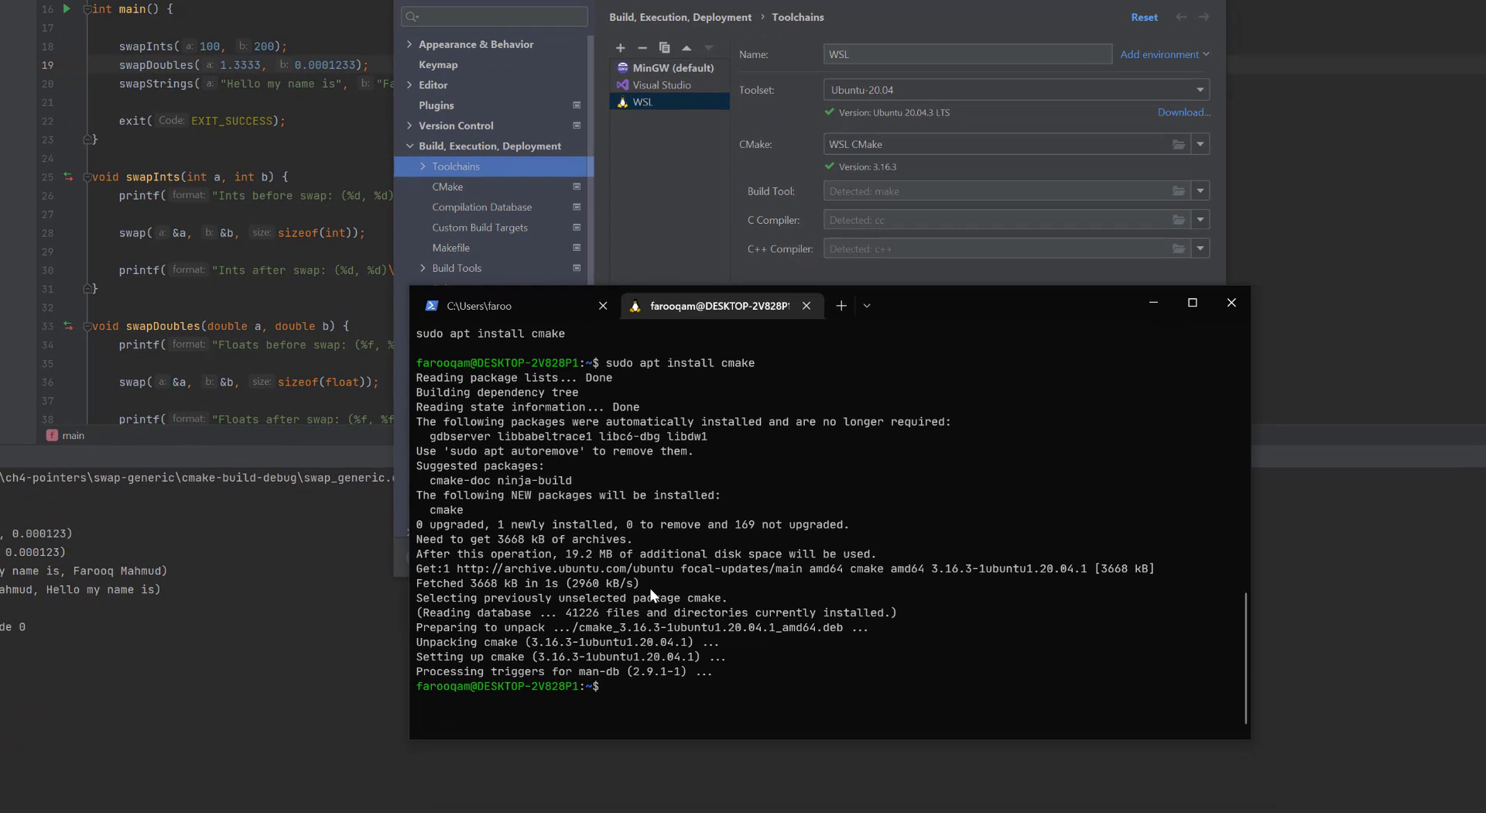
# - Install gdb, make WSL the default toolchain, and save the settings
pyautogui.write('sudo apt install cmake')
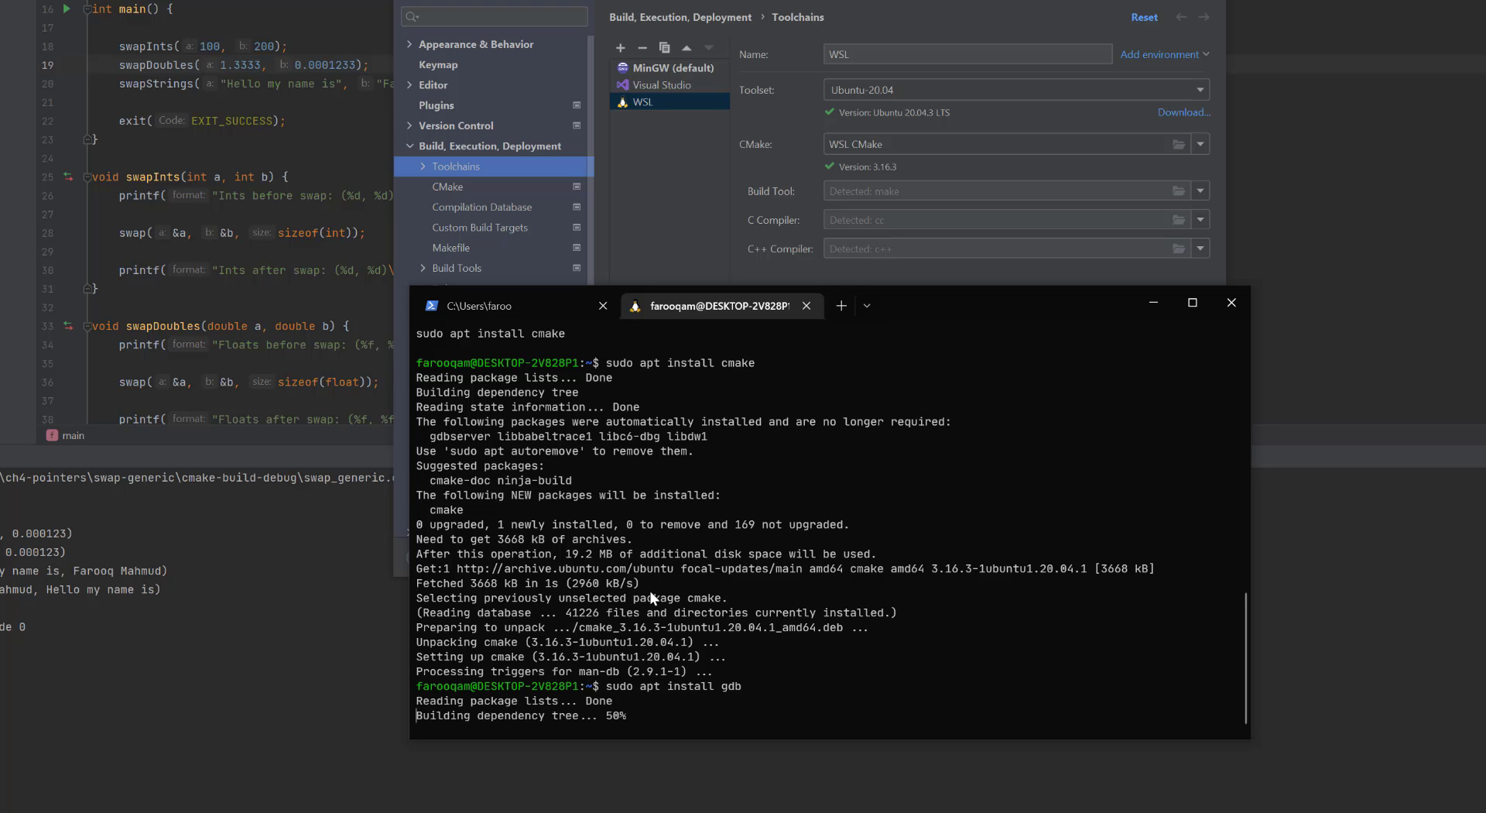
pyautogui.scroll(-3)
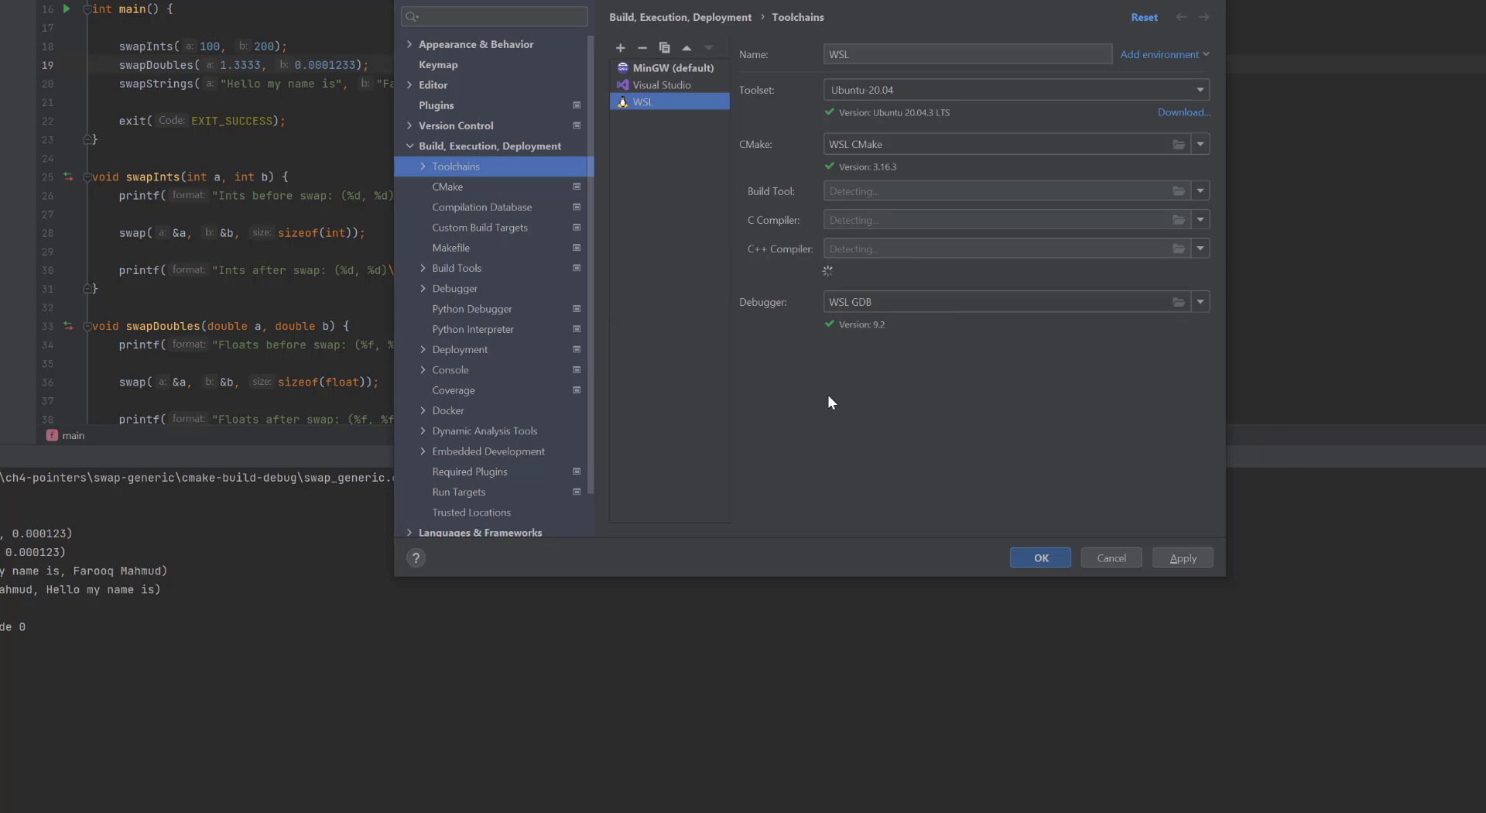
pyautogui.moveTo(805, 341)
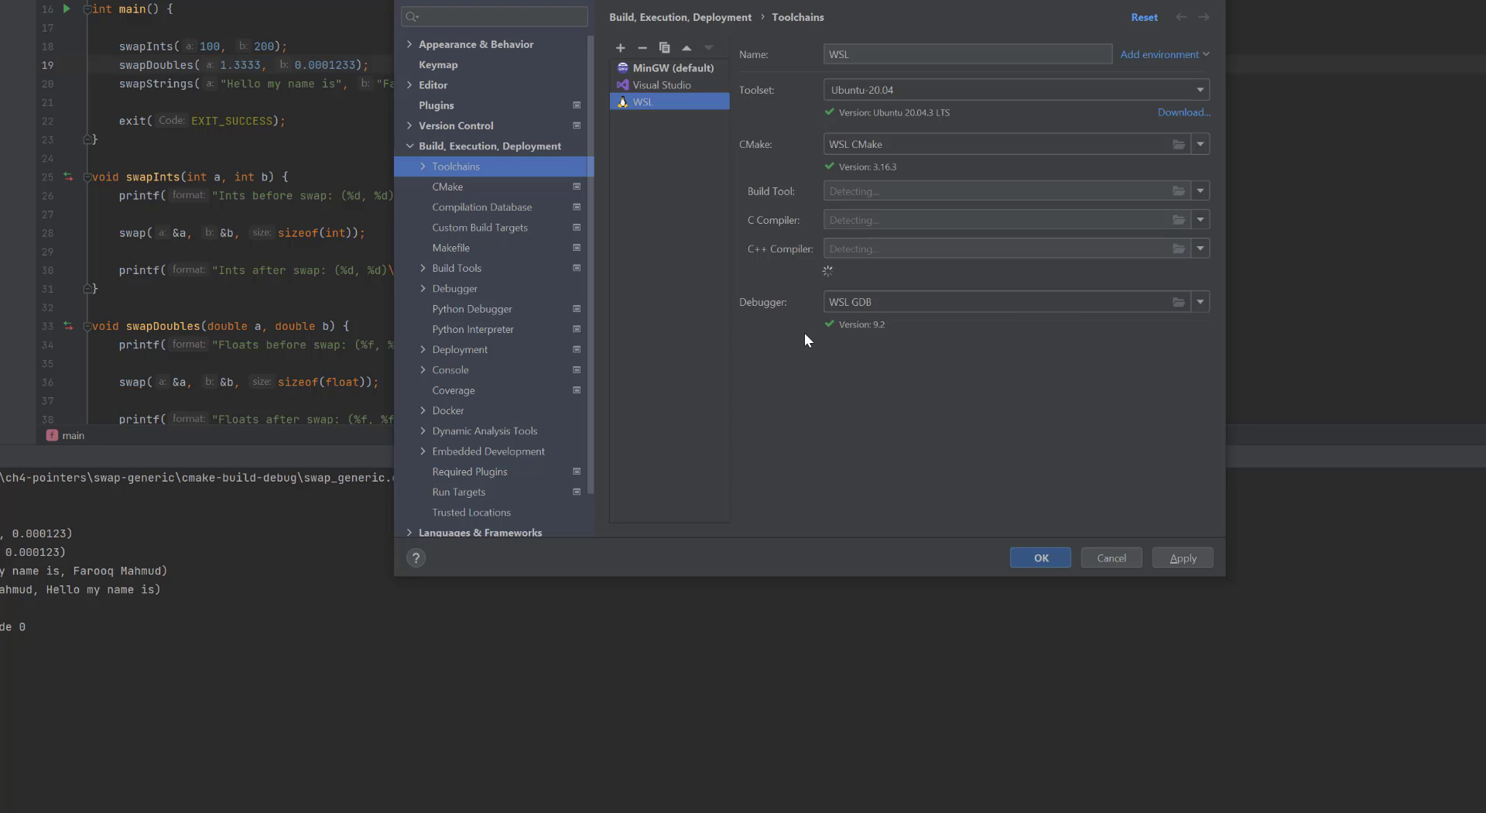
pyautogui.moveTo(798, 199)
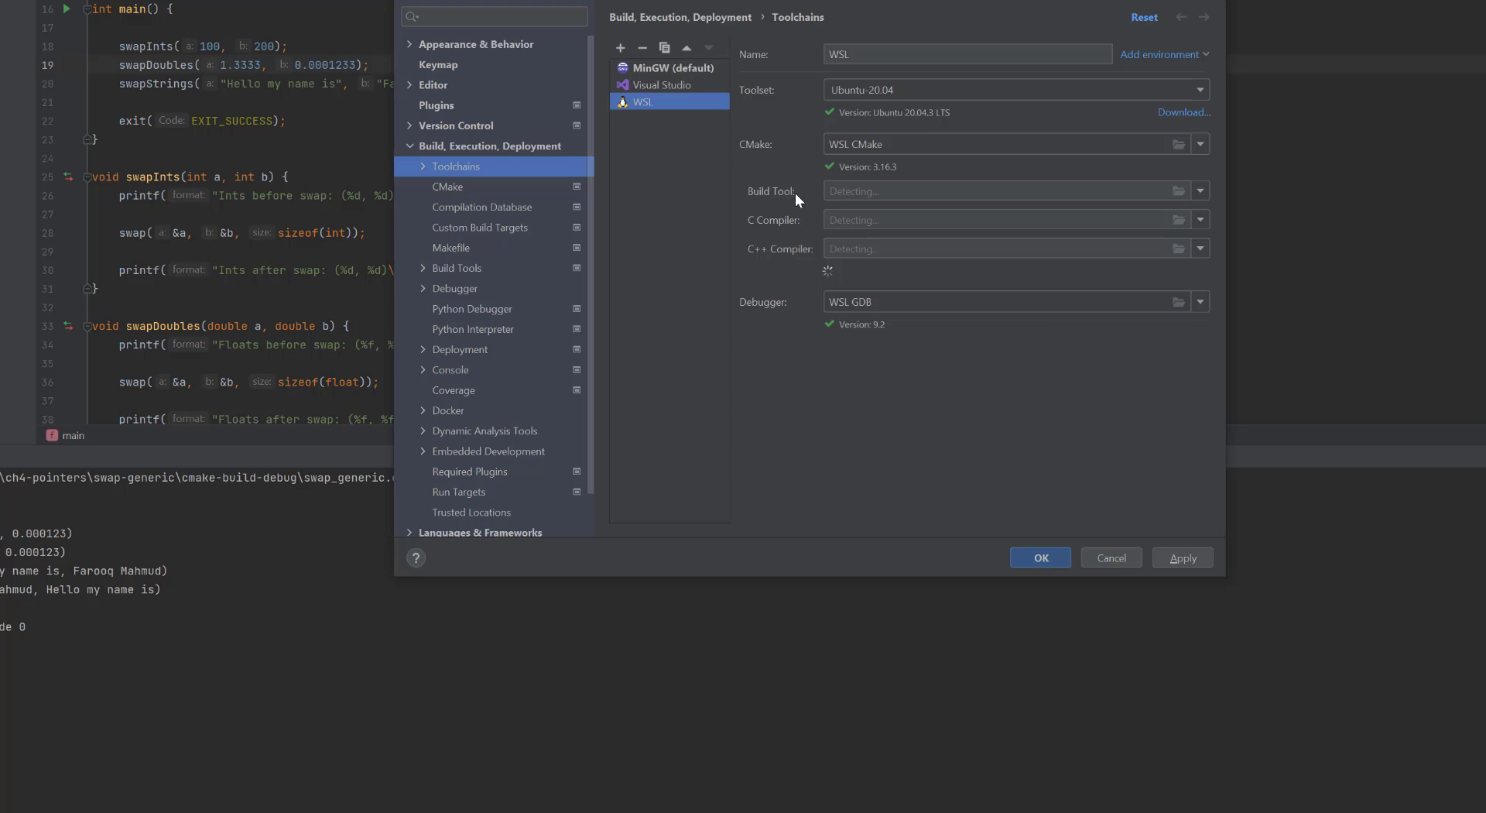
pyautogui.moveTo(1014, 205)
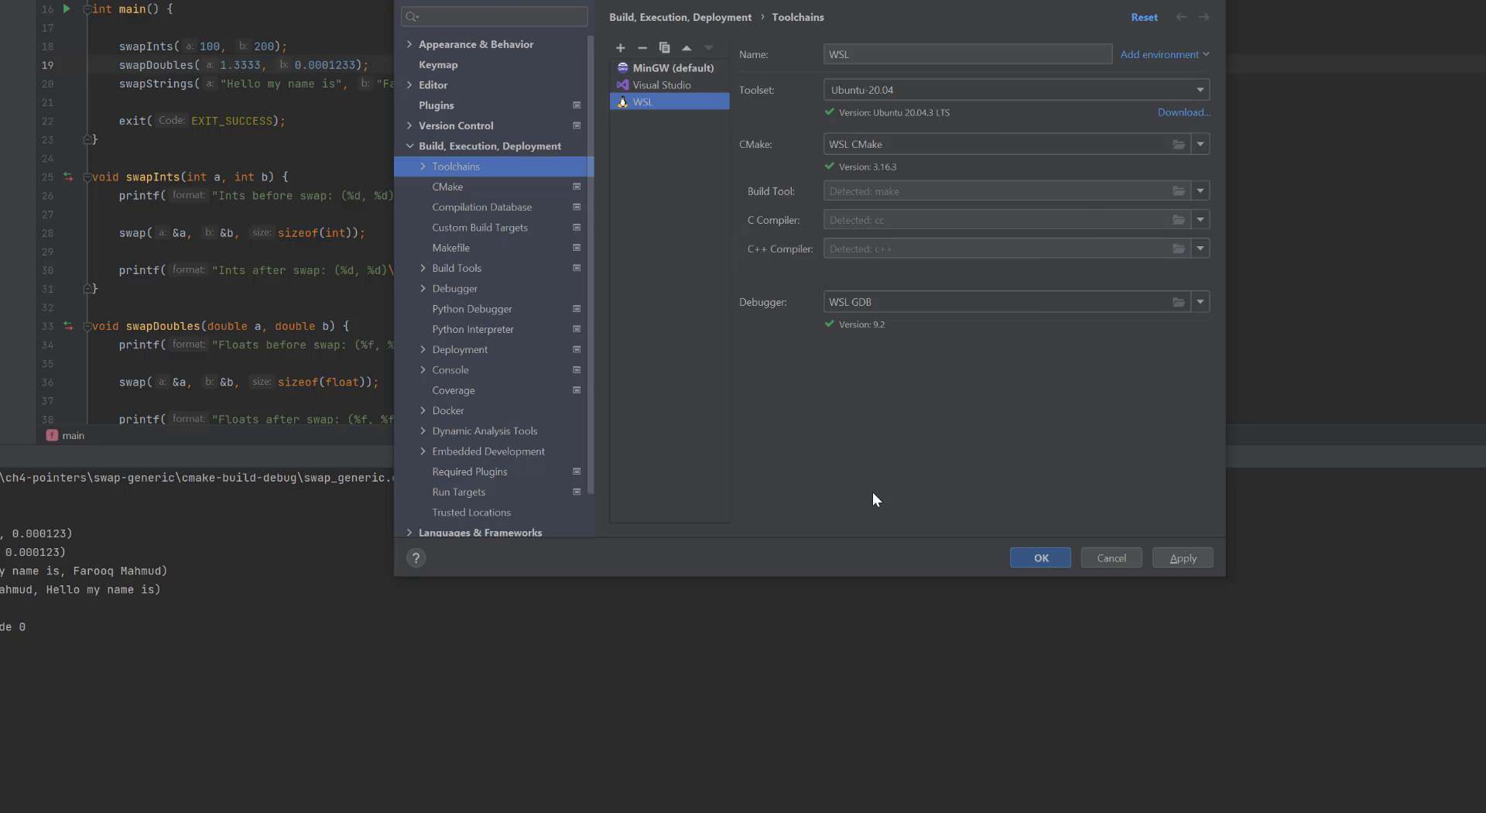
pyautogui.moveTo(900, 128)
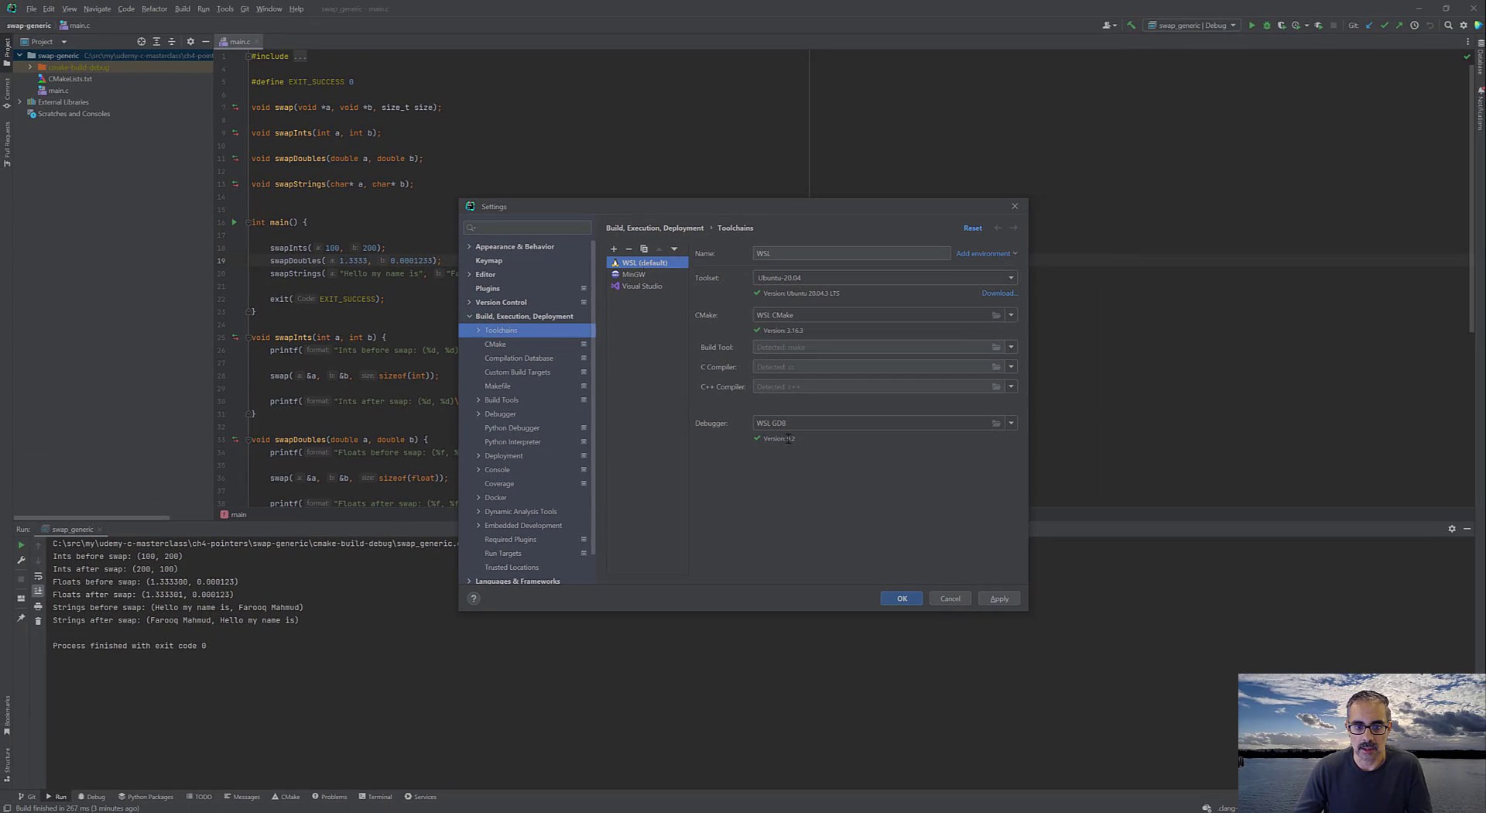
pyautogui.click(901, 598)
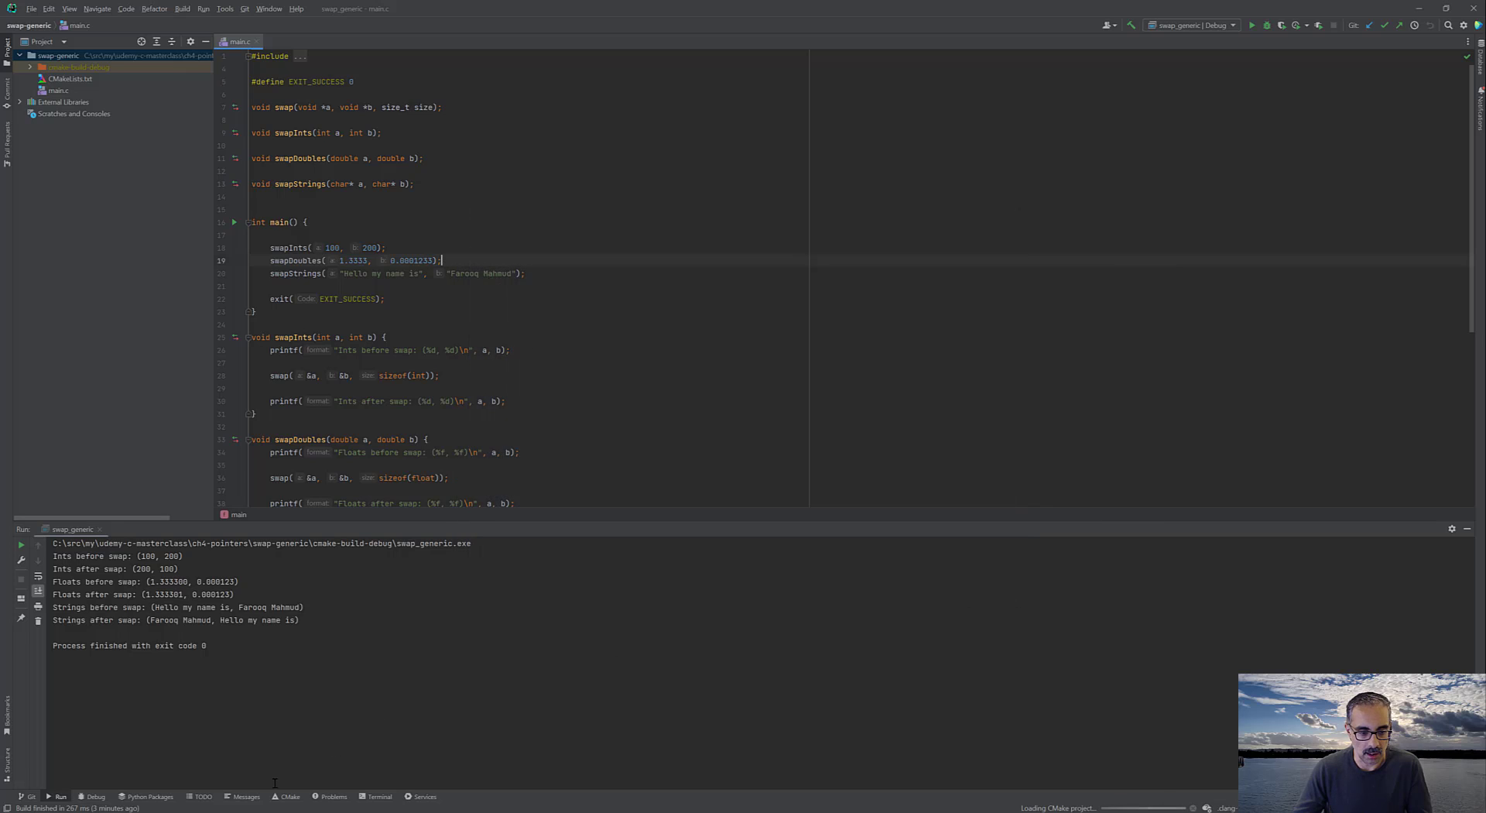
# - Read the CMake error requiring 3.23 and confirm Ubuntu has CMake 3.16.3
pyautogui.click(287, 796)
pyautogui.write('cm')
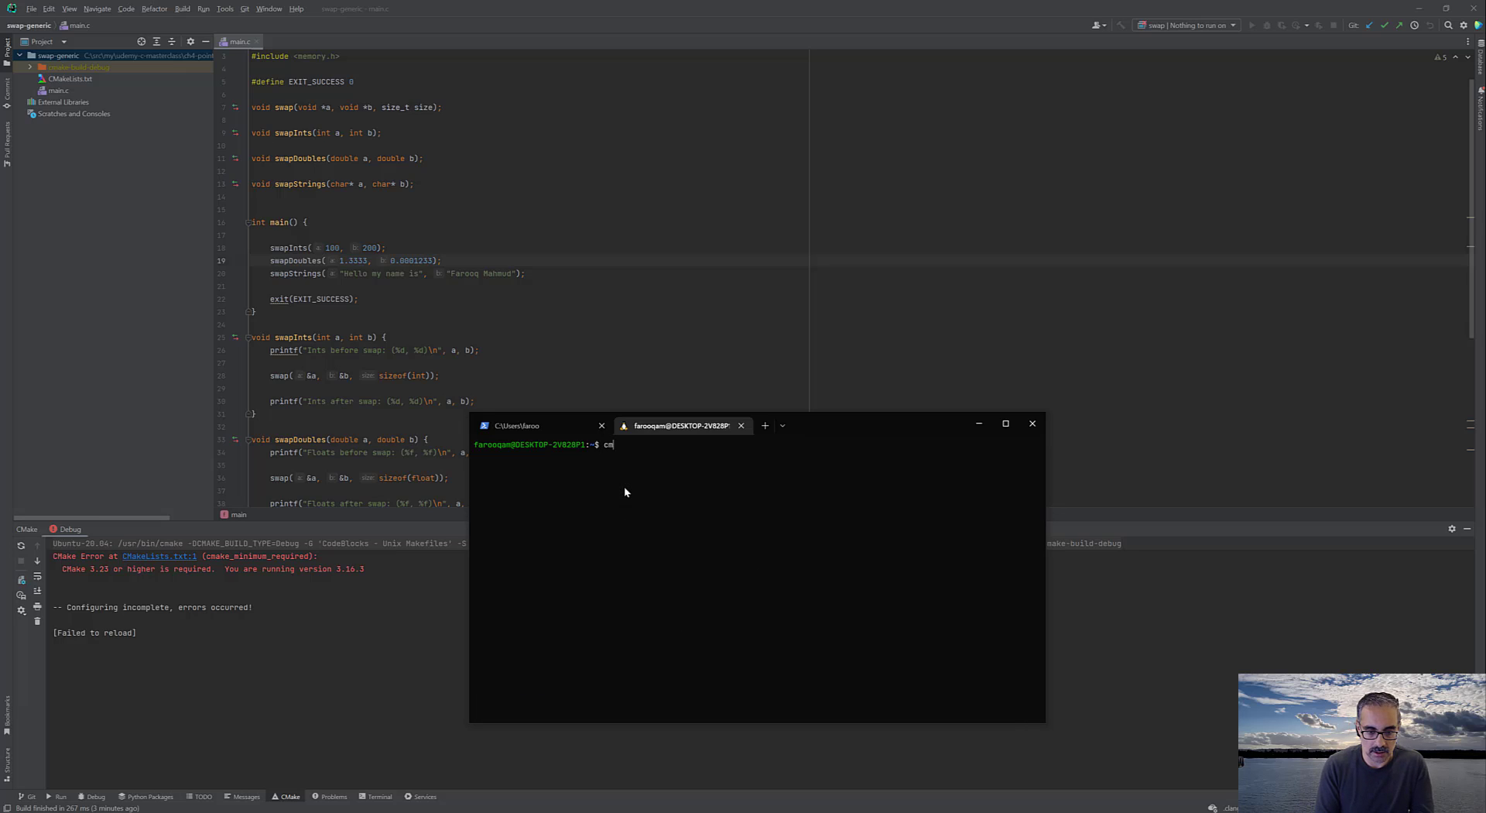
pyautogui.write('akr')
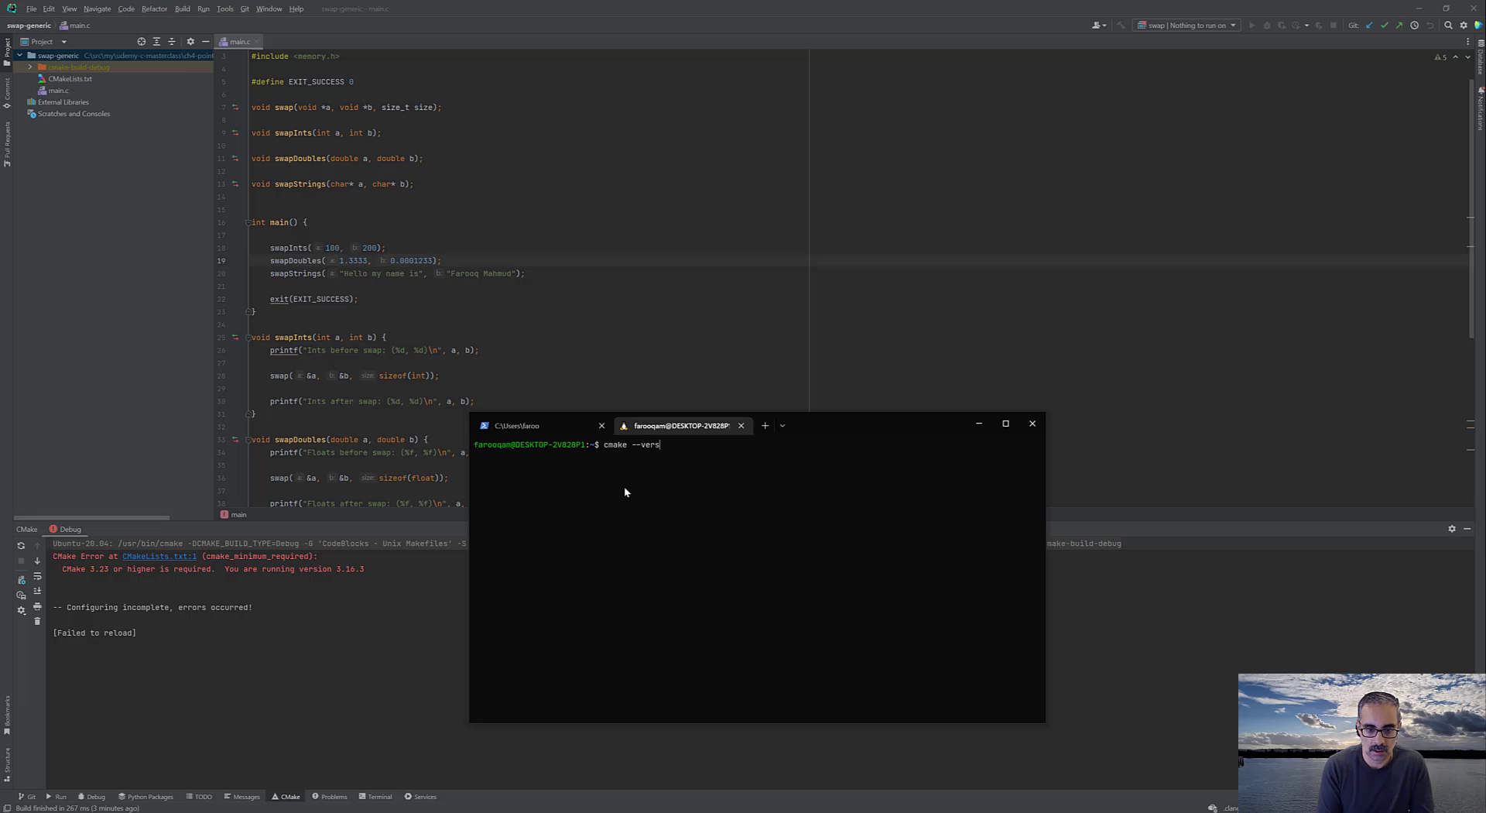
pyautogui.press('Return')
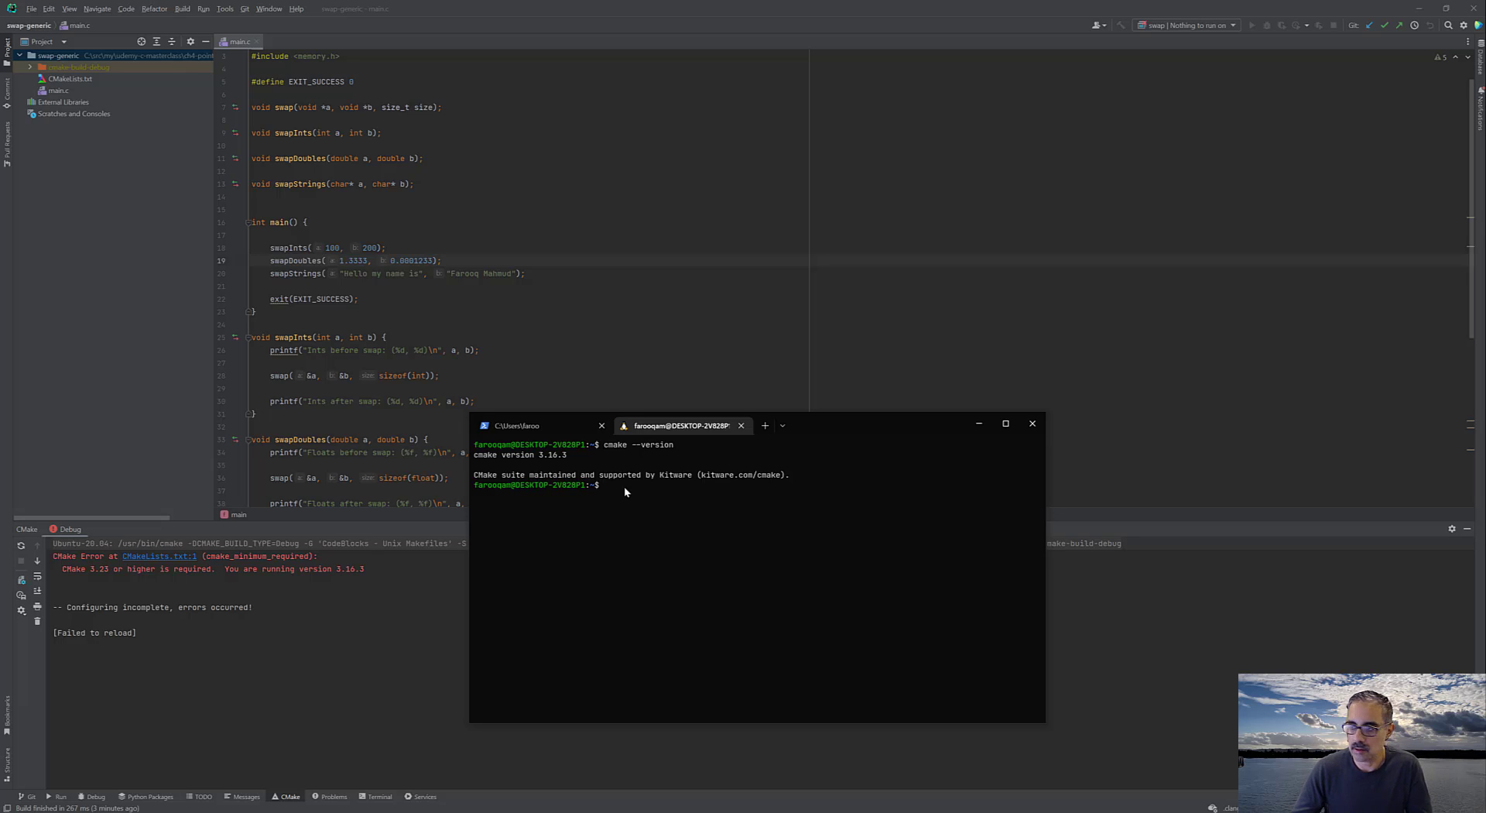
pyautogui.moveTo(810, 513)
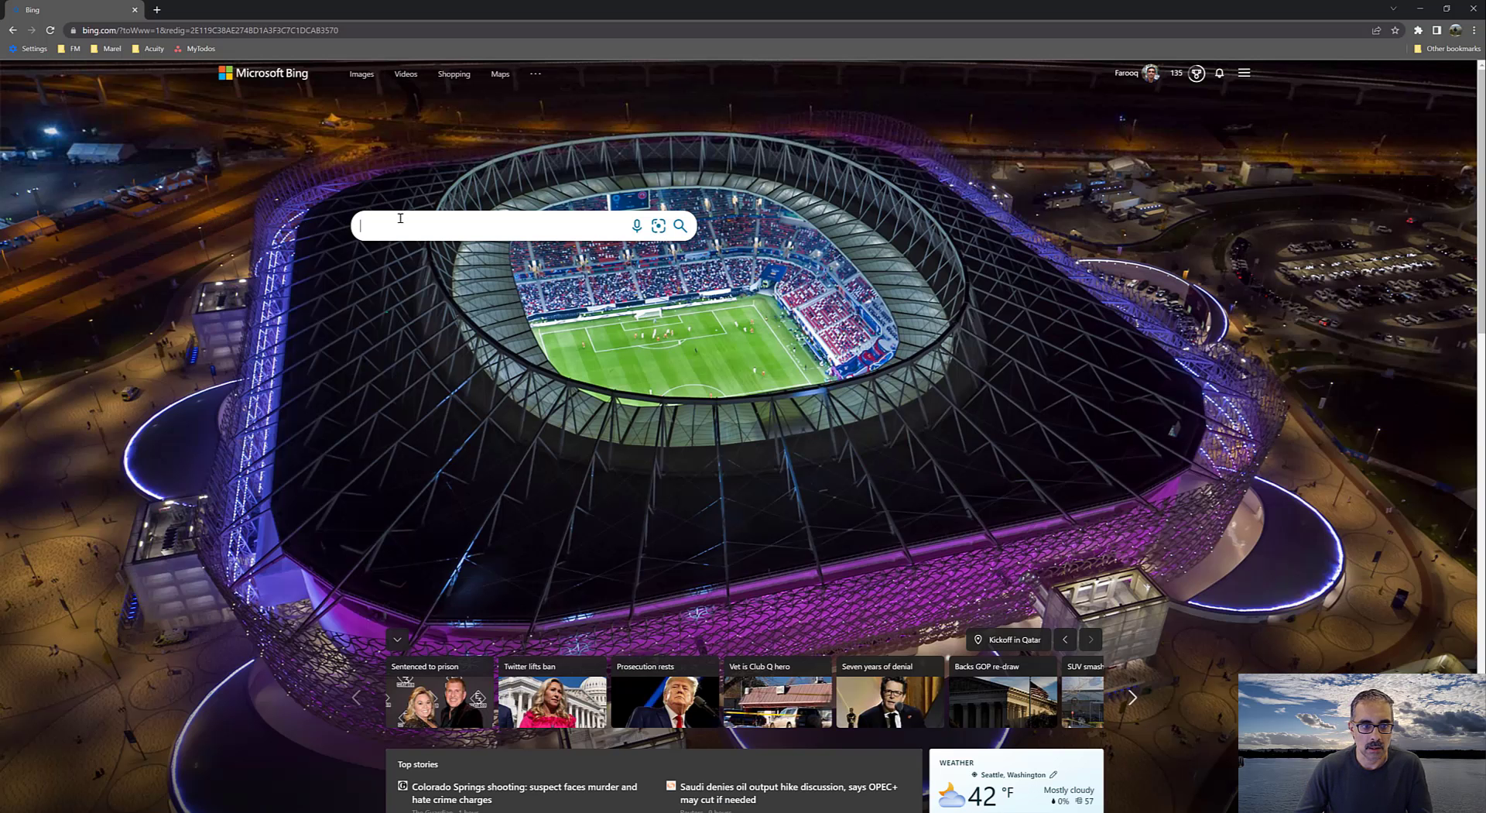
# - Search the web for cmake and open the official CMake site
pyautogui.write('cmake')
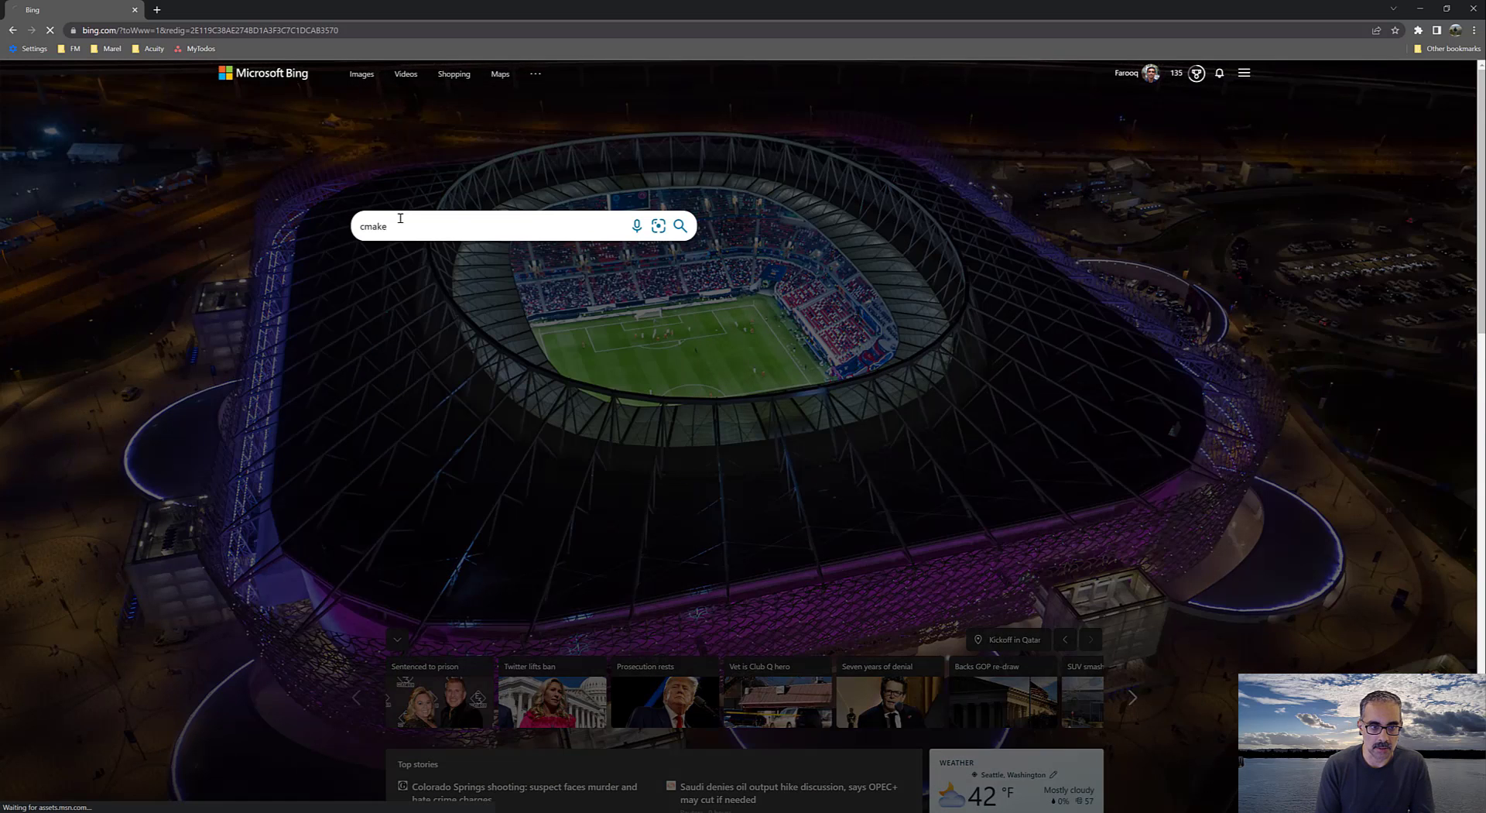
pyautogui.press('Return')
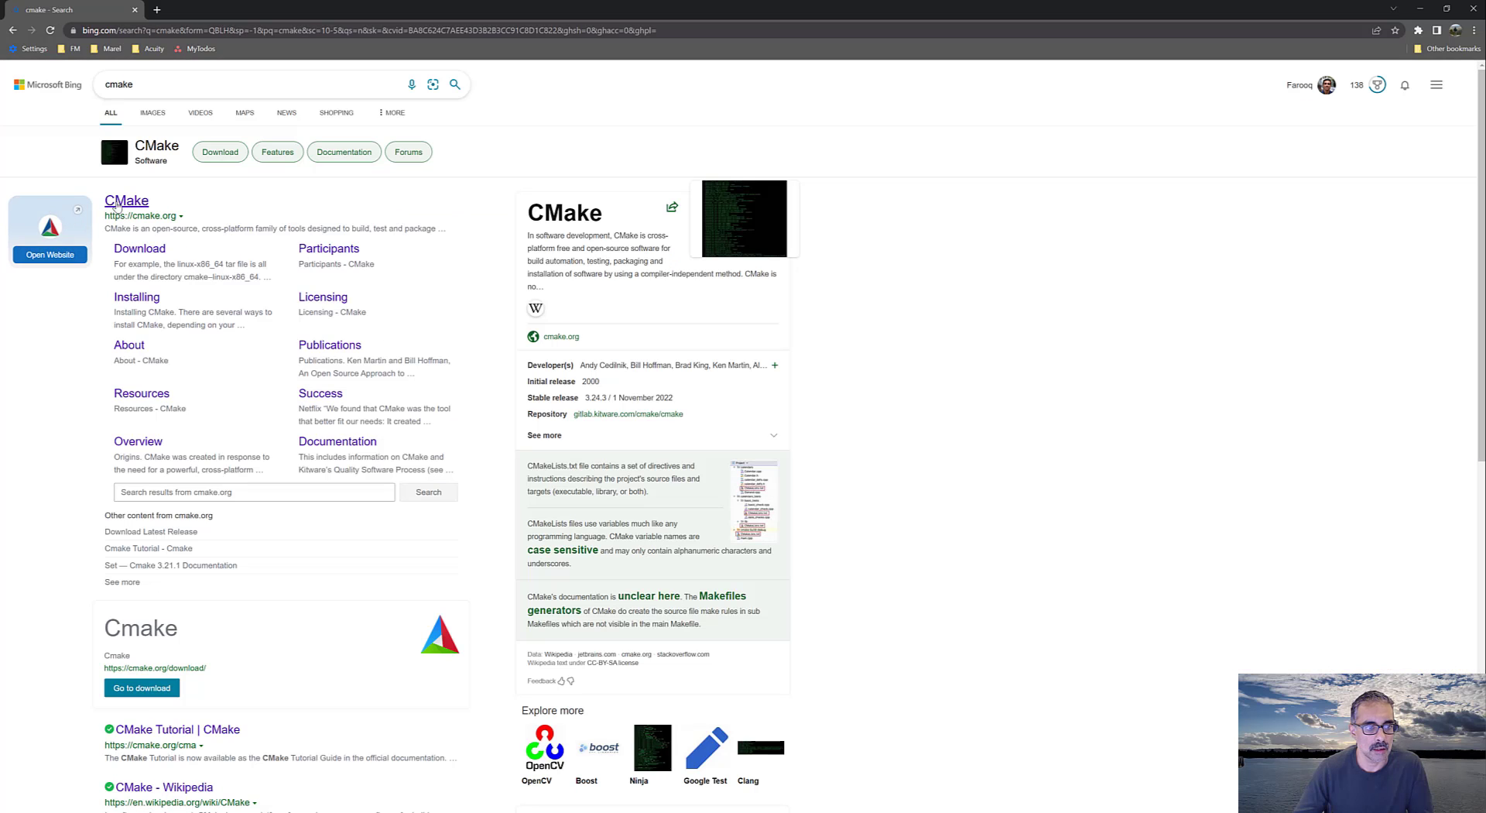
pyautogui.click(126, 200)
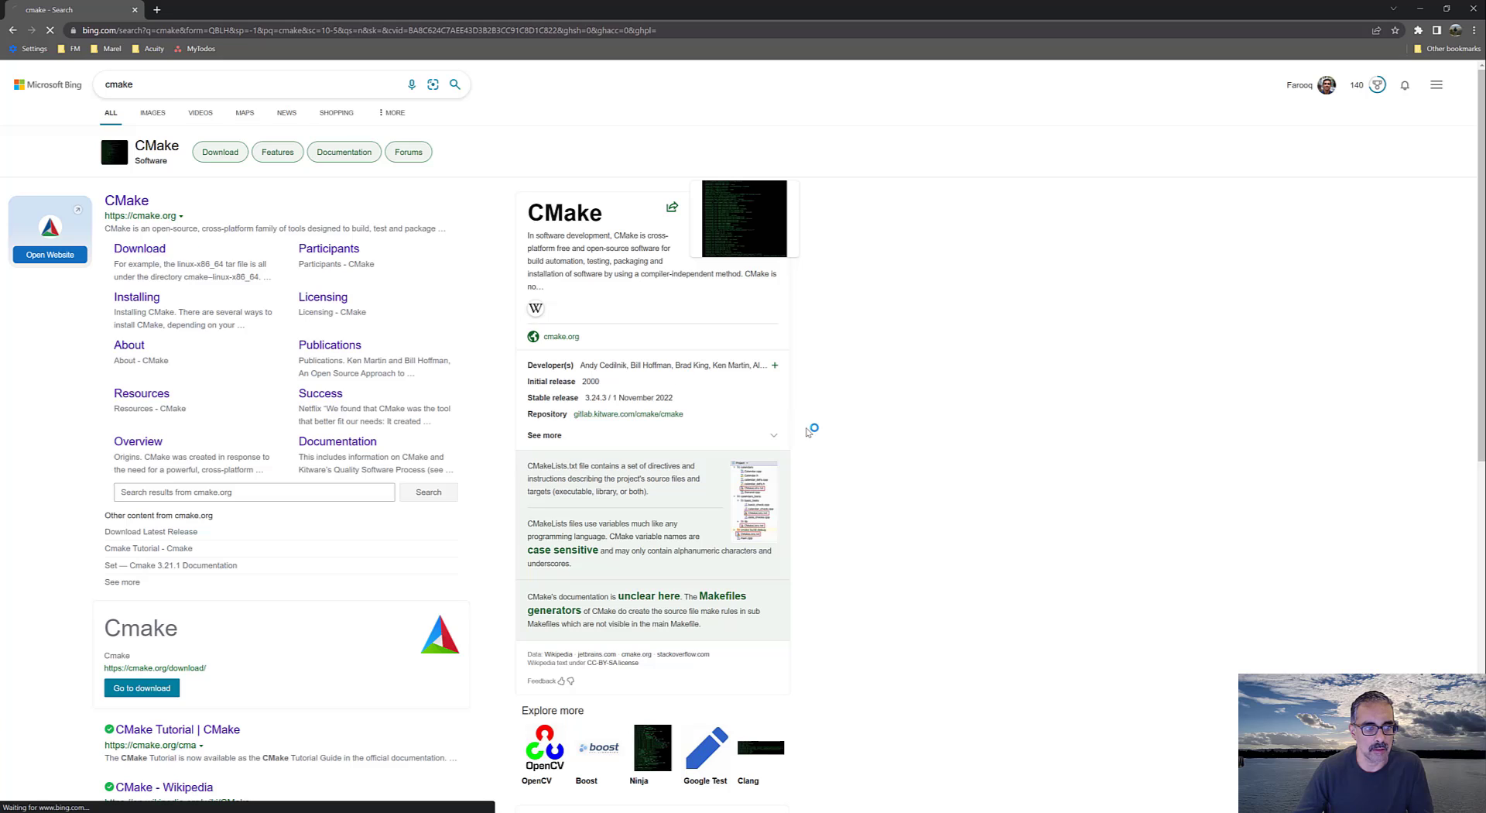
# - Copy the CMake 3.24.3 linux-x86_64.tar.gz link from the download page
pyautogui.click(141, 687)
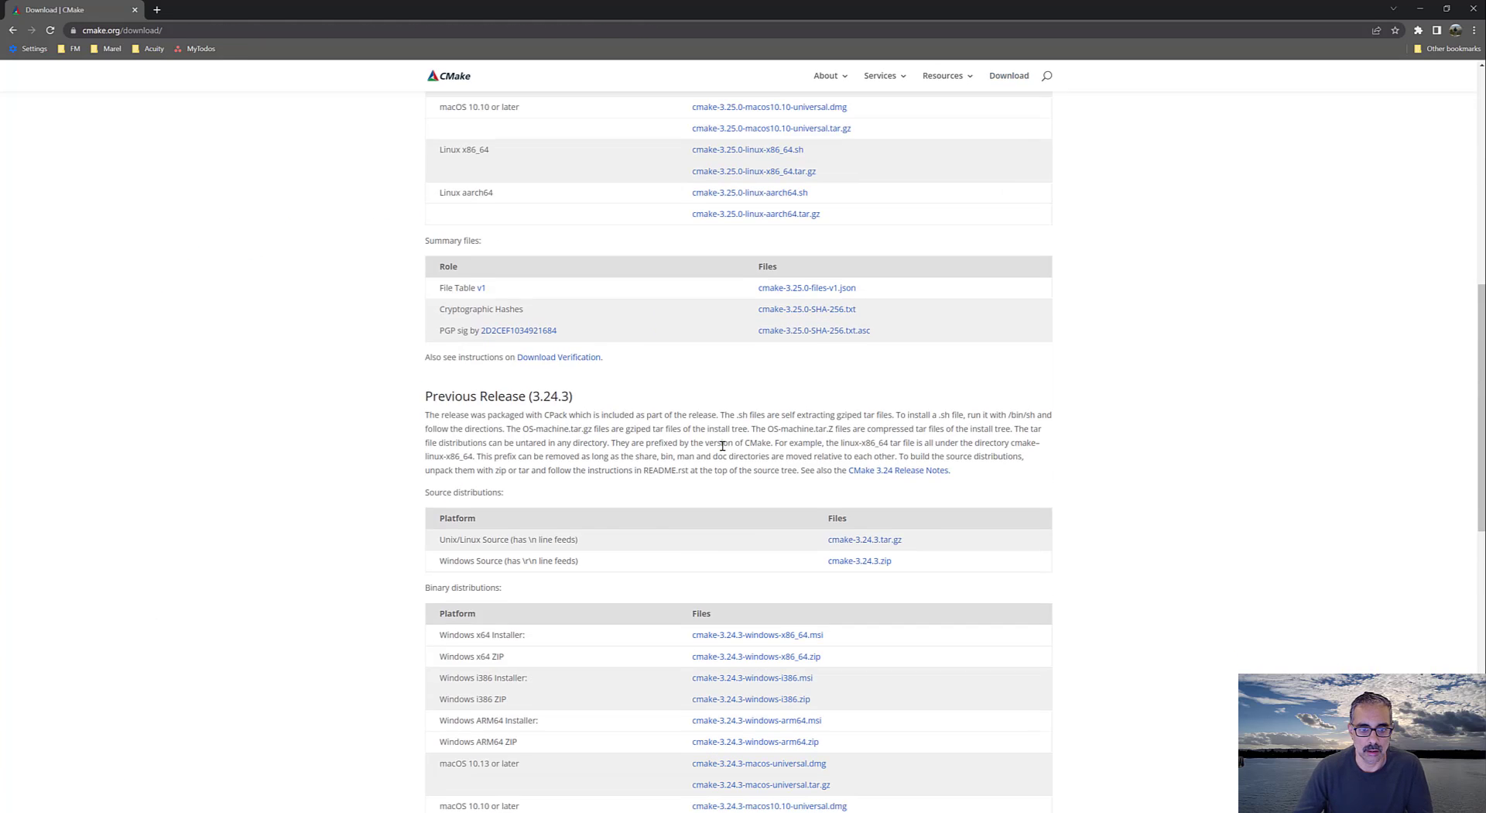
pyautogui.scroll(-3)
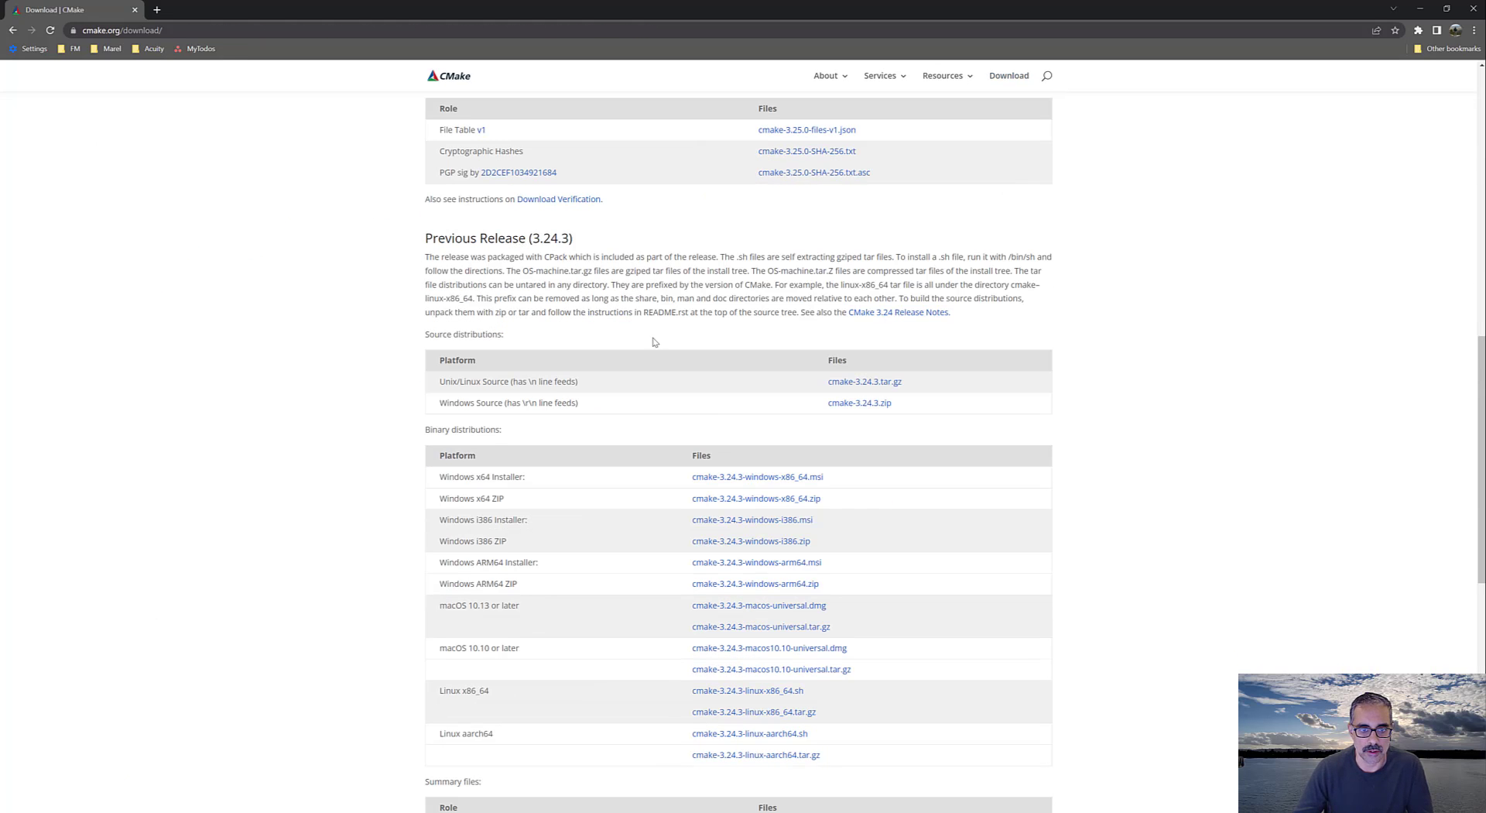
pyautogui.scroll(-3)
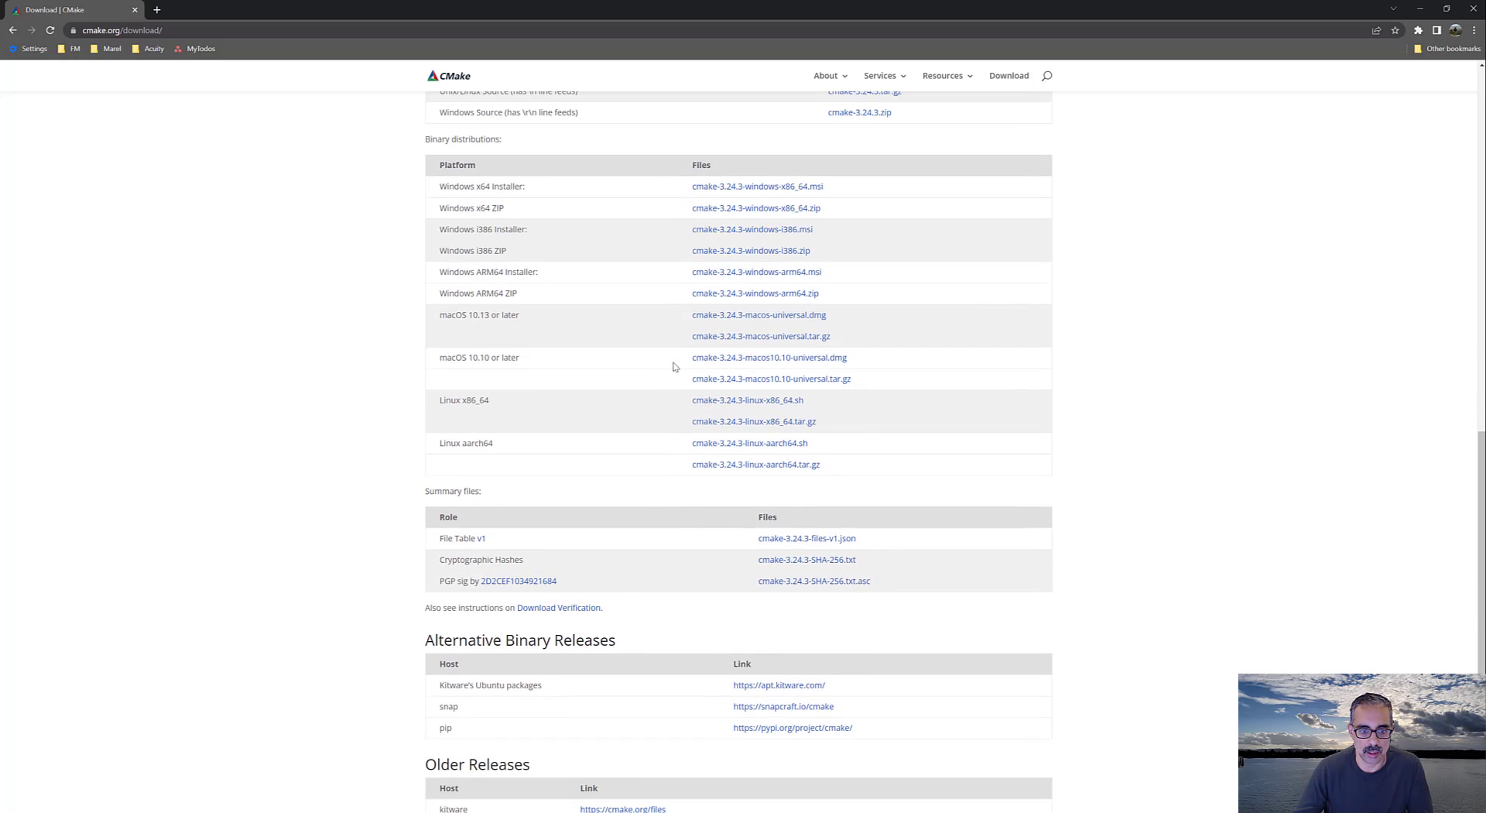
pyautogui.moveTo(543, 406)
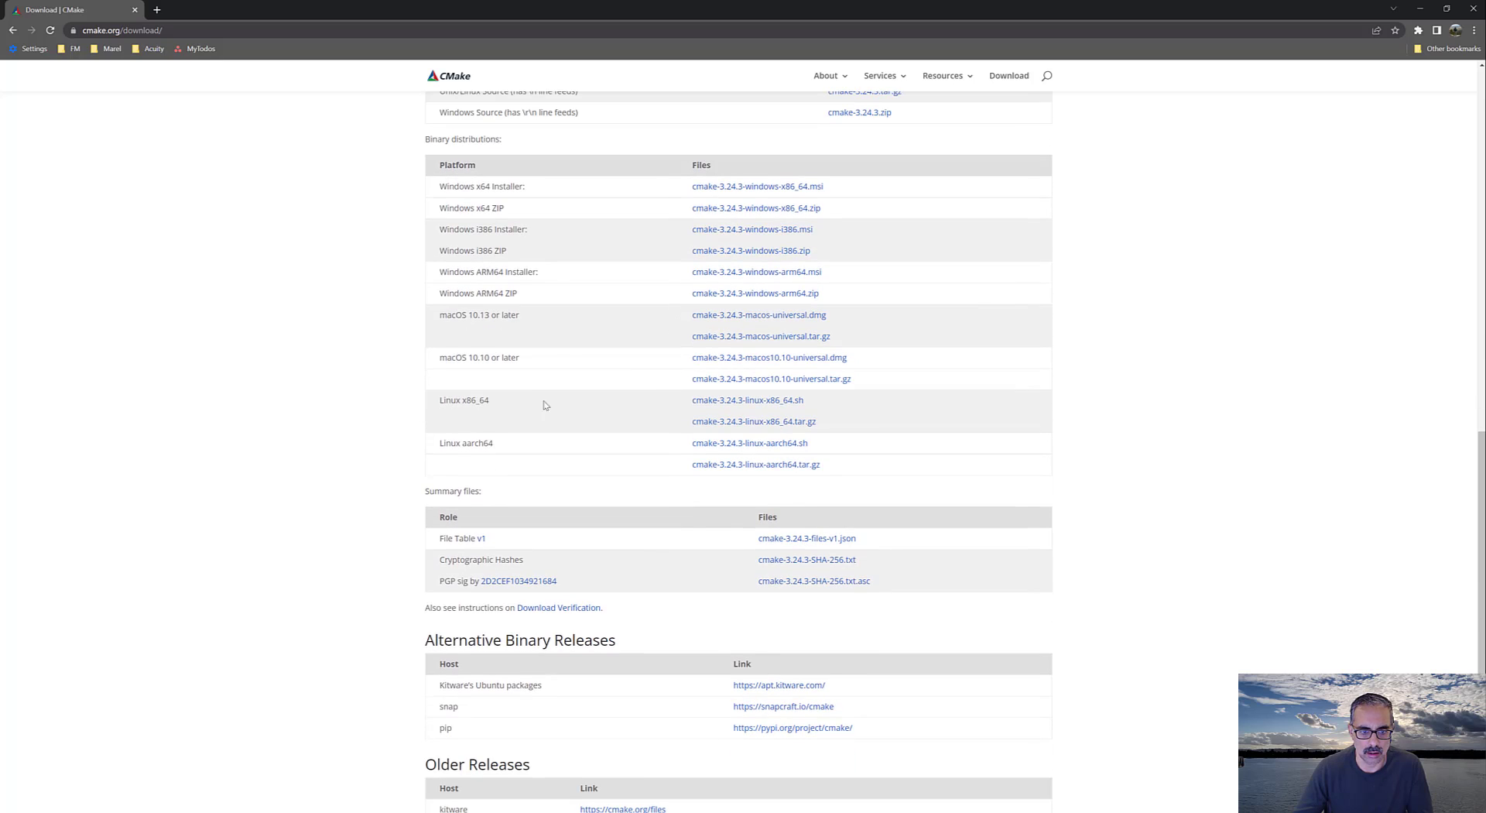
pyautogui.moveTo(772, 421)
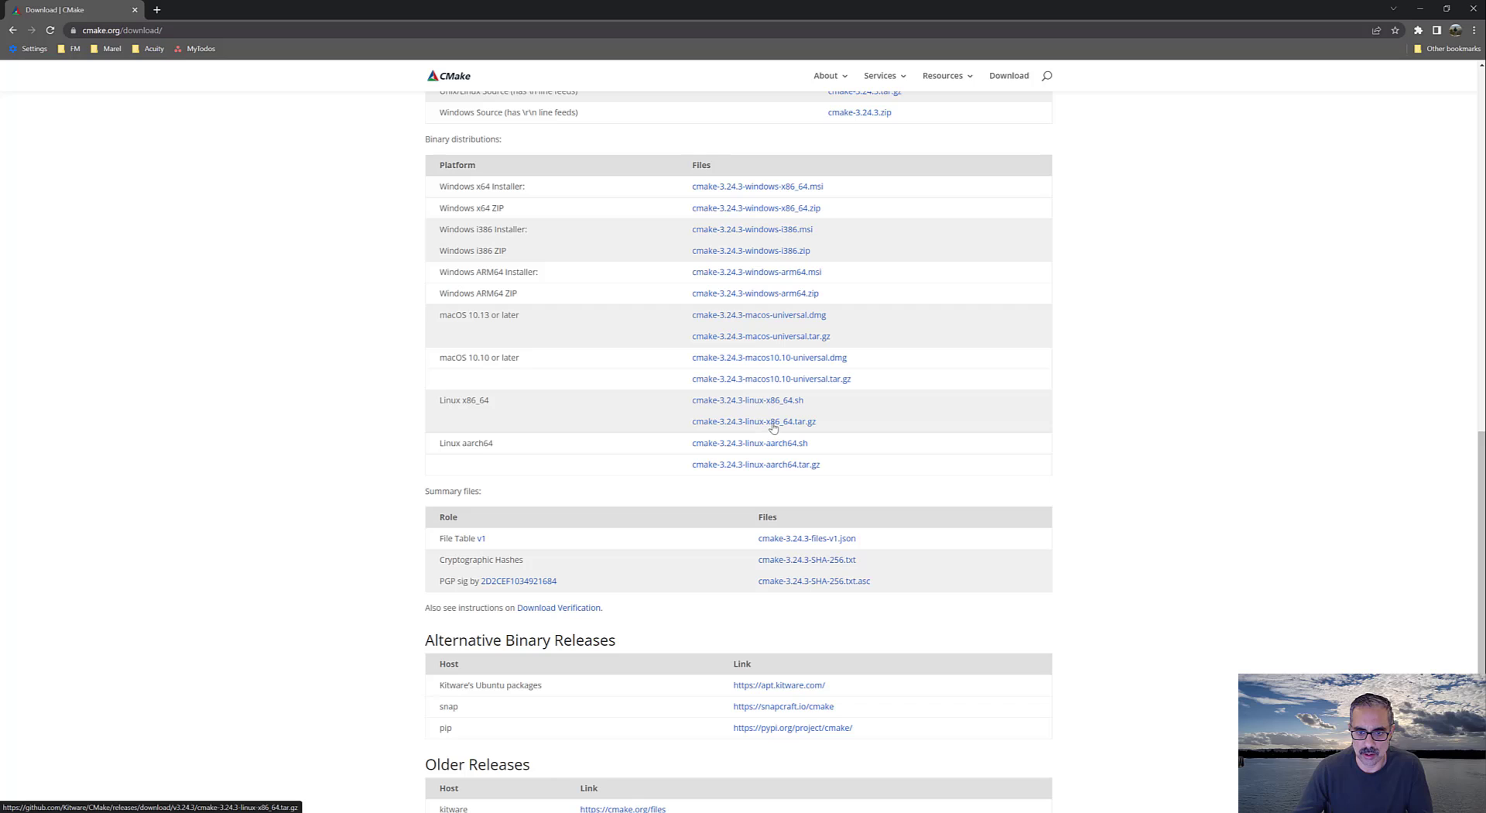
pyautogui.rightClick(753, 421)
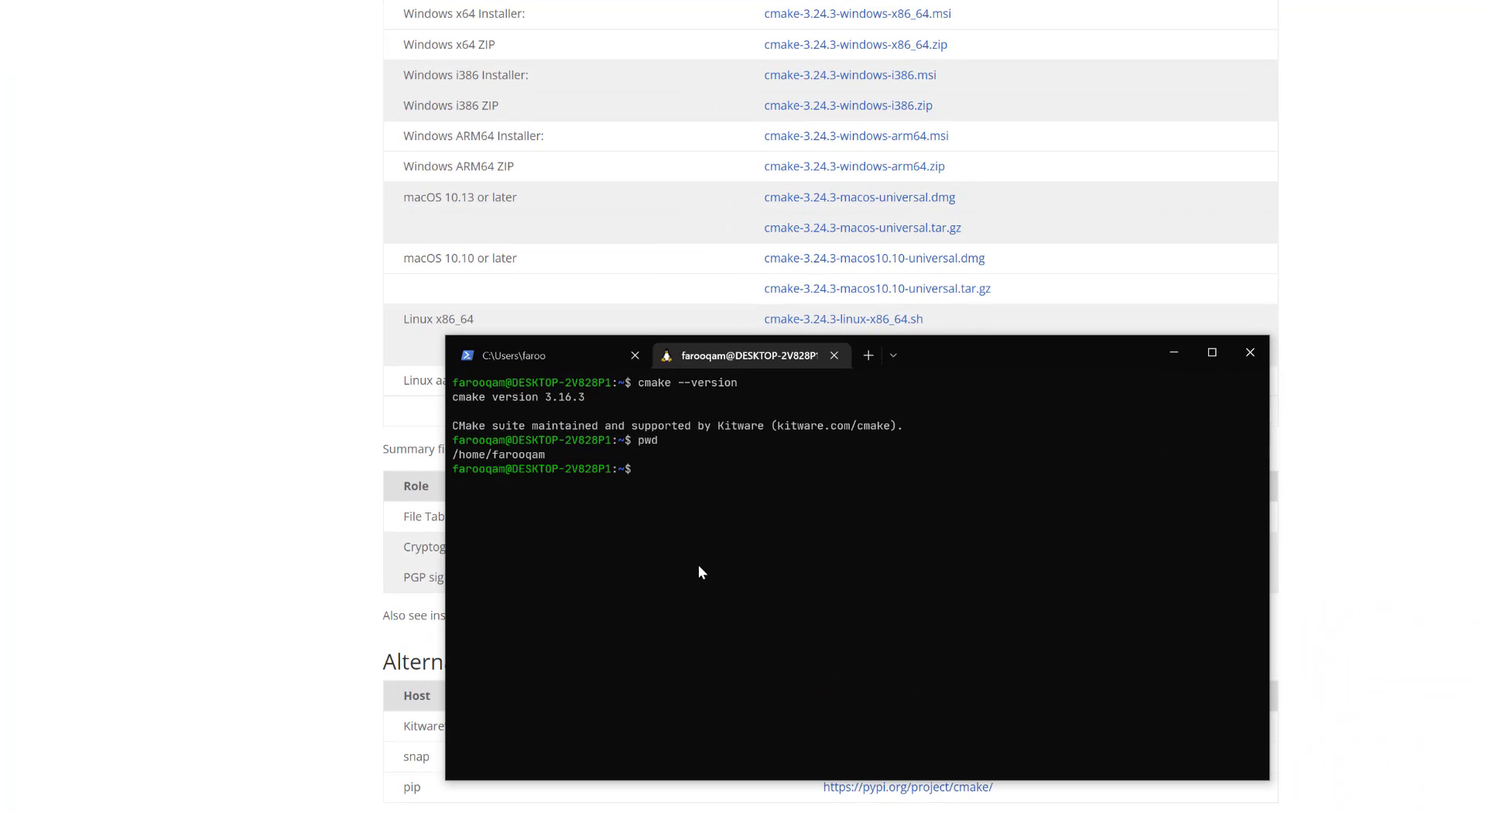
# - Download the CMake 3.24.3 Linux archive with wget and list the directory
pyautogui.write('wget')
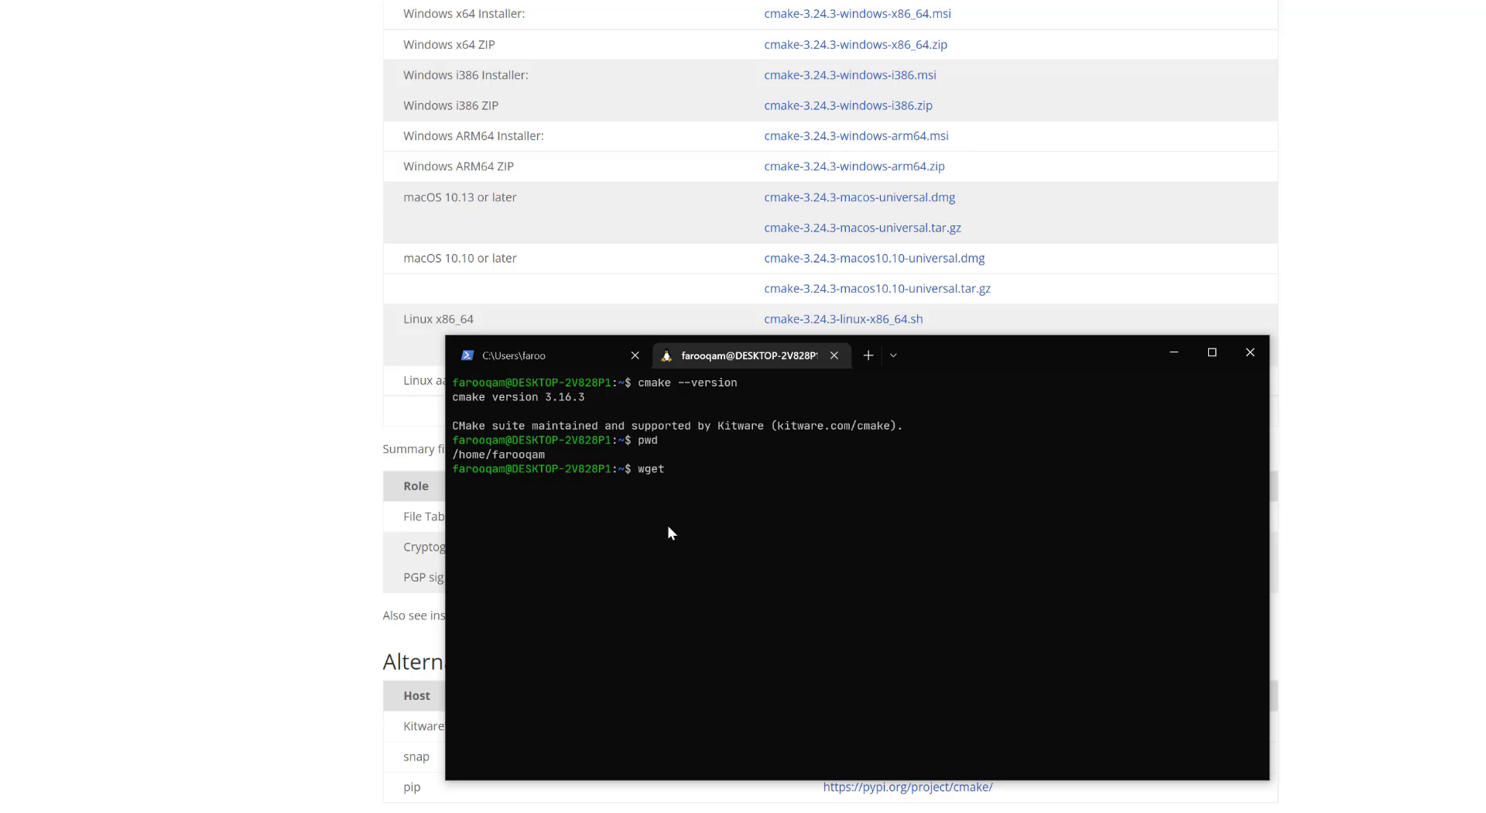
pyautogui.press('Return')
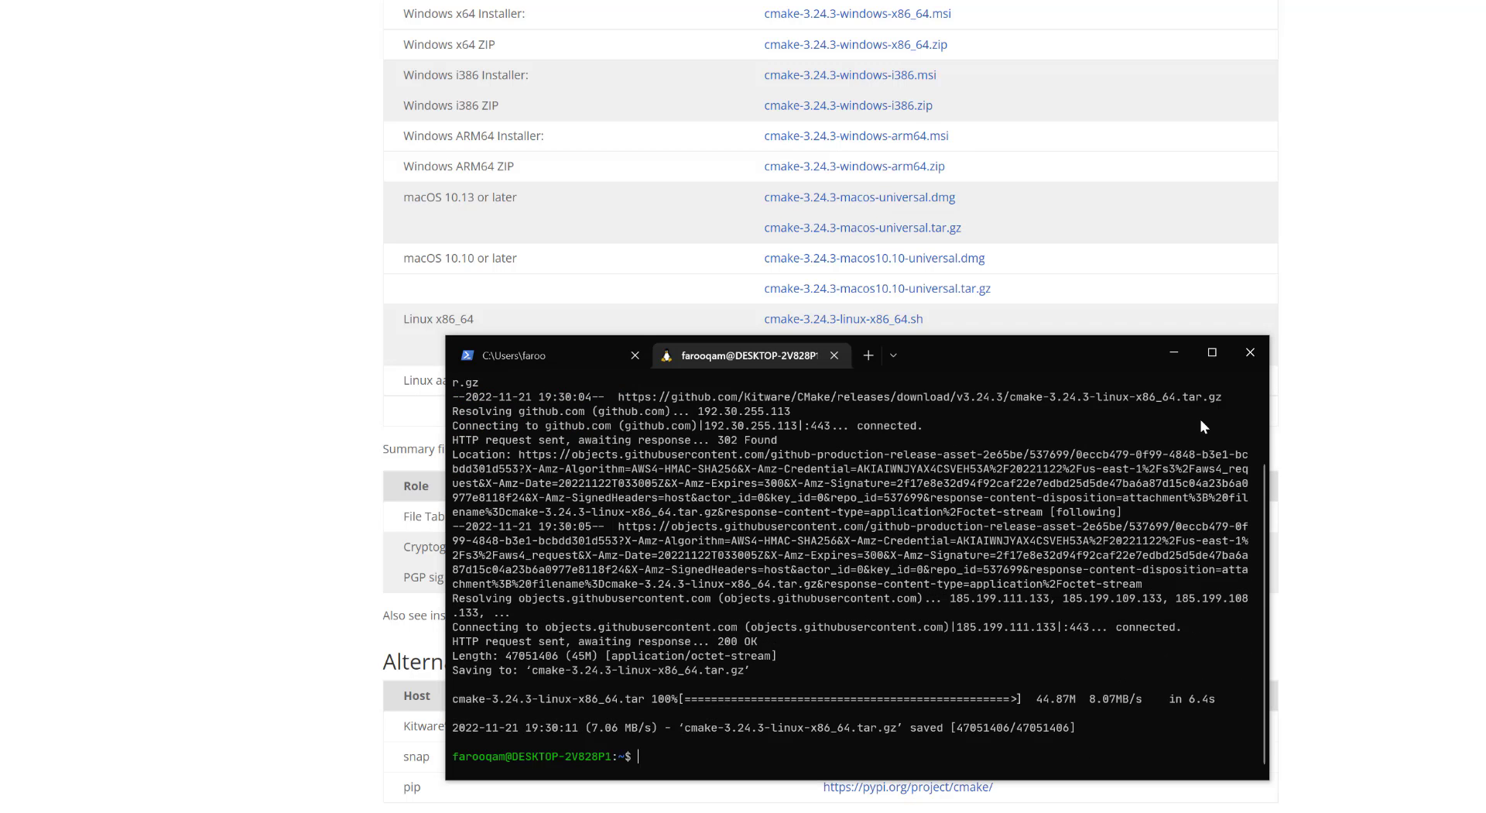
pyautogui.write('ls')
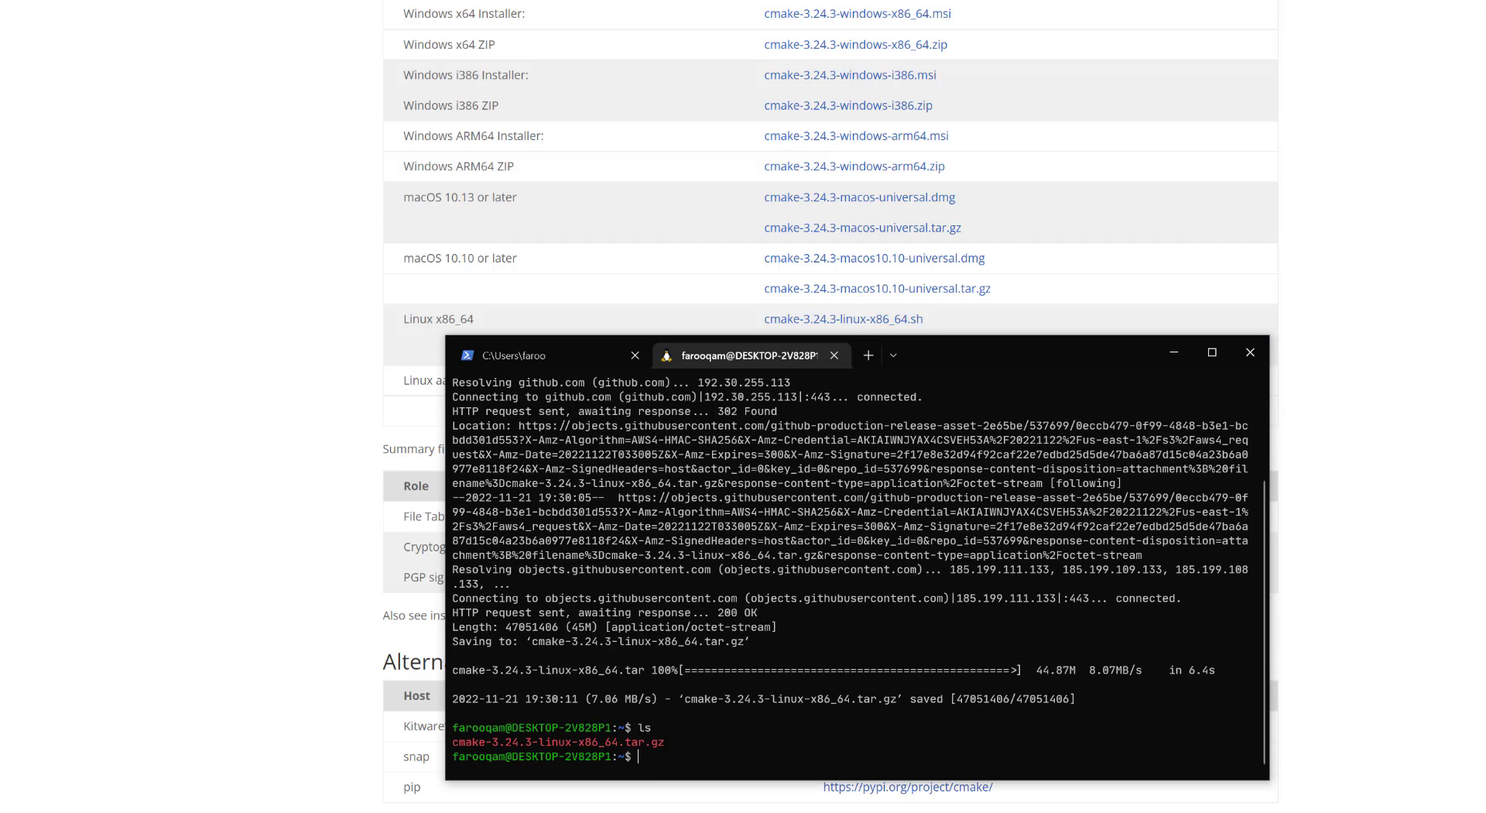
pyautogui.moveTo(1250, 352)
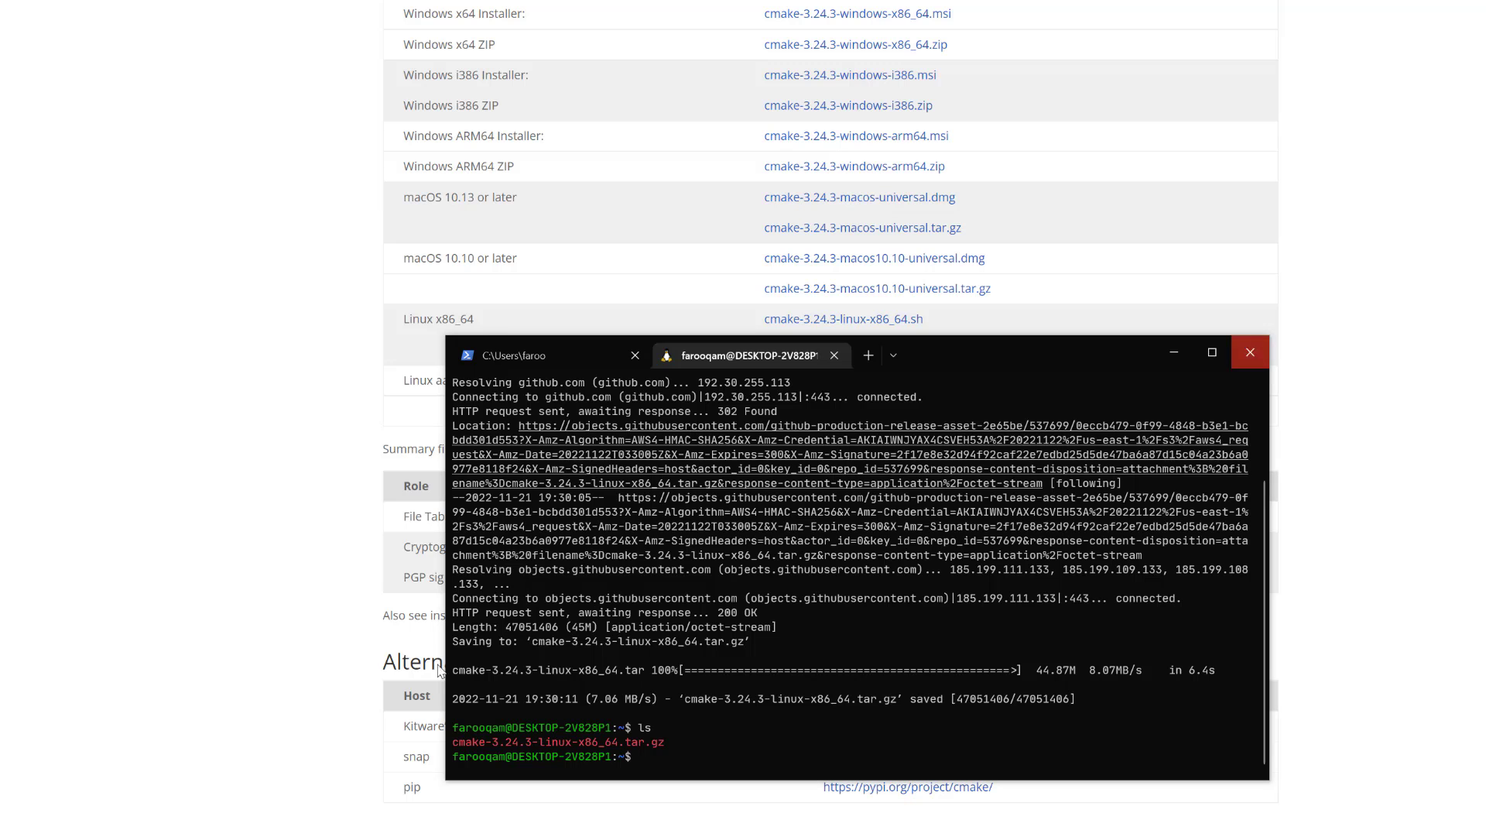
# - Extract cmake-3.24.3-linux-x86_64.tar.gz and enter the extracted folder
pyautogui.write('tar xvzf cmake-3.24.3-linux-x86_64.tar.gz')
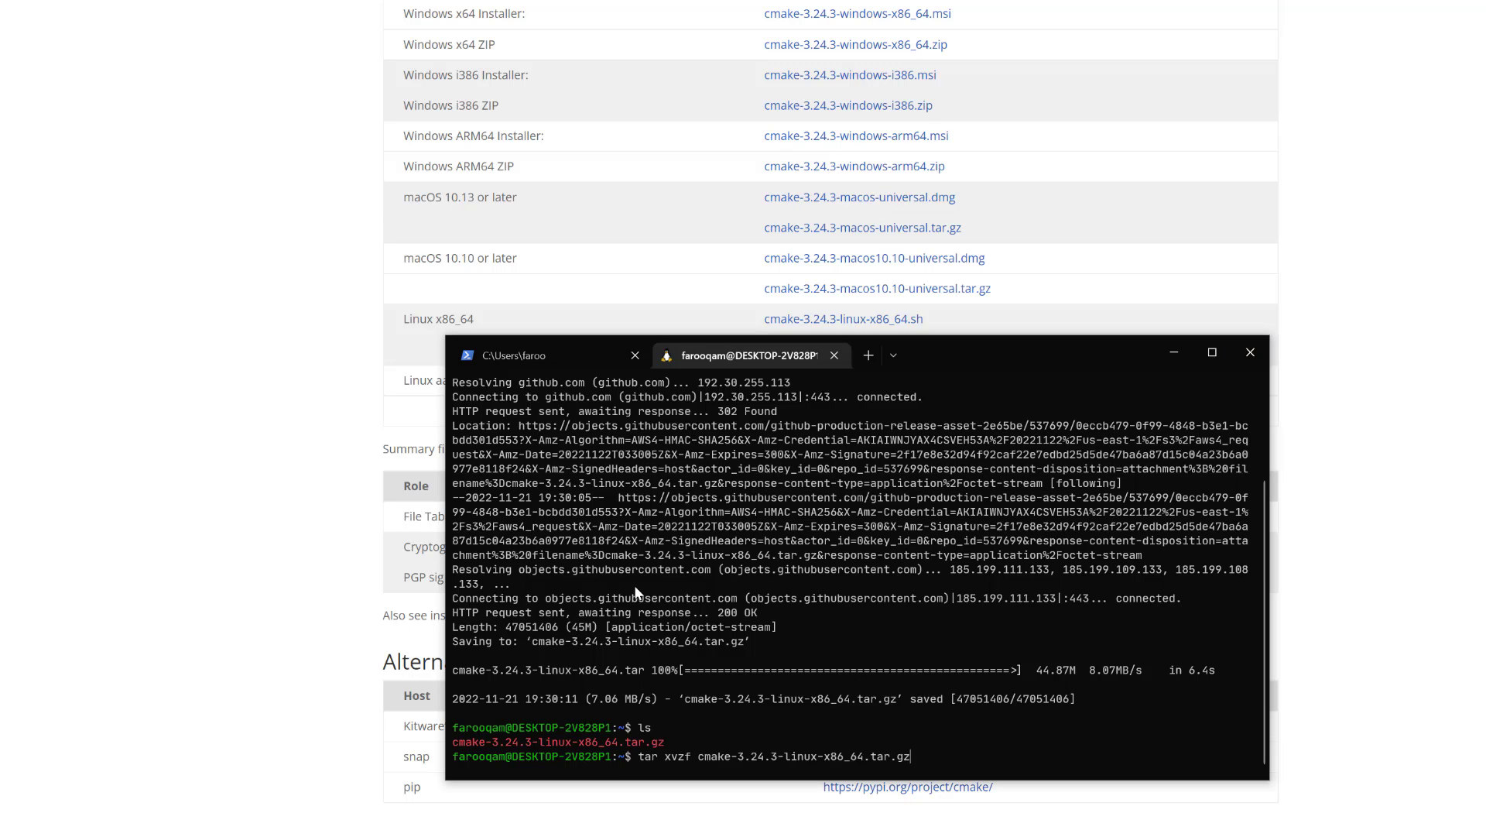
pyautogui.press('Return')
pyautogui.write('ls')
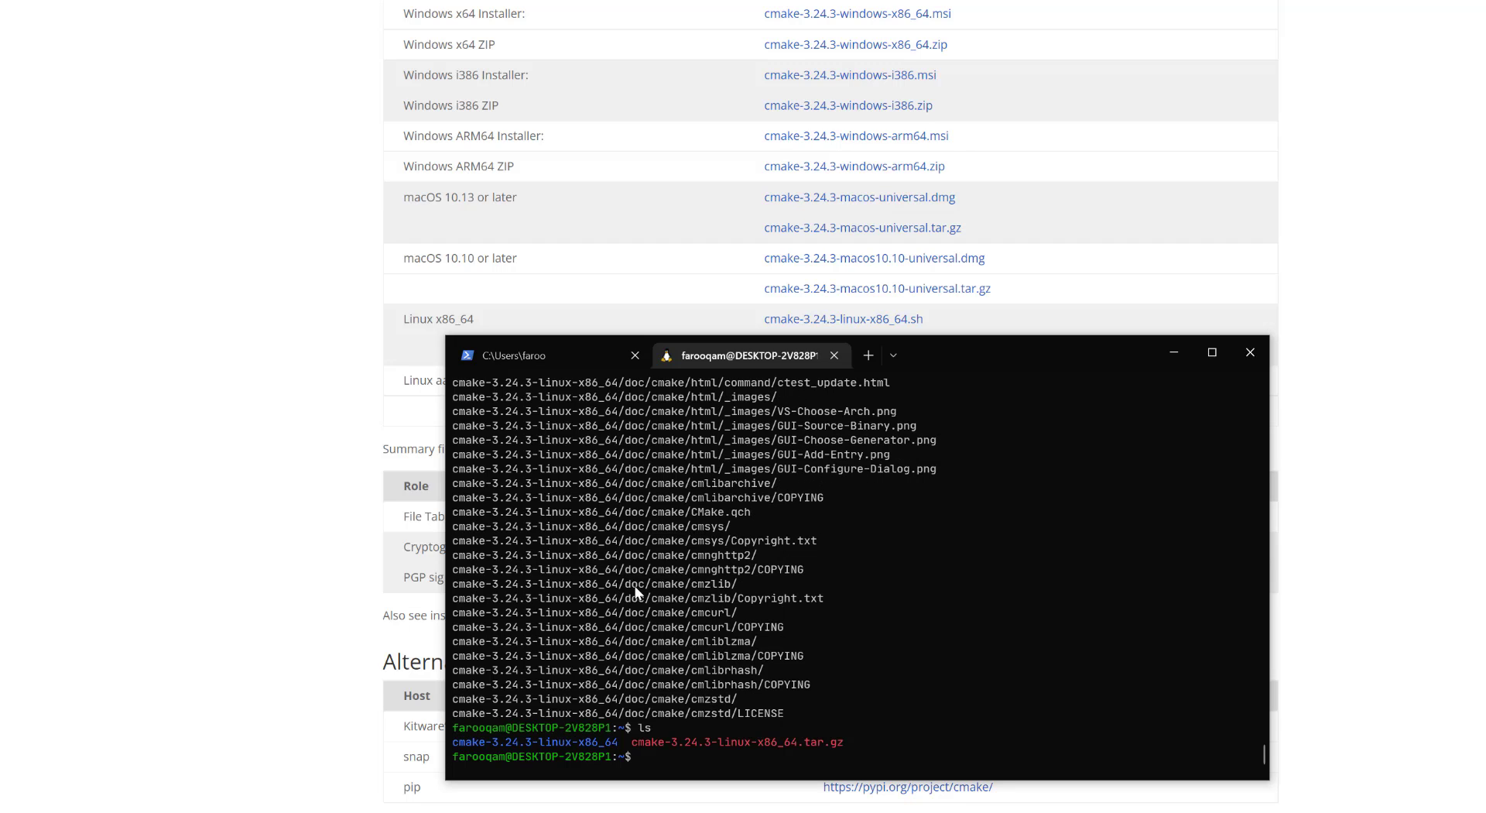
pyautogui.write('cd cm')
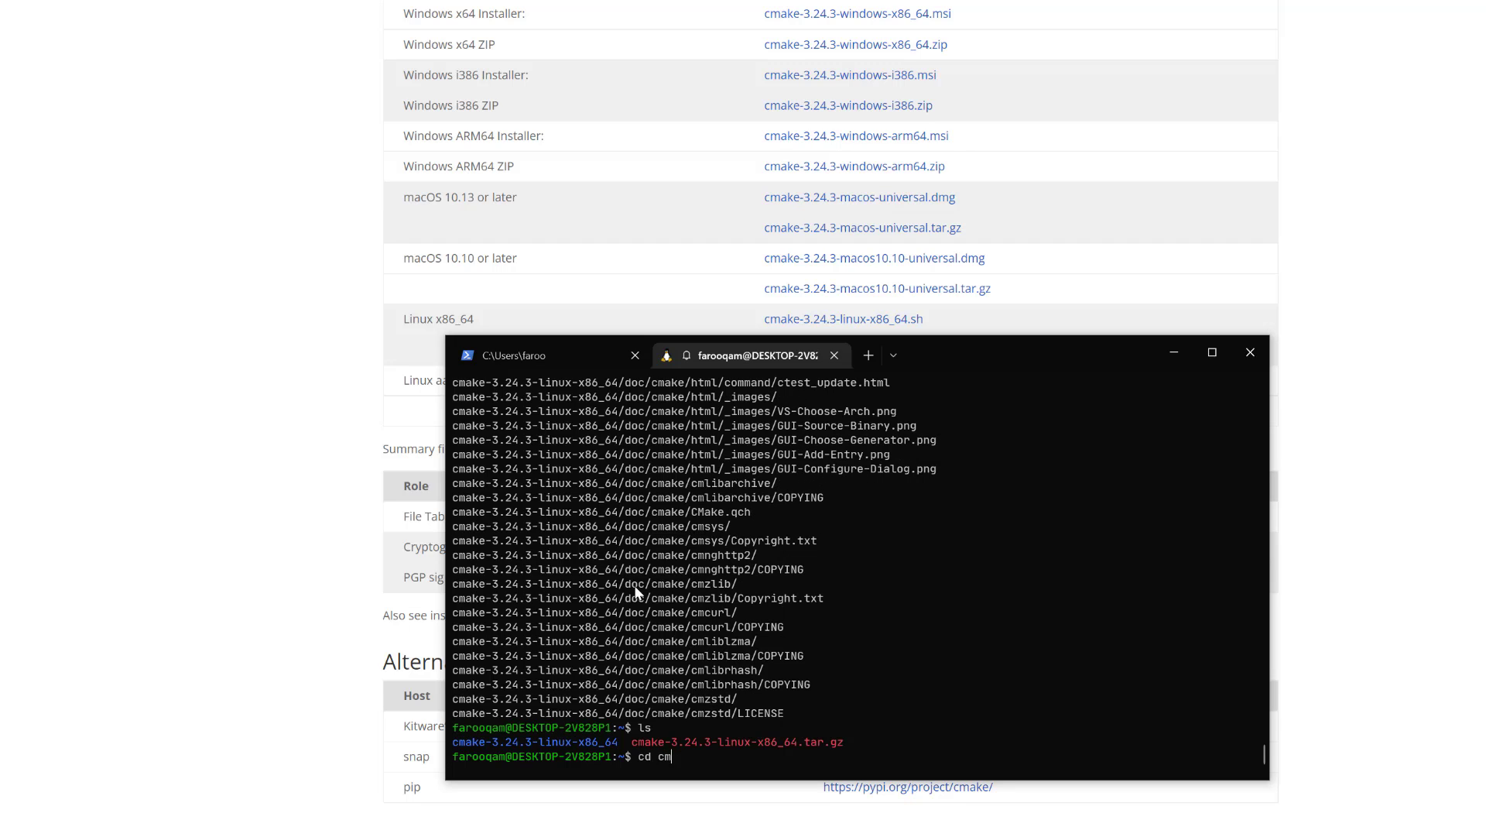
pyautogui.press('Return')
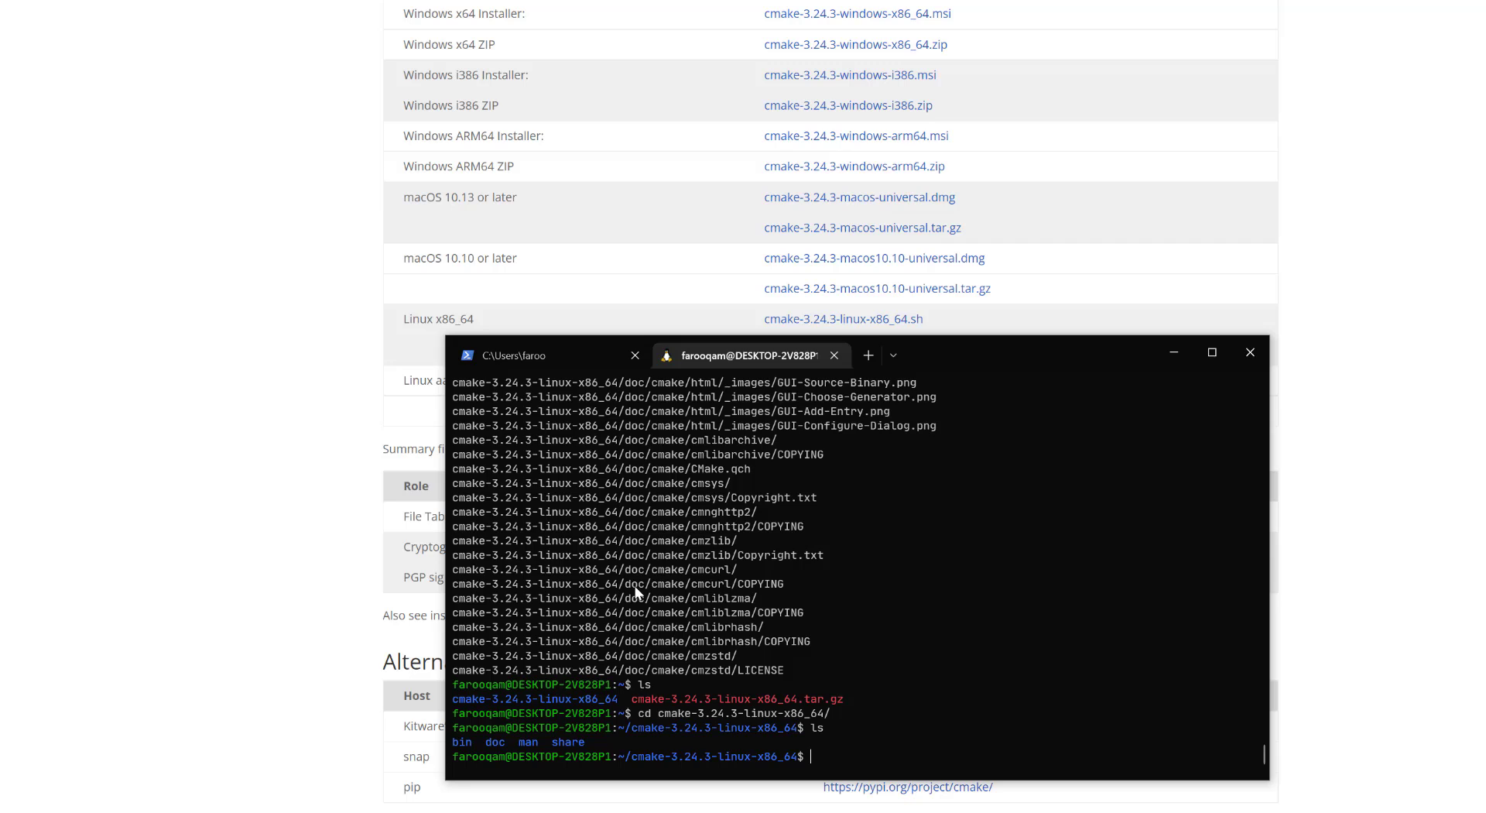
# - Enter the bin folder and locate the system cmake with which
pyautogui.write('cd')
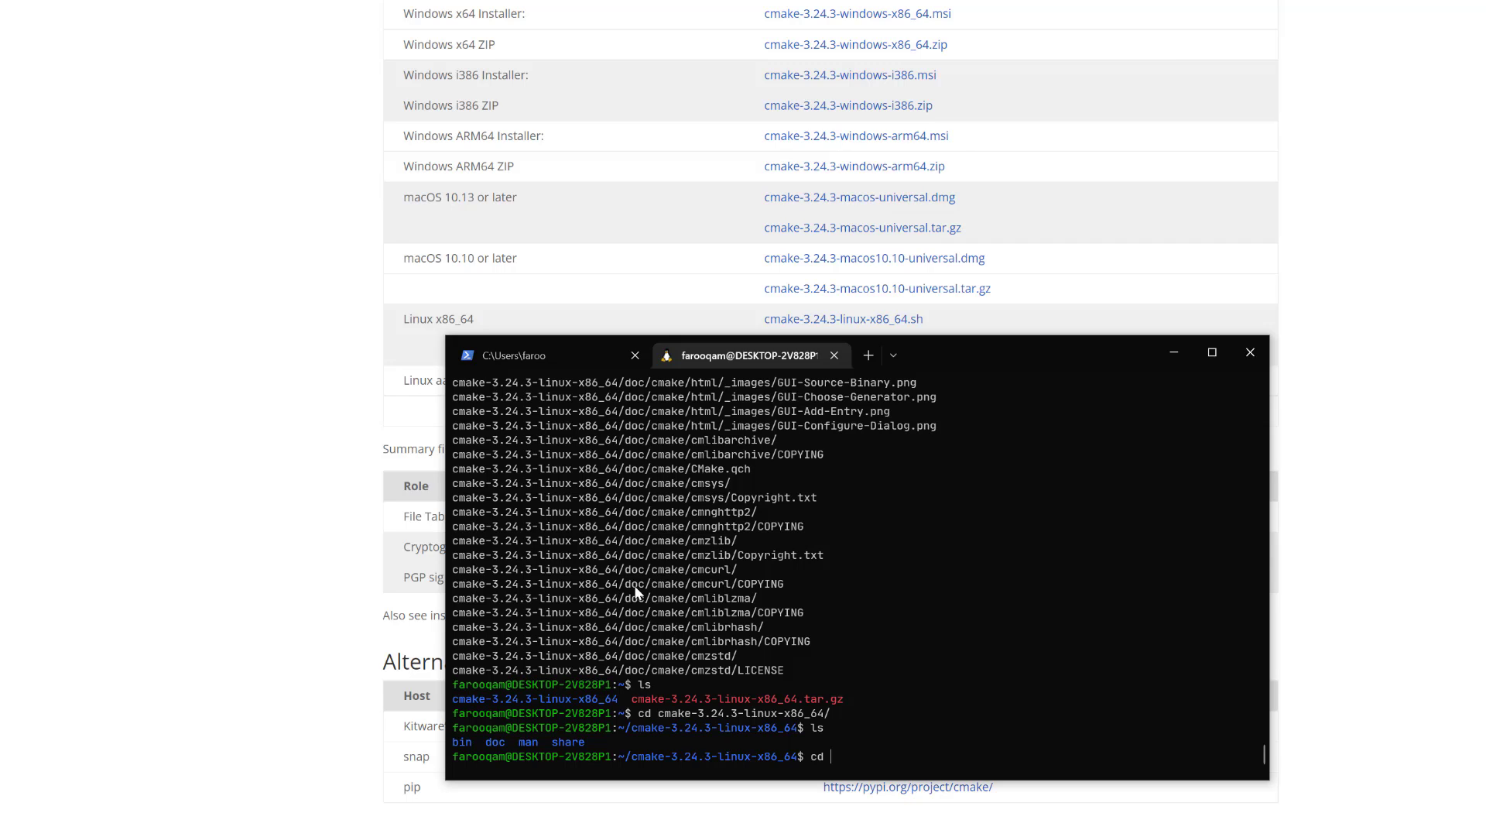
pyautogui.write('bin')
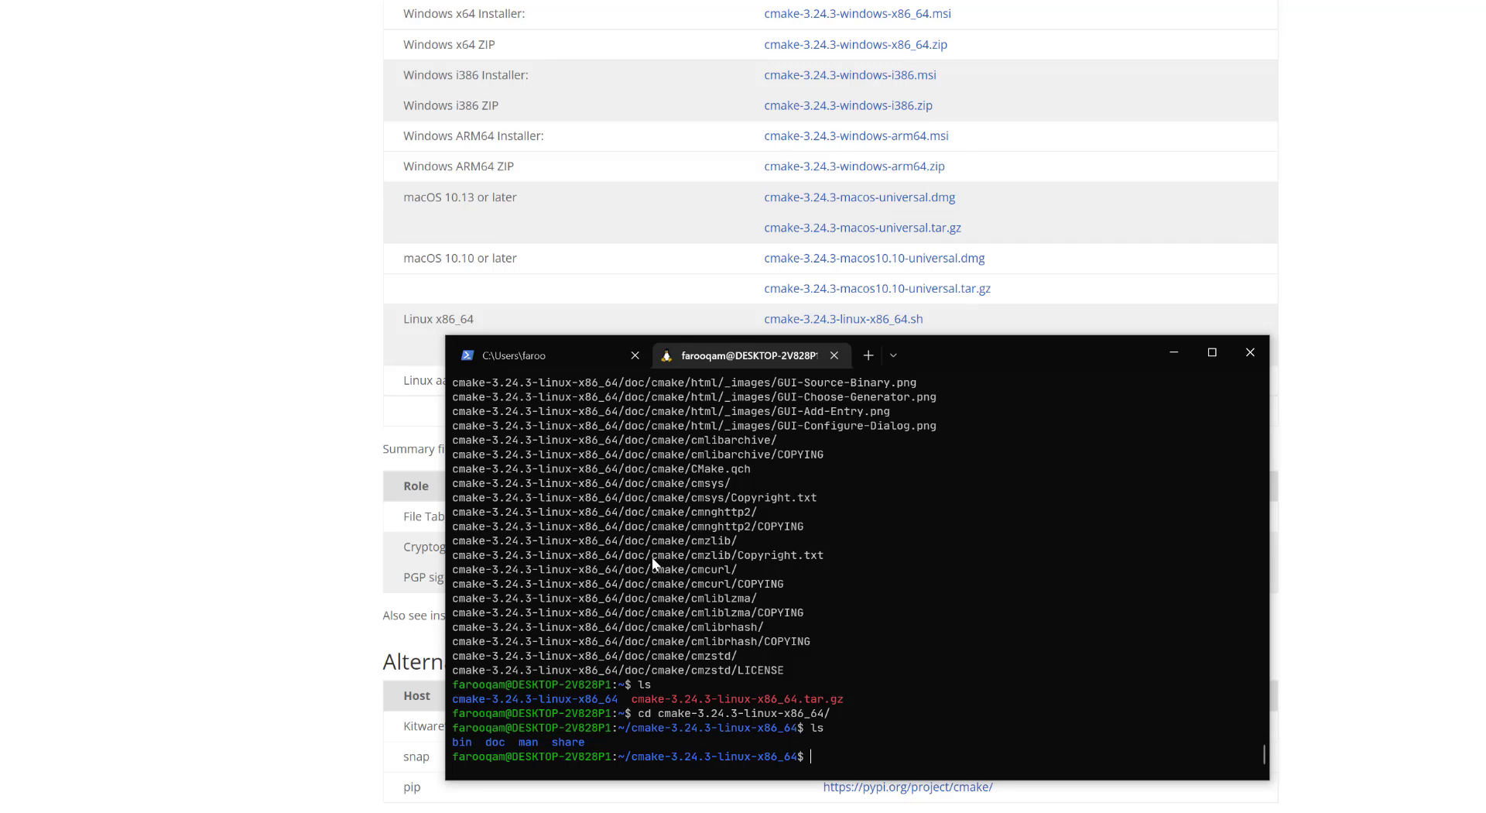
pyautogui.write('which cmake')
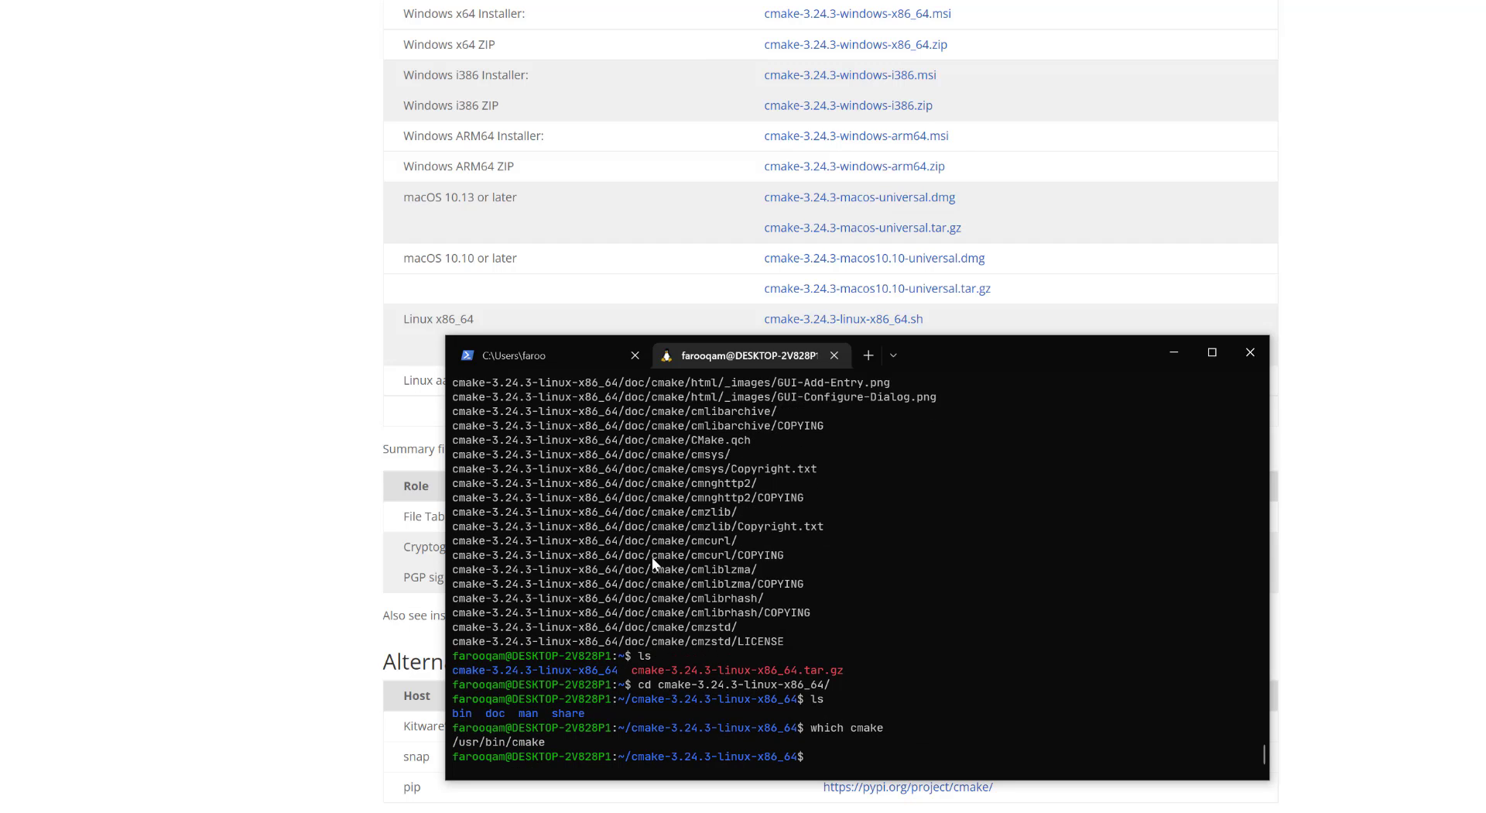
# - Attempt copying the bin folder over /usr/bin/cmake with sudo cp -r
pyautogui.write('sudo cp')
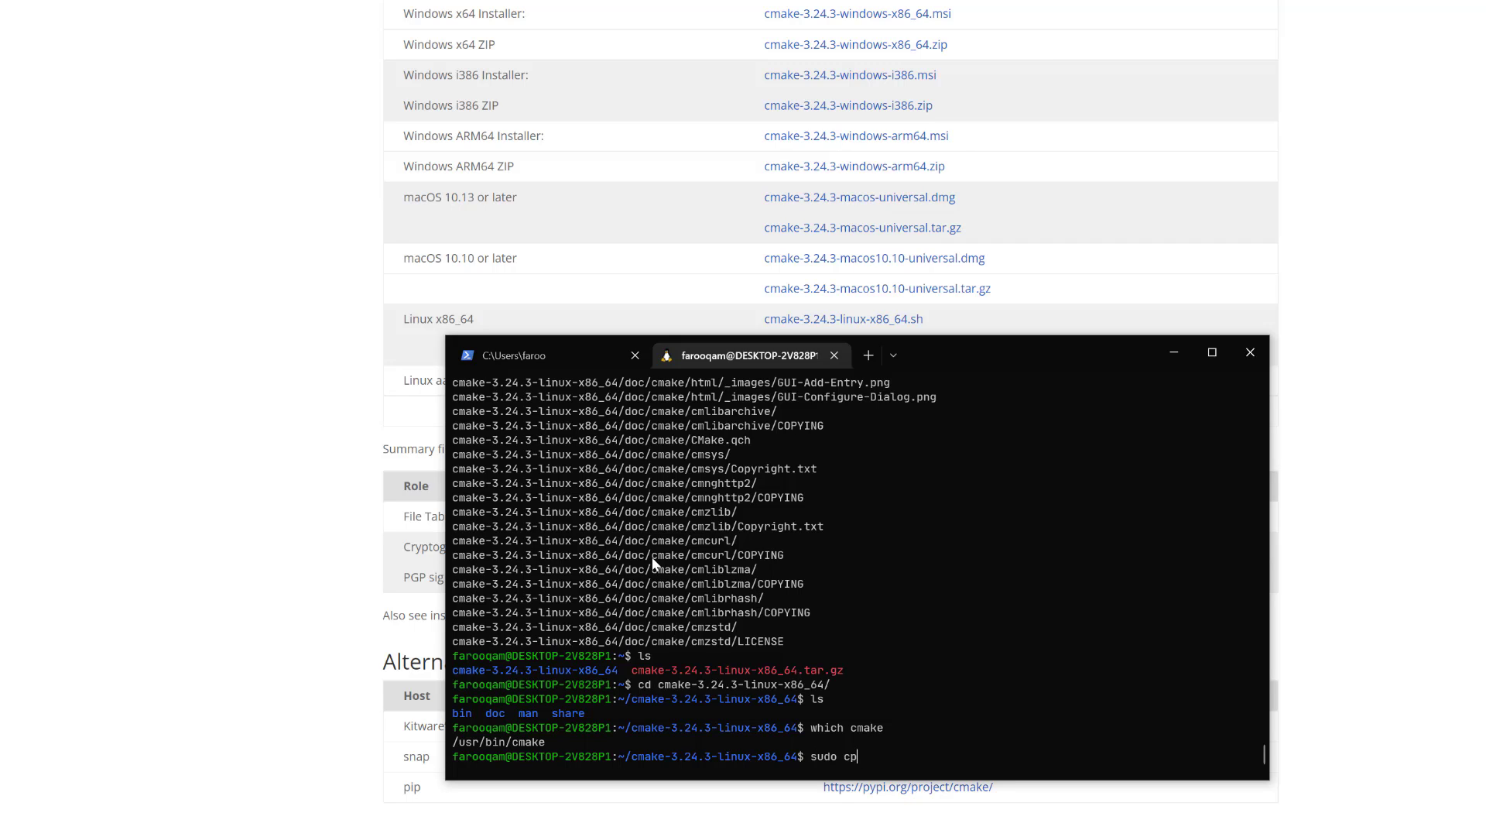
pyautogui.write('-r')
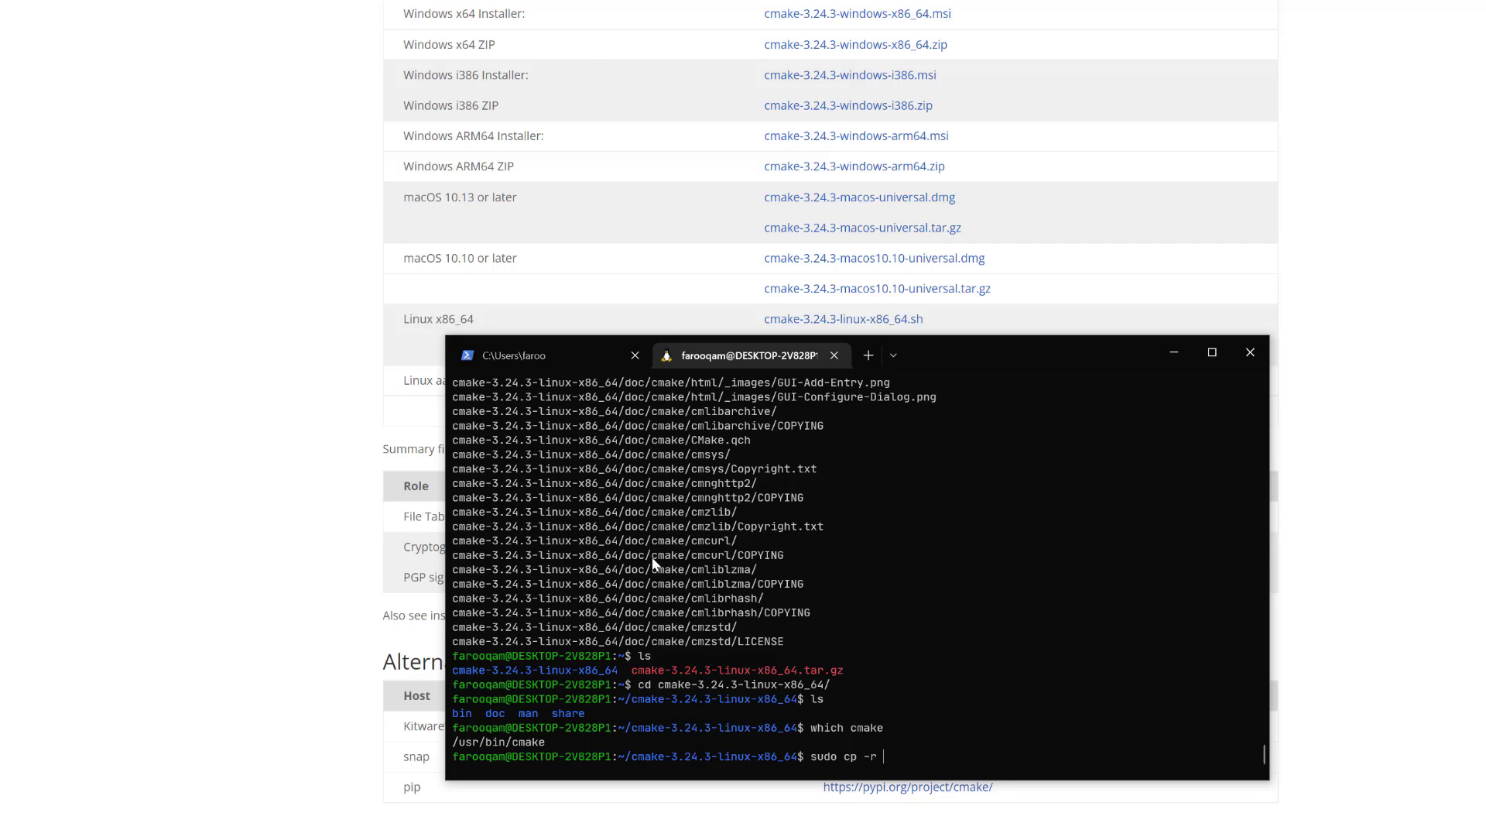
pyautogui.write('./bin/')
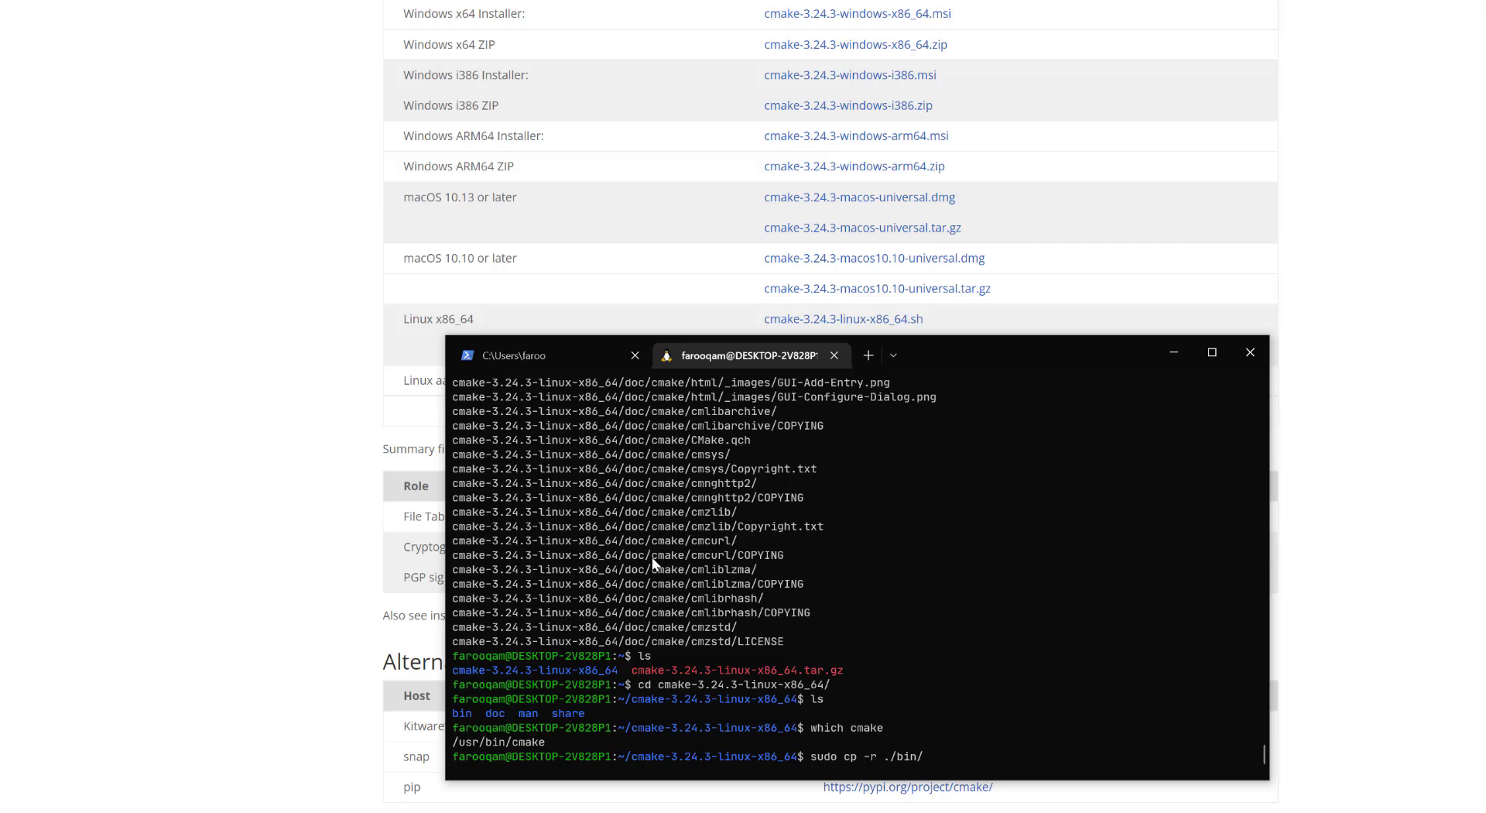
pyautogui.write('/usr/')
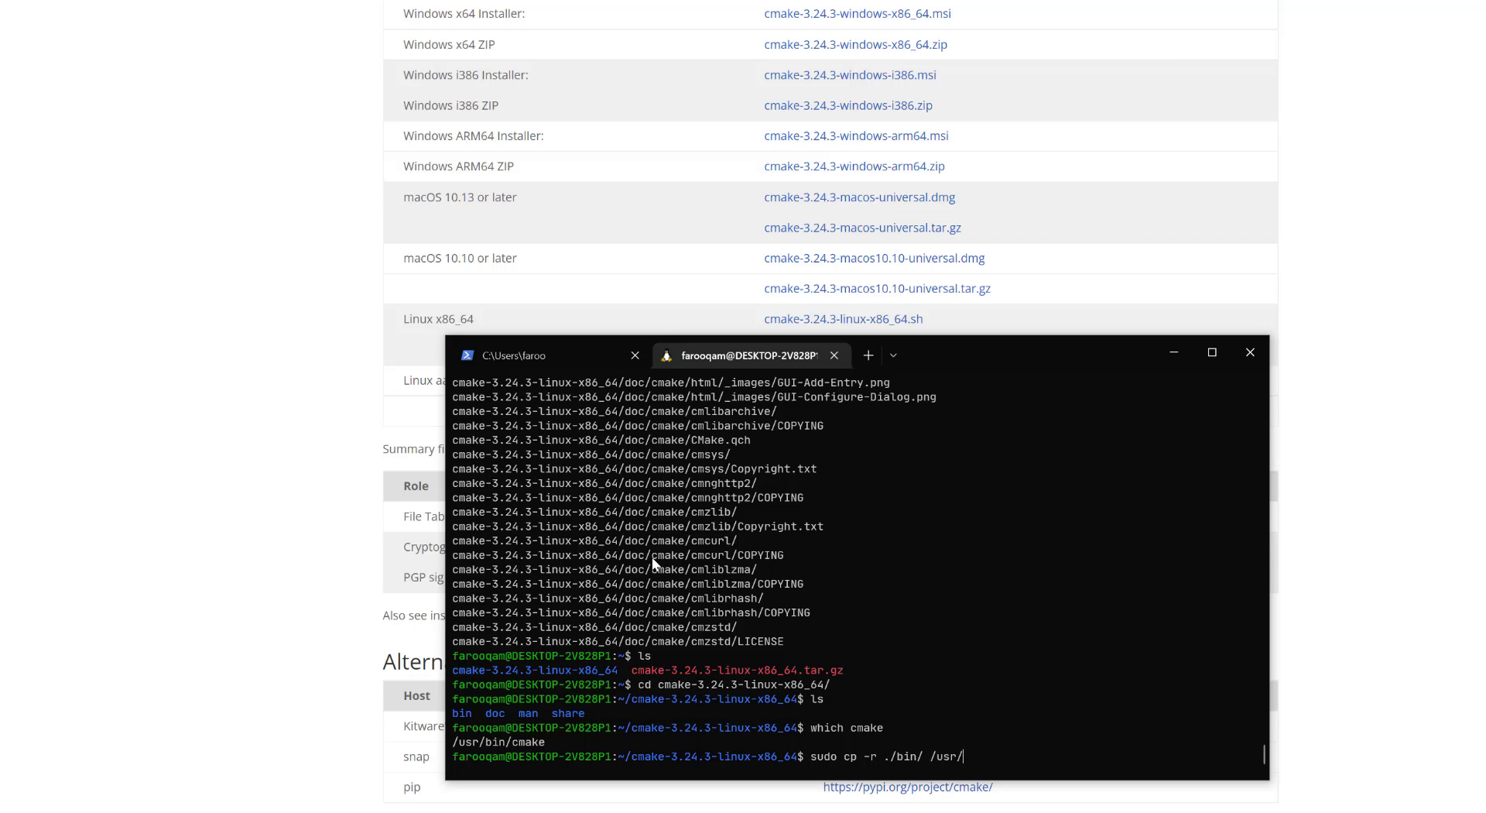
pyautogui.write('bin/')
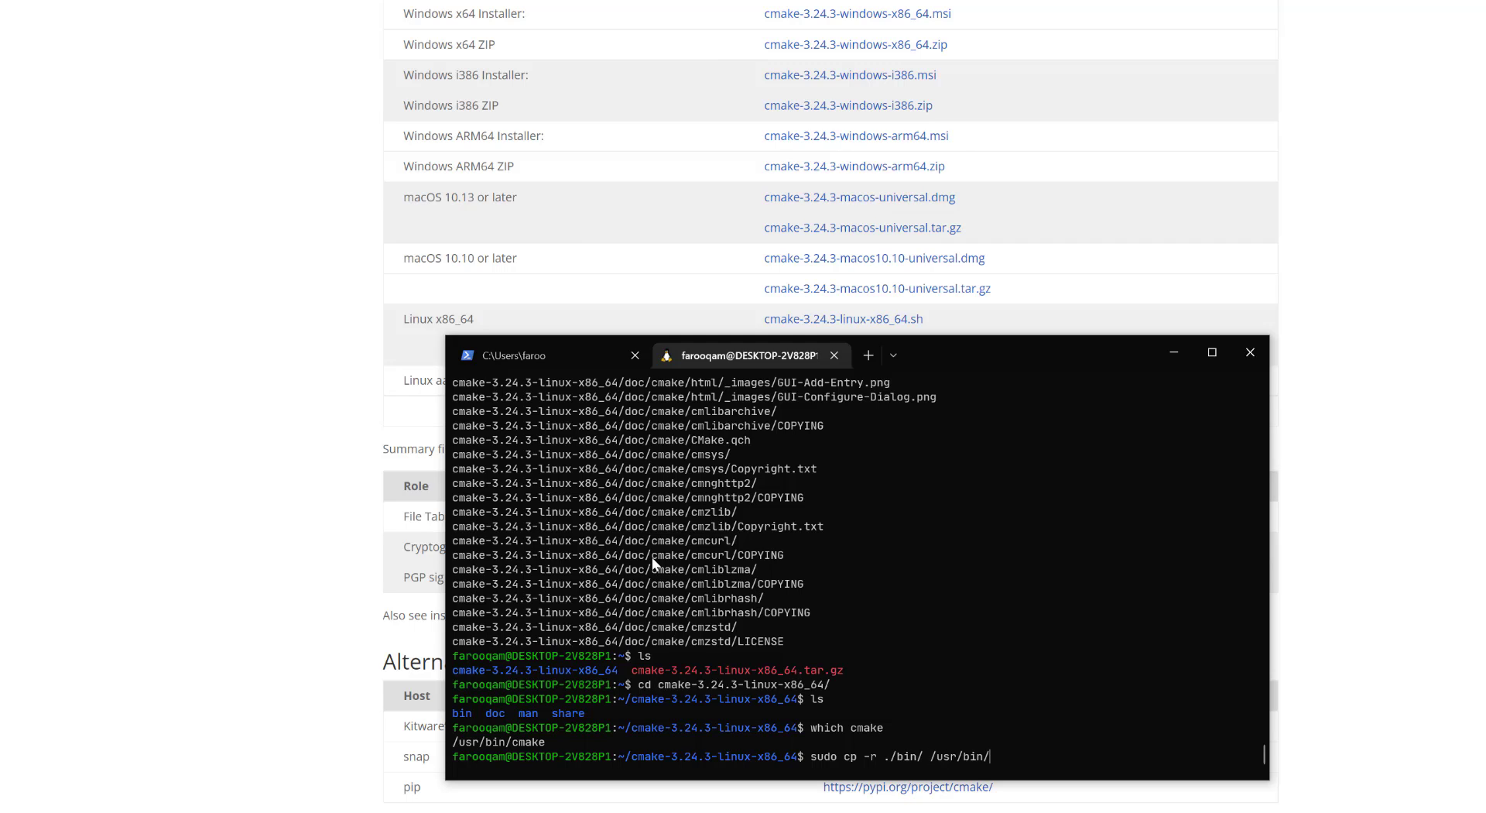
pyautogui.write('cmake')
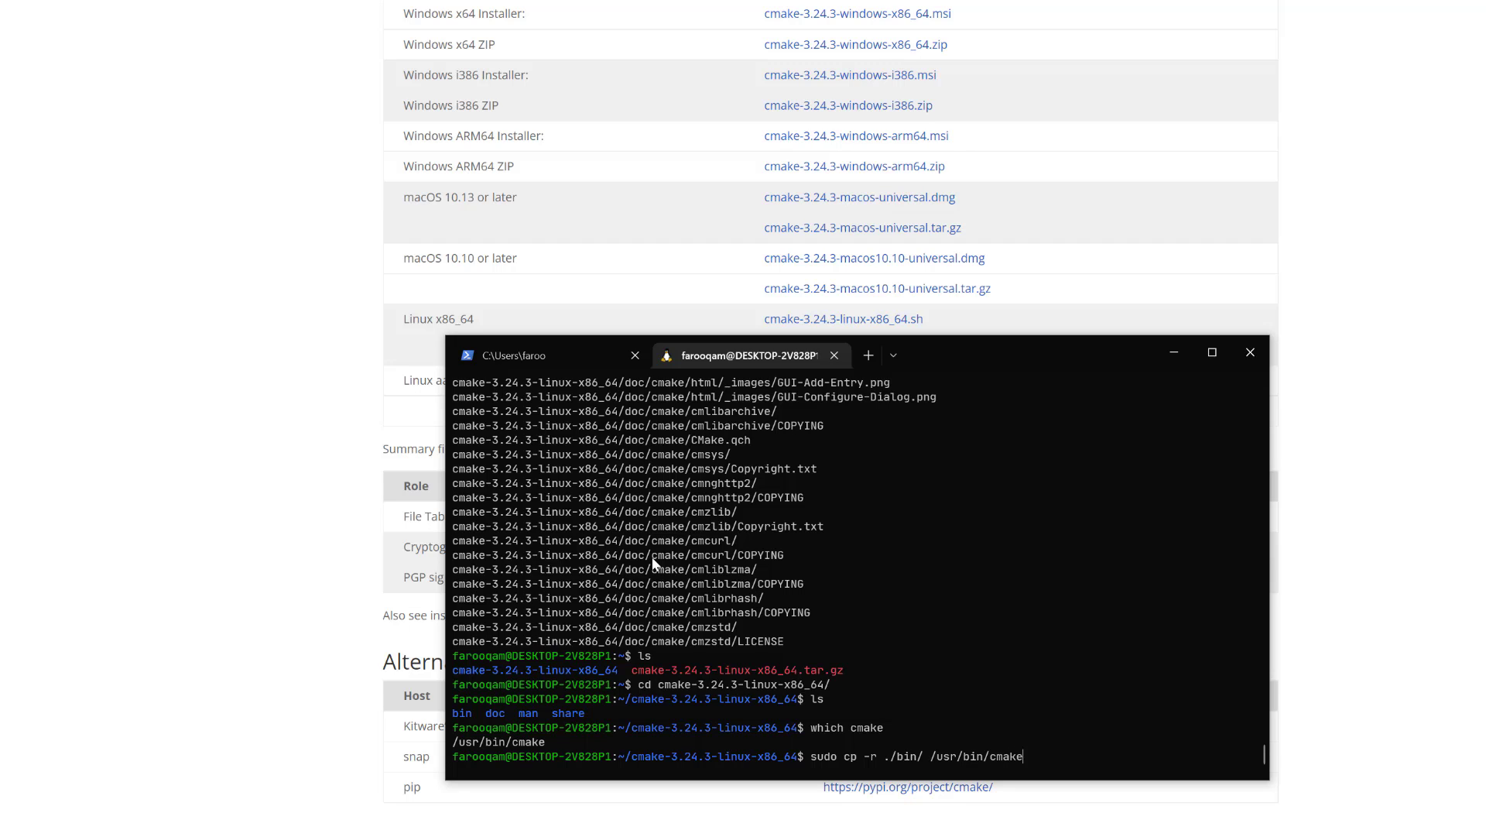
pyautogui.press('Return')
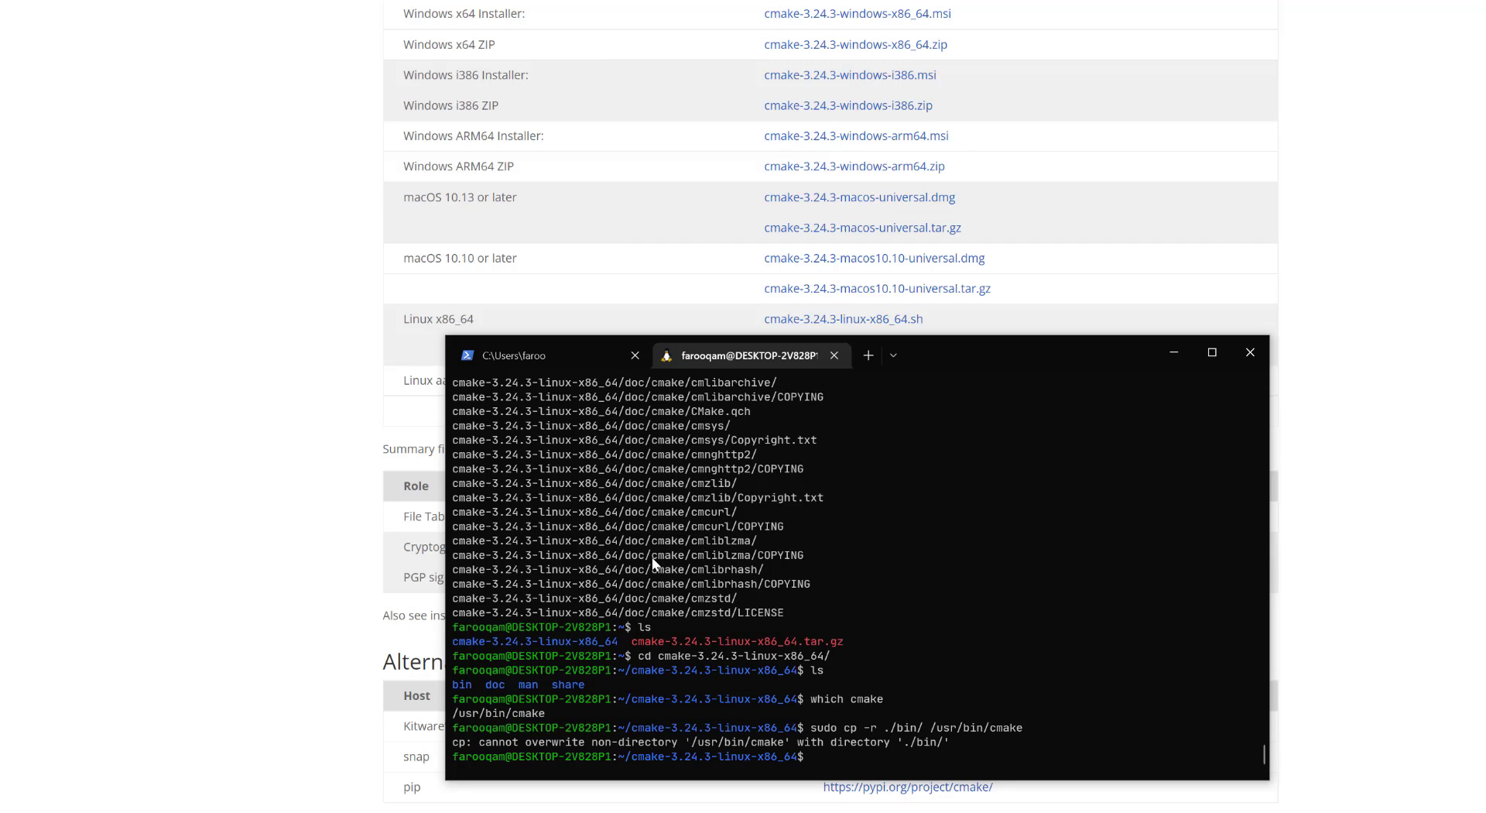
pyautogui.write('sudo cp -r ./bin/ /usr/bin/cmake')
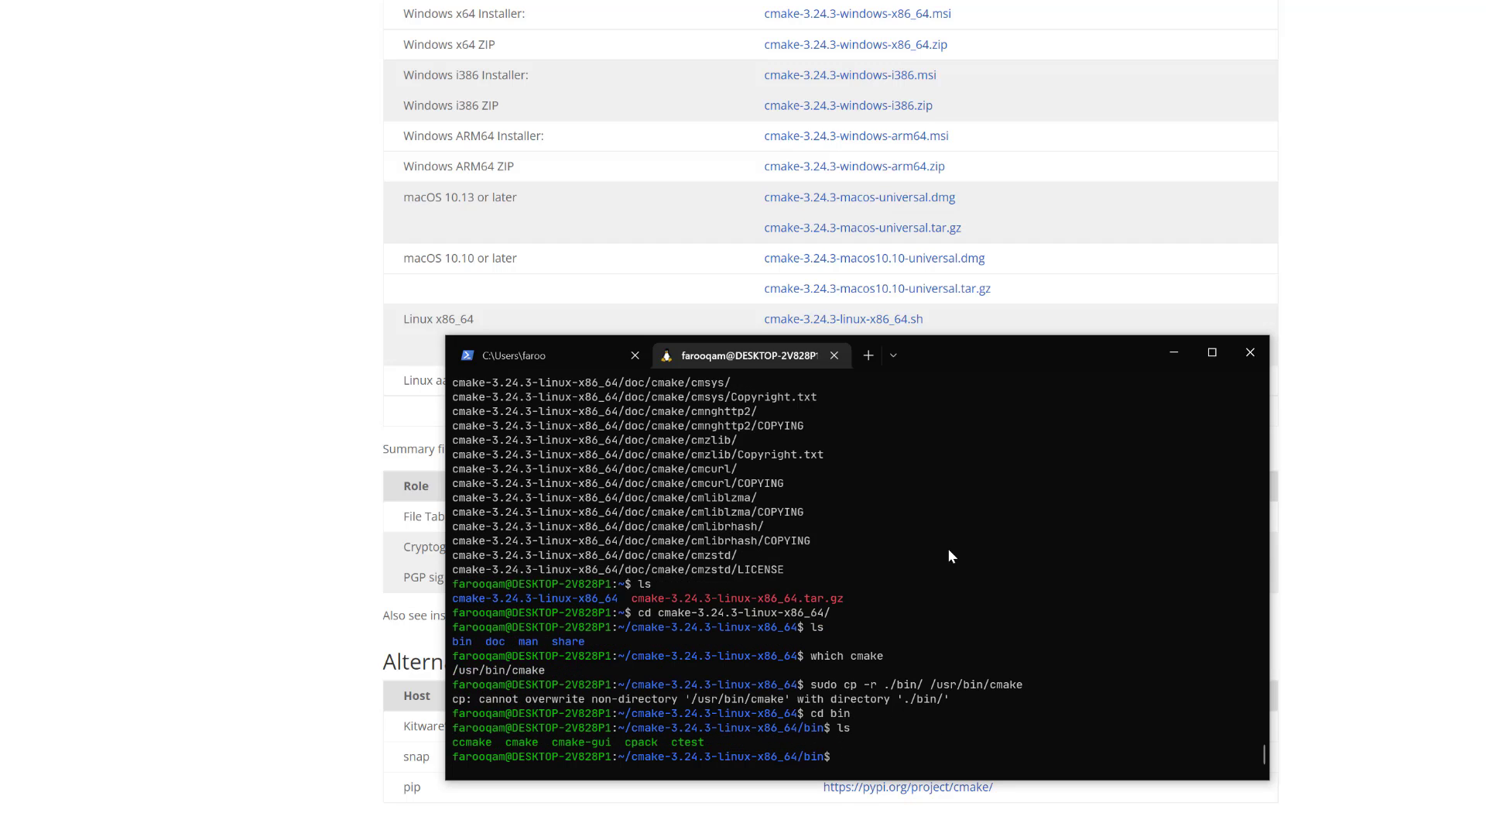
# - Copy the new cmake binary into /usr/bin and verify it reports 3.24.3
pyautogui.write('sudo cp')
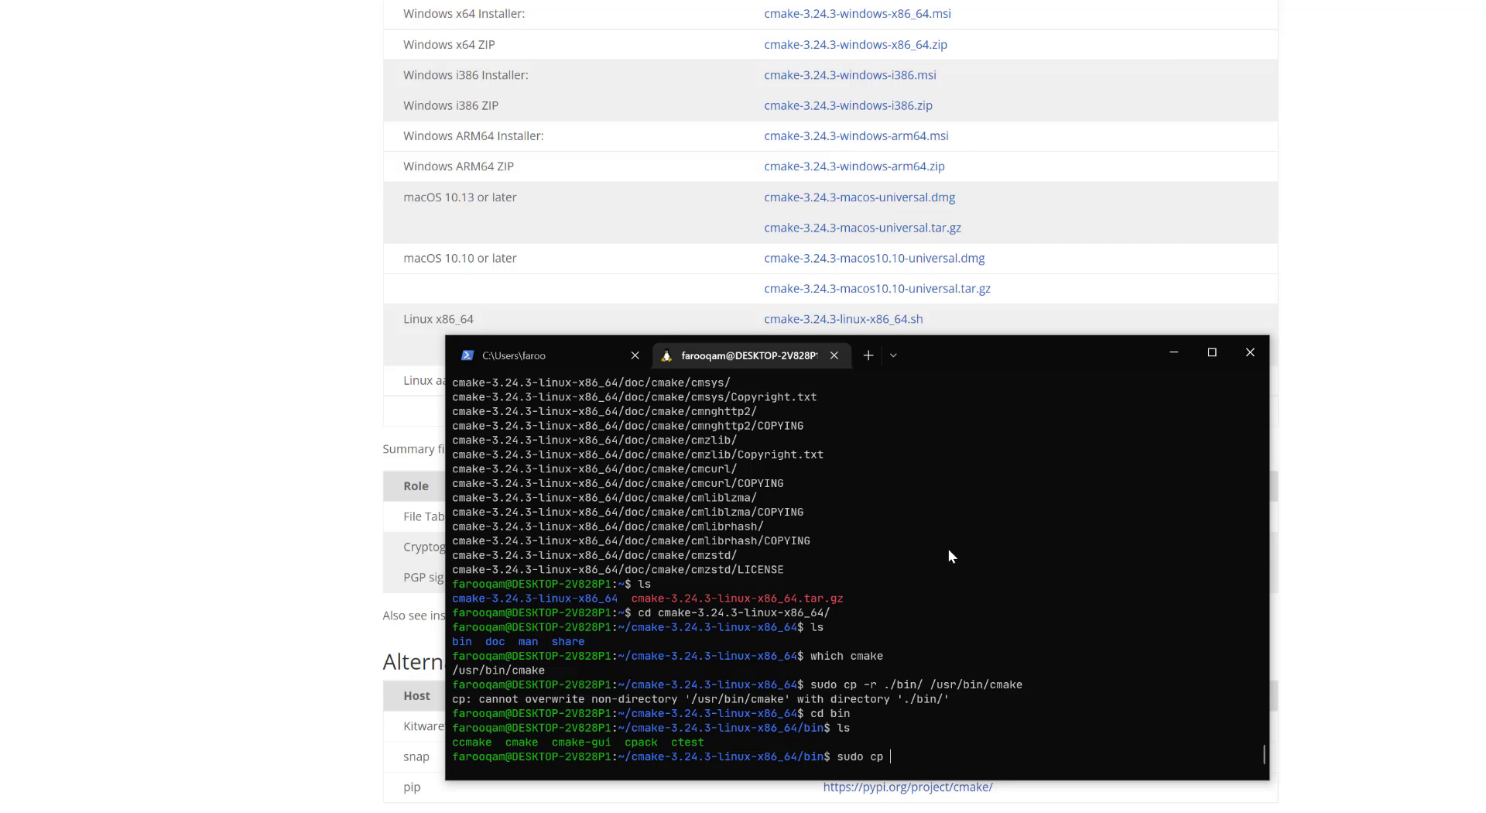
pyautogui.write('./cmake')
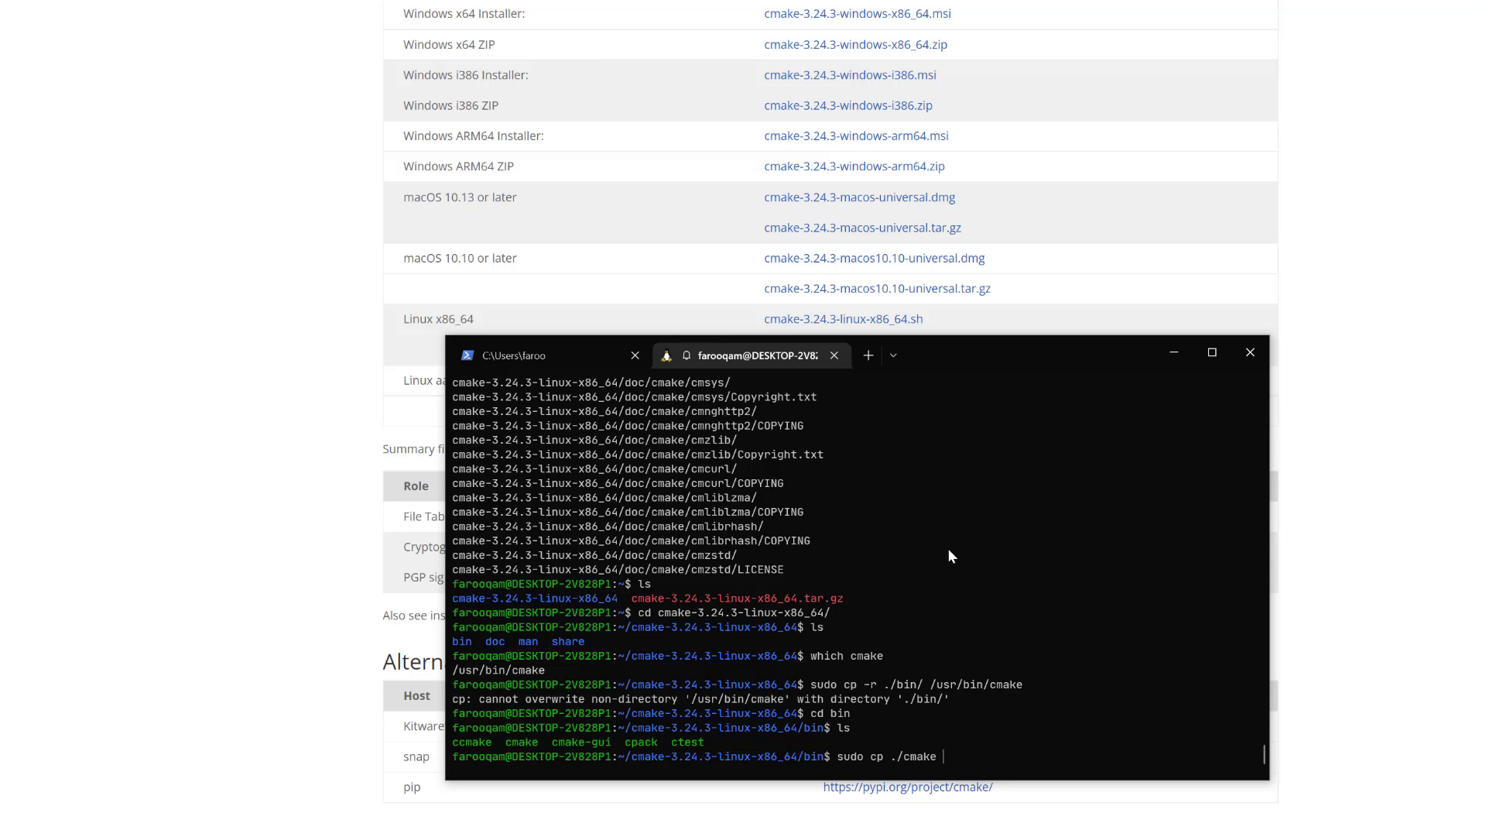
pyautogui.press('Return')
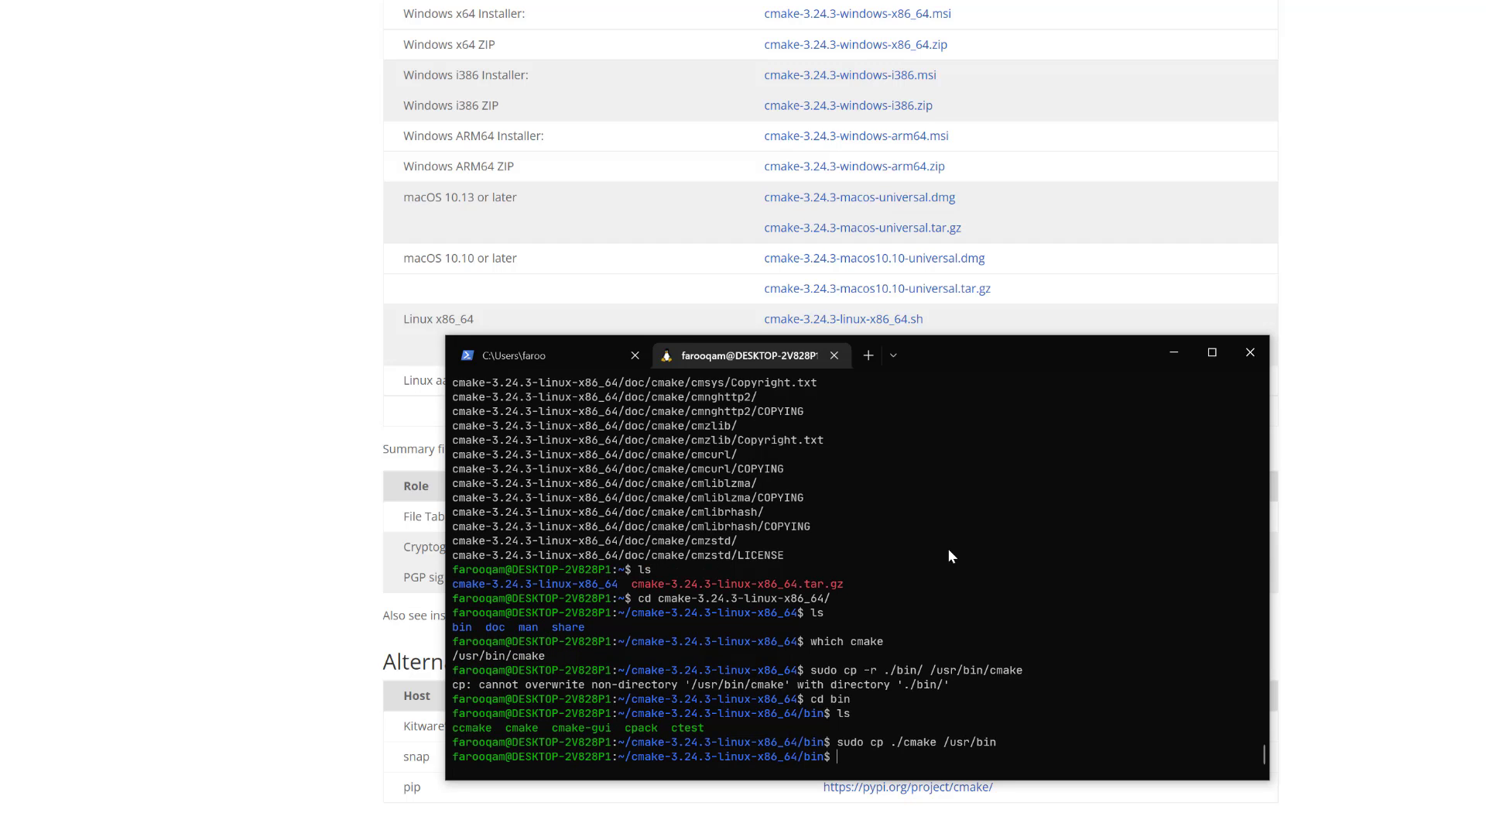
pyautogui.write('whi')
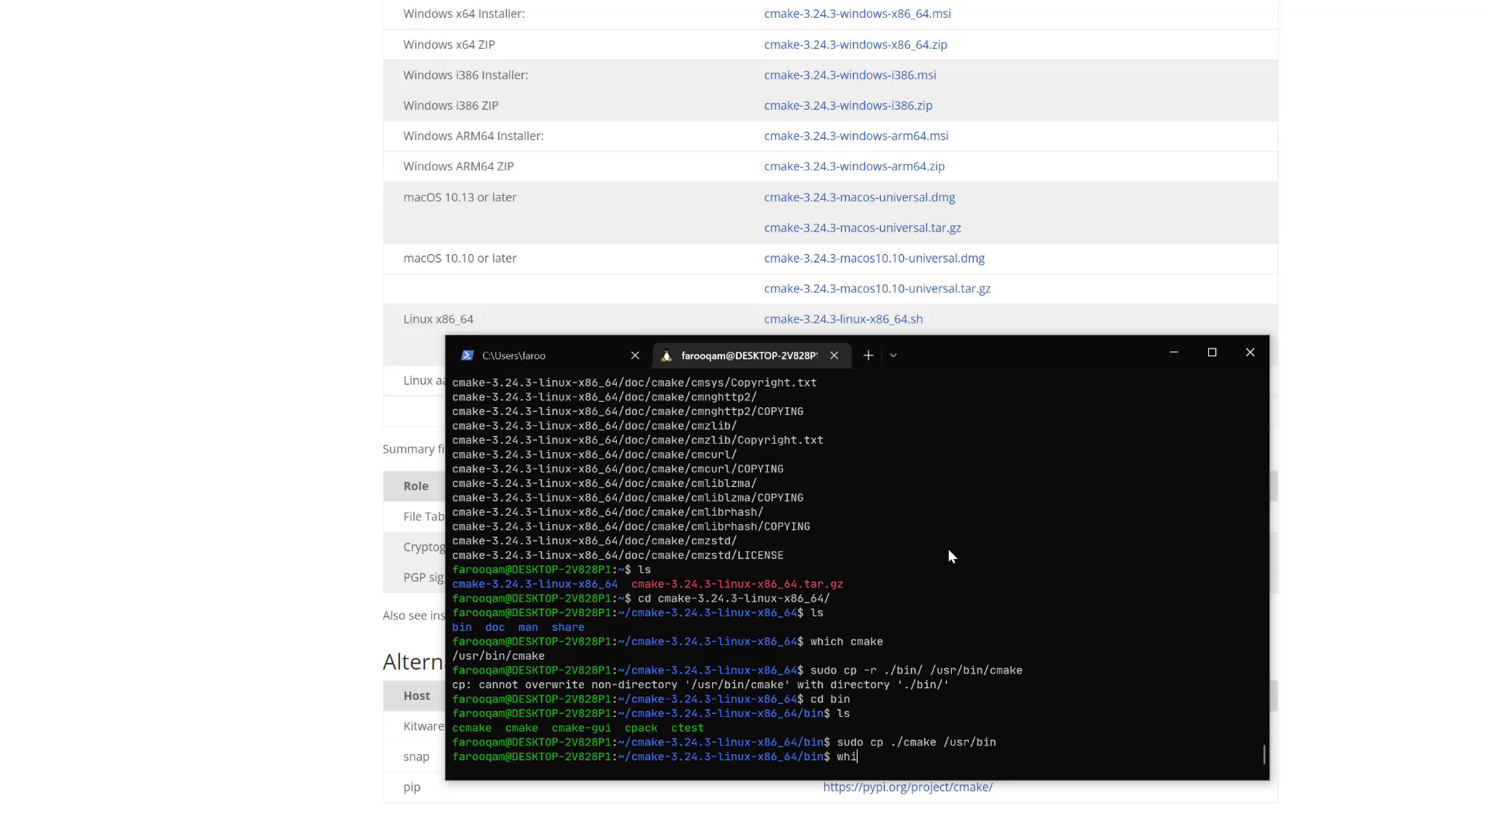
pyautogui.write('cmake --version')
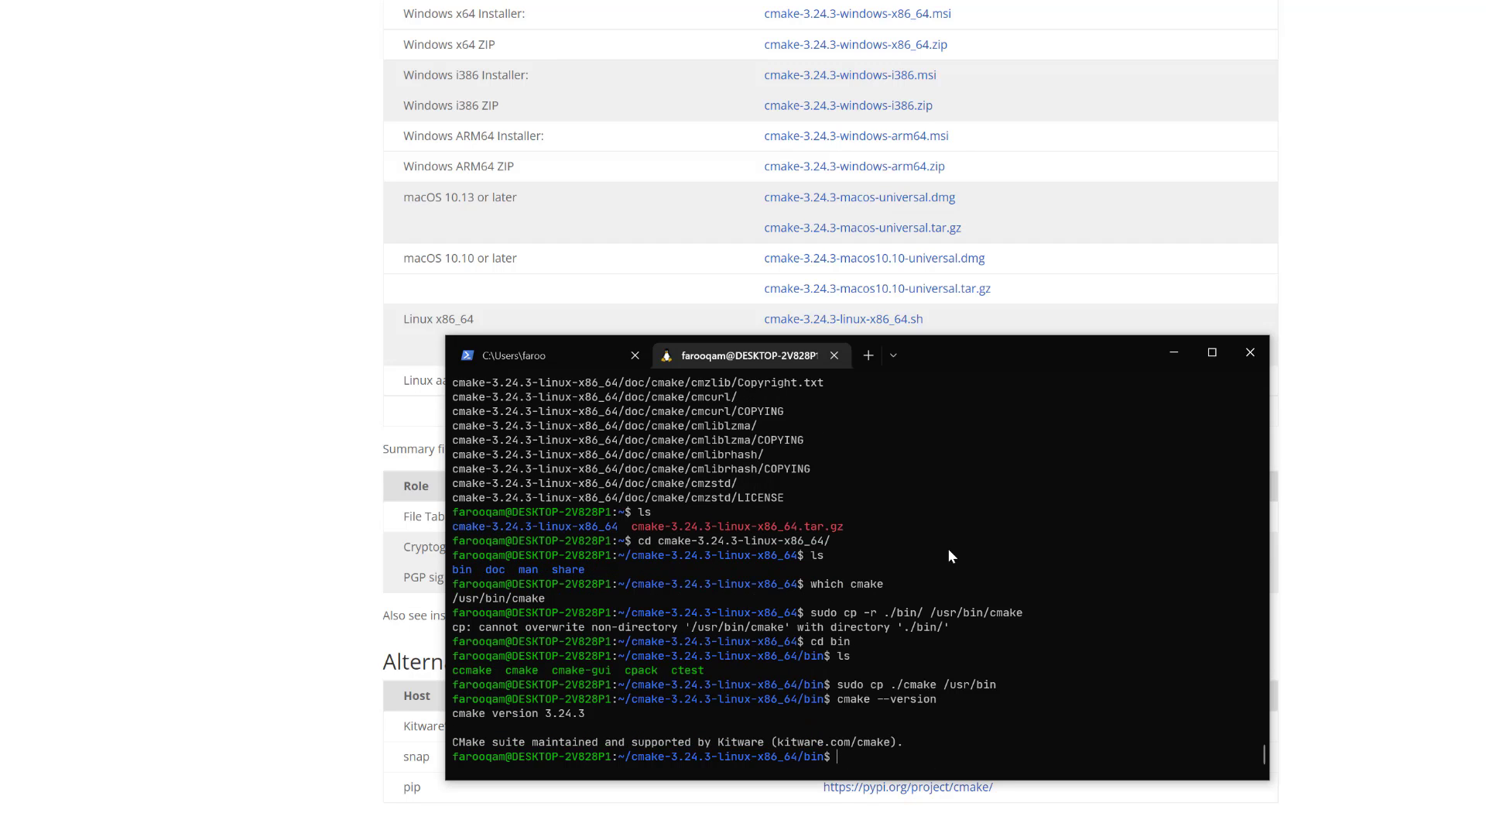
pyautogui.moveTo(951, 556)
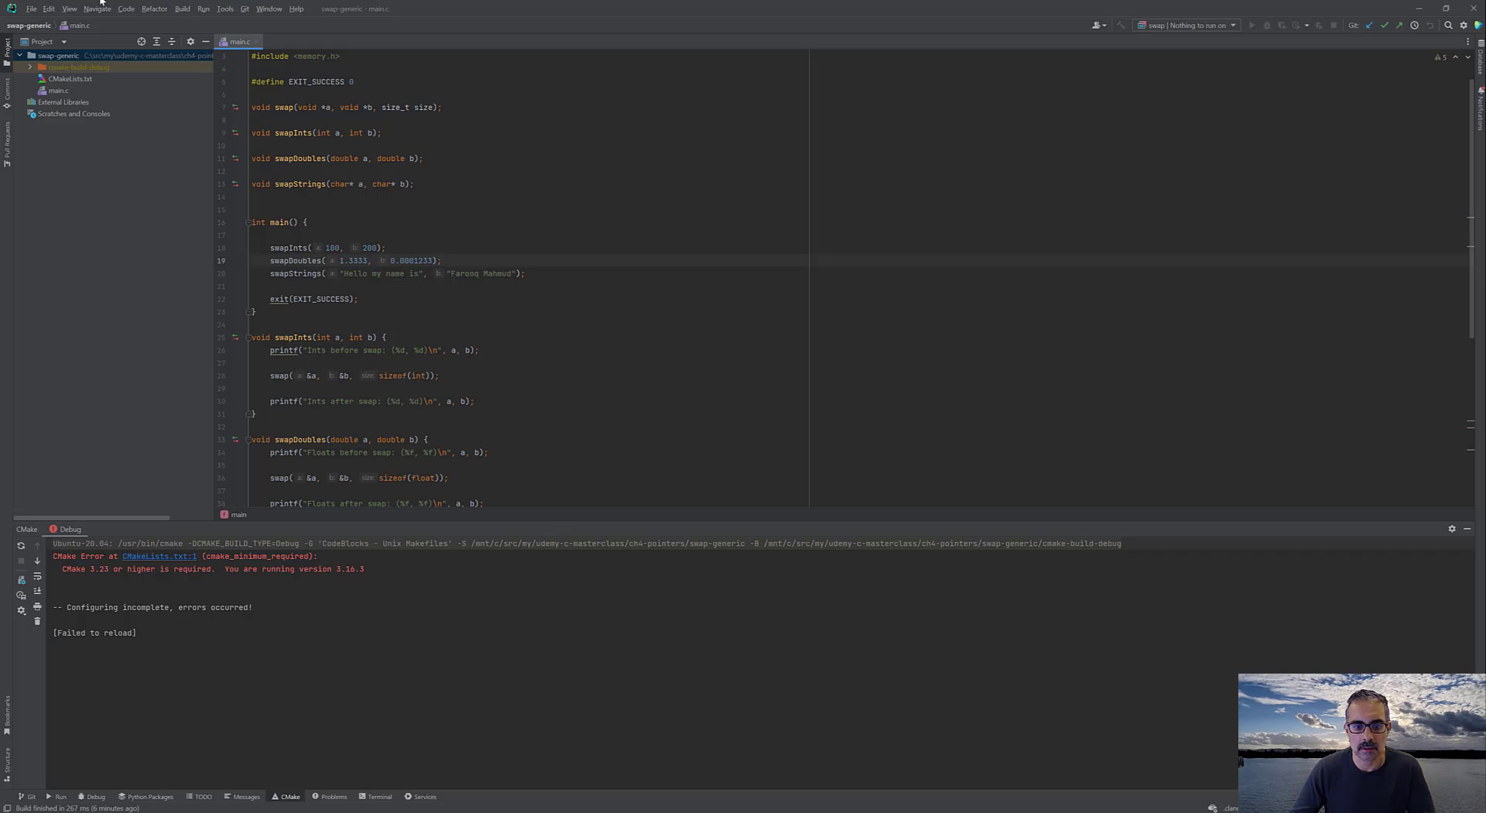
# - Open the IDE Settings to the WSL toolchain, which detects CMake 3.24.3 but reports errors
pyautogui.click(48, 8)
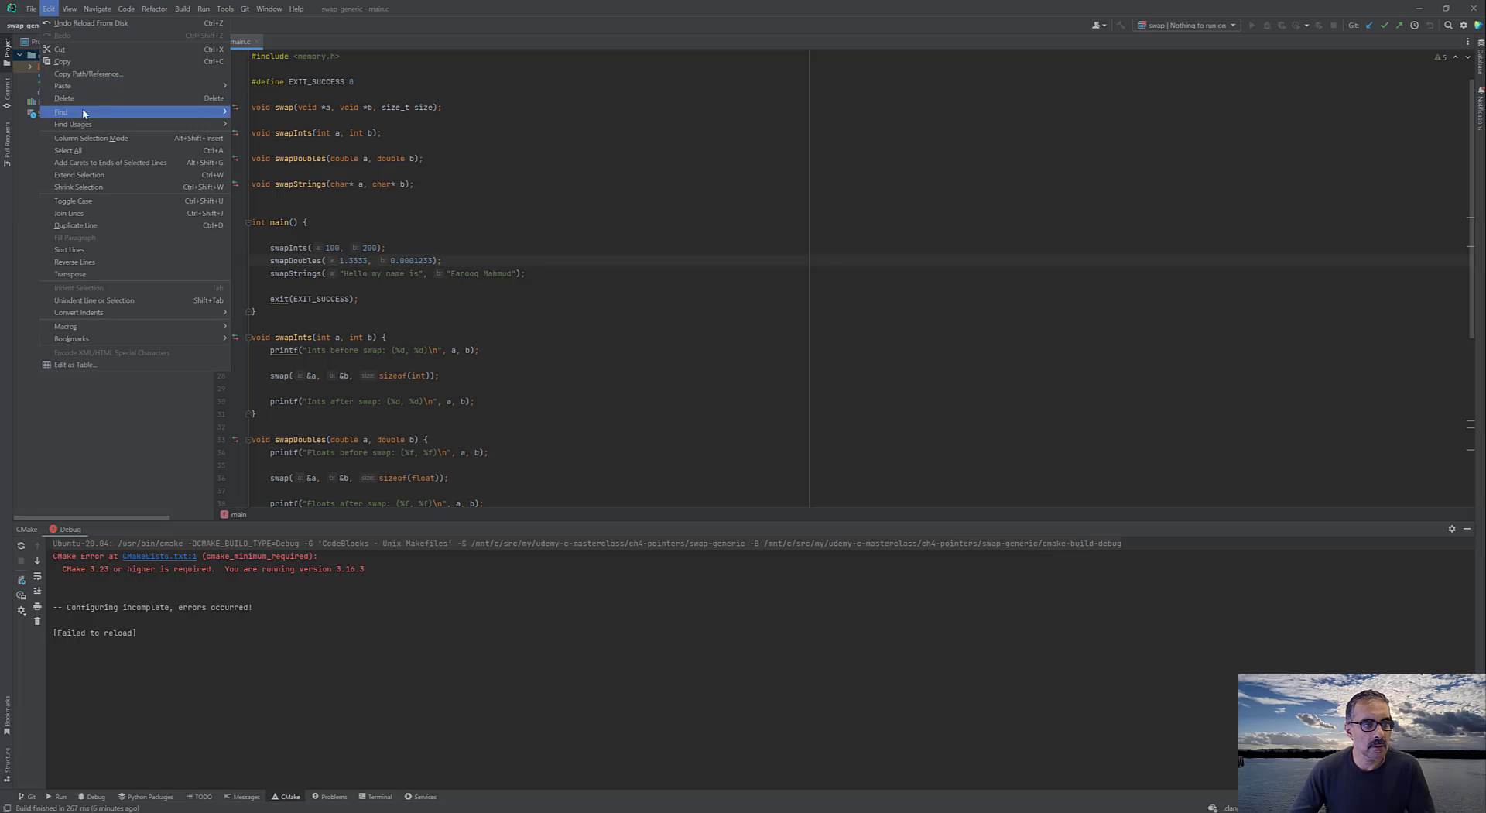
pyautogui.click(31, 9)
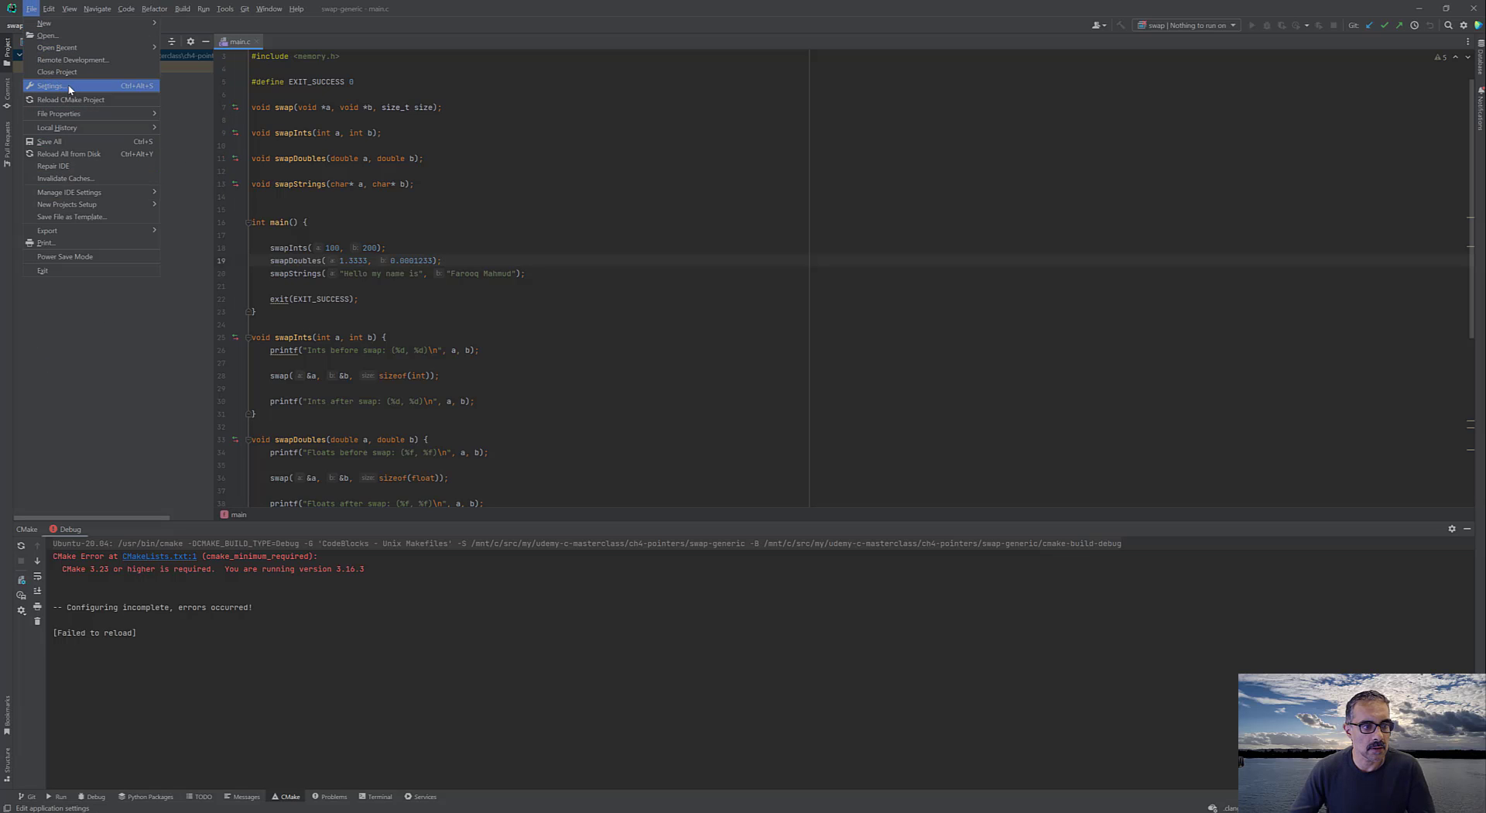
pyautogui.click(50, 86)
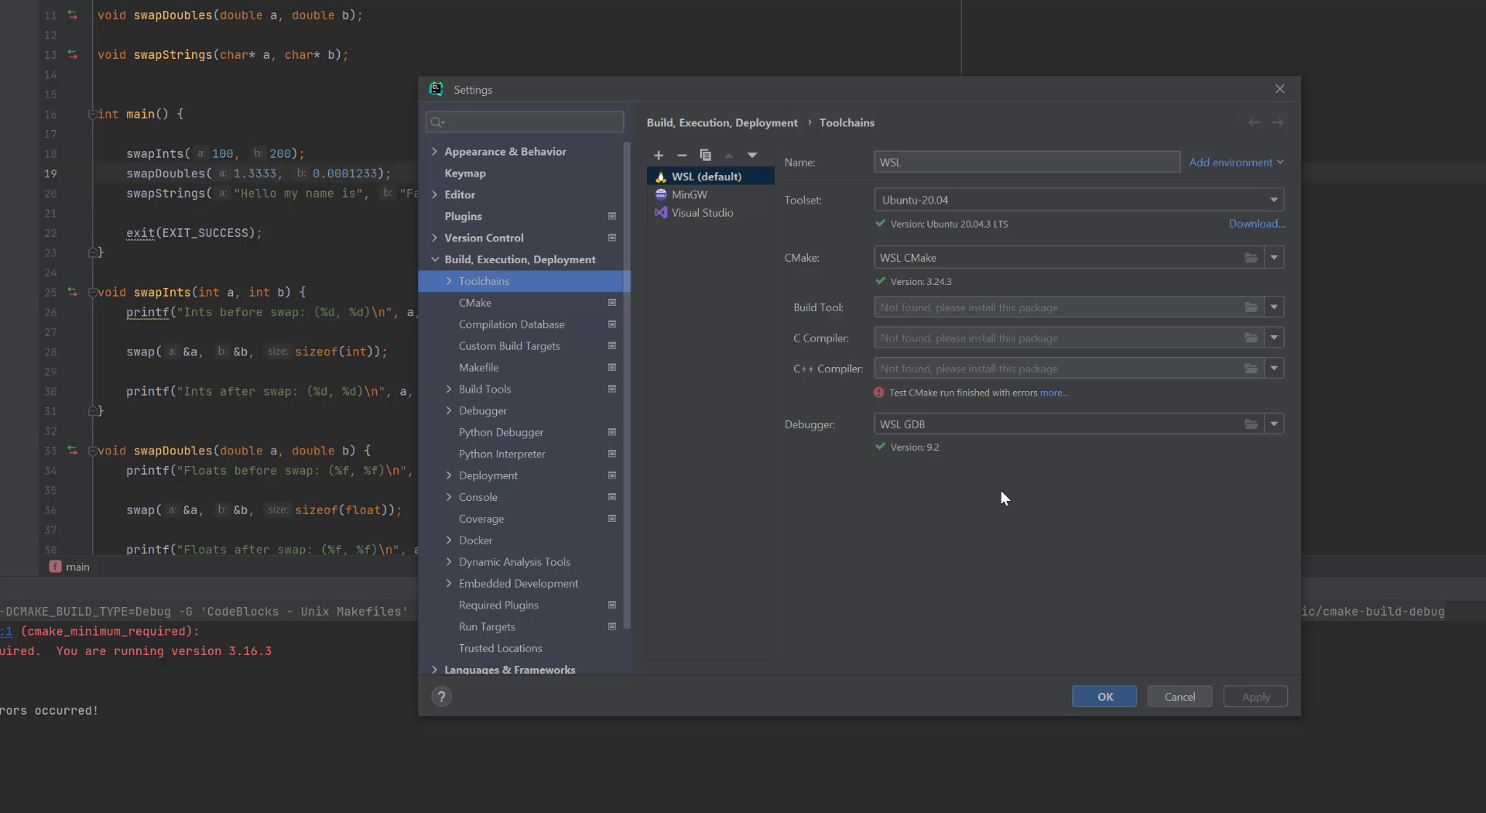
pyautogui.moveTo(1047, 393)
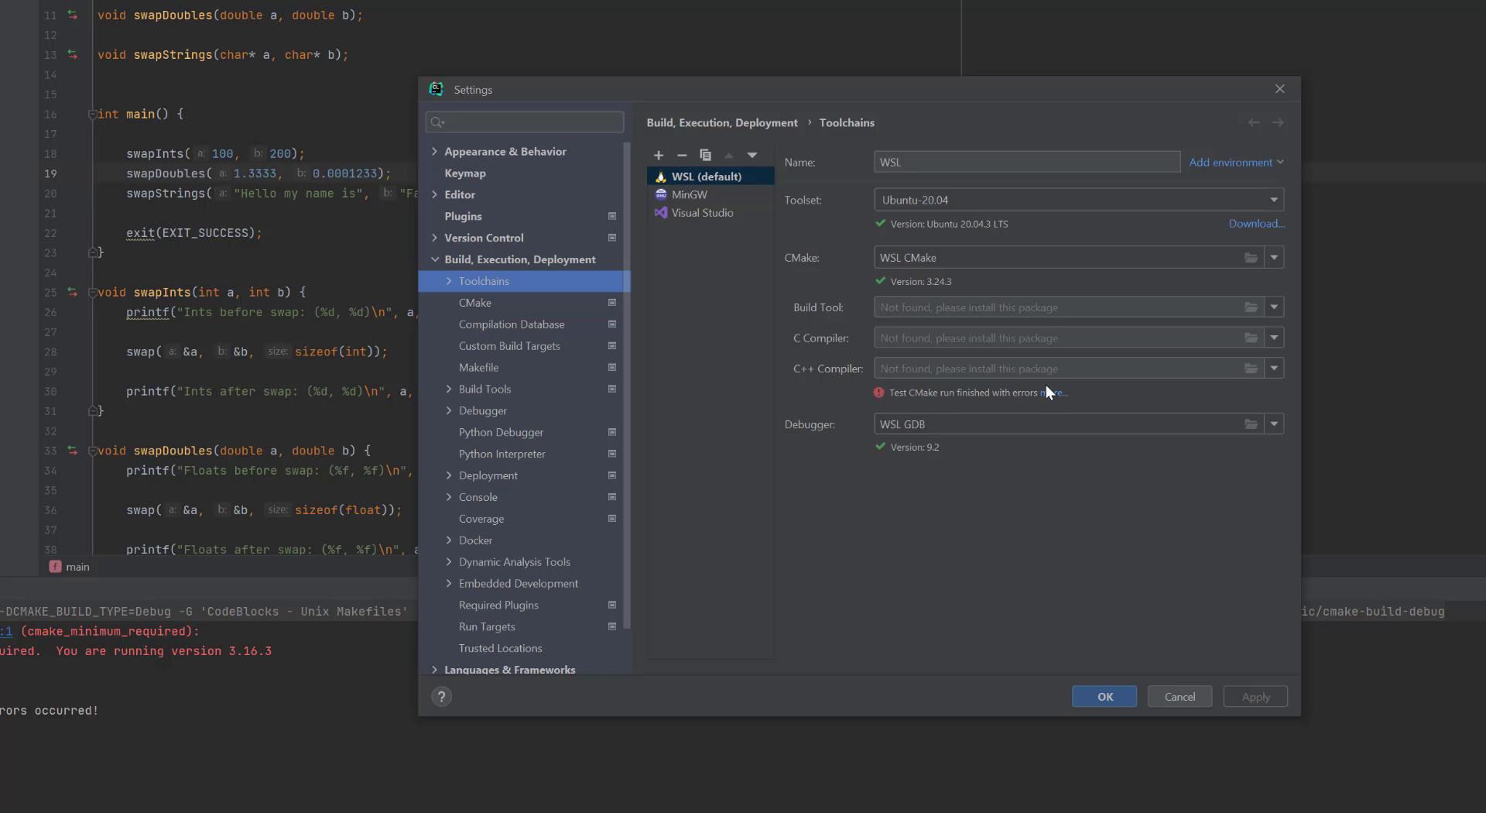
# - Show the CMake test error: CMAKE_ROOT not found, no modules under /usr/share/cmake-3.24
pyautogui.click(1050, 392)
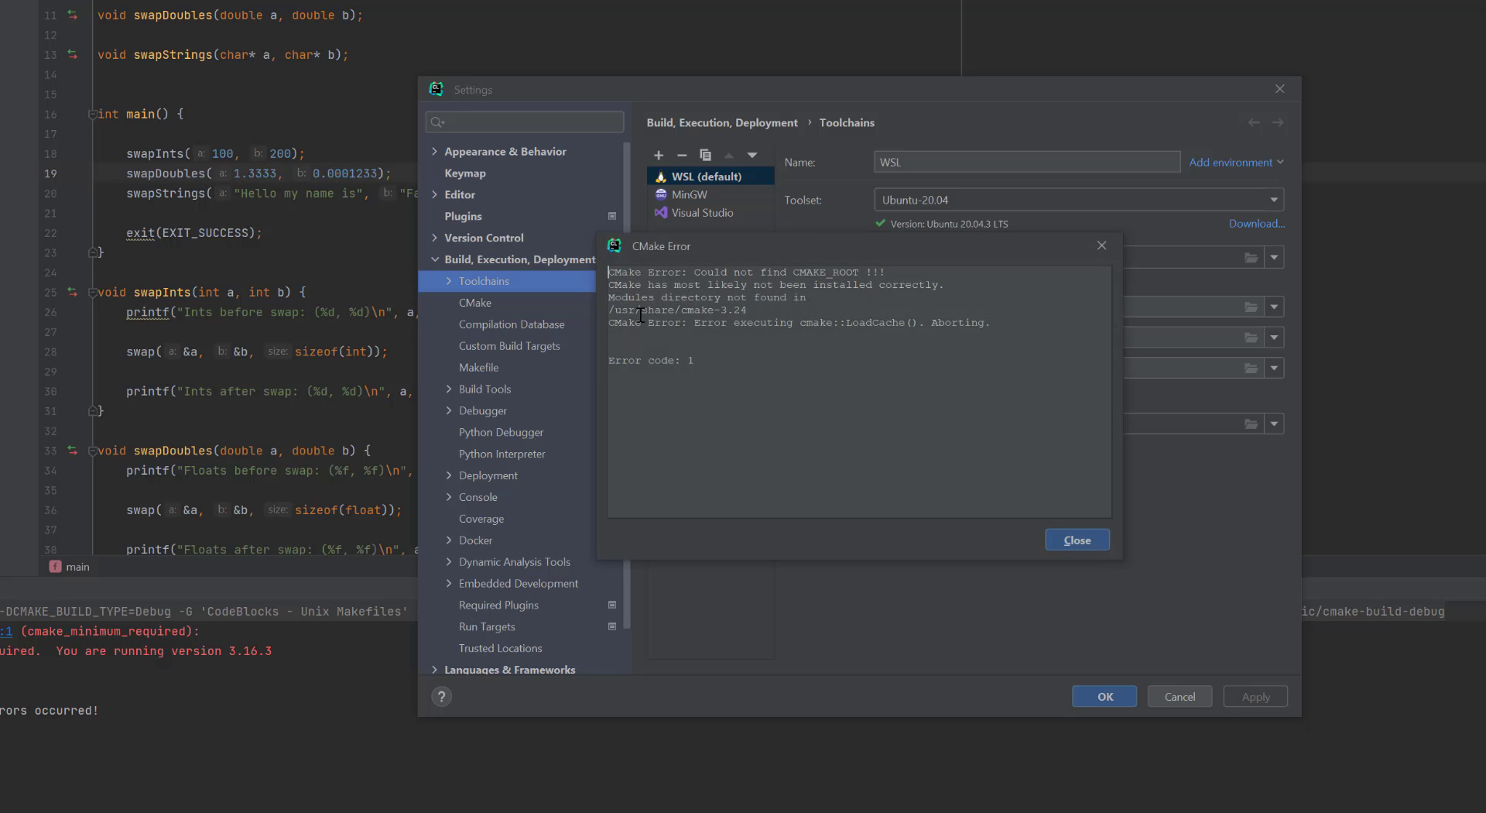
pyautogui.moveTo(803, 300)
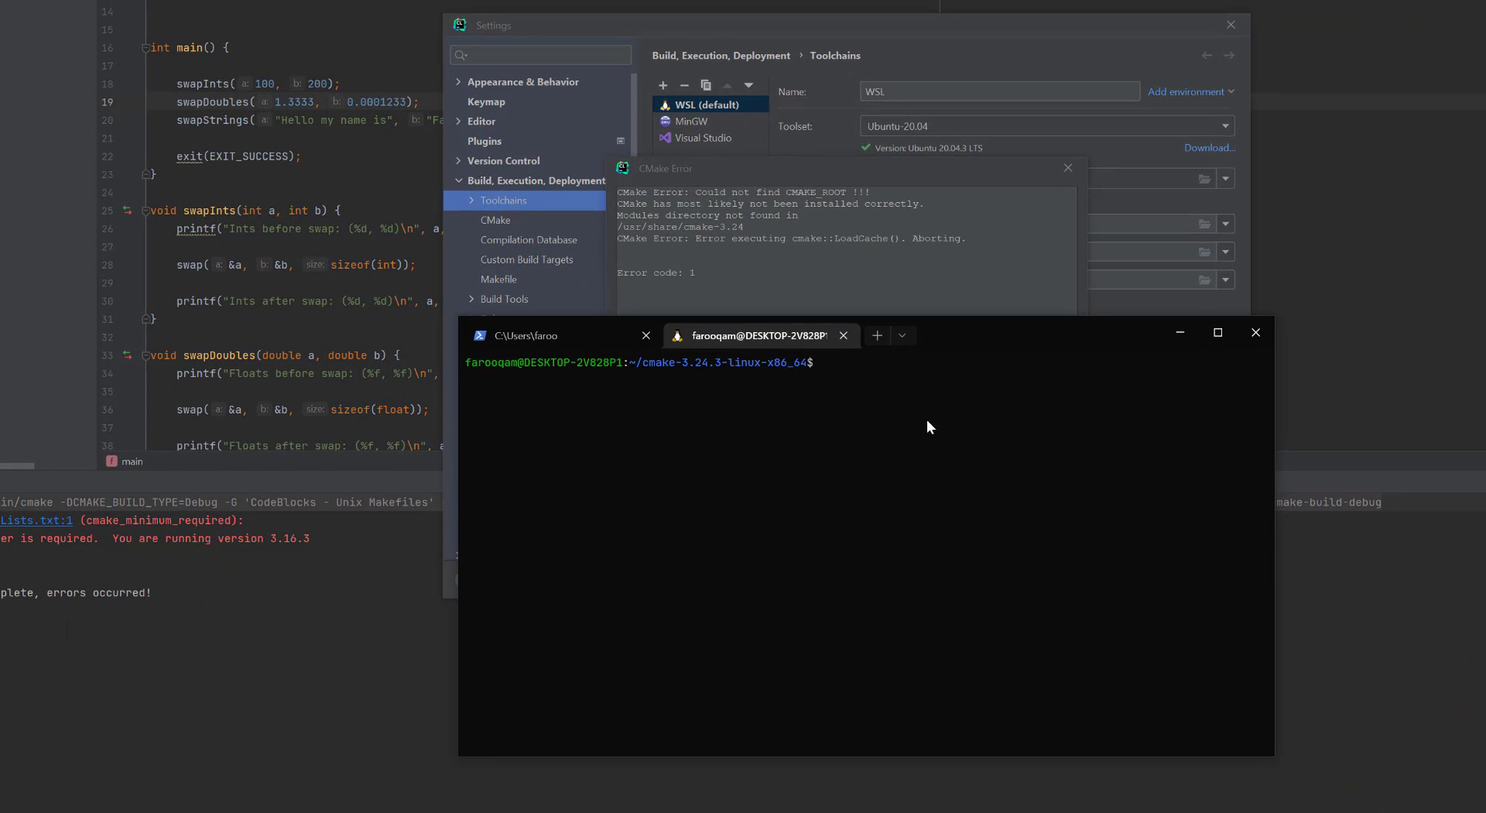
# - In an Ubuntu shell, enter /usr/share/cmake-3.16, then return to the cmake-3.24.3 tab
pyautogui.click(875, 335)
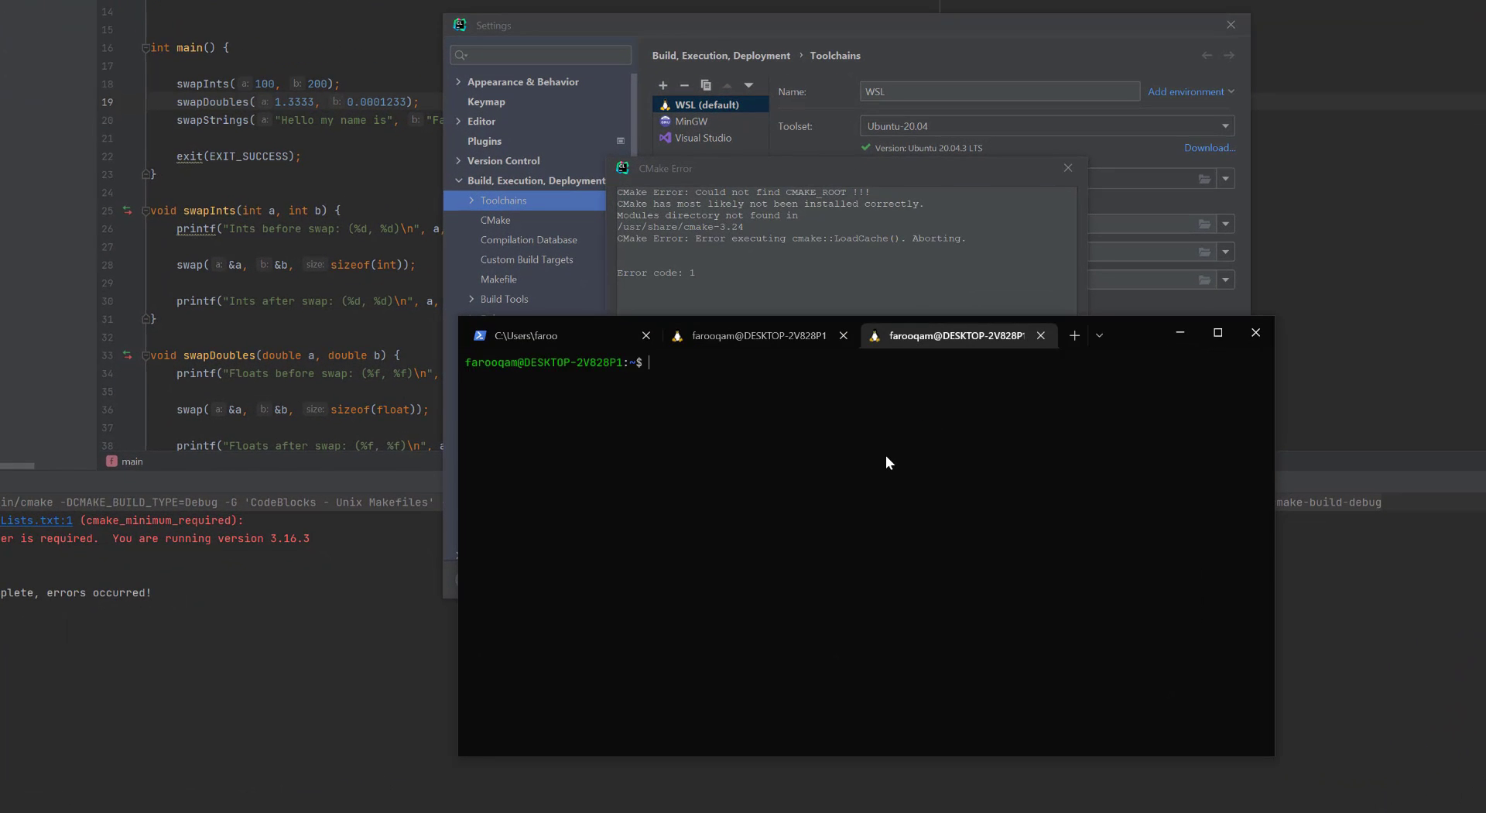
pyautogui.write('cd')
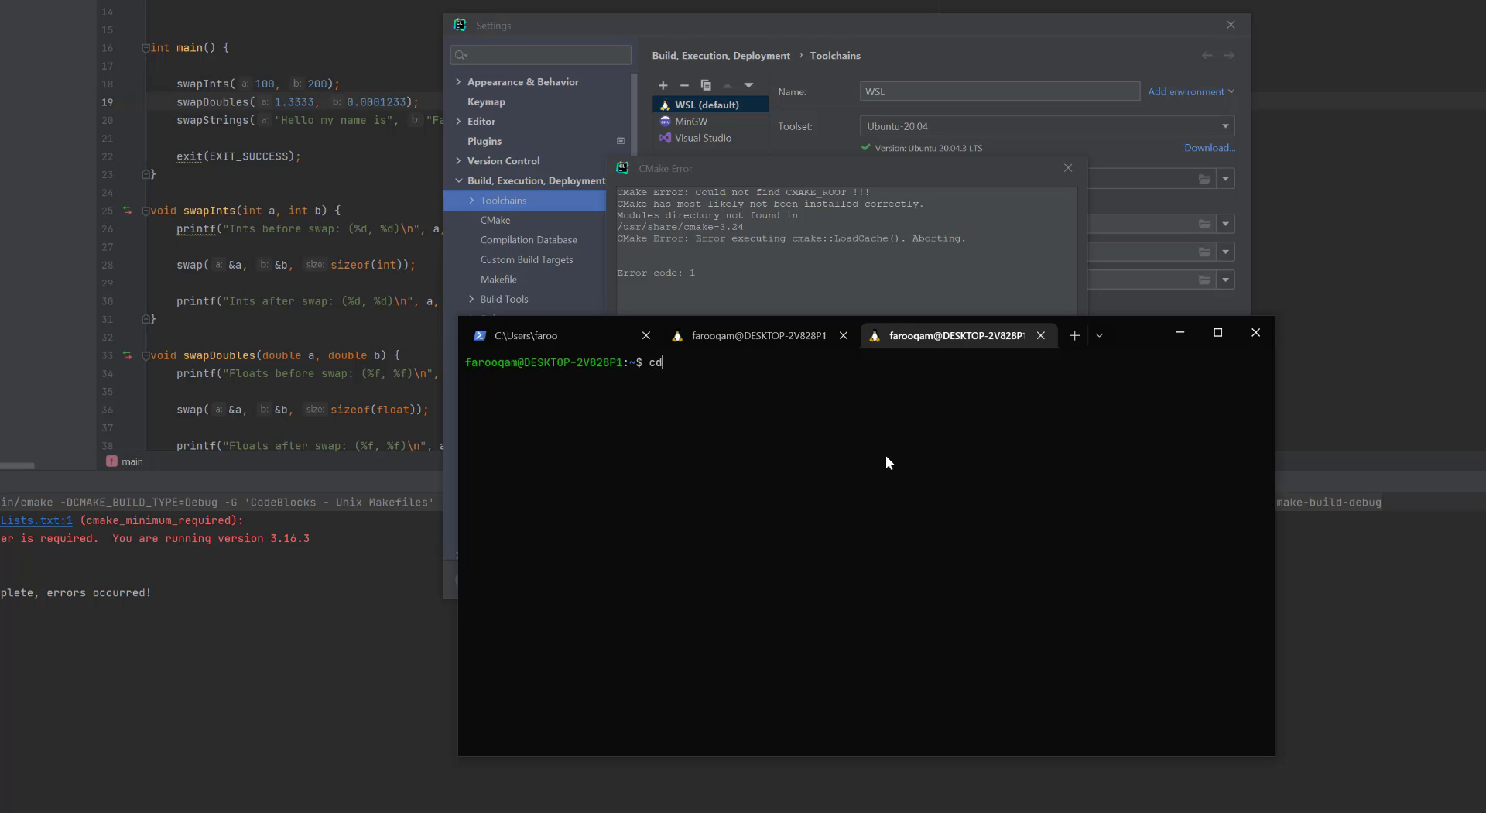
pyautogui.write('/usr.share')
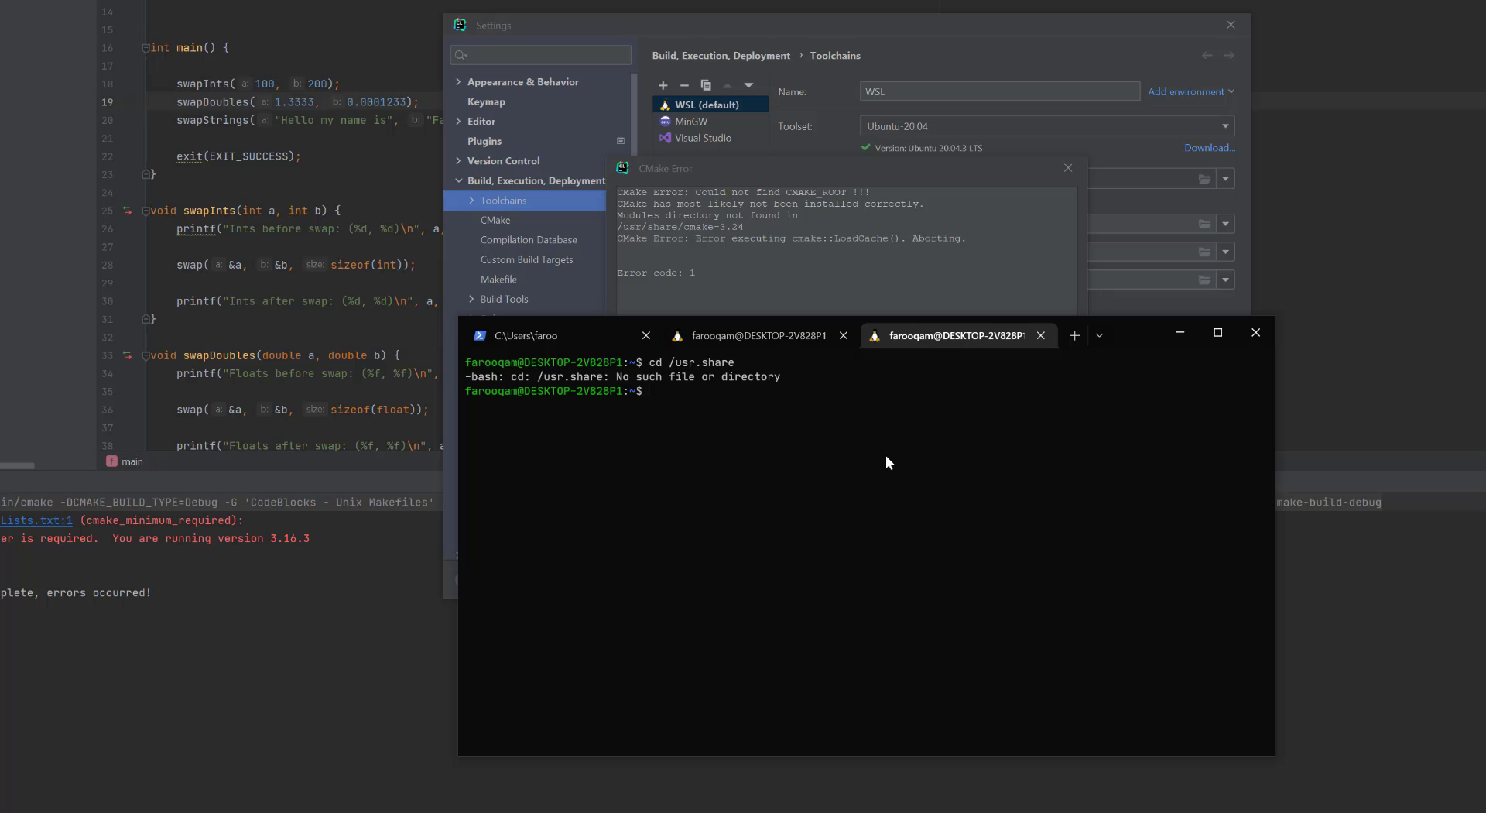
pyautogui.write('cd /usr.')
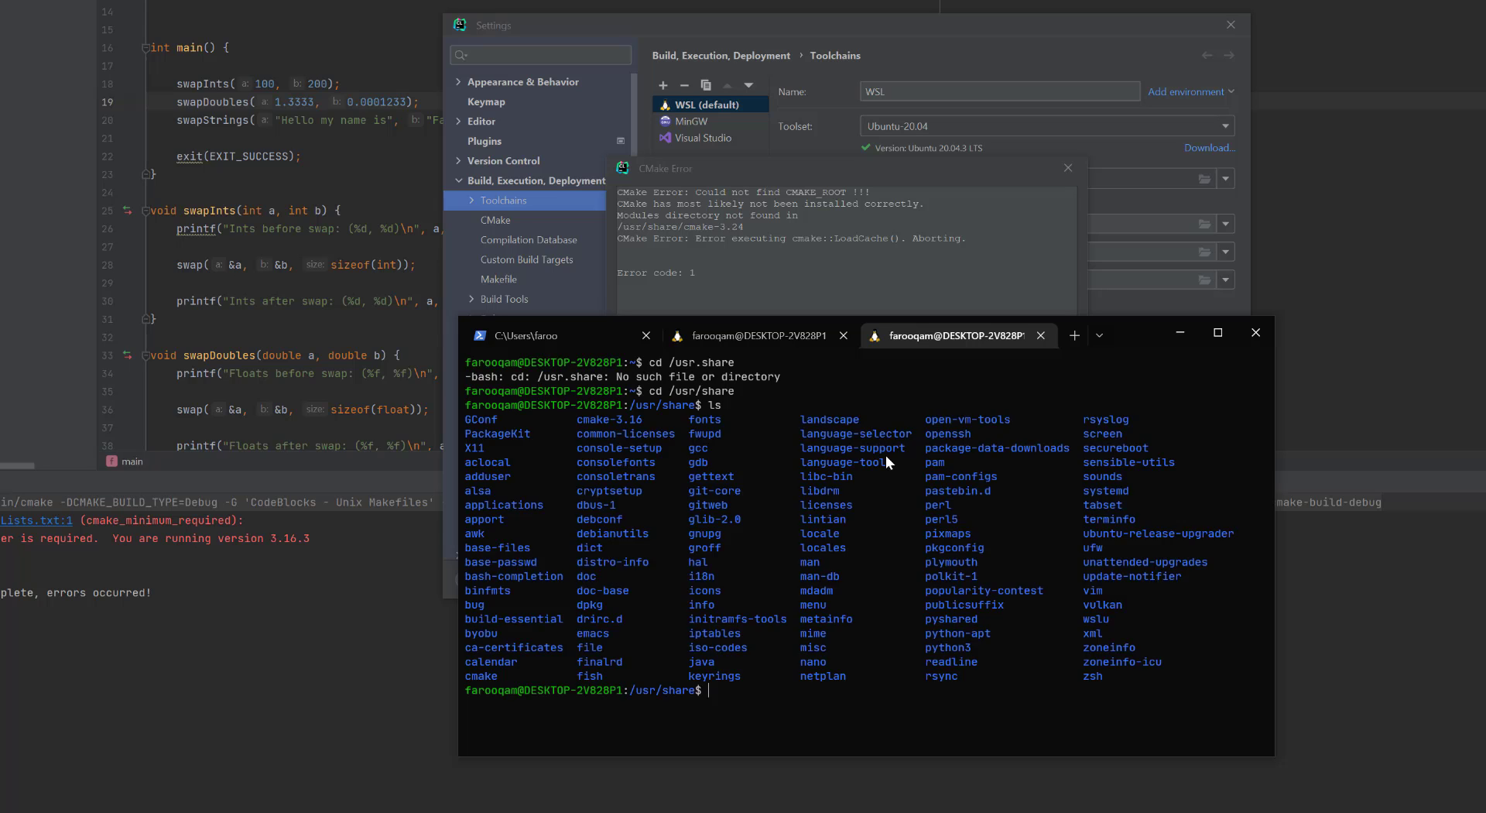
pyautogui.moveTo(566, 439)
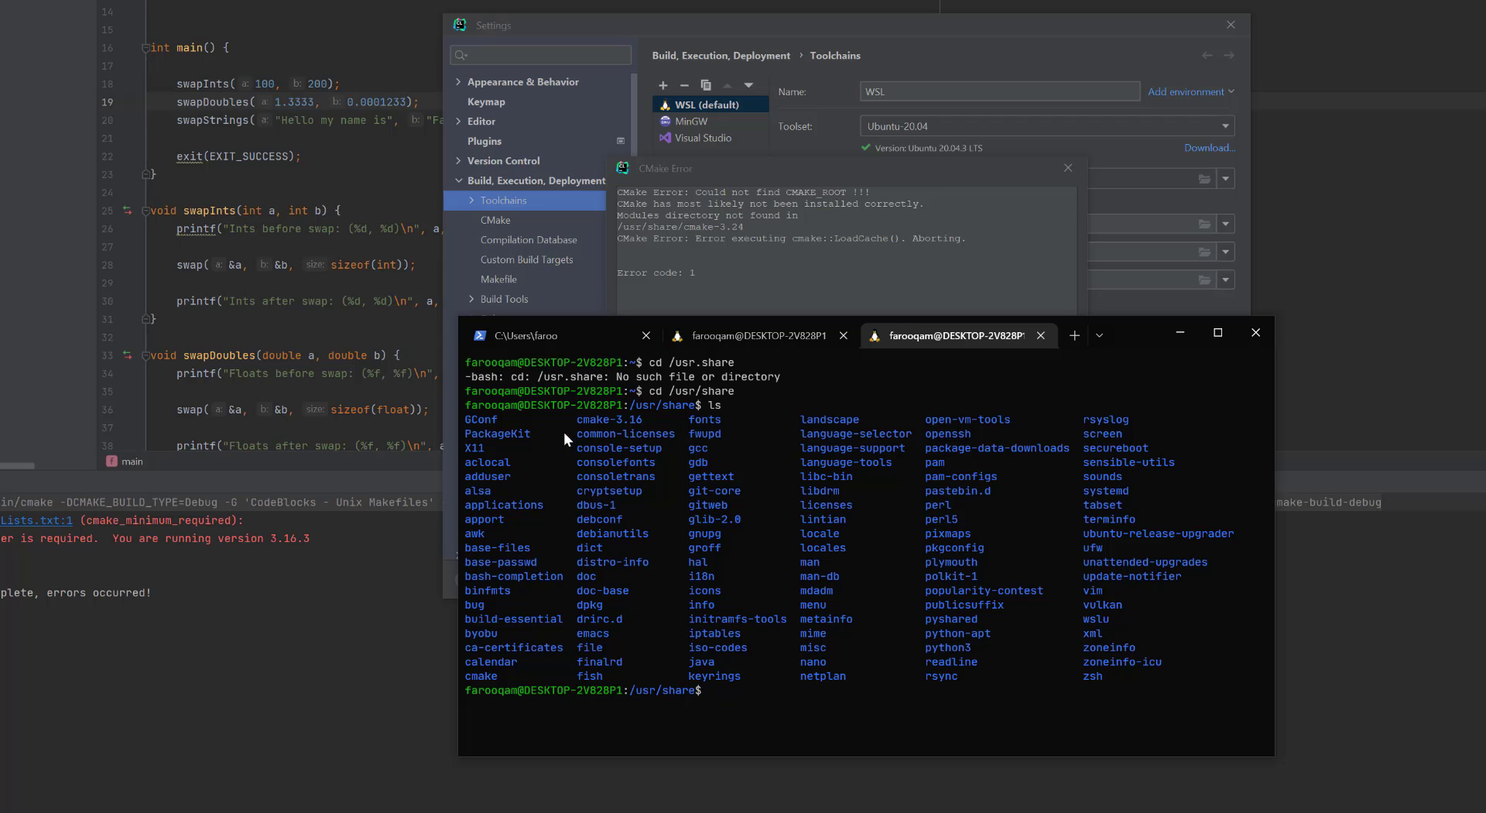
pyautogui.moveTo(649, 460)
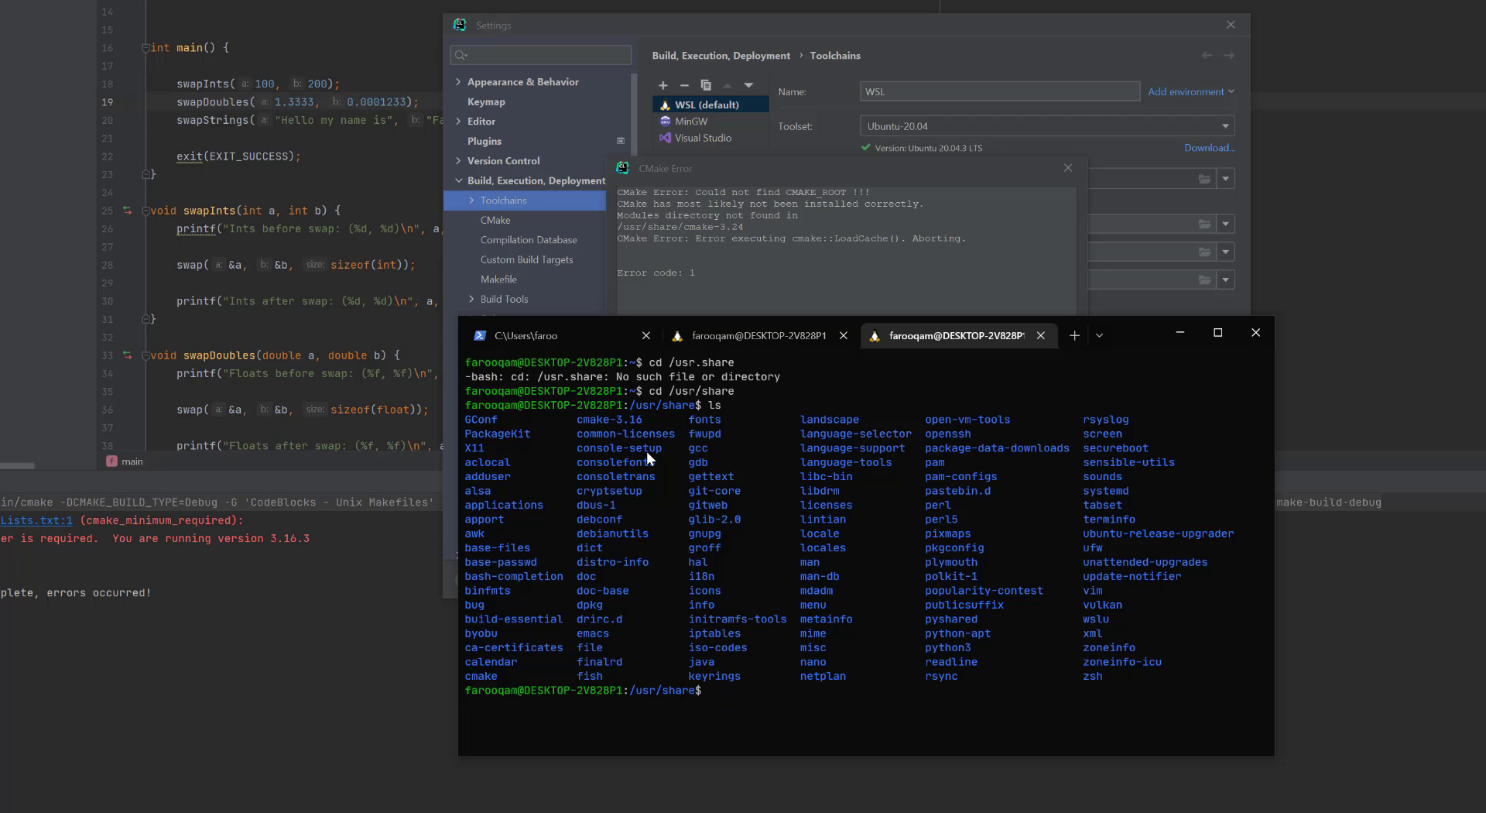
pyautogui.moveTo(748, 352)
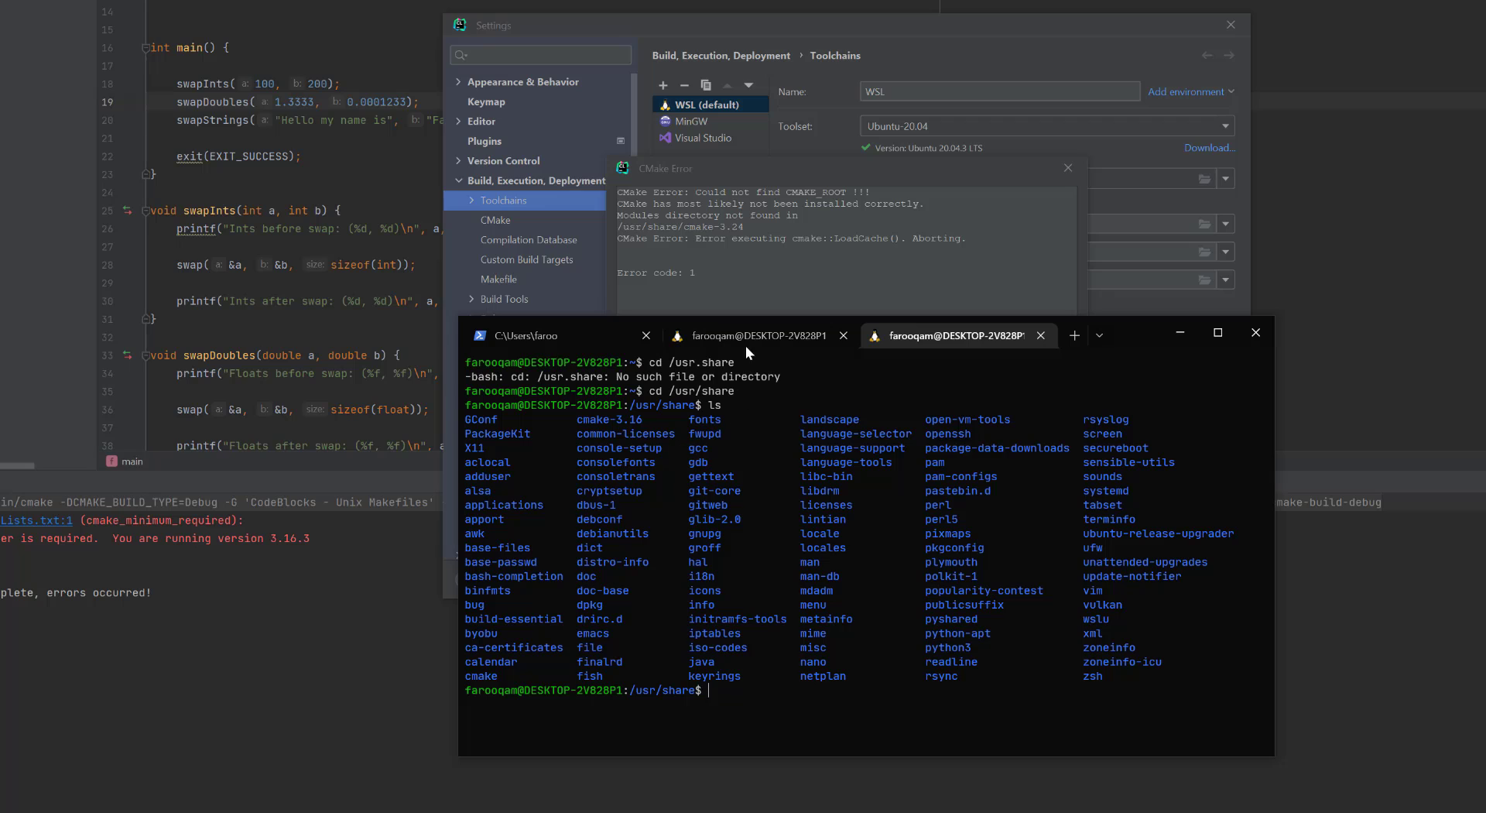
pyautogui.write('cd c')
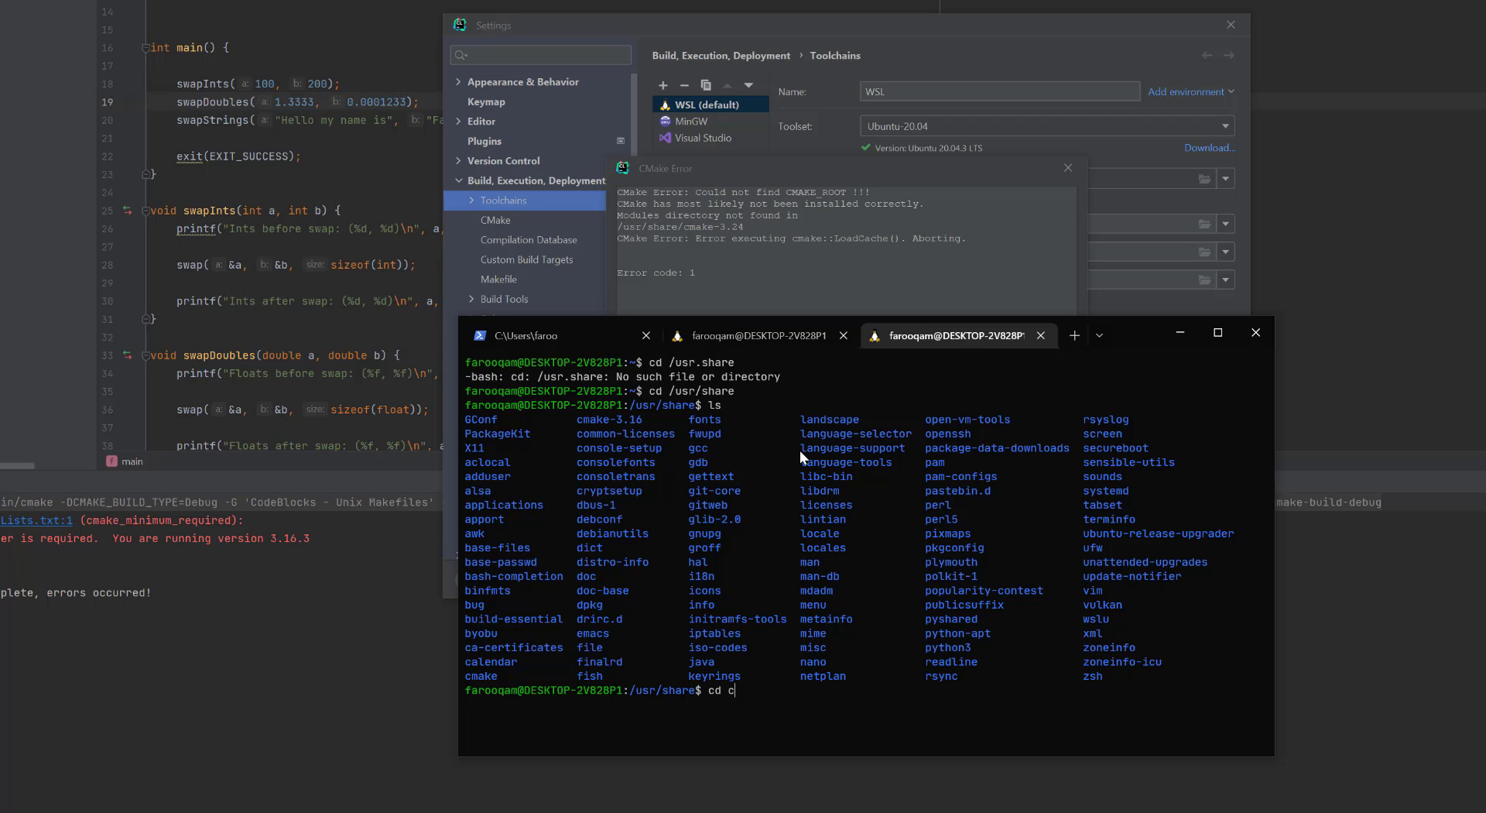
pyautogui.write('make')
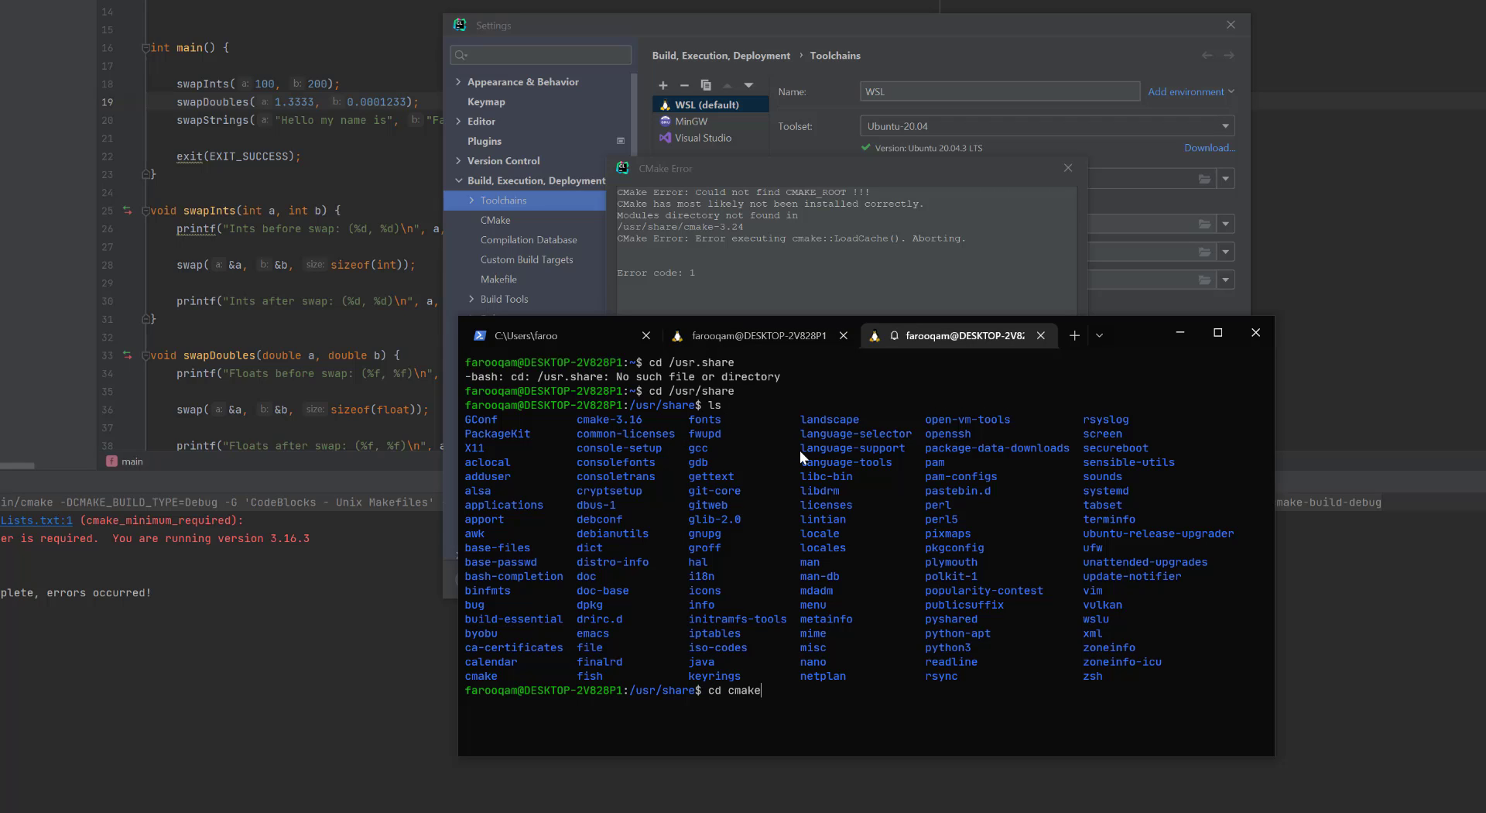
pyautogui.press('Return')
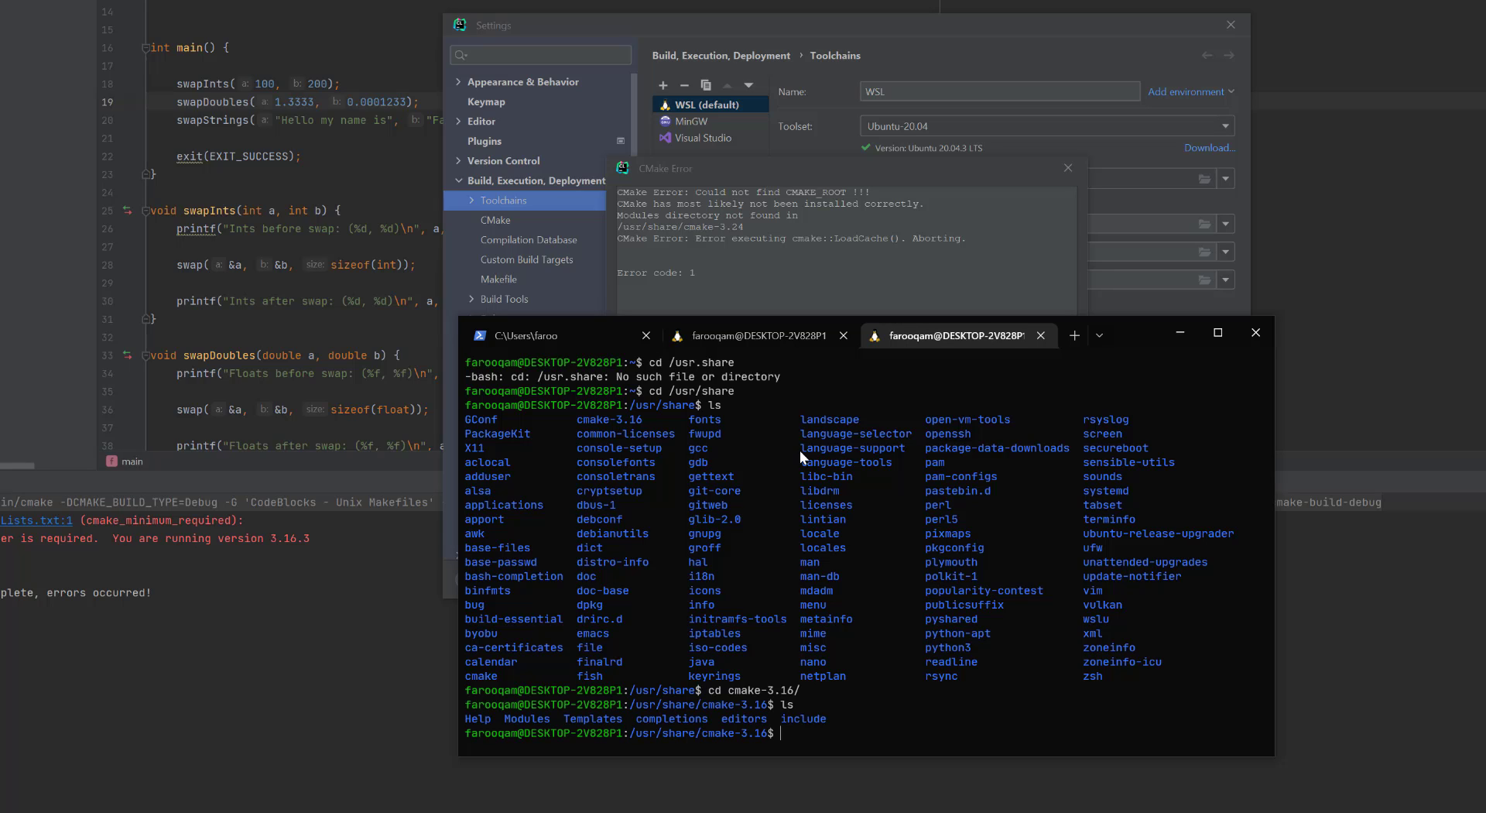
pyautogui.moveTo(674, 439)
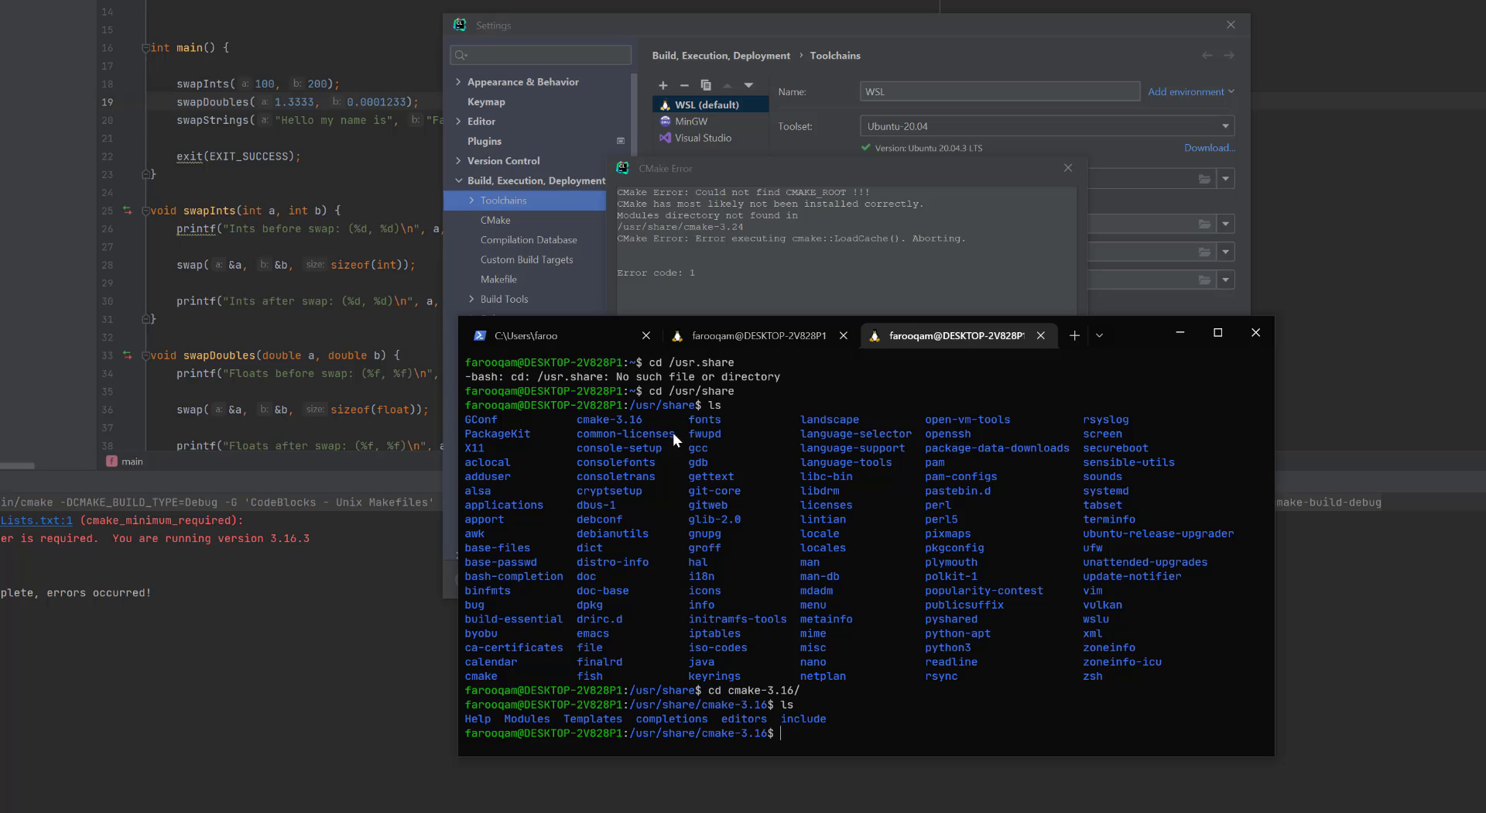
pyautogui.click(753, 335)
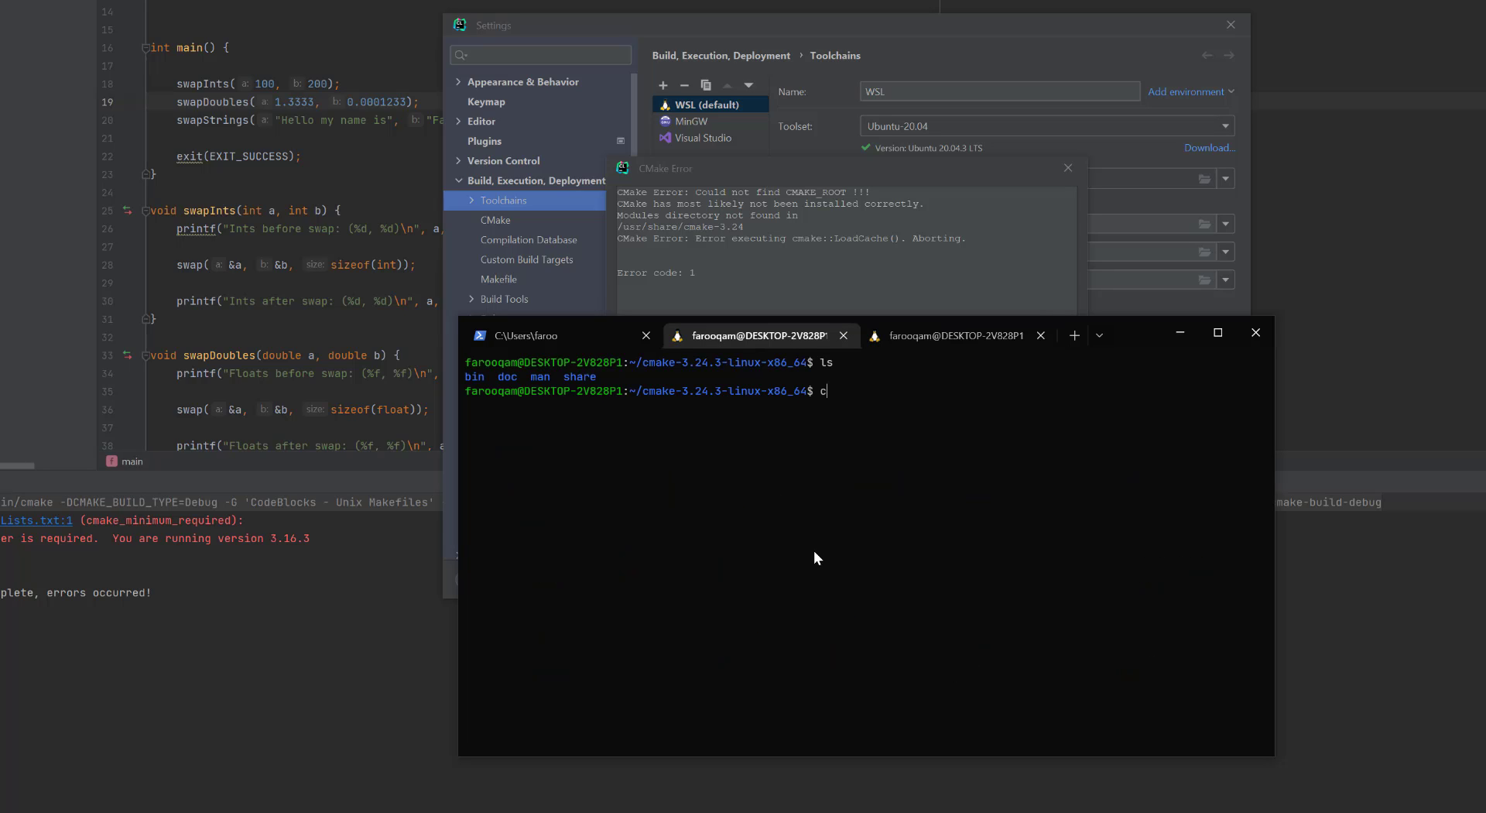
# - Inspect the downloaded share/cmake-3.24 folder, then go back up to share
pyautogui.press('Return')
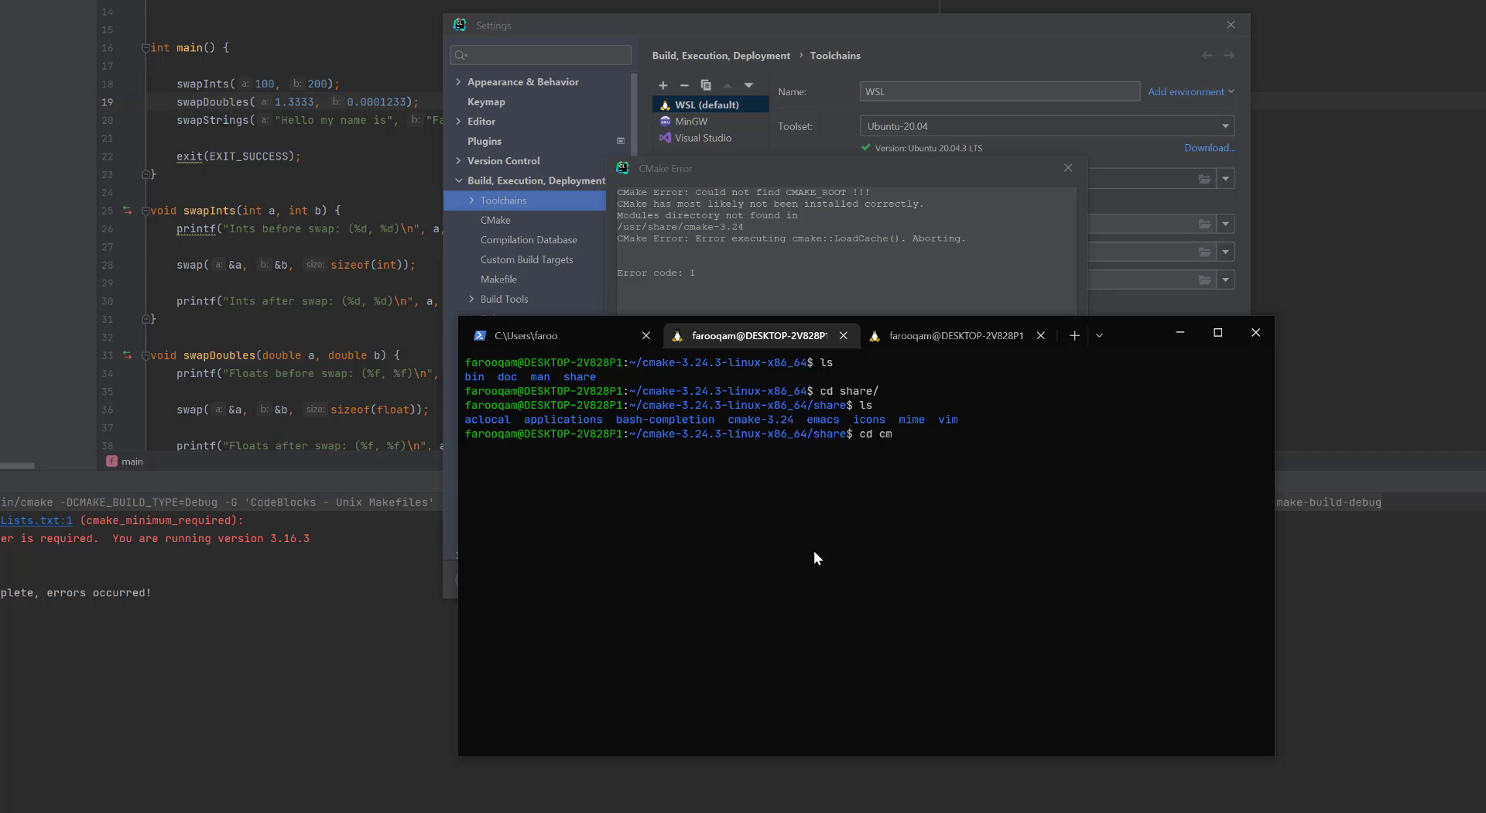
pyautogui.press('Return')
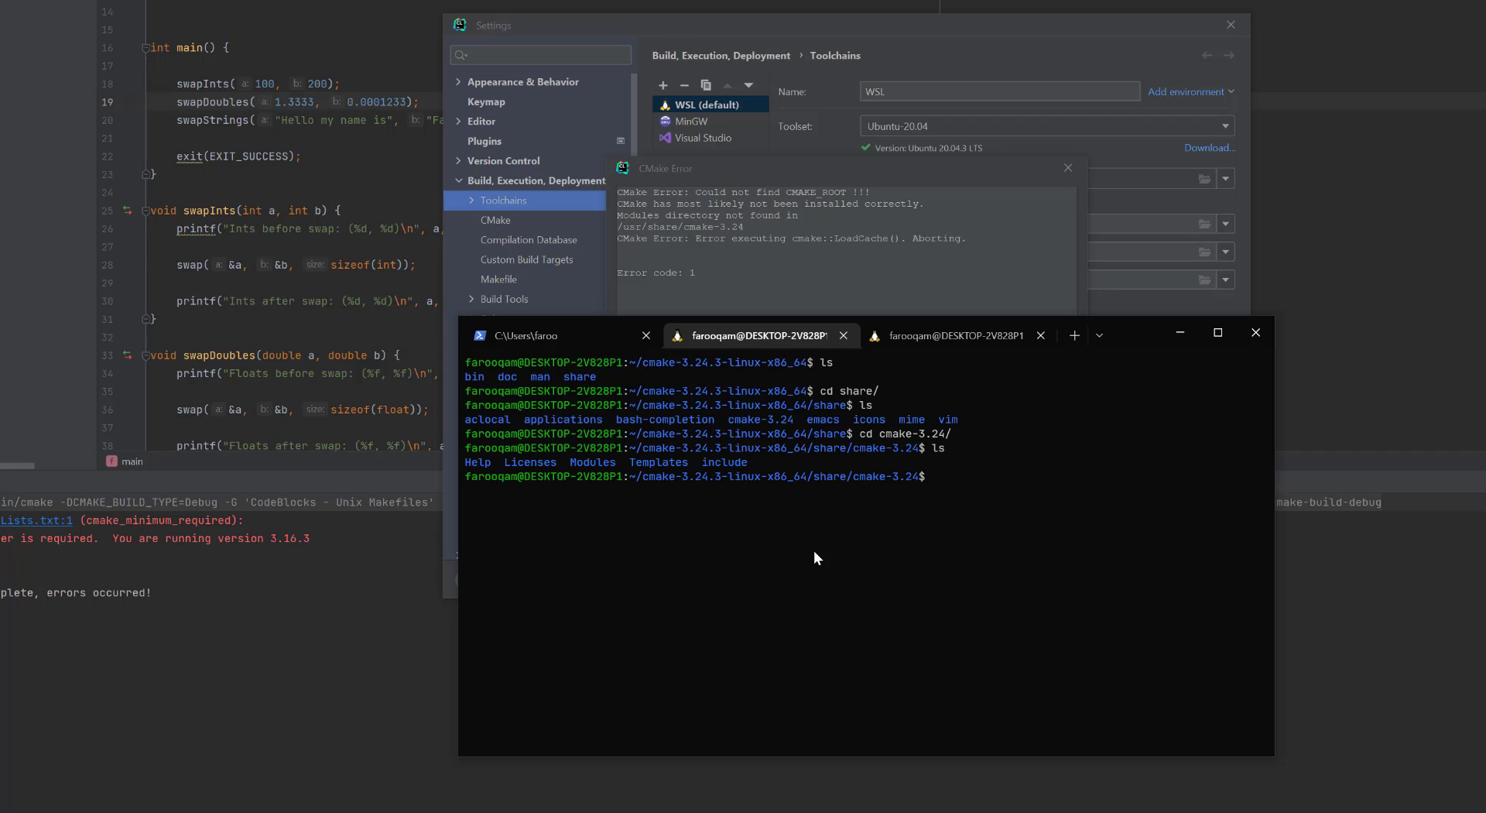
pyautogui.press('Return')
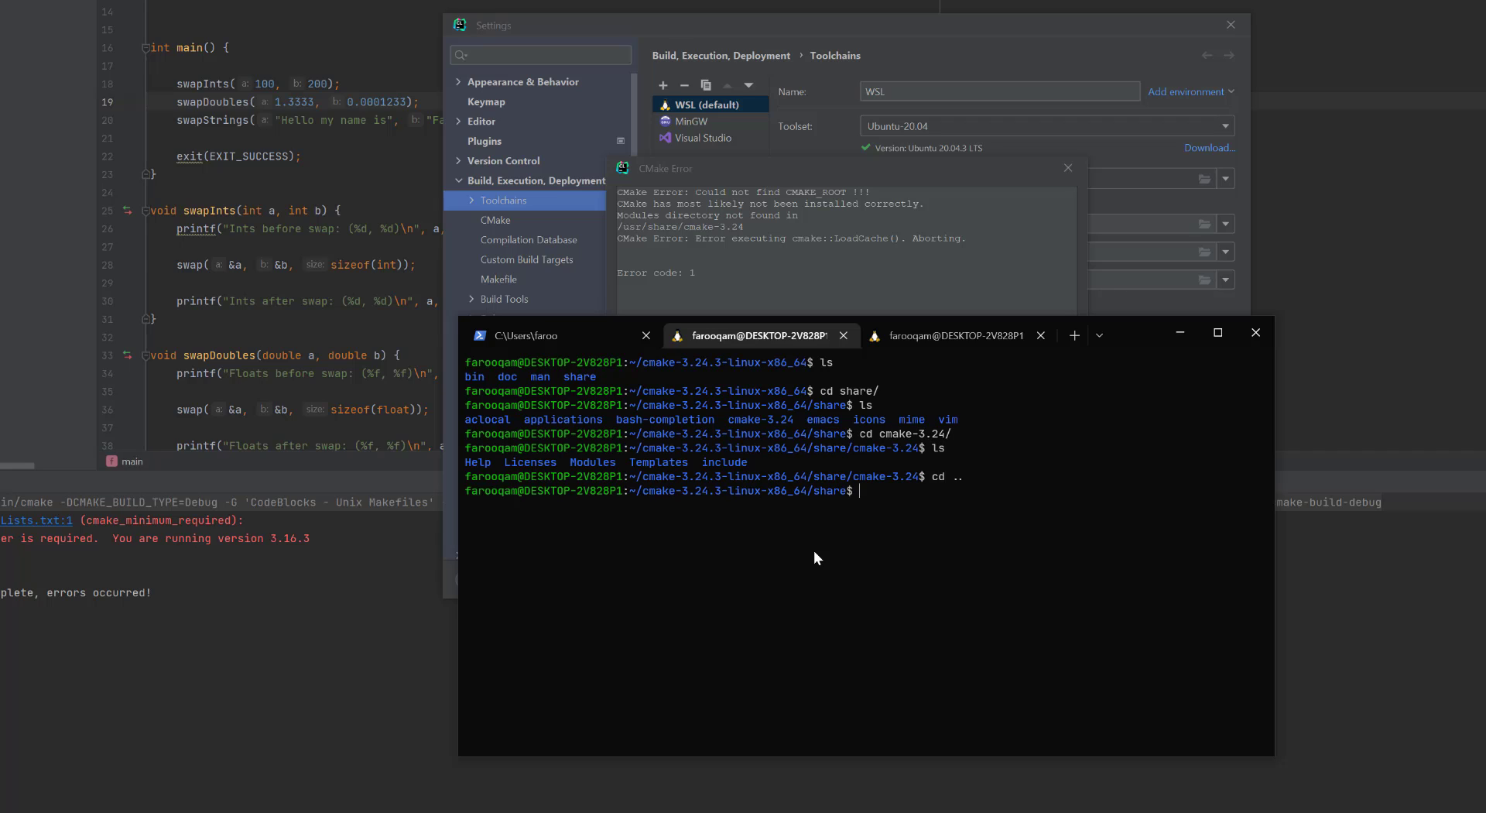
pyautogui.press('Return')
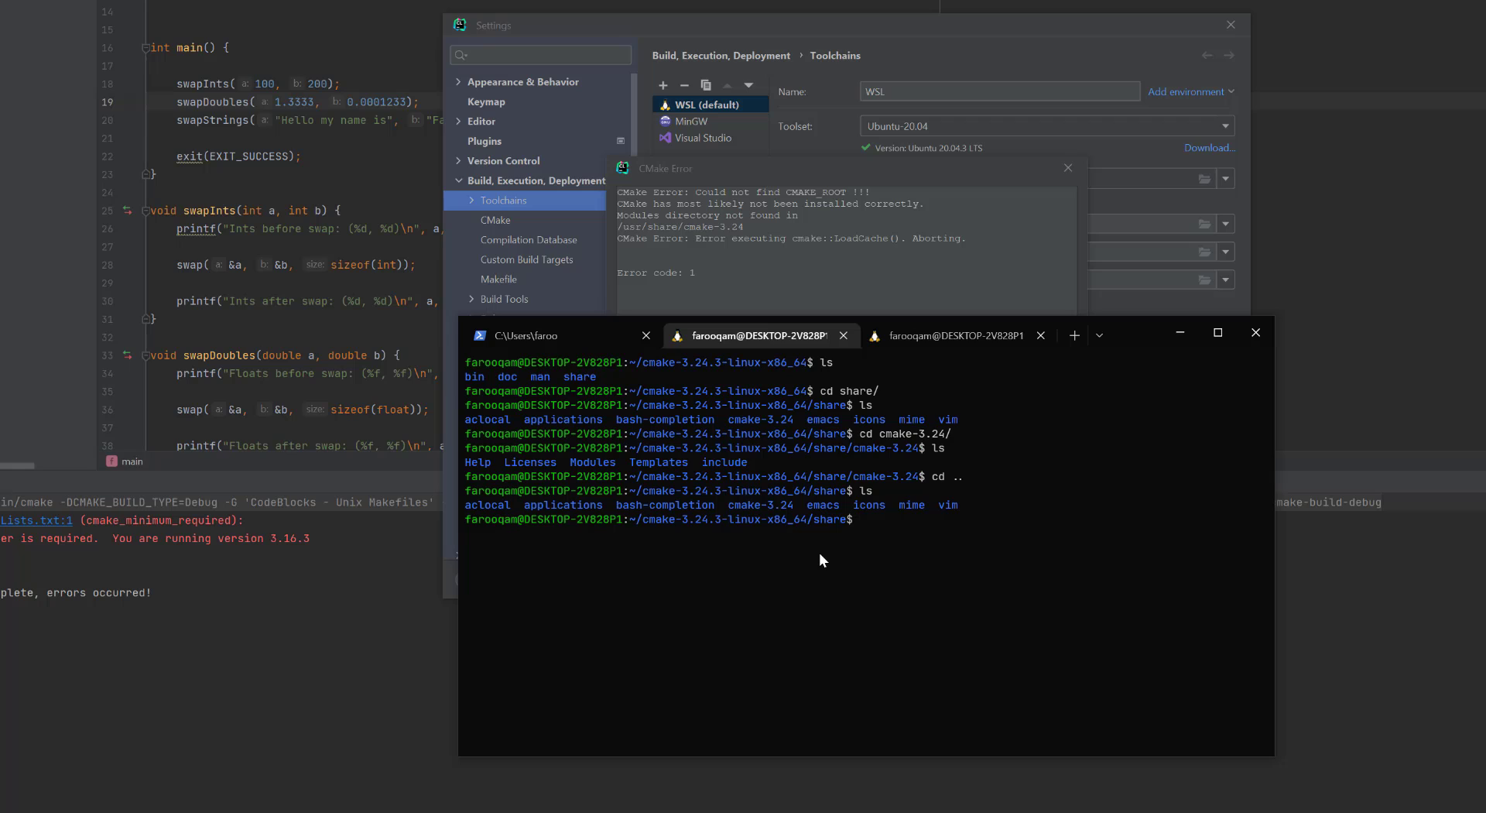
# - Copy ./cmake-3.24/ recursively into /usr/share using sudo after permission is denied
pyautogui.write('cp -r')
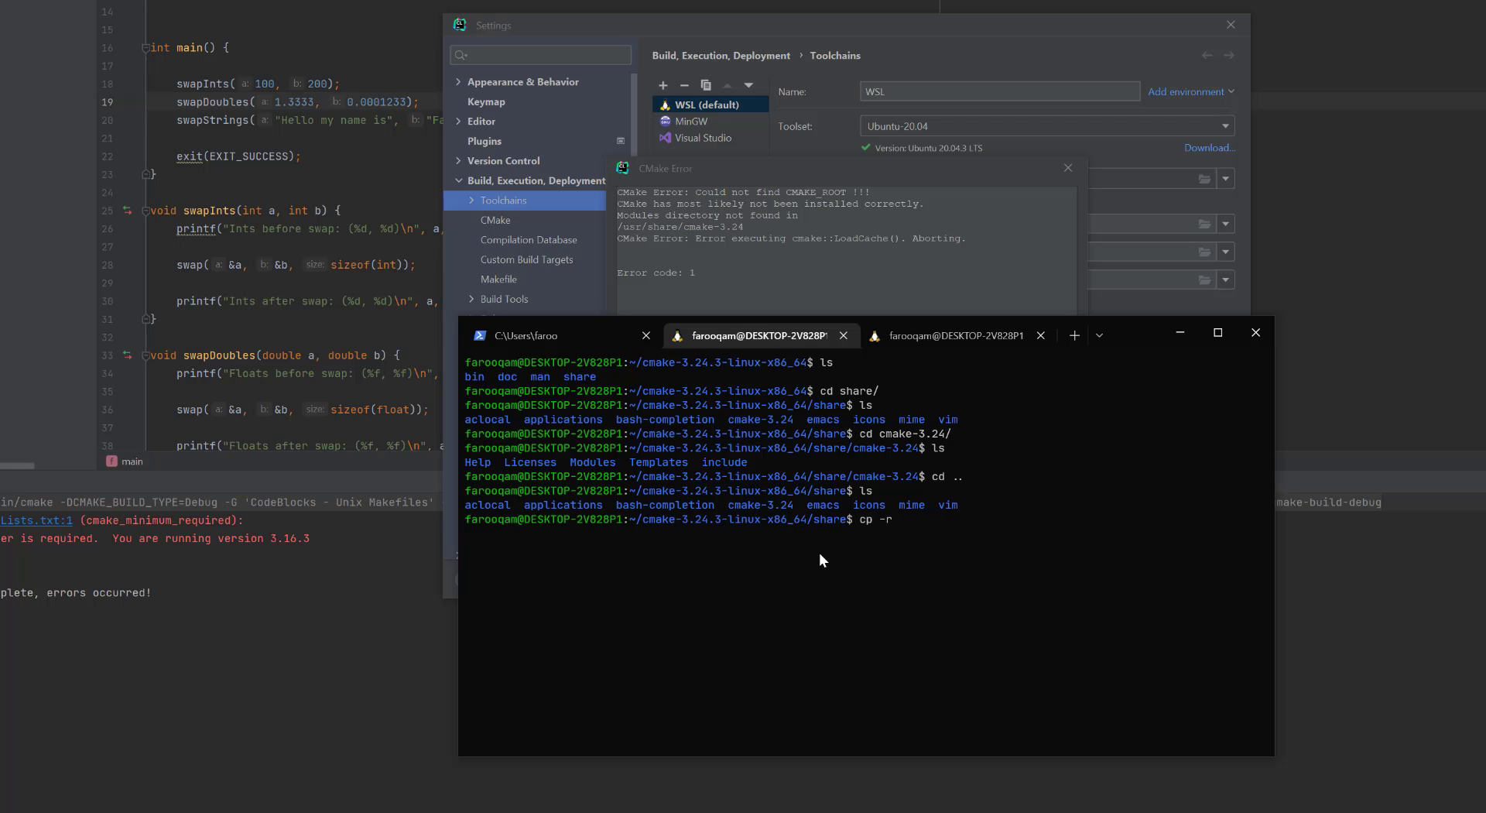
pyautogui.write('./cmake-3.24/')
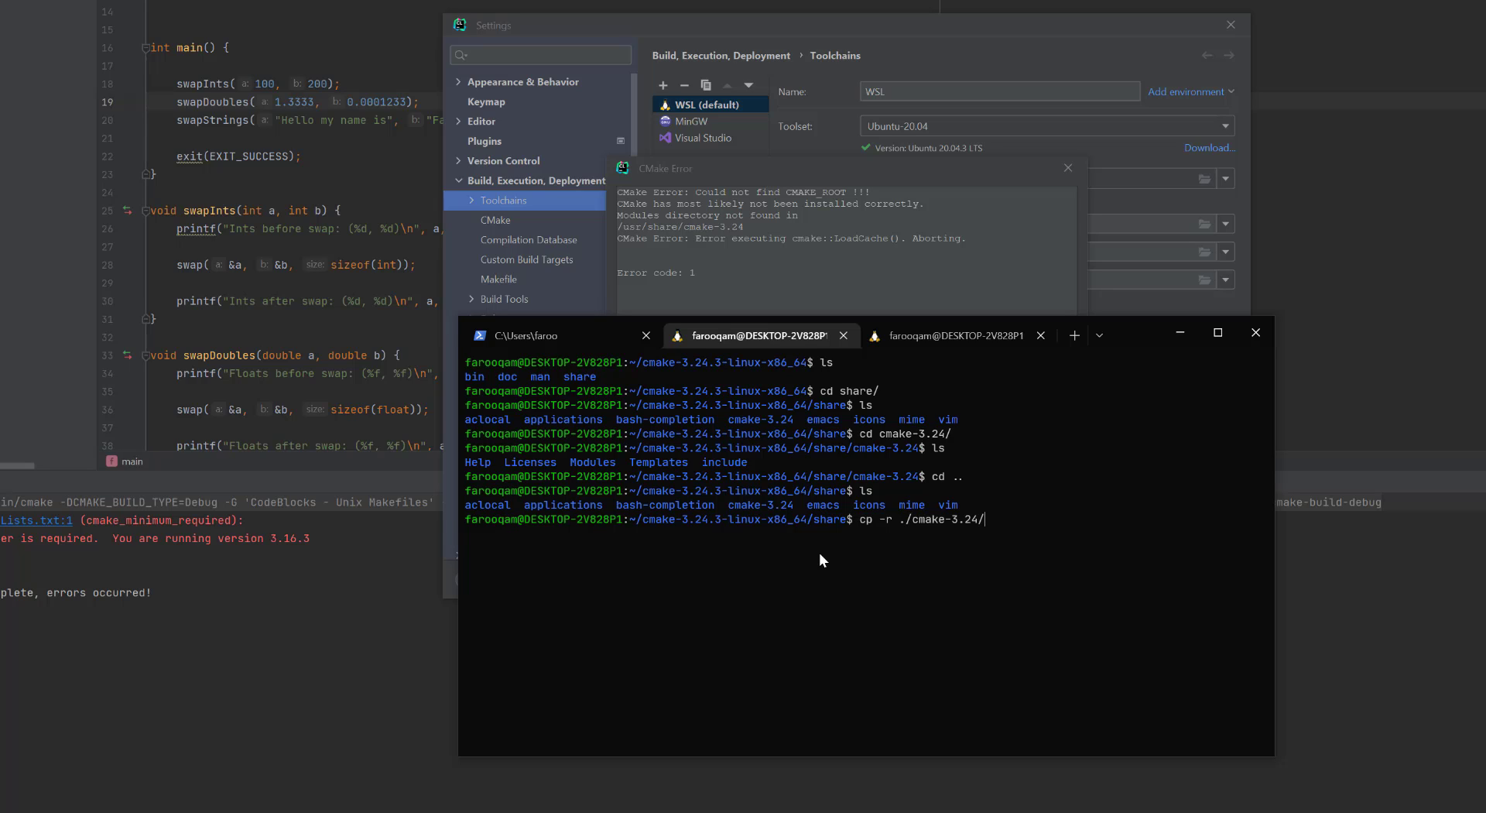
pyautogui.write('/usr/share')
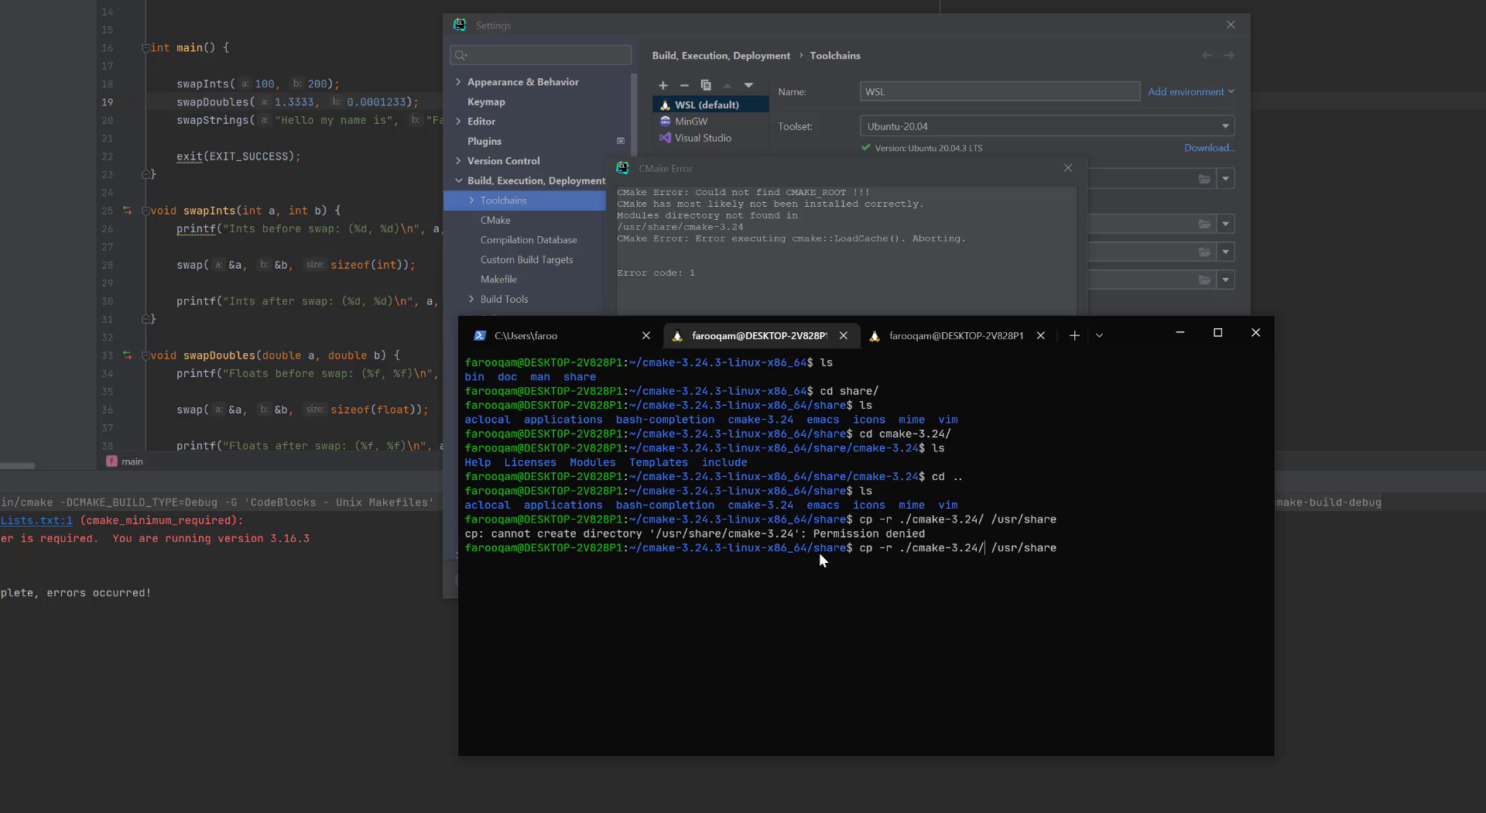
pyautogui.write('sudo')
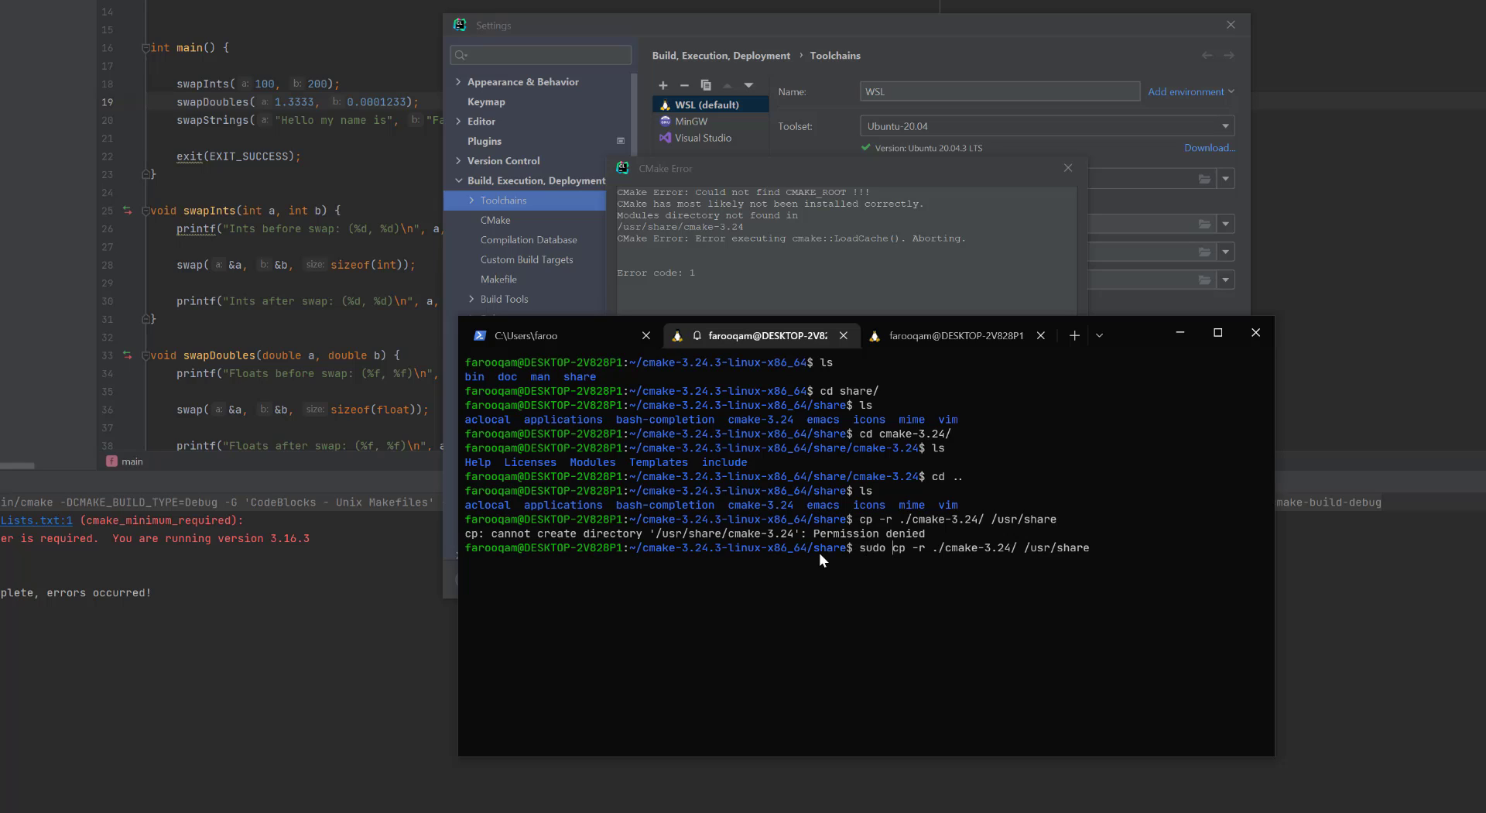
pyautogui.press('Return')
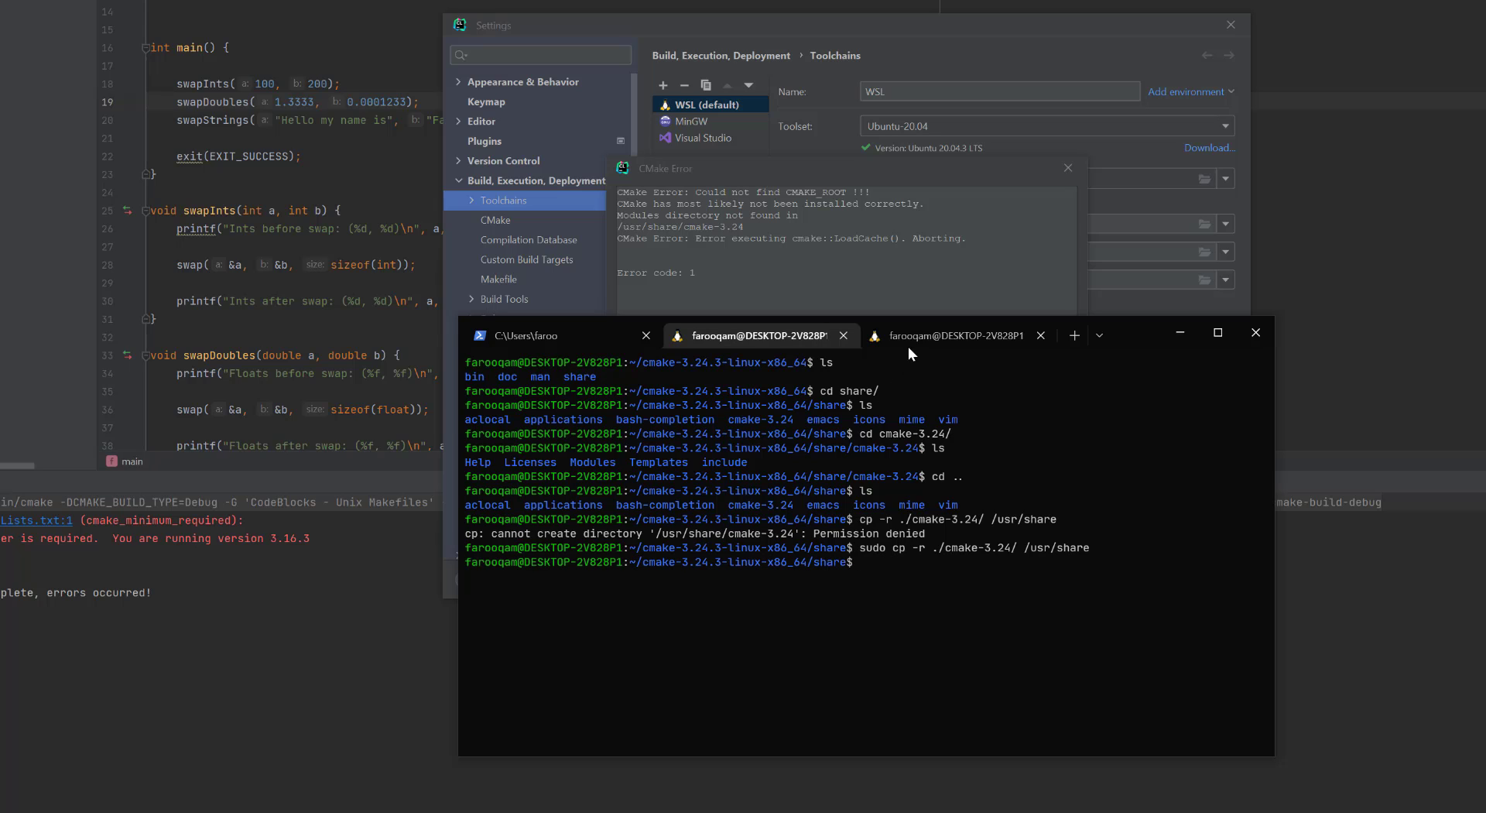
# - In the /usr/share tab, list cmake-3.24's Modules and Templates and confirm cmake --version is 3.24.3
pyautogui.click(947, 335)
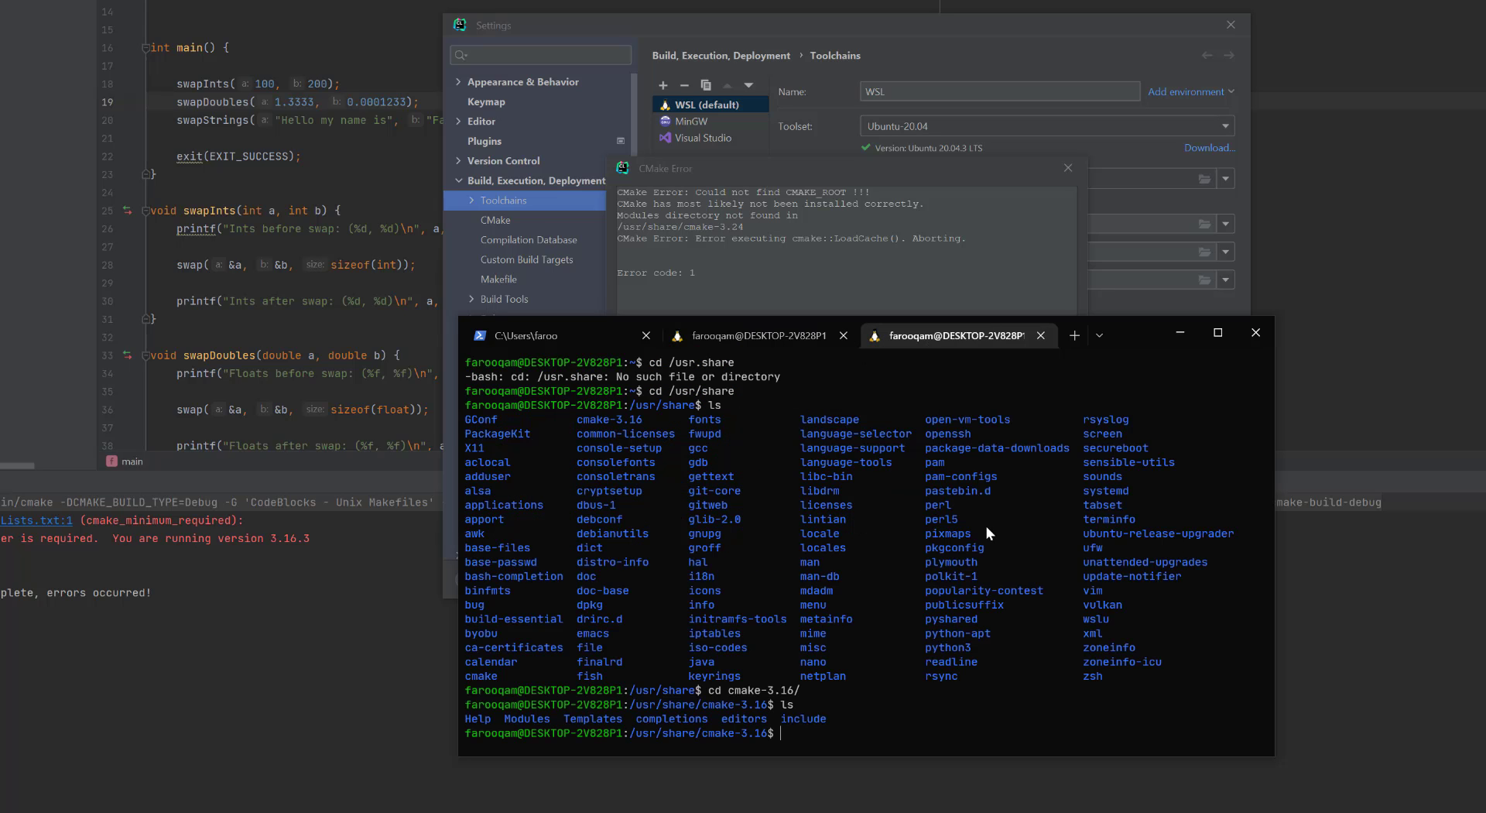
pyautogui.write('cd ..')
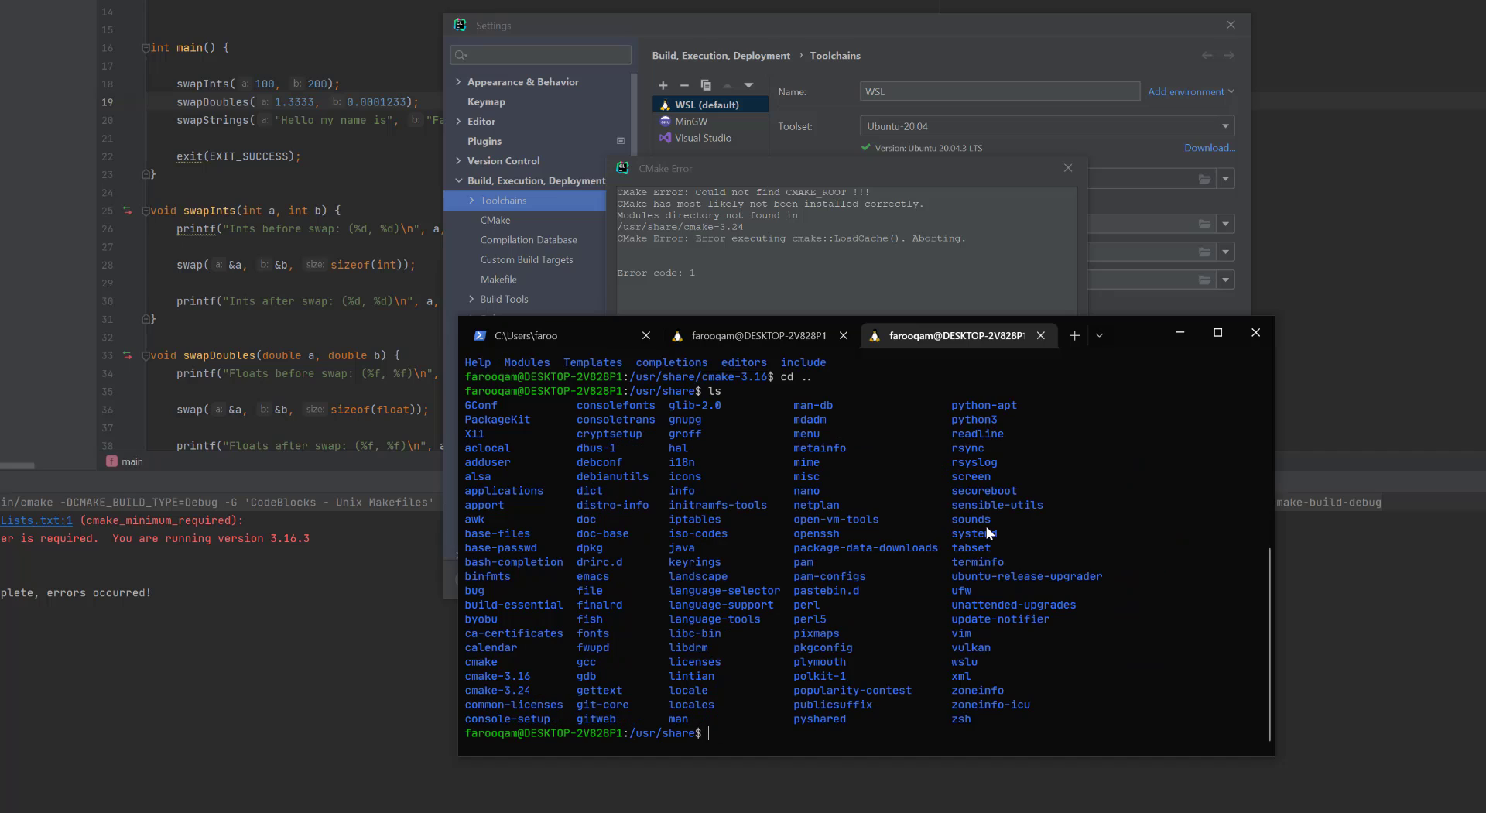
pyautogui.write('c')
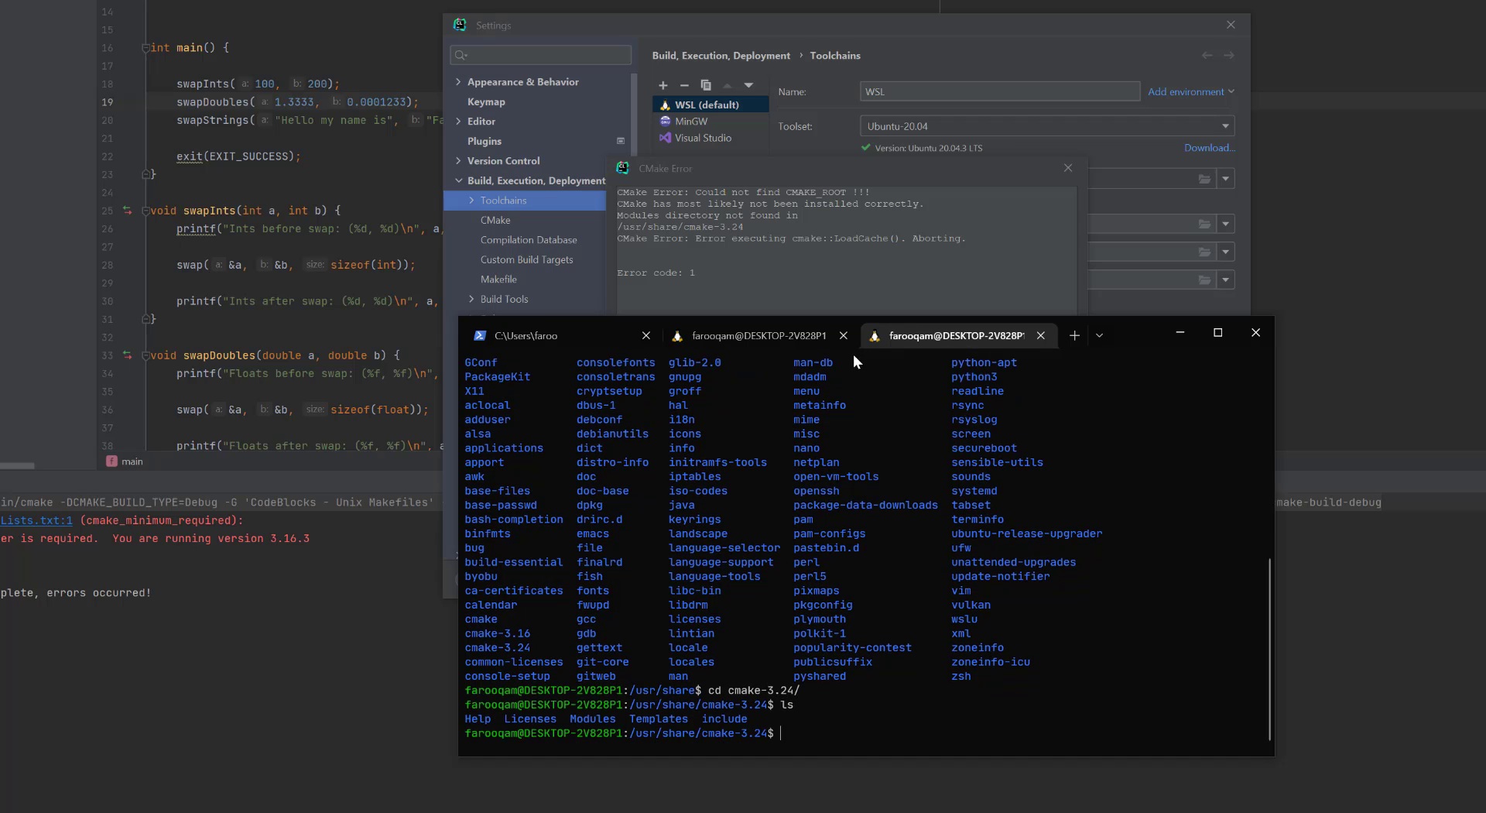
pyautogui.write('cmake --version')
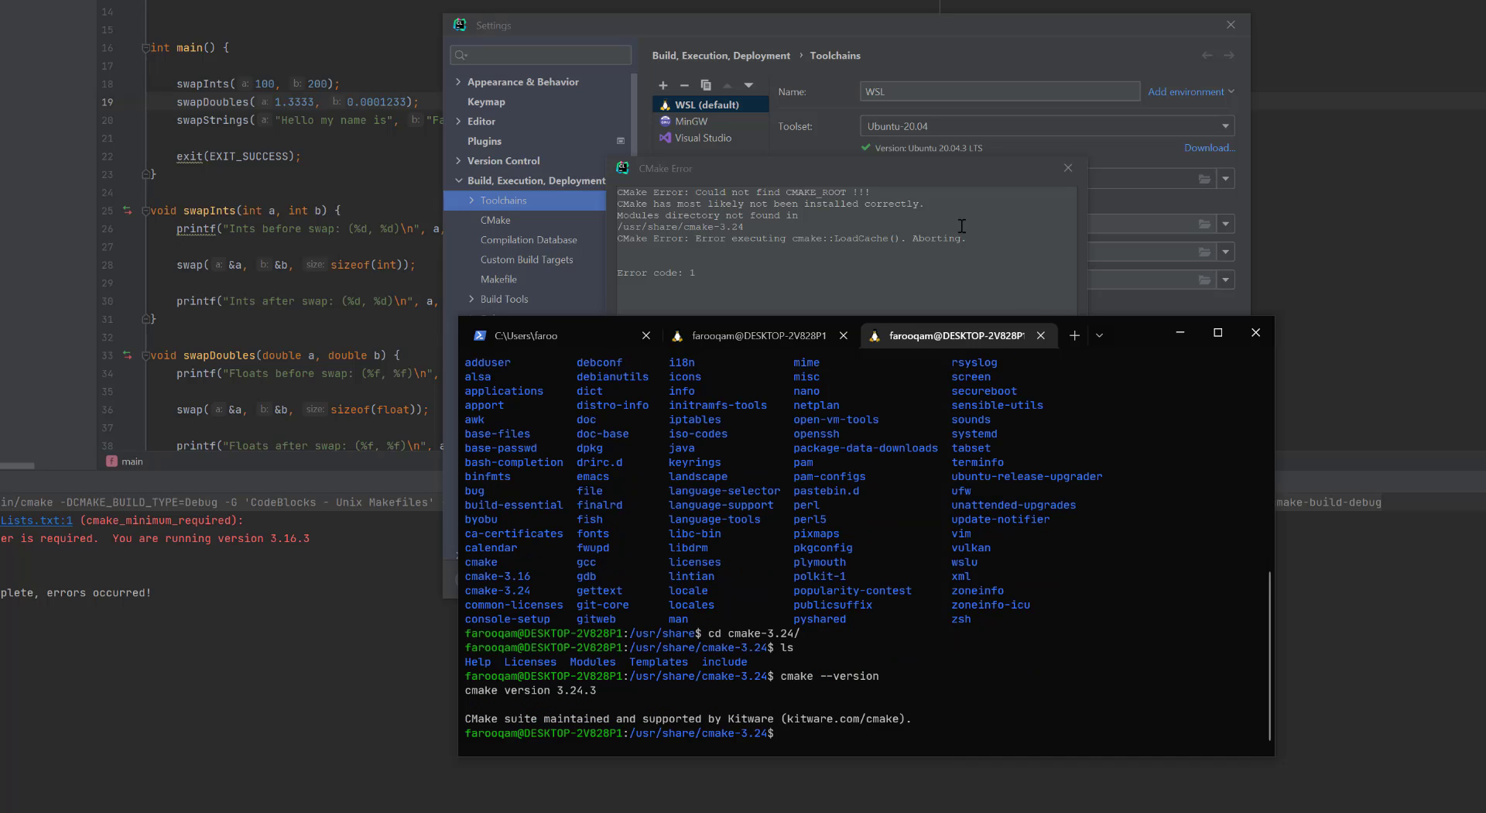
# - Recheck the WSL toolchain until make and the C/C++ compilers are detected, then click OK
pyautogui.click(1068, 168)
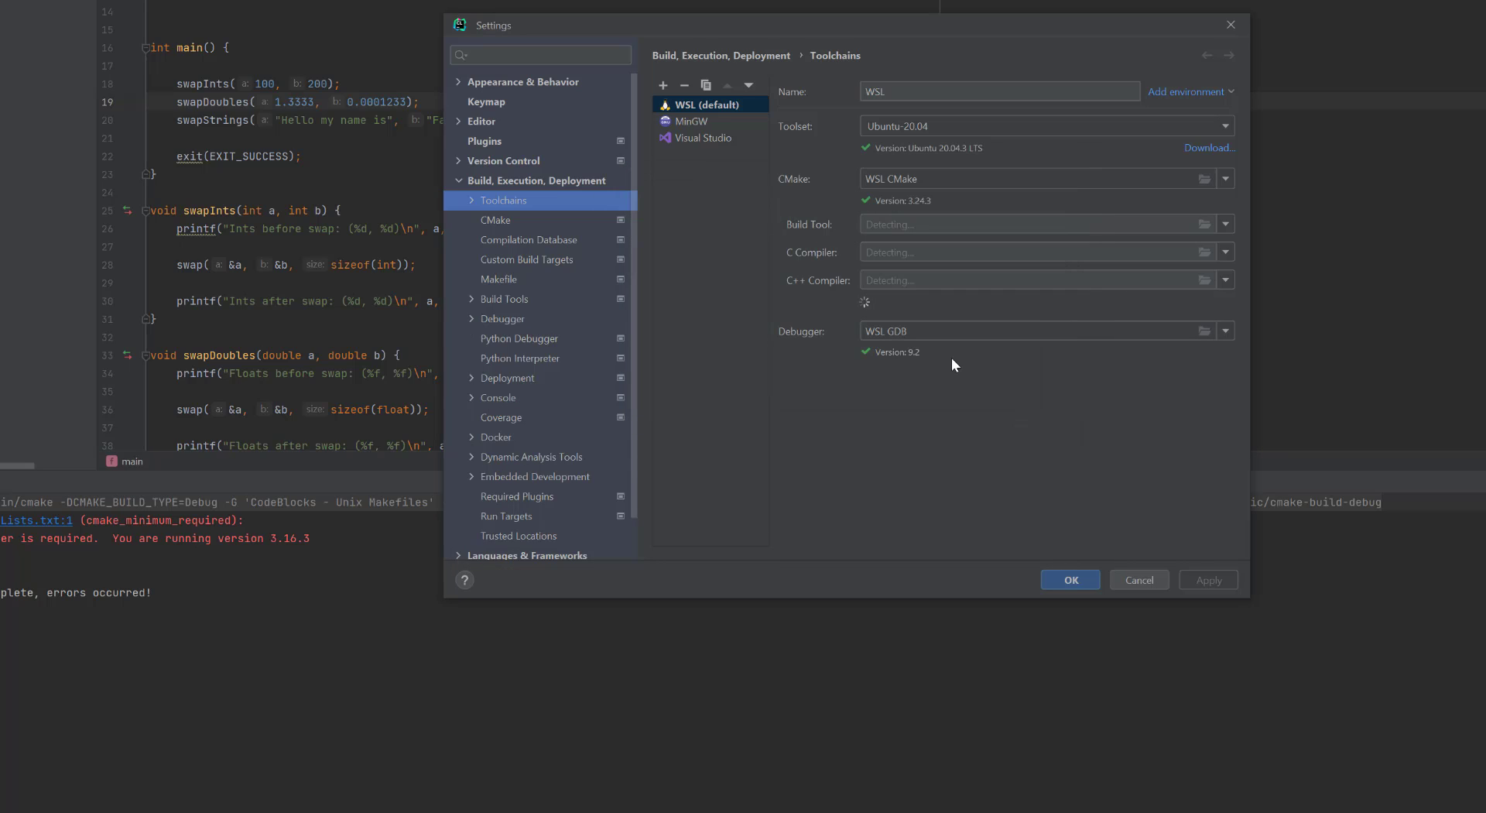
pyautogui.moveTo(941, 424)
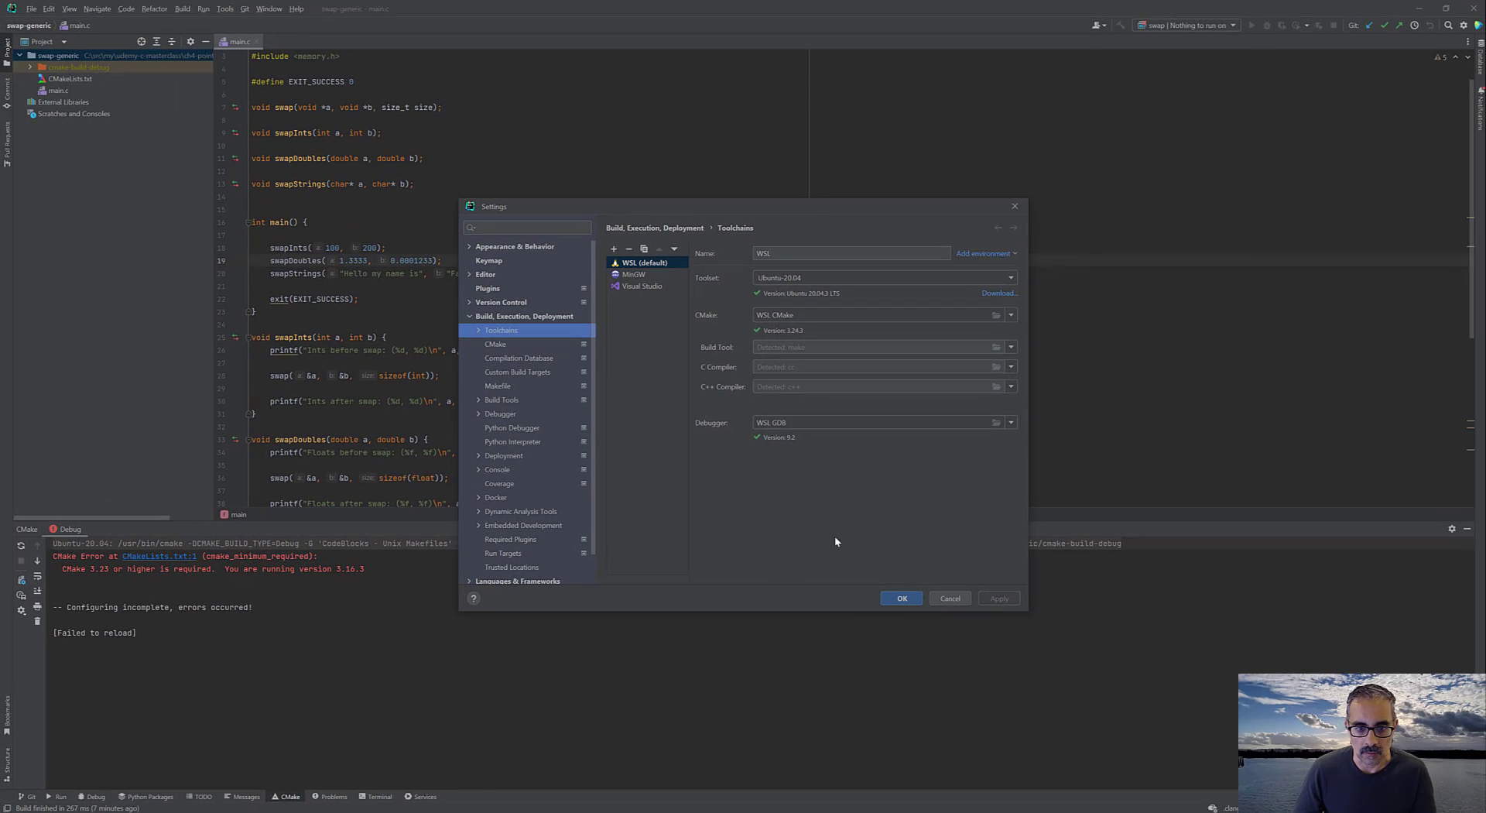
pyautogui.click(950, 598)
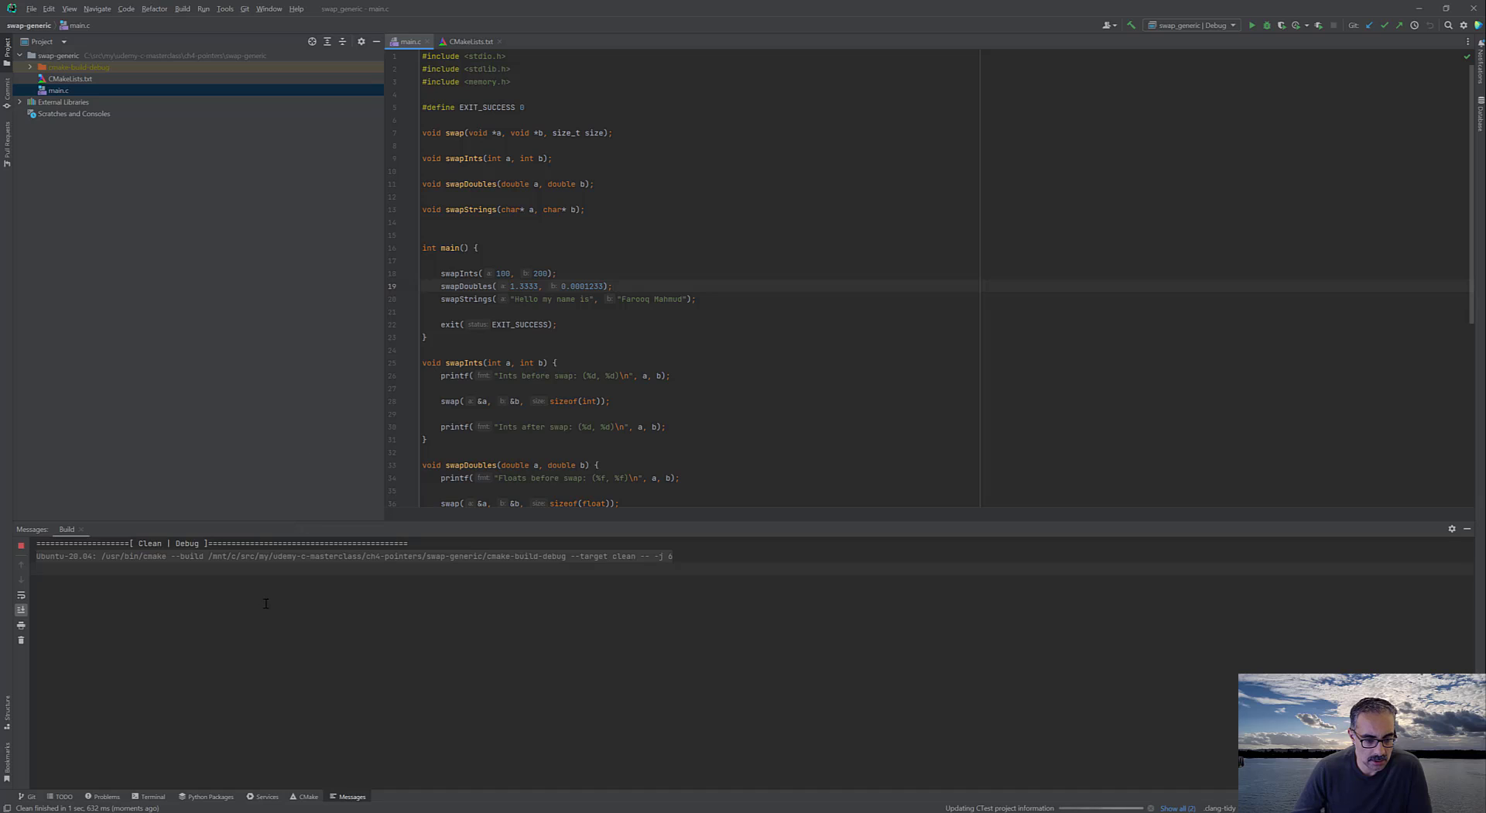
# - Rebuild the project so swap_generic compiles and links through WSL CMake
pyautogui.click(1250, 26)
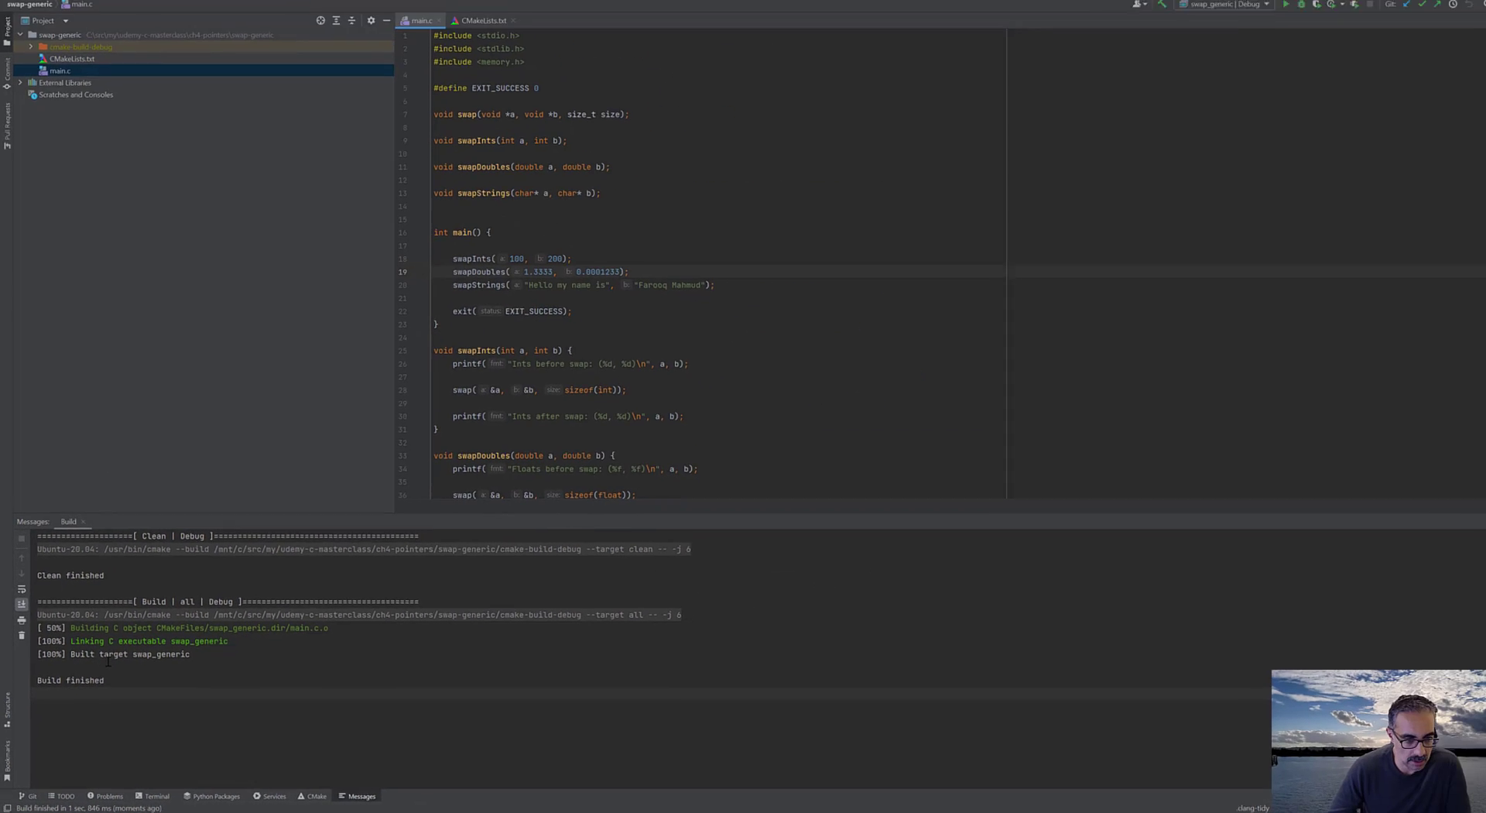
pyautogui.click(203, 9)
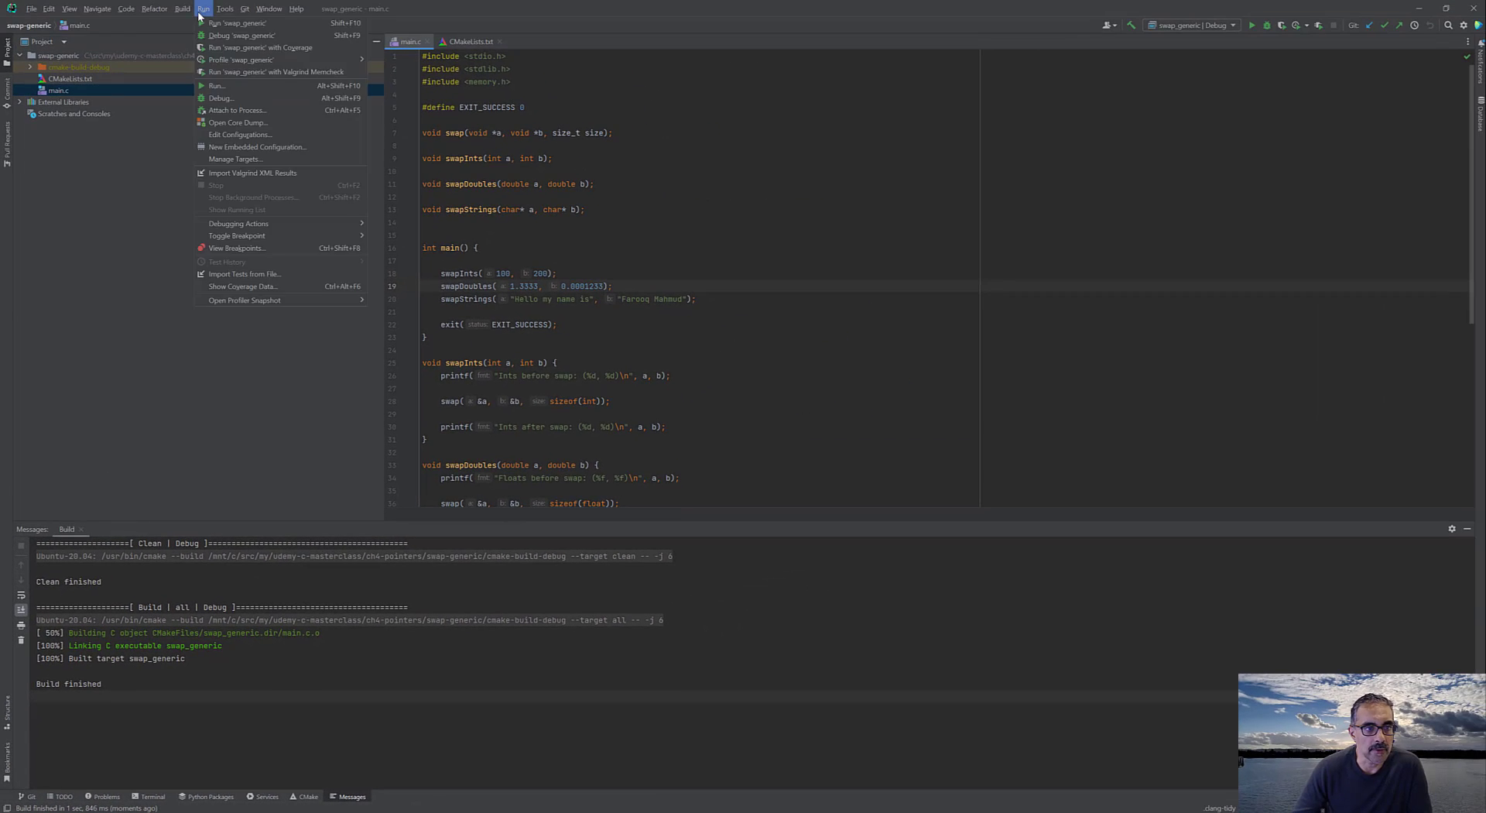
pyautogui.moveTo(242, 22)
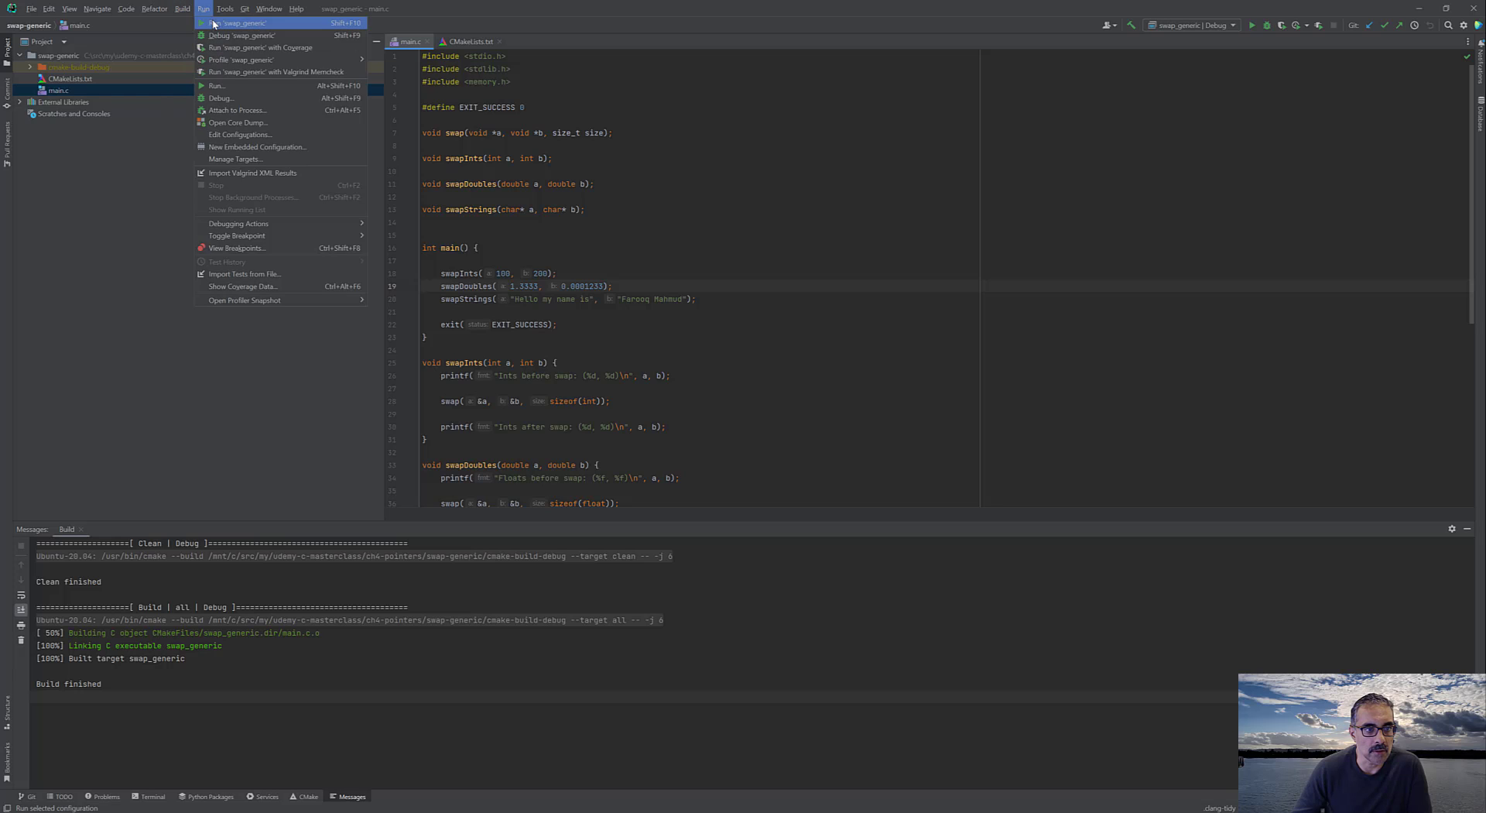
# - Run swap_generic and review the swapped ints, floats and strings in the output
pyautogui.click(242, 22)
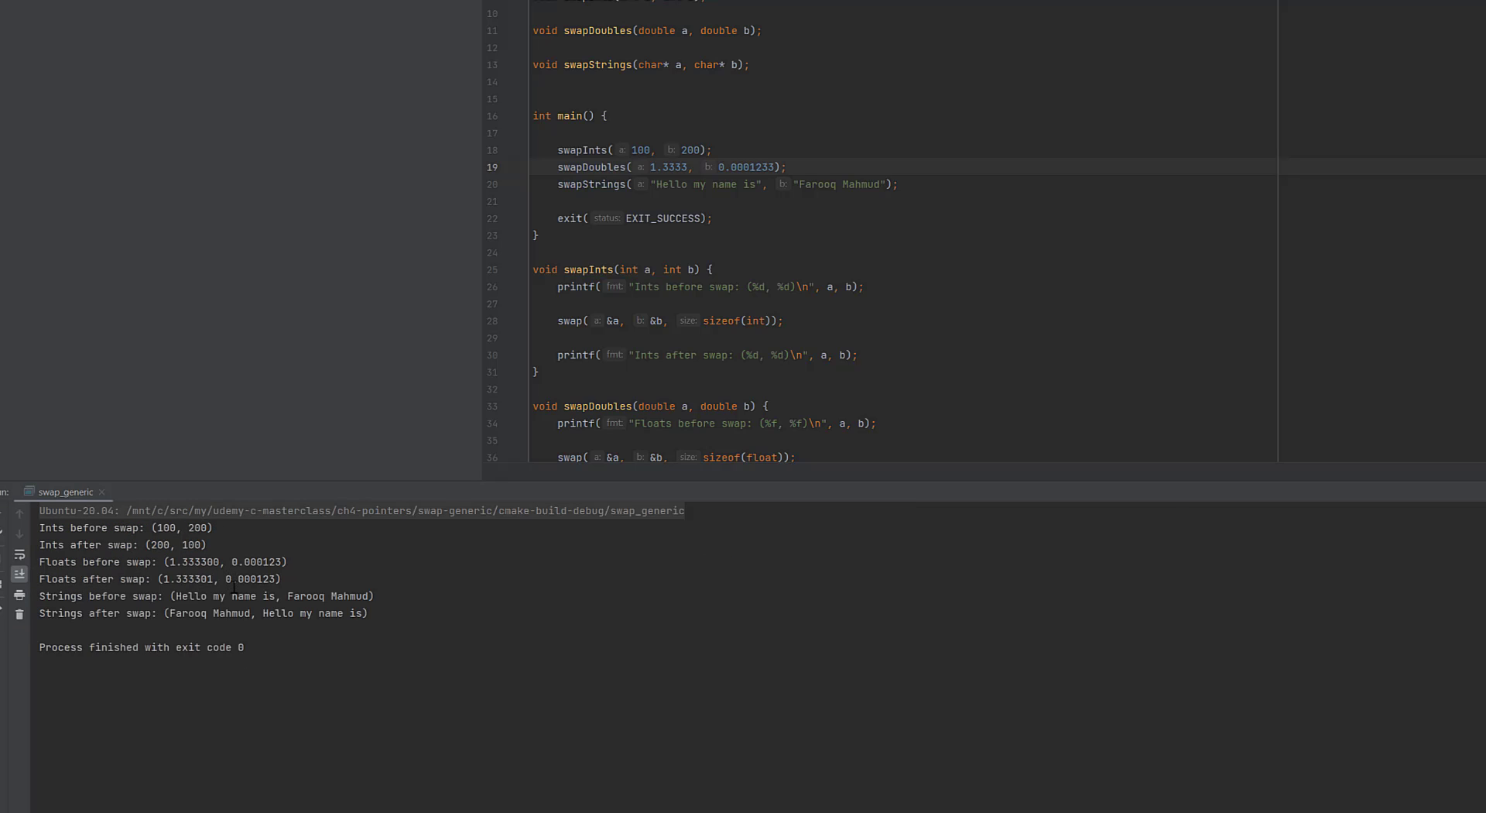
pyautogui.scroll(3)
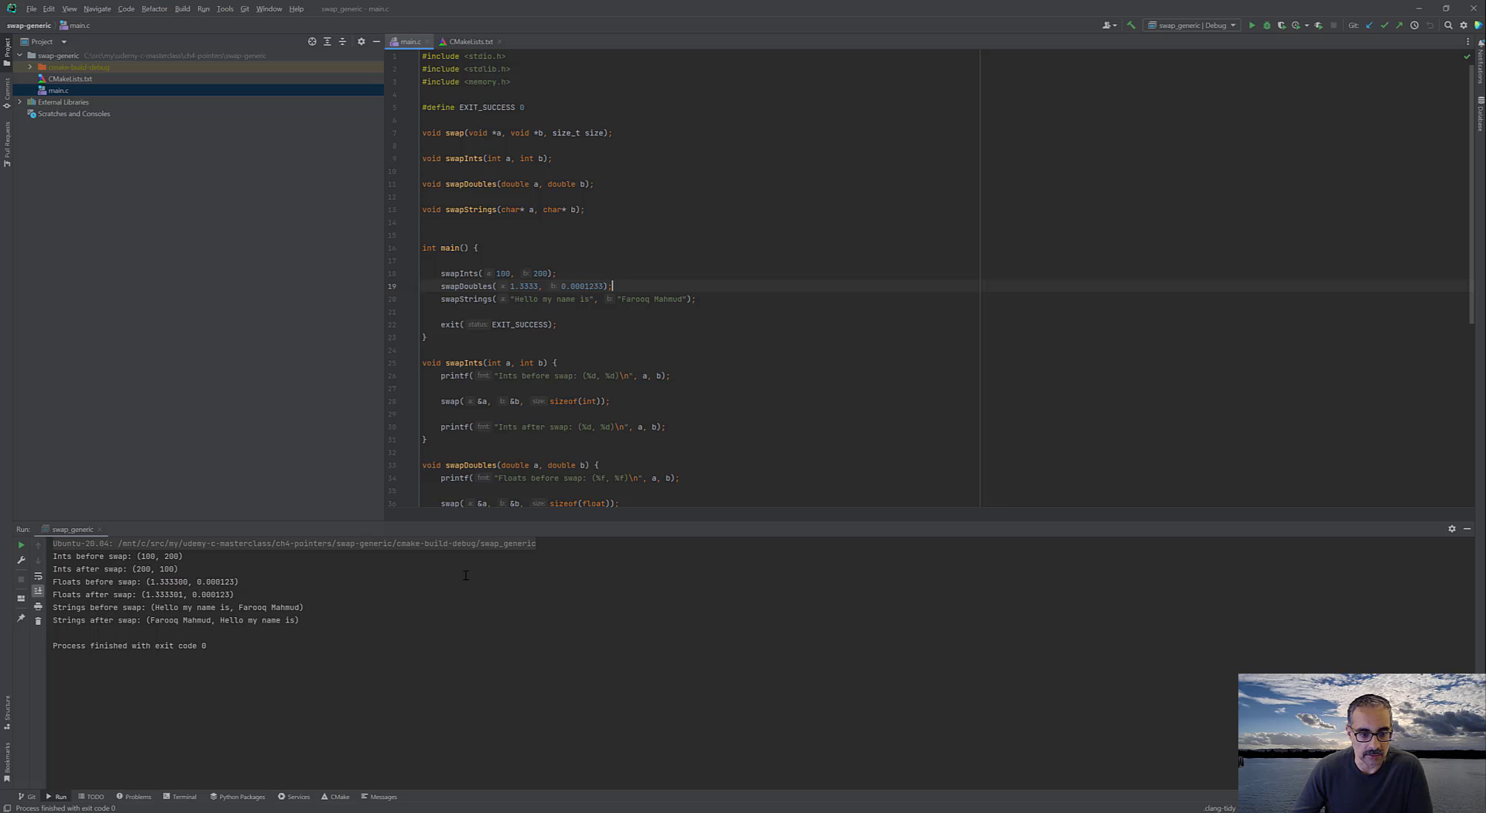
pyautogui.moveTo(506, 571)
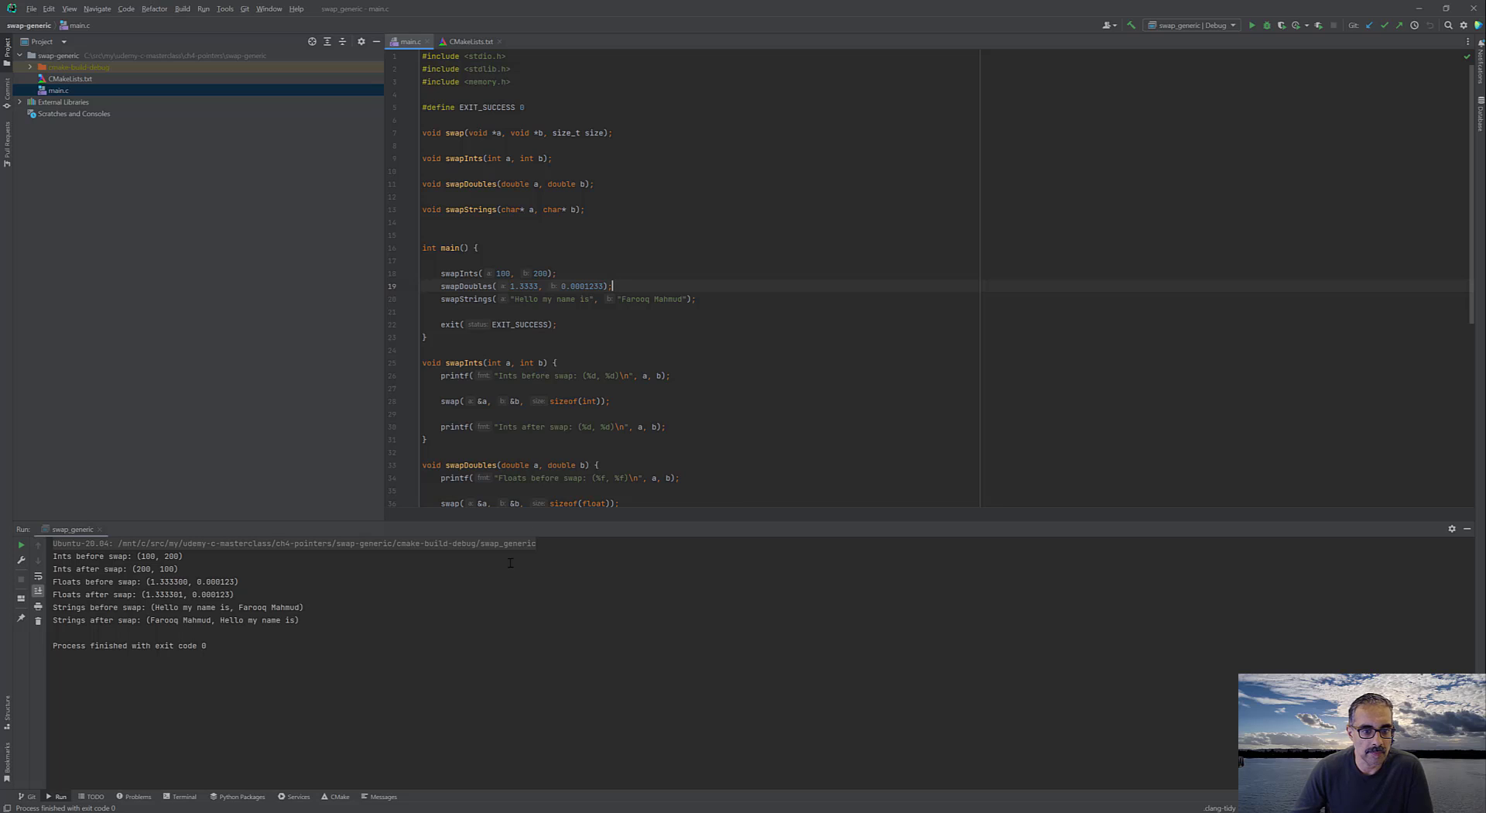
pyautogui.moveTo(579, 353)
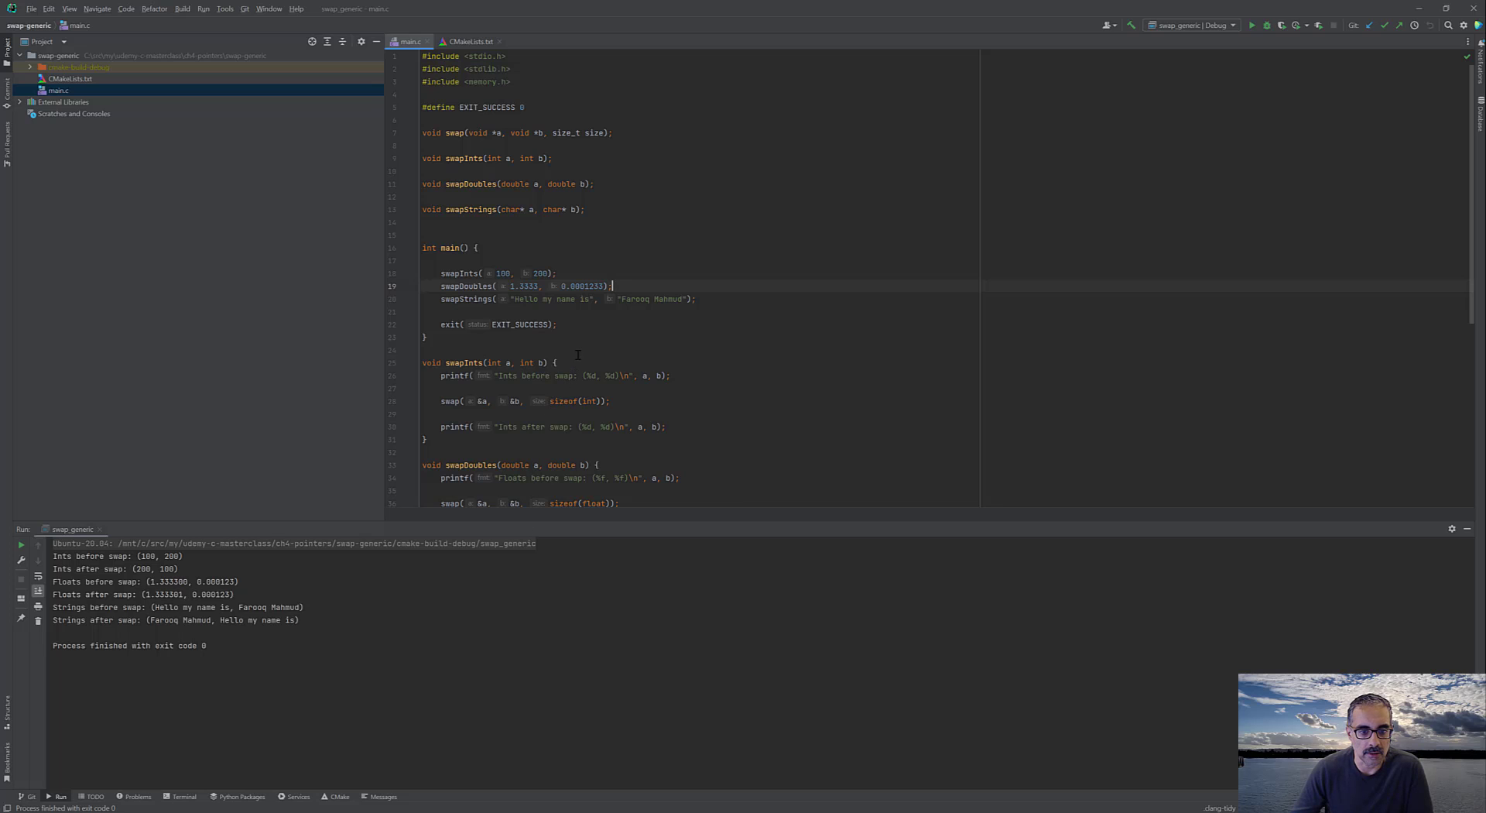